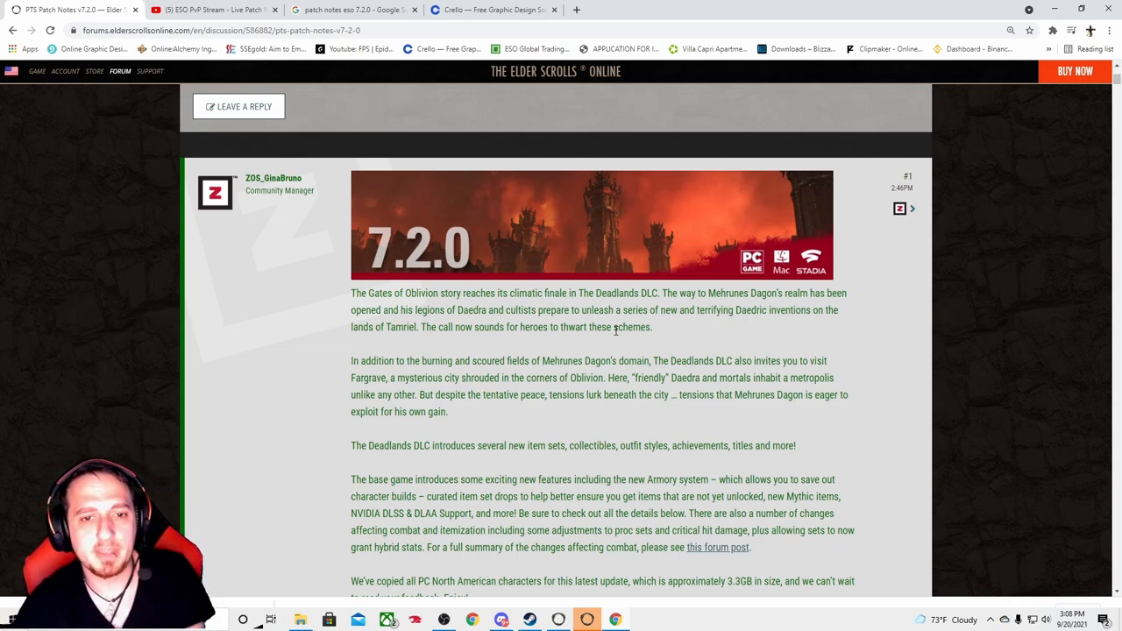
Read the introduction of the PTS Patch Notes v7.2.0 thread.
{"action": "scroll", "scroll_direction": "down", "scroll_amount": 3}
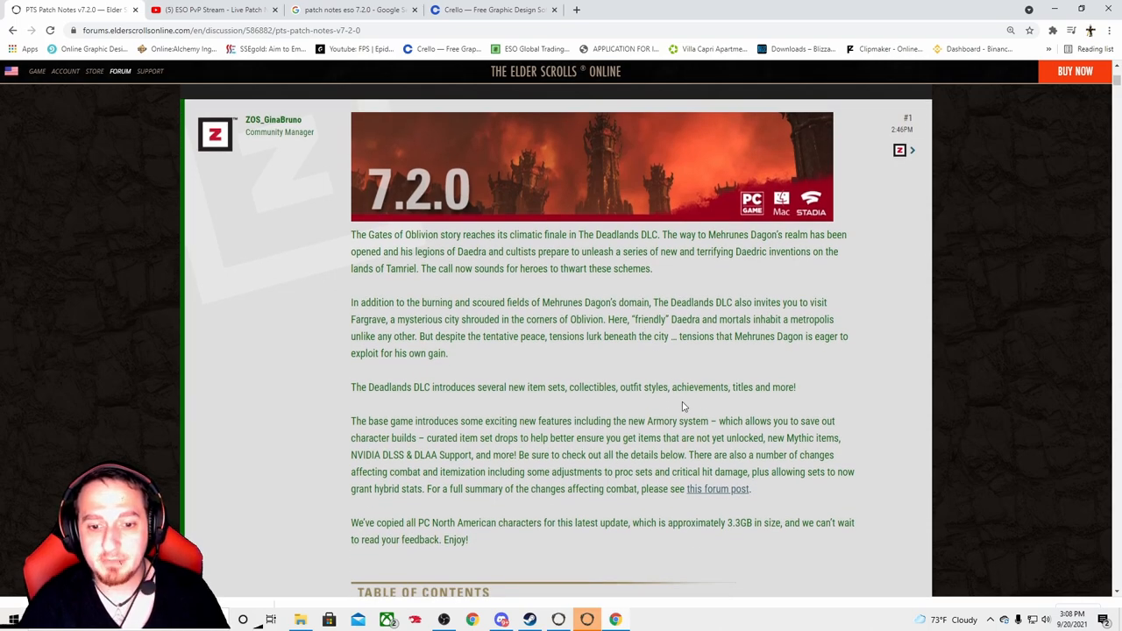
{"action": "mouse_move", "coordinate": [960, 376]}
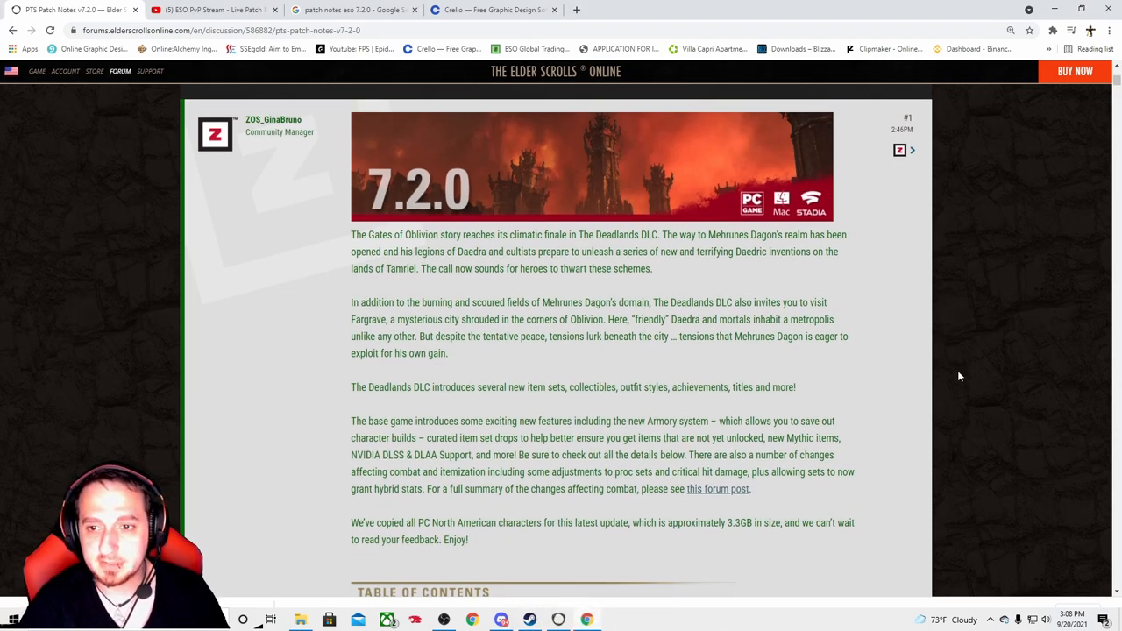
{"action": "scroll", "scroll_direction": "down", "scroll_amount": 3}
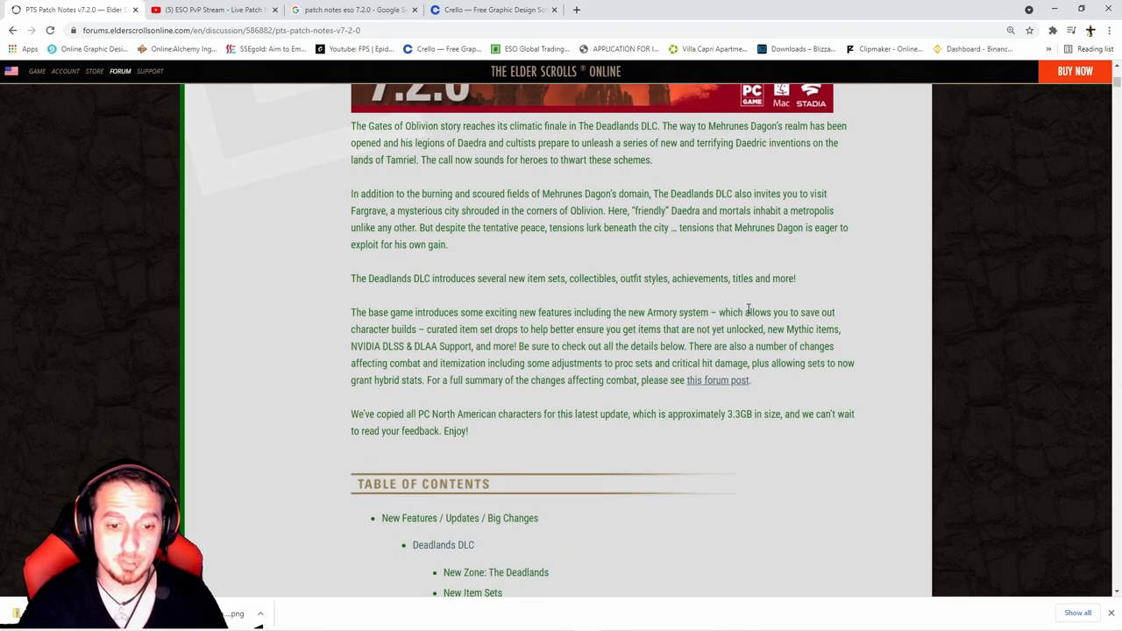
{"action": "scroll", "scroll_direction": "down", "scroll_amount": 3}
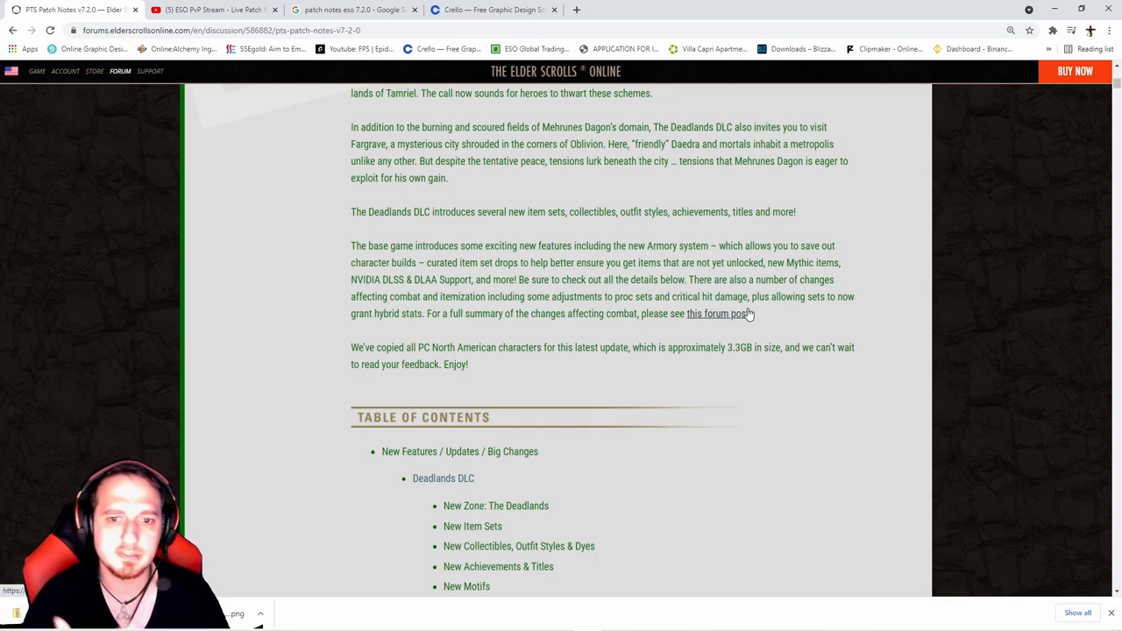
{"action": "scroll", "scroll_direction": "down", "scroll_amount": 3}
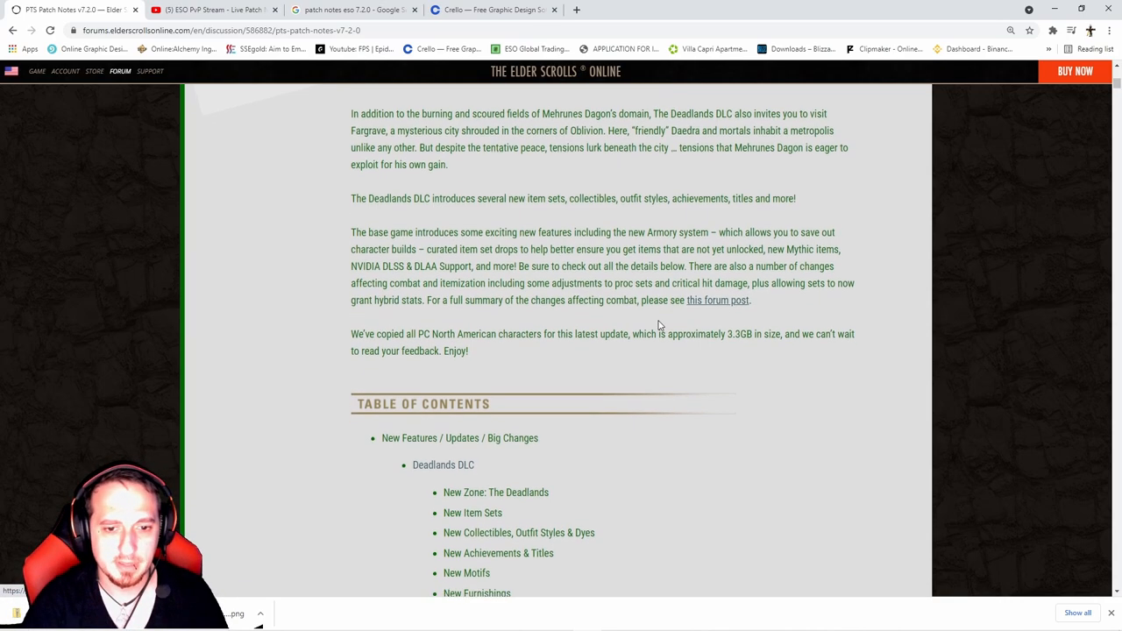
{"action": "scroll", "scroll_direction": "down", "scroll_amount": 3}
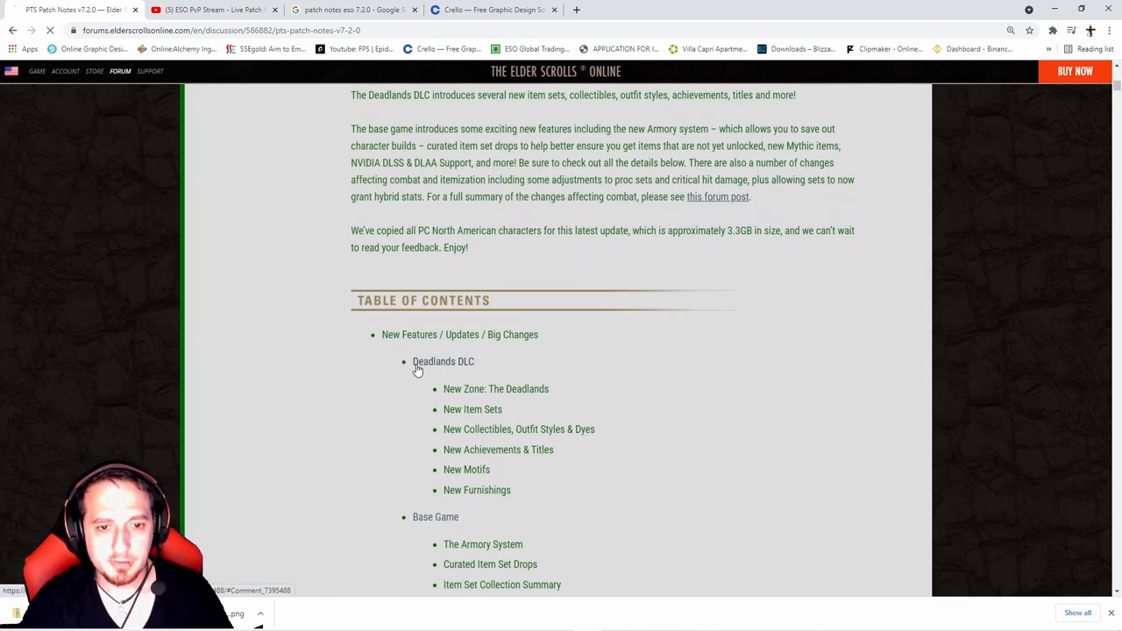
{"action": "left_click", "coordinate": [443, 361]}
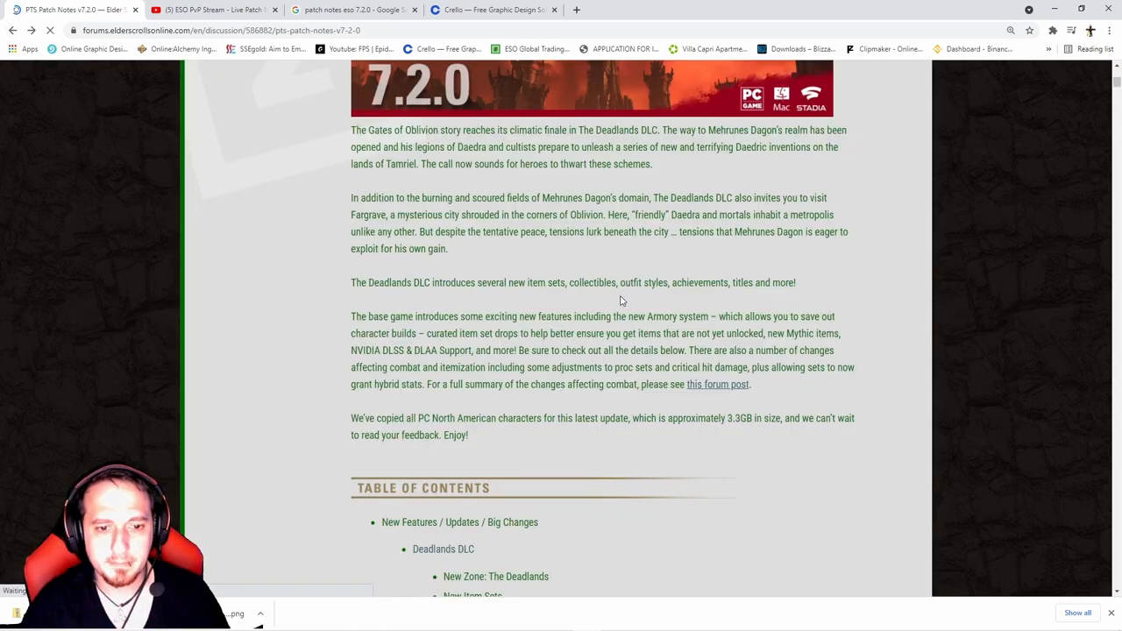
Read through the rest of the table of contents to post #2.
{"action": "scroll", "scroll_direction": "down", "scroll_amount": 3}
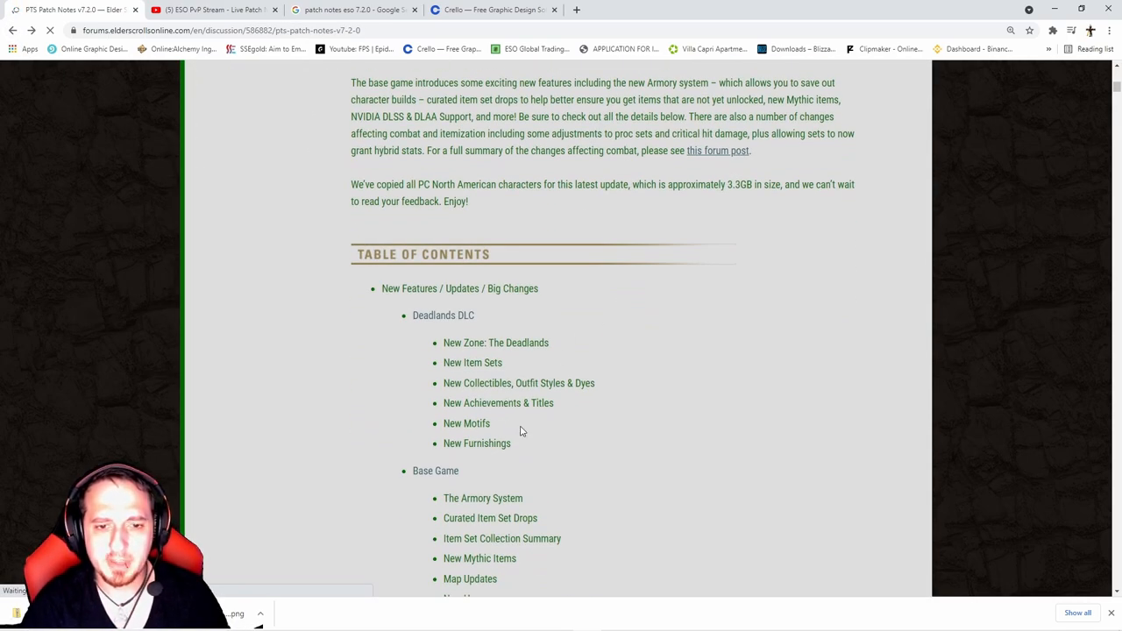
{"action": "scroll", "scroll_direction": "down", "scroll_amount": 3}
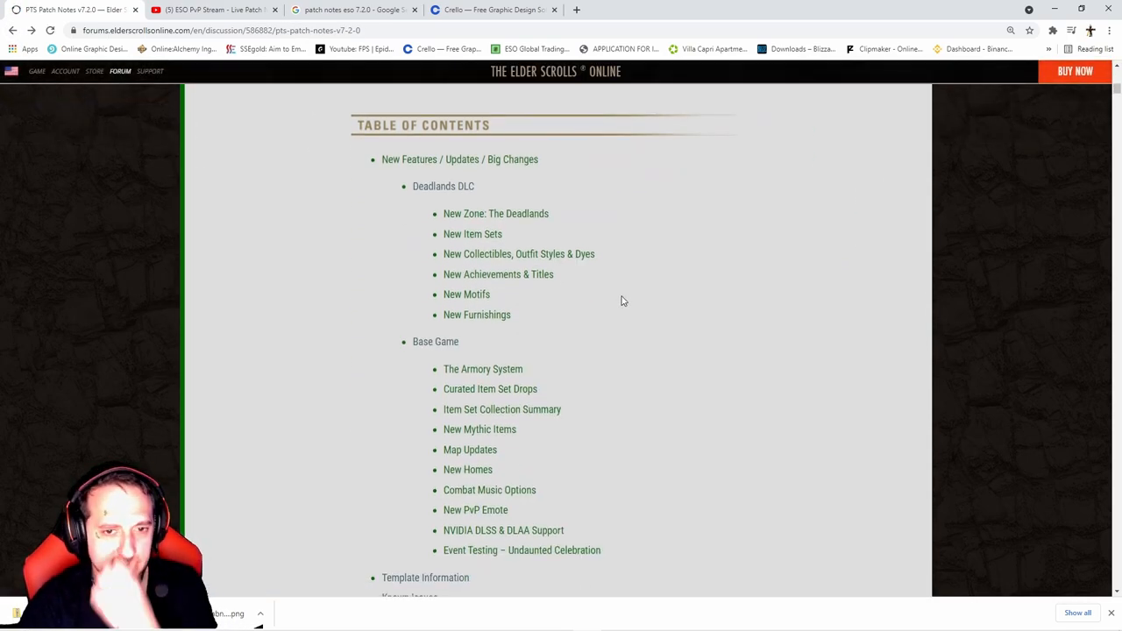
{"action": "scroll", "scroll_direction": "down", "scroll_amount": 3}
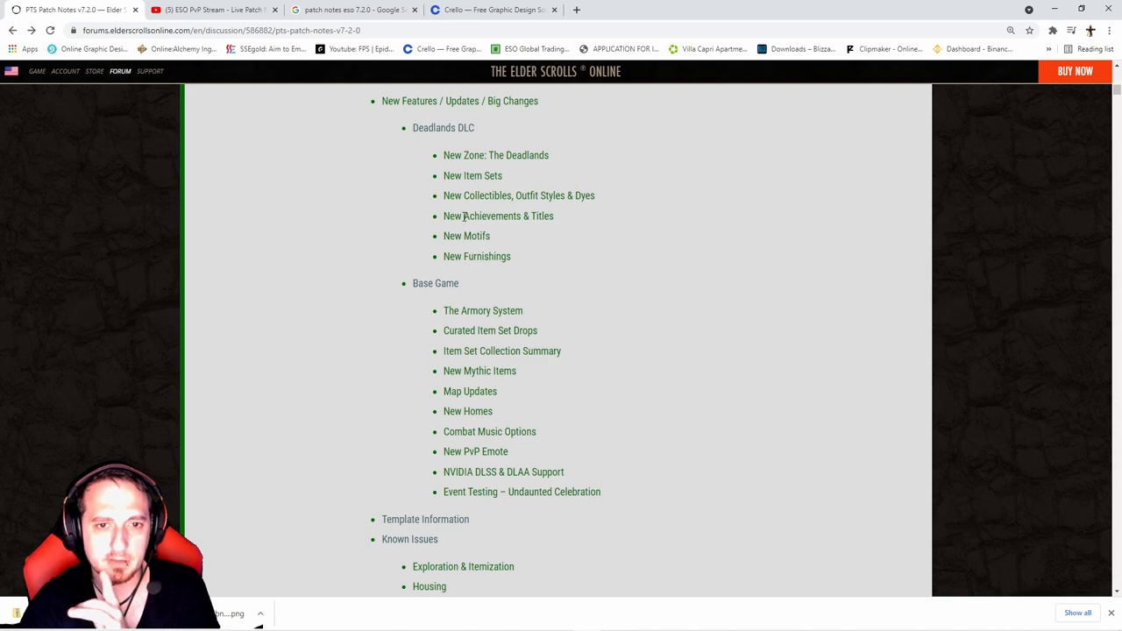
{"action": "scroll", "scroll_direction": "down", "scroll_amount": 3}
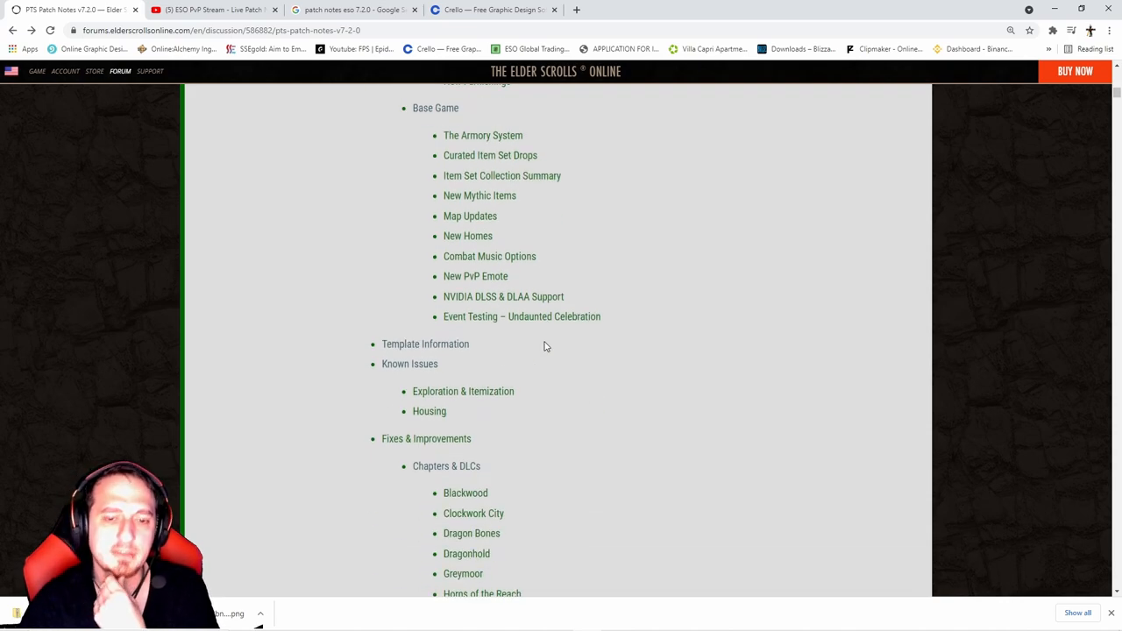
{"action": "scroll", "scroll_direction": "down", "scroll_amount": 3}
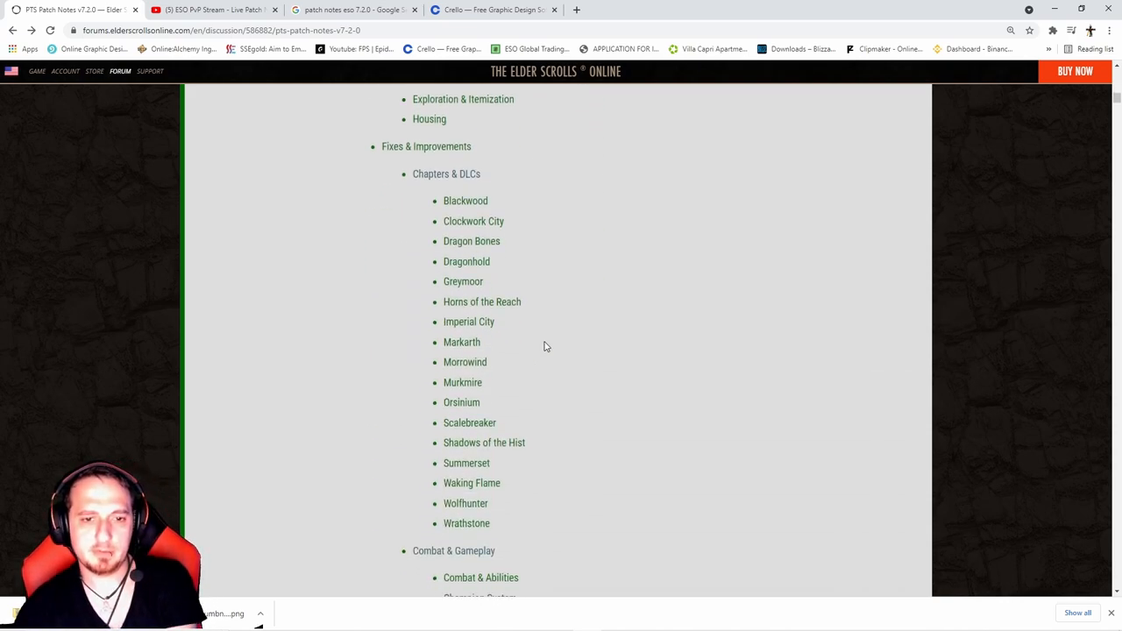
{"action": "scroll", "scroll_direction": "down", "scroll_amount": 3}
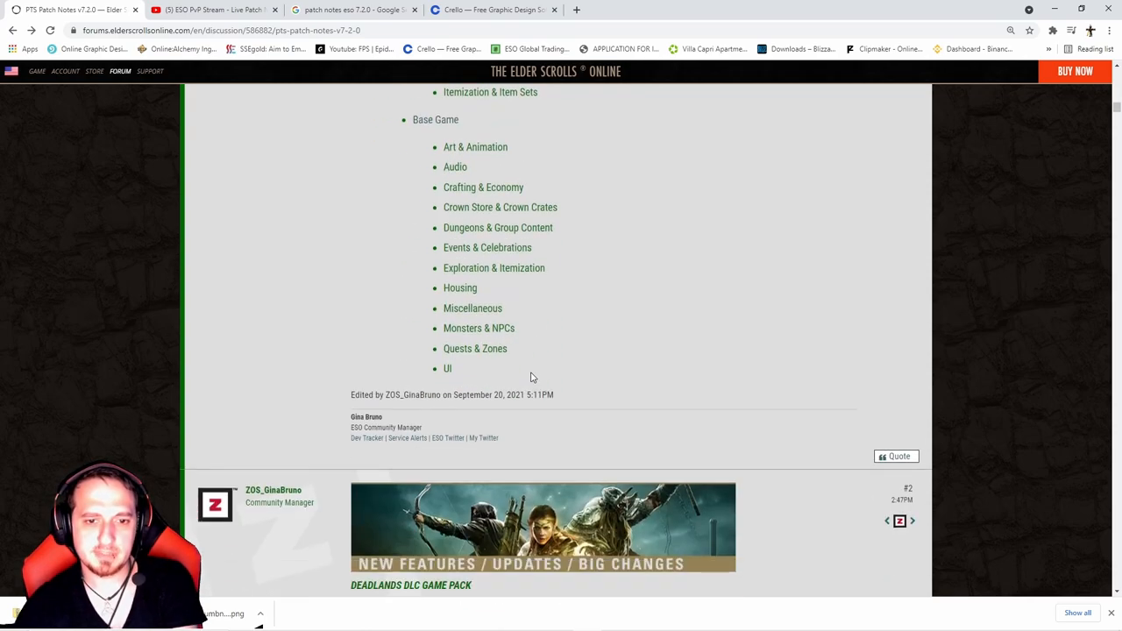
Scroll past the Deadlands overview to the Wretched Vitality and Deadlands Demolisher crafted sets.
{"action": "scroll", "scroll_direction": "down", "scroll_amount": 3}
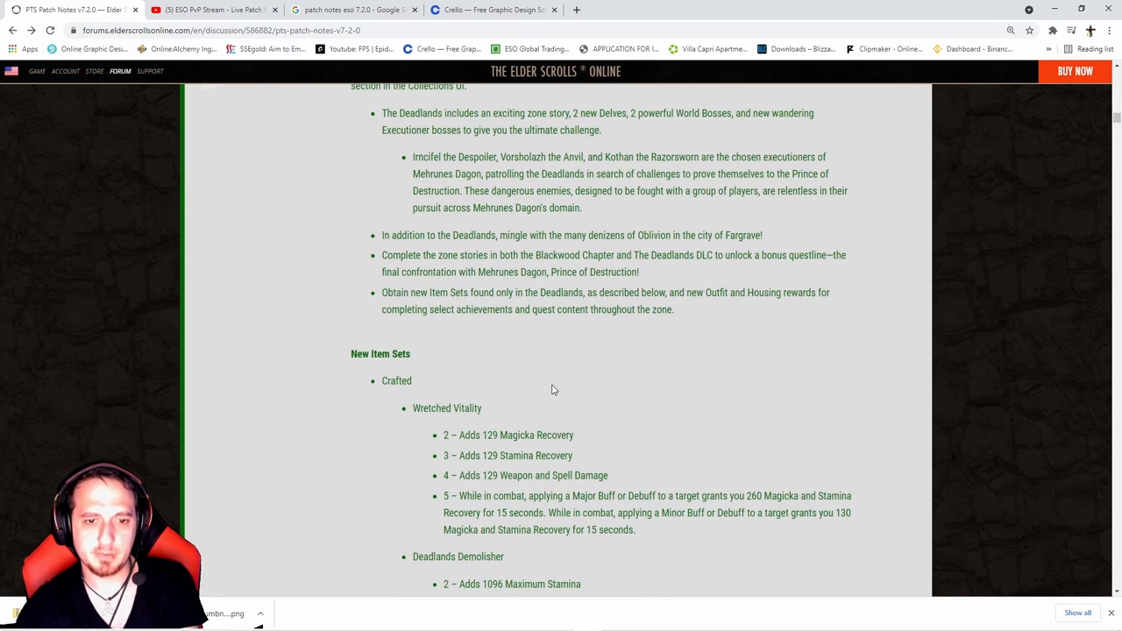
{"action": "scroll", "scroll_direction": "down", "scroll_amount": 3}
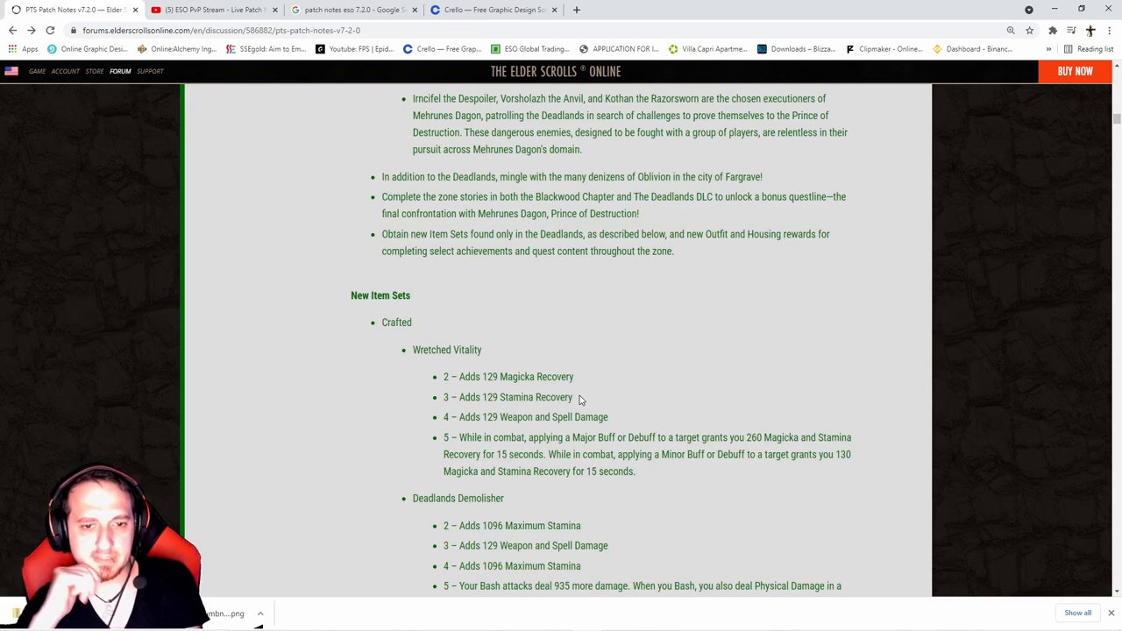
{"action": "scroll", "scroll_direction": "down", "scroll_amount": 3}
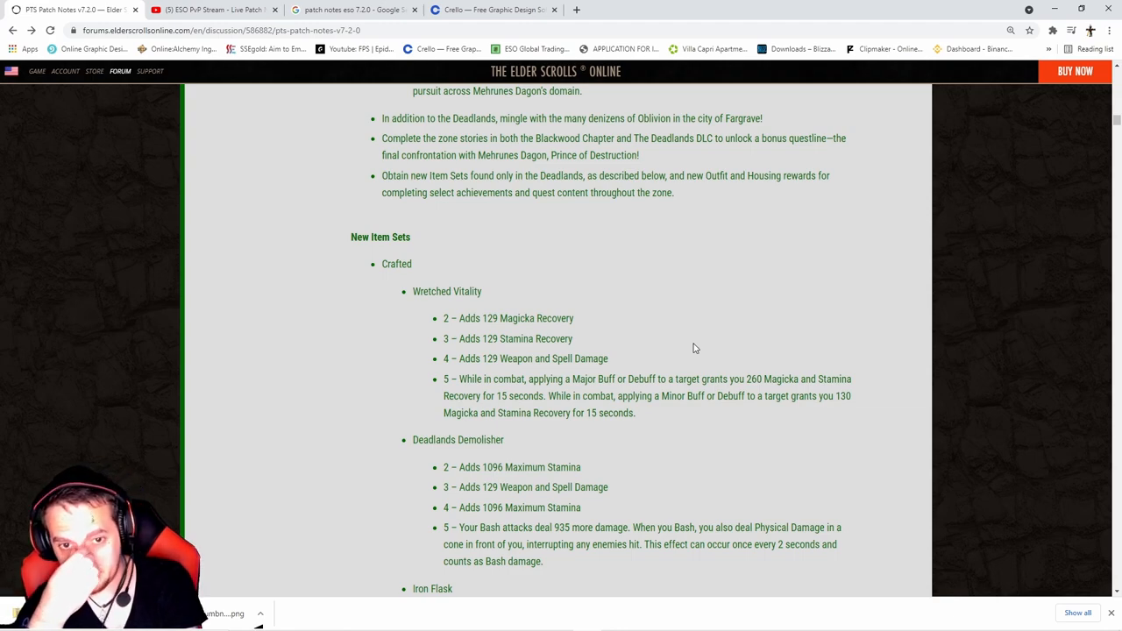
{"action": "mouse_move", "coordinate": [690, 442]}
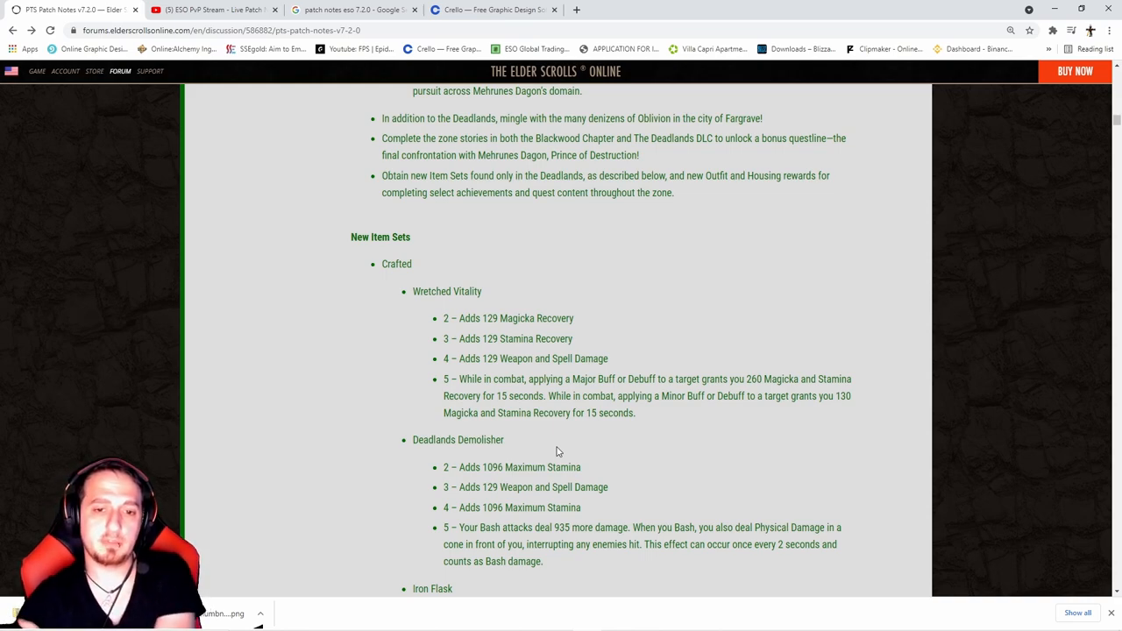
{"action": "mouse_move", "coordinate": [617, 347]}
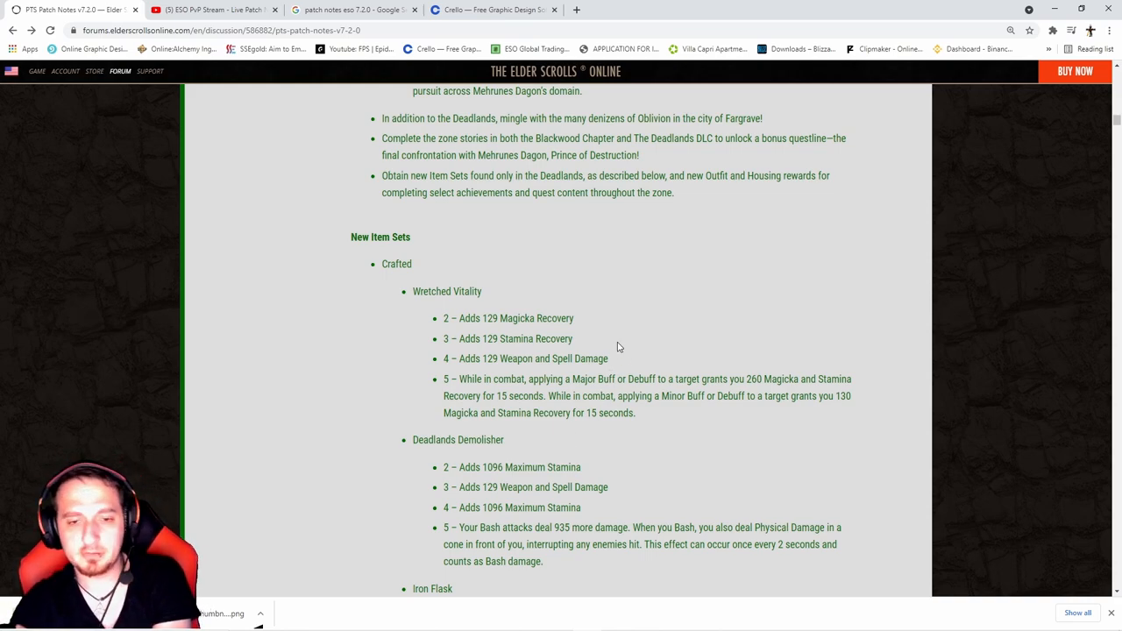
{"action": "mouse_move", "coordinate": [688, 448]}
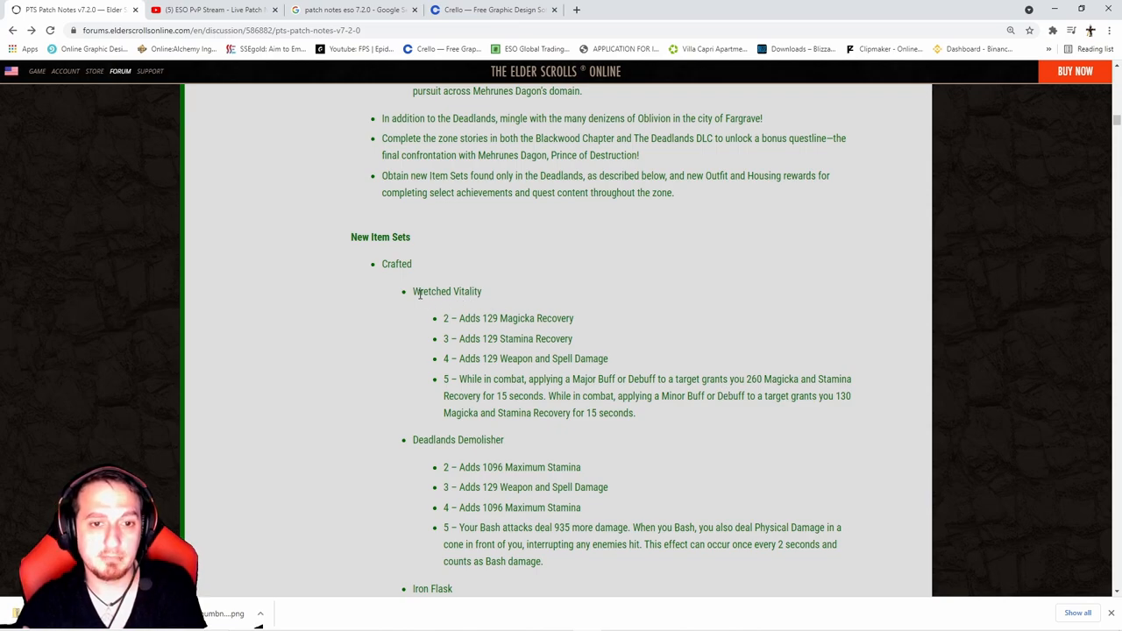
Read past Iron Flask and Hexos' Ward down to Kynmarcher's Cruelty.
{"action": "scroll", "scroll_direction": "down", "scroll_amount": 3}
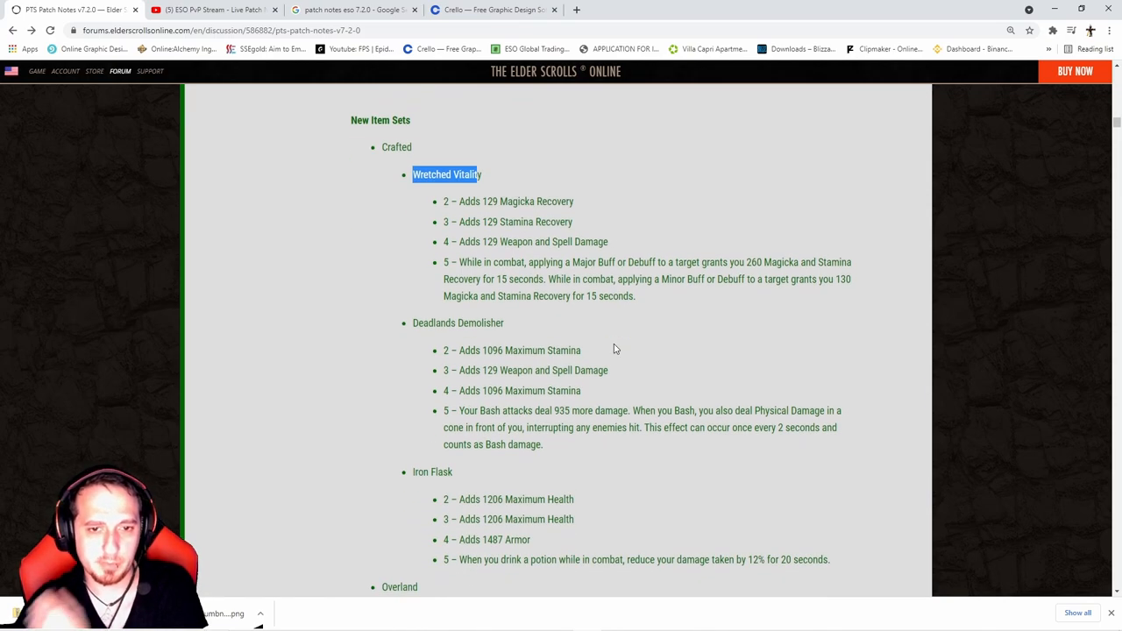
{"action": "mouse_move", "coordinate": [589, 381]}
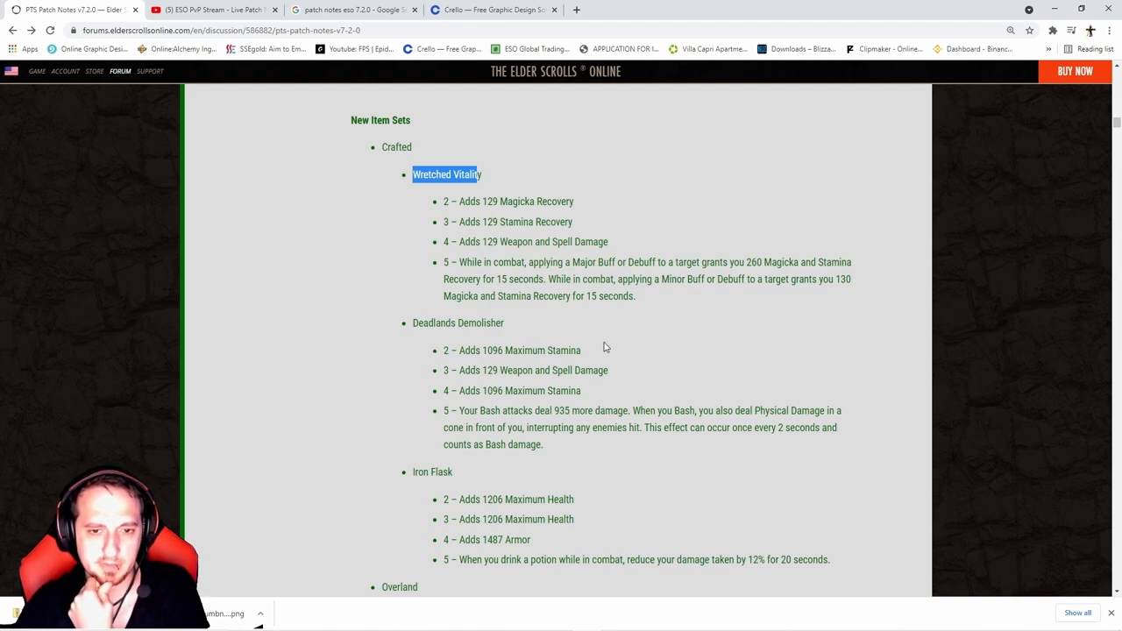
{"action": "mouse_move", "coordinate": [613, 465]}
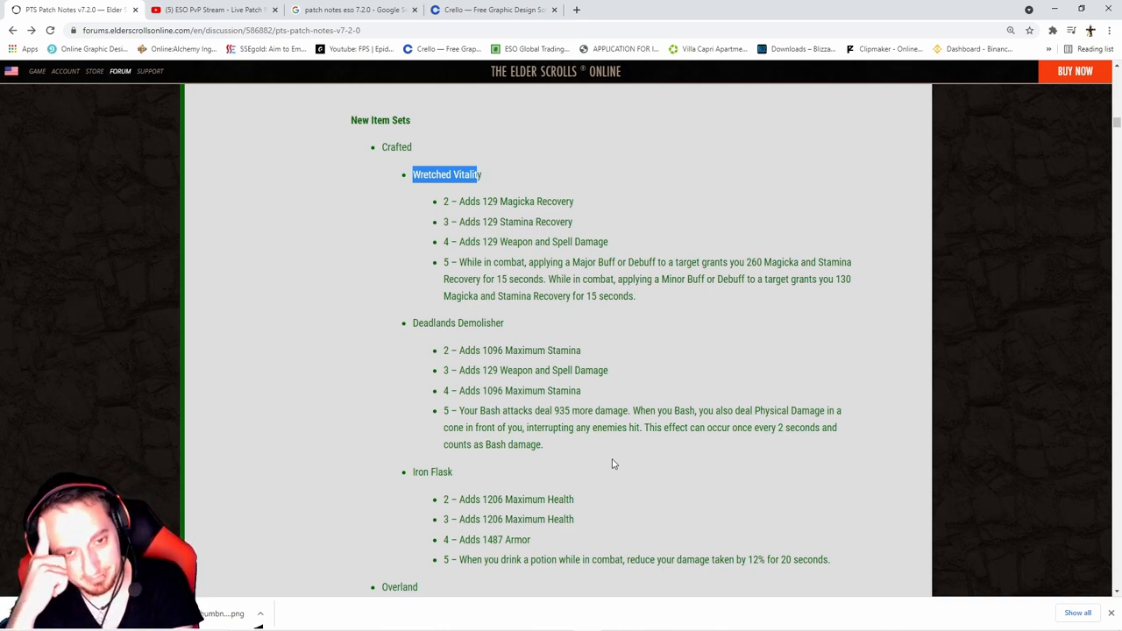
{"action": "scroll", "scroll_direction": "down", "scroll_amount": 3}
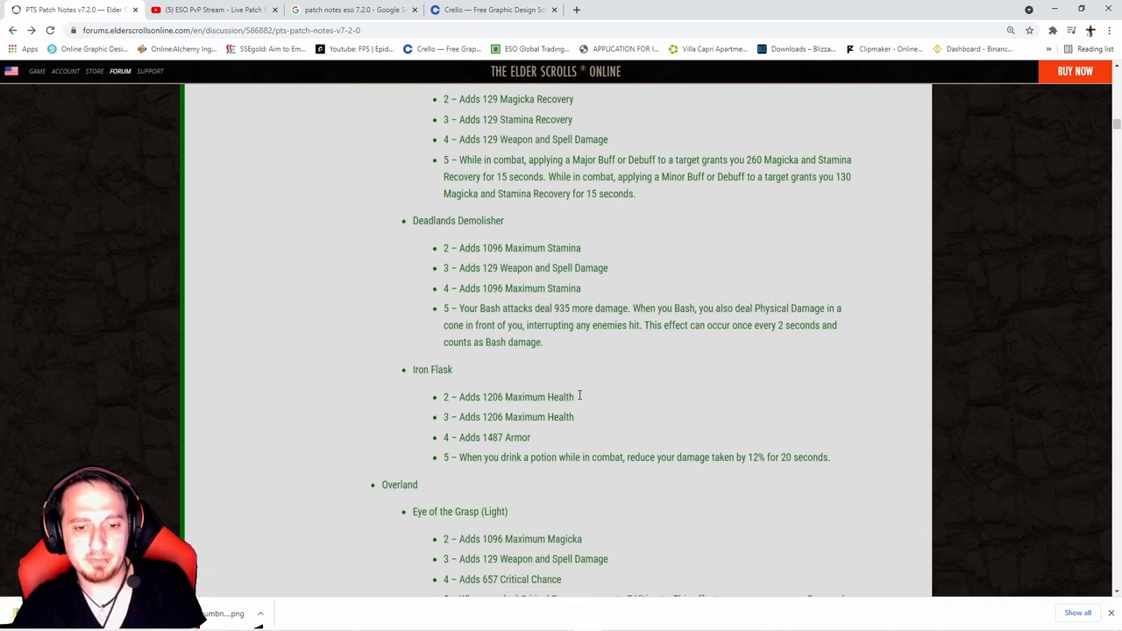
{"action": "scroll", "scroll_direction": "down", "scroll_amount": 3}
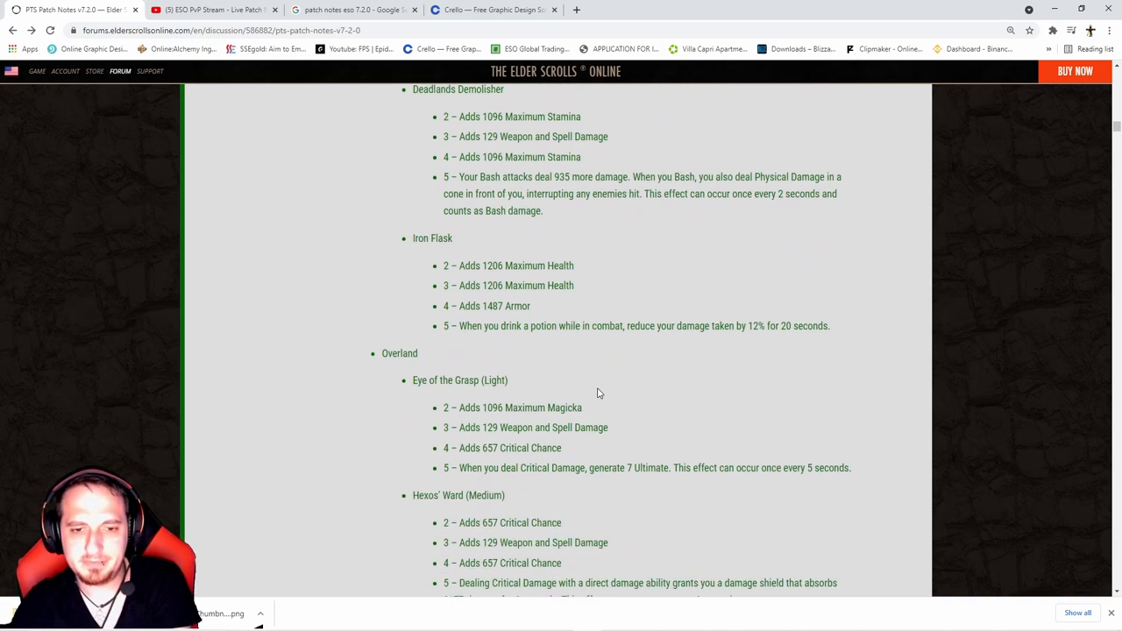
{"action": "mouse_move", "coordinate": [575, 306]}
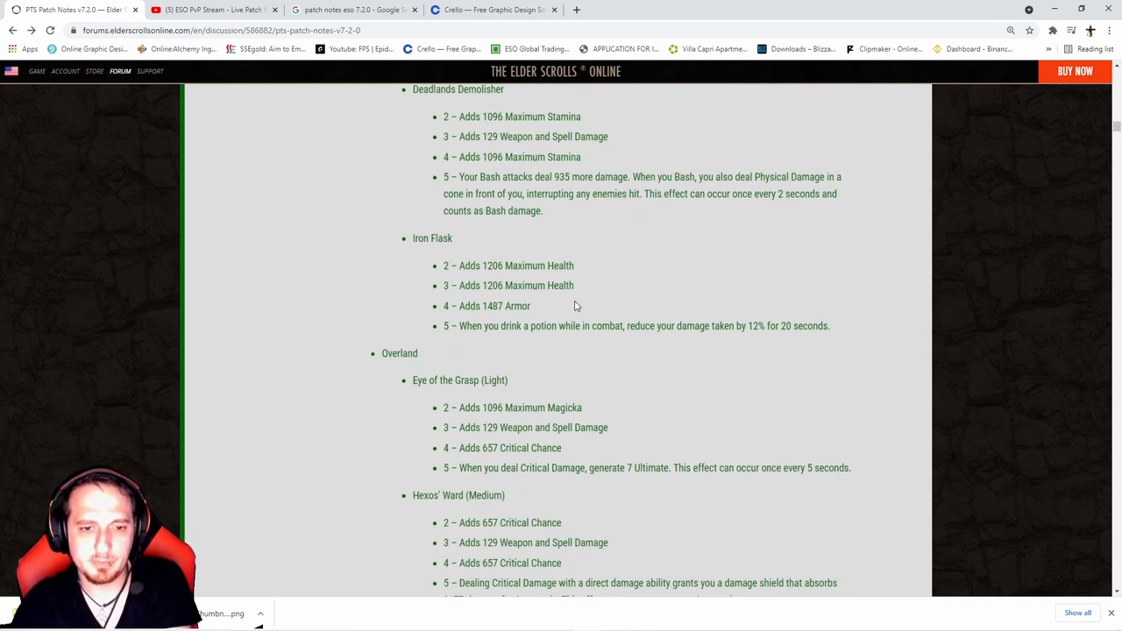
{"action": "scroll", "scroll_direction": "down", "scroll_amount": 3}
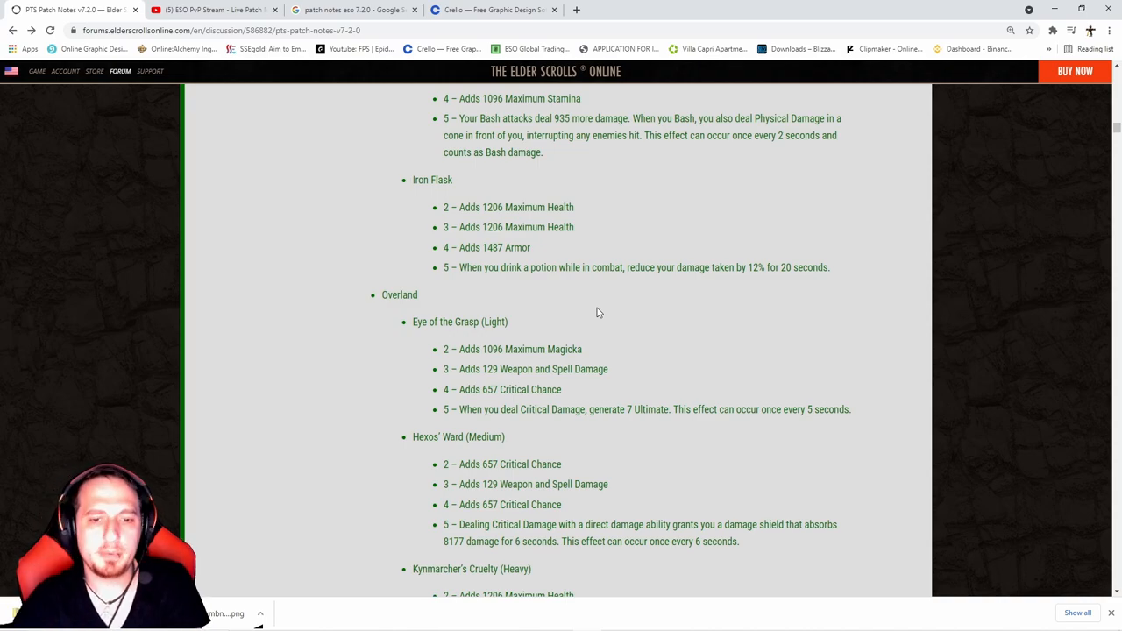
{"action": "mouse_move", "coordinate": [684, 372]}
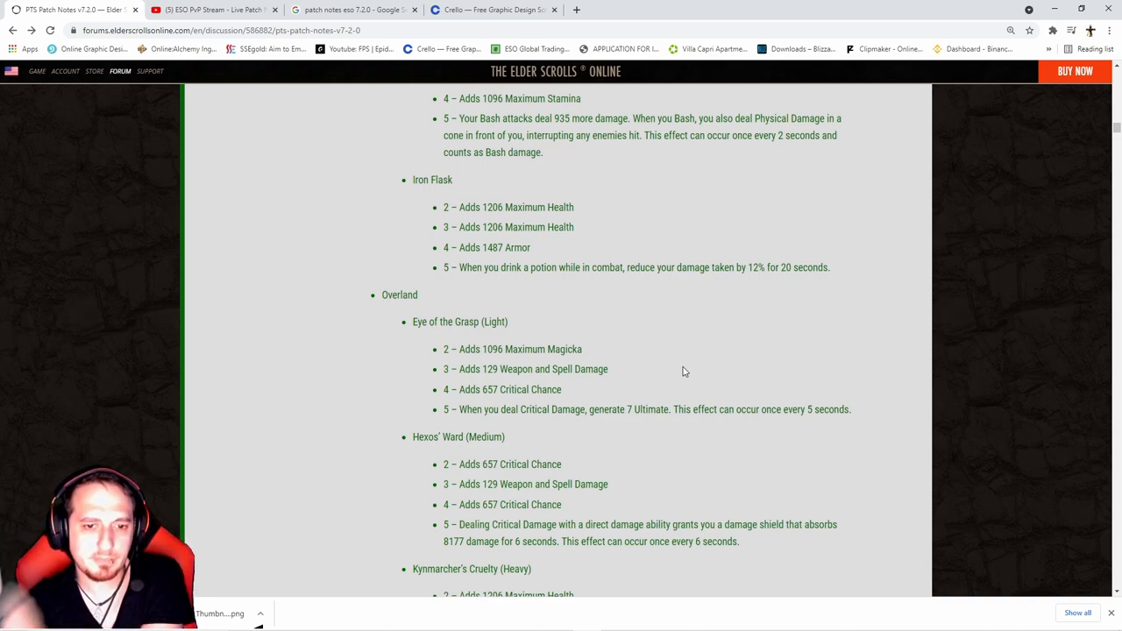
{"action": "scroll", "scroll_direction": "down", "scroll_amount": 3}
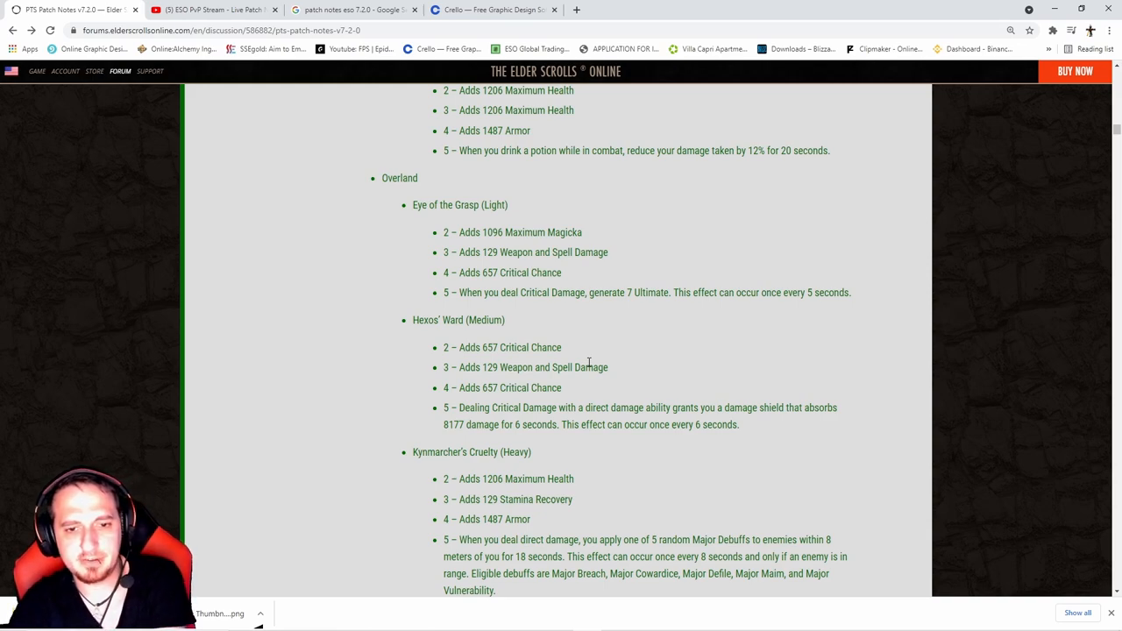
Finish the Overland sets and reach New Collectibles, Outfit Styles & Dyes.
{"action": "scroll", "scroll_direction": "down", "scroll_amount": 3}
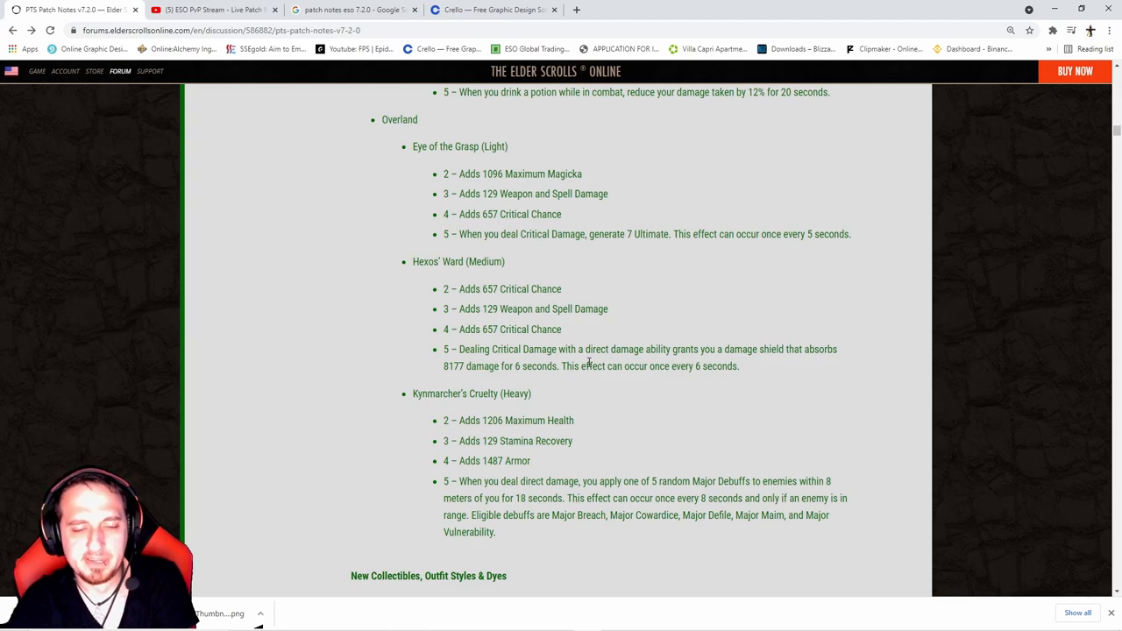
{"action": "scroll", "scroll_direction": "down", "scroll_amount": 3}
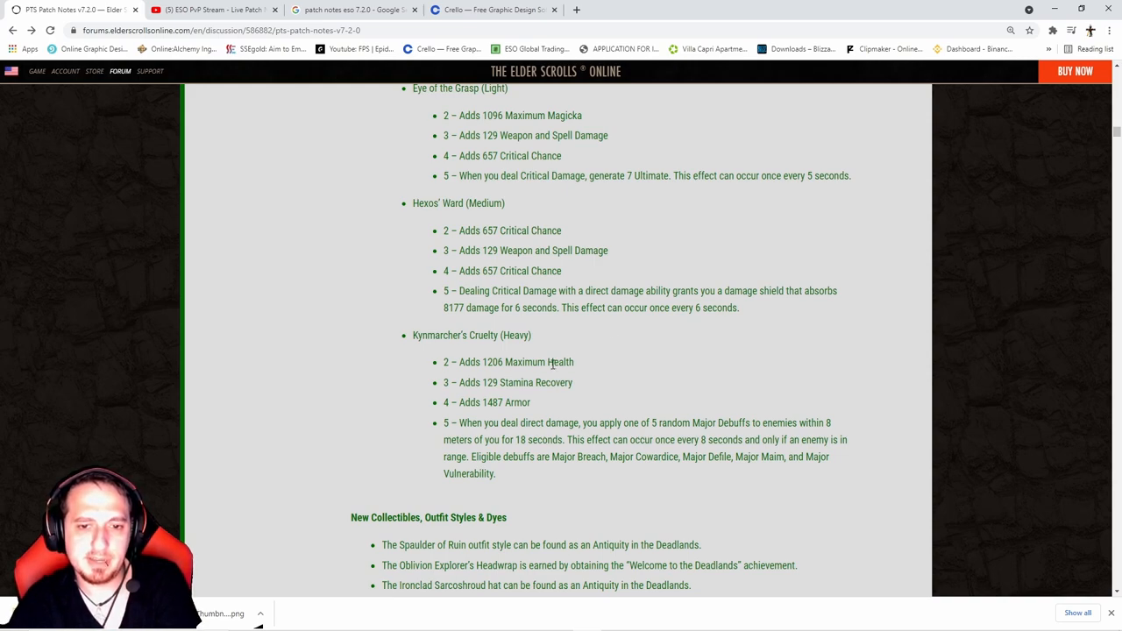
{"action": "mouse_move", "coordinate": [674, 380]}
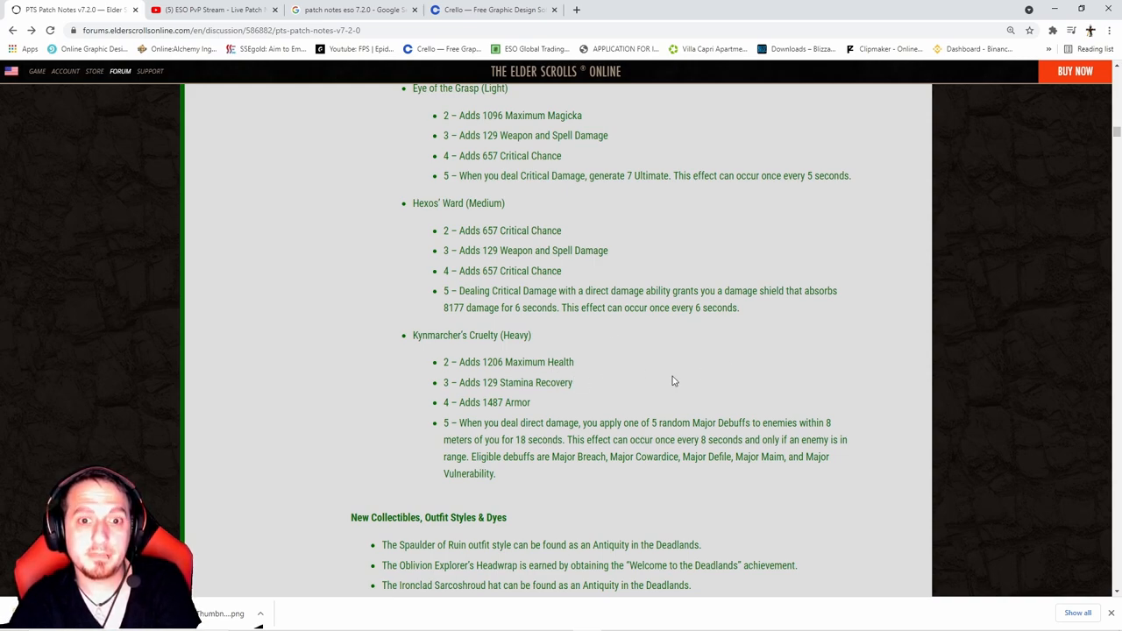
{"action": "mouse_move", "coordinate": [688, 352]}
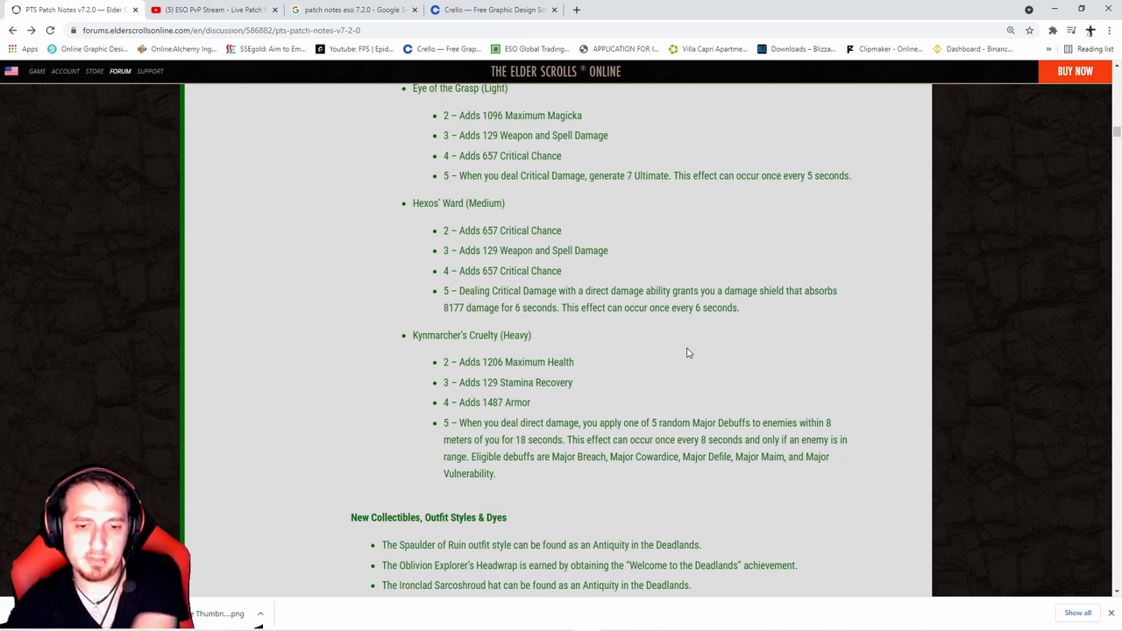
{"action": "scroll", "scroll_direction": "down", "scroll_amount": 3}
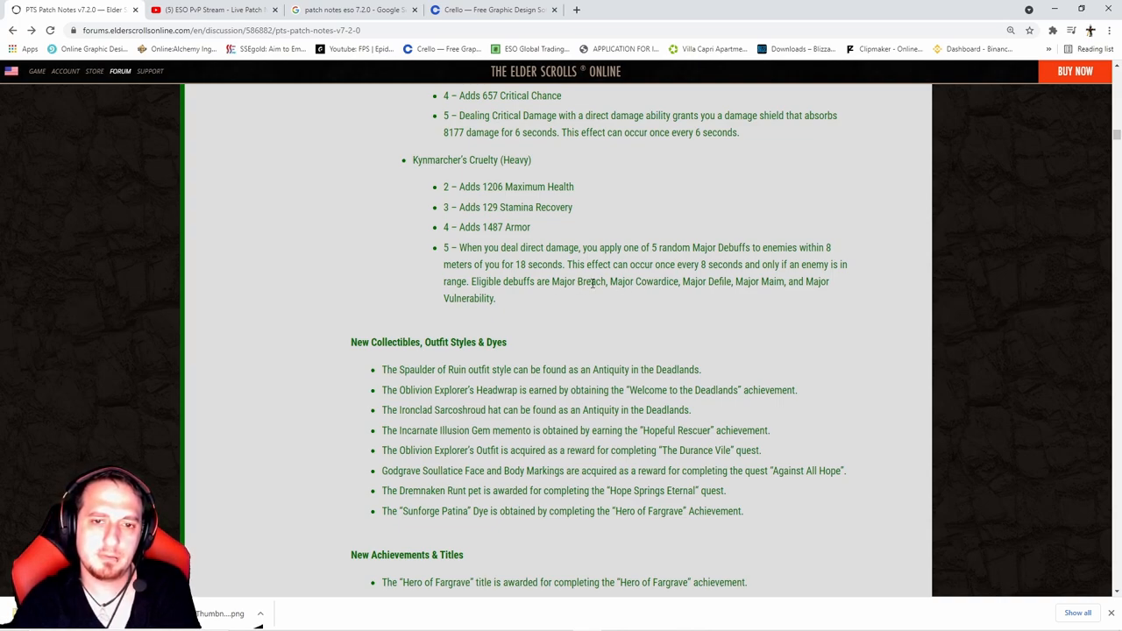
{"action": "mouse_move", "coordinate": [616, 300]}
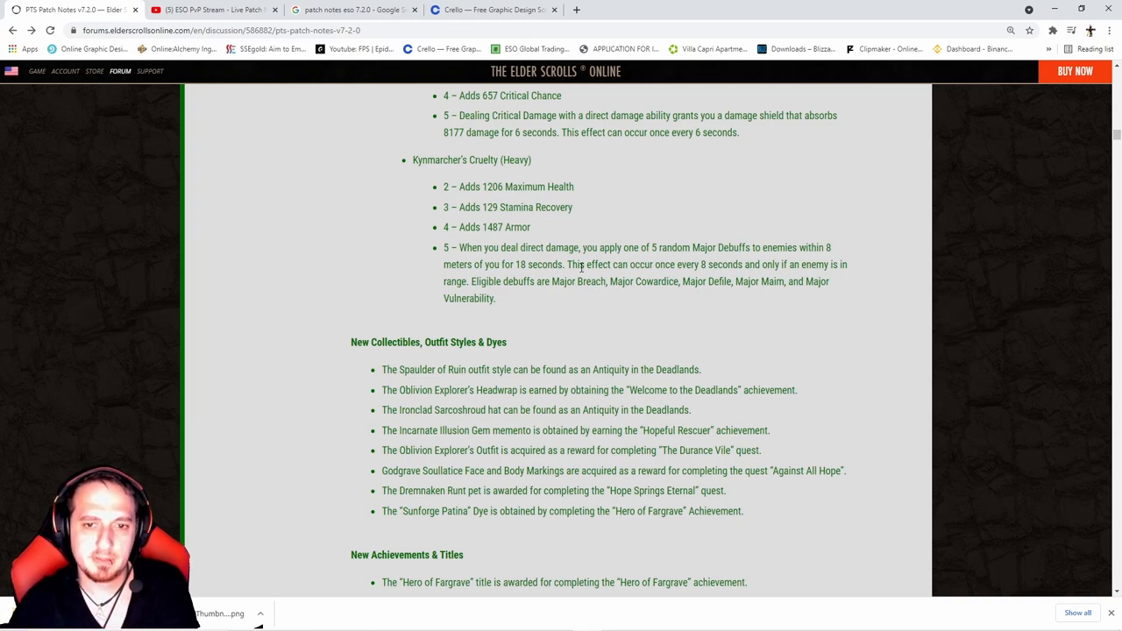
{"action": "scroll", "scroll_direction": "down", "scroll_amount": 3}
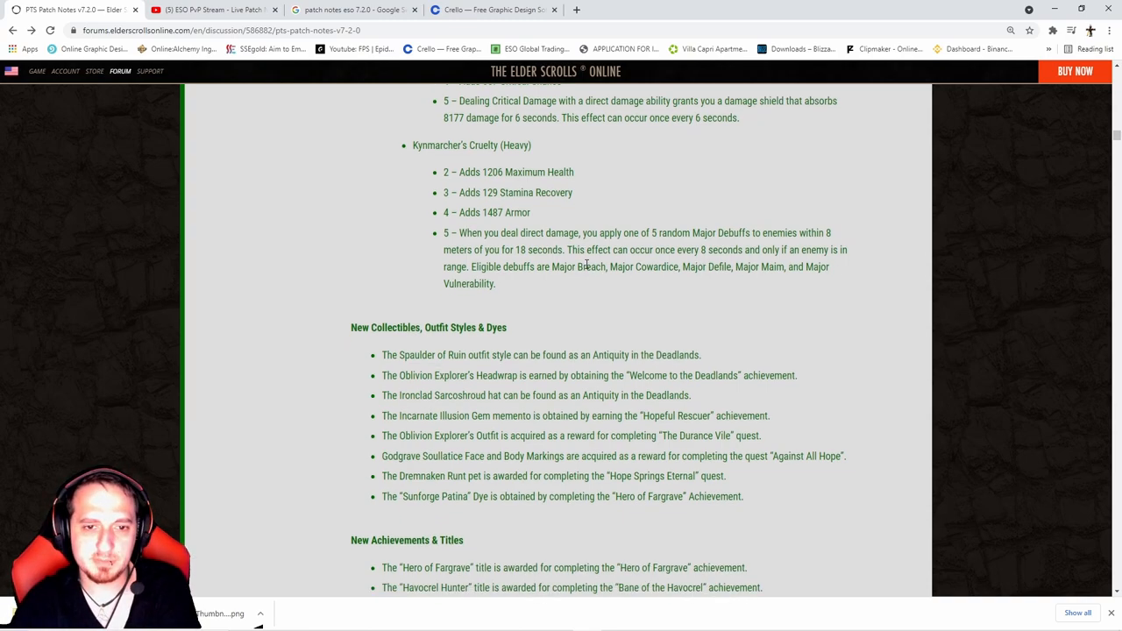
{"action": "scroll", "scroll_direction": "down", "scroll_amount": 3}
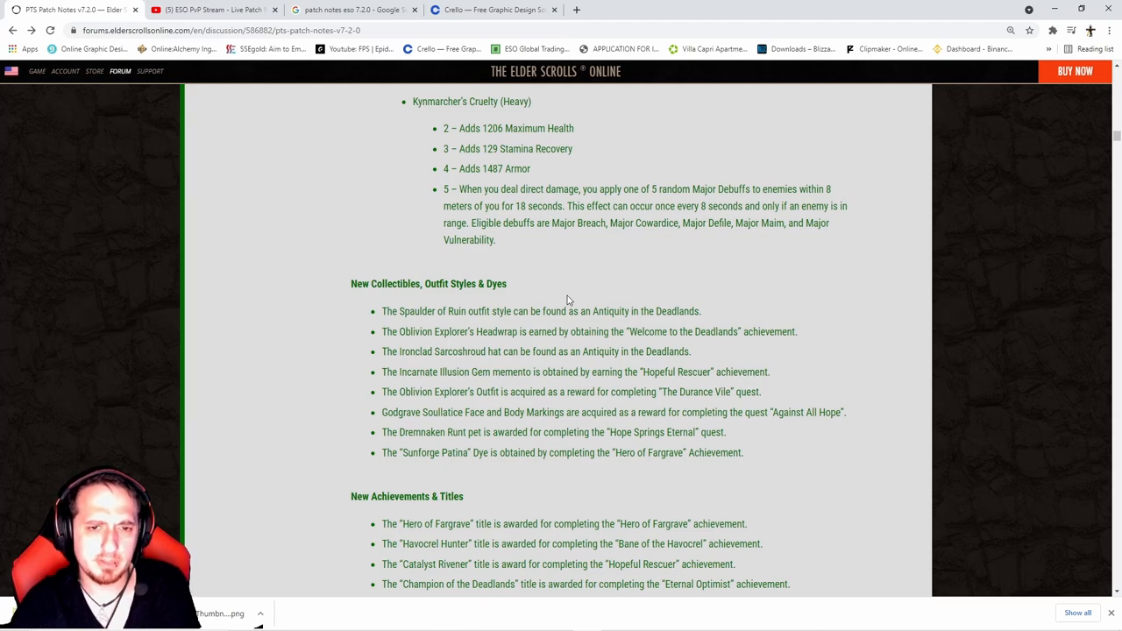
Read past Achievements, Motifs and Furnishings to post #3's Armory System notes.
{"action": "scroll", "scroll_direction": "down", "scroll_amount": 3}
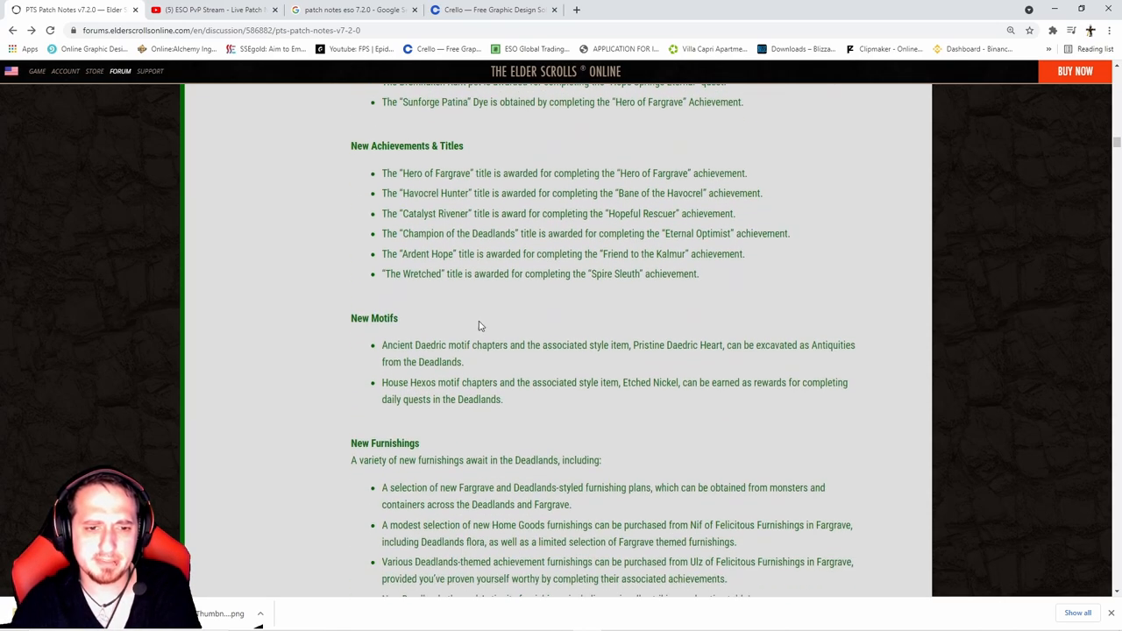
{"action": "scroll", "scroll_direction": "down", "scroll_amount": 3}
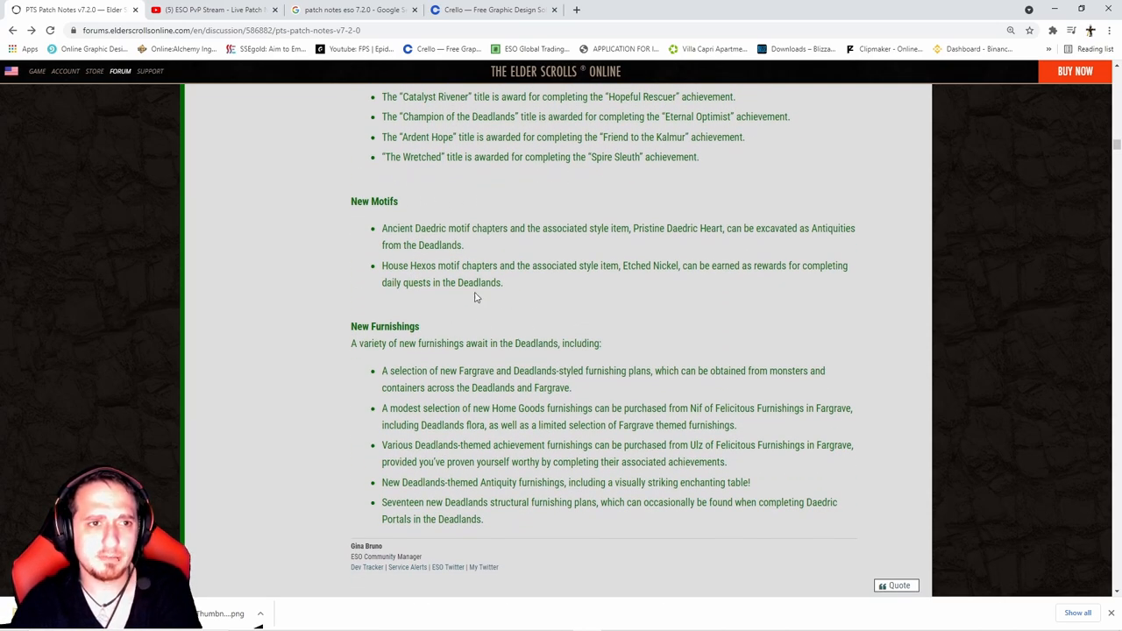
{"action": "left_click", "coordinate": [219, 29]}
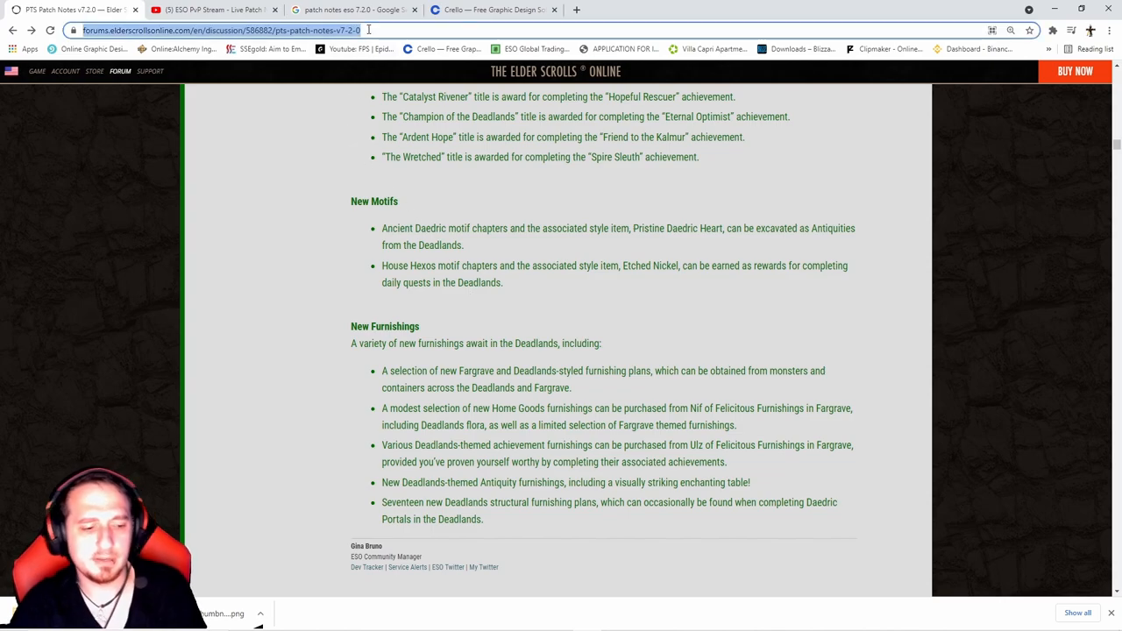
{"action": "scroll", "scroll_direction": "down", "scroll_amount": 3}
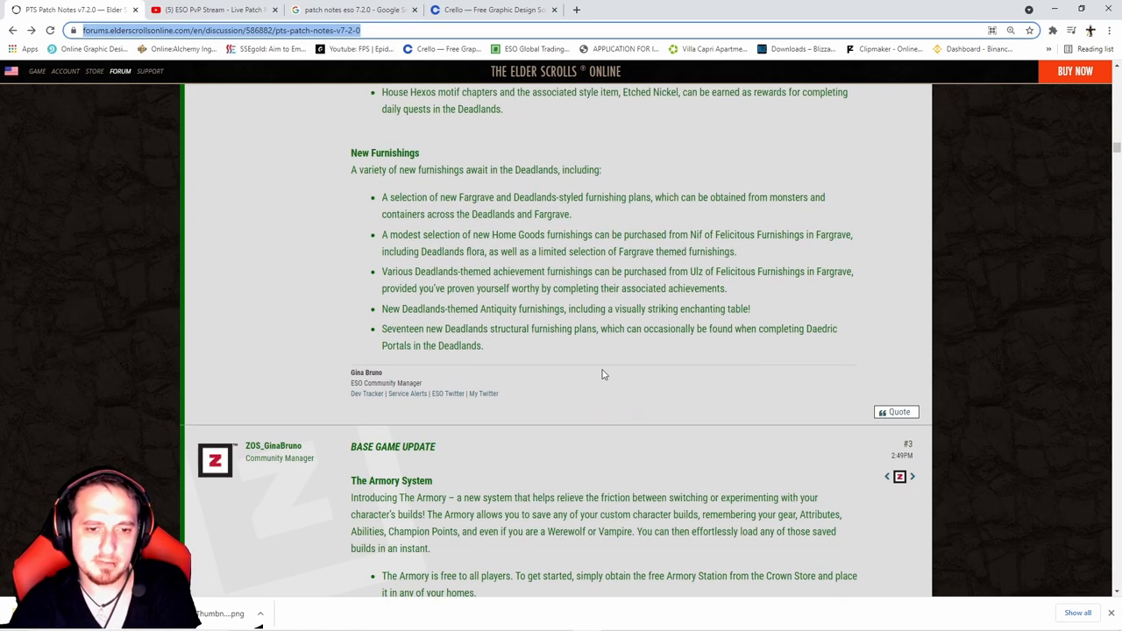
{"action": "scroll", "scroll_direction": "down", "scroll_amount": 3}
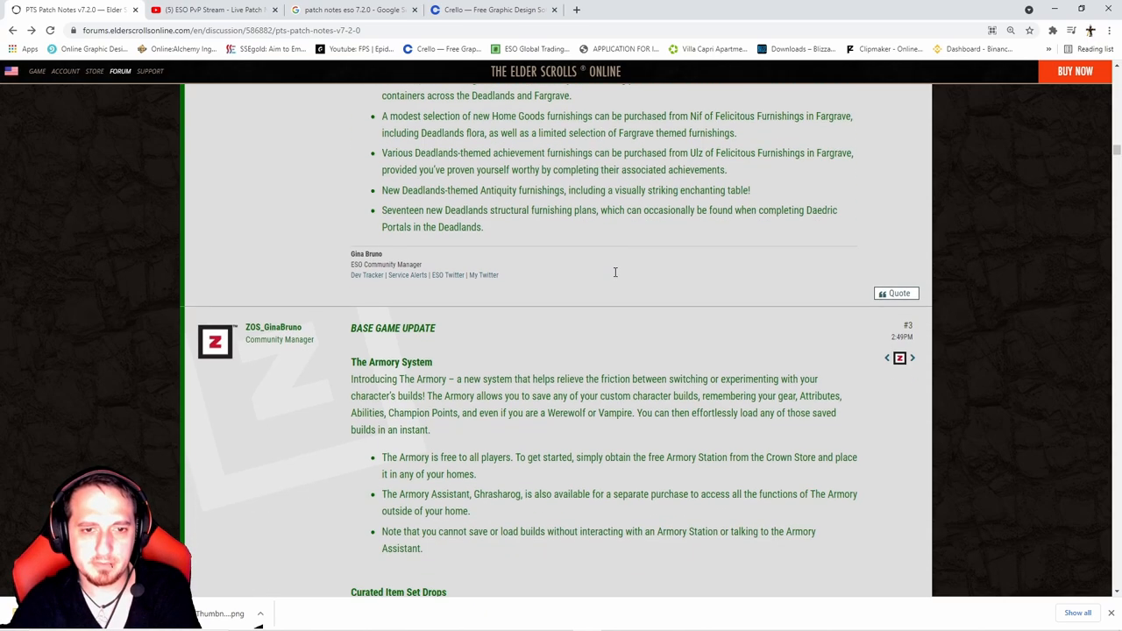
{"action": "scroll", "scroll_direction": "down", "scroll_amount": 3}
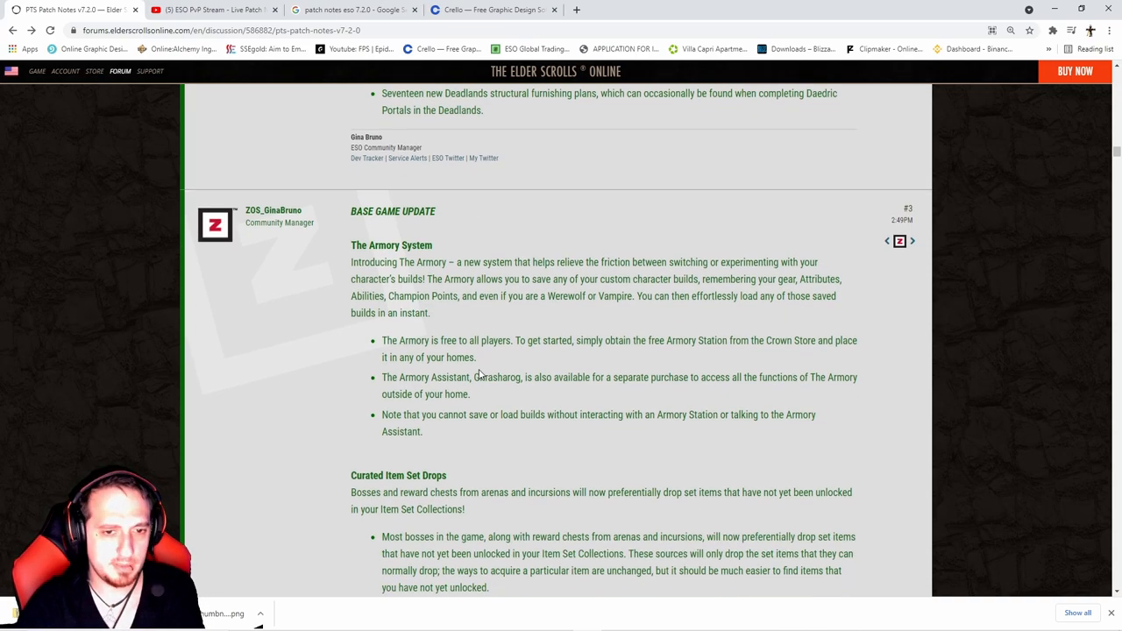
{"action": "mouse_move", "coordinate": [480, 362]}
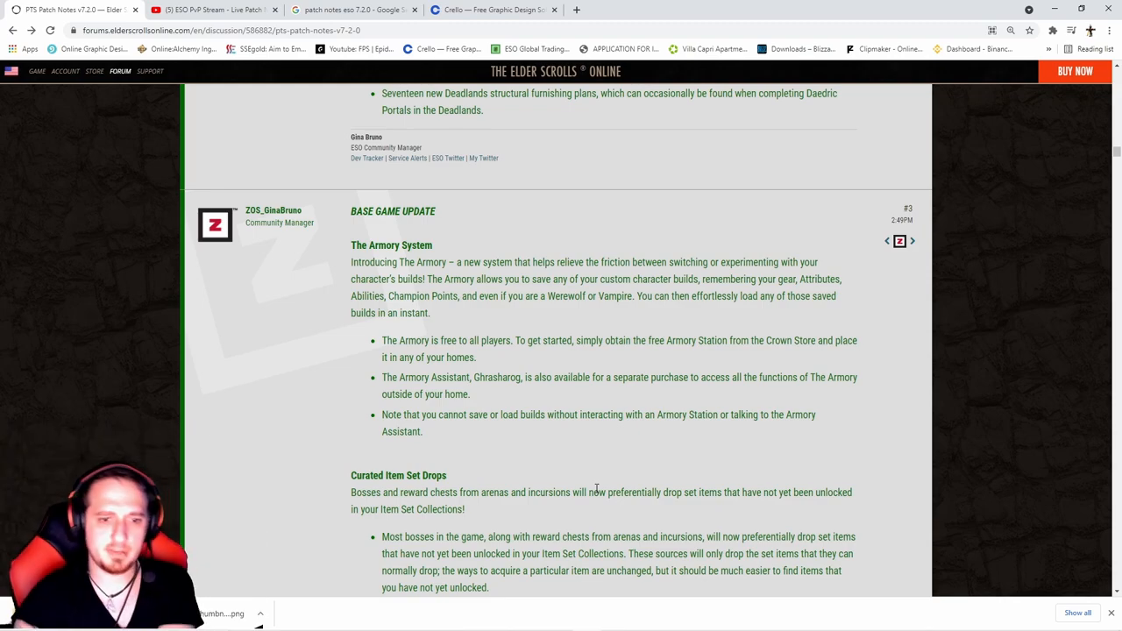
Read Curated Item Set Drops, reaching Item Set Collection Summary and New Mythic Items.
{"action": "scroll", "scroll_direction": "down", "scroll_amount": 3}
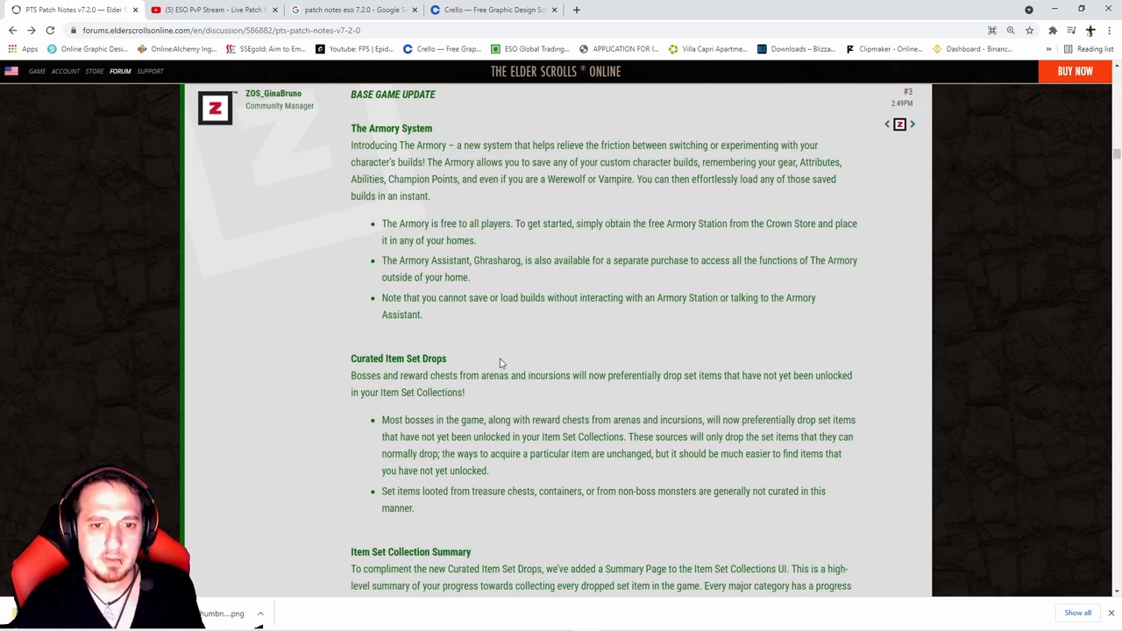
{"action": "mouse_move", "coordinate": [466, 401]}
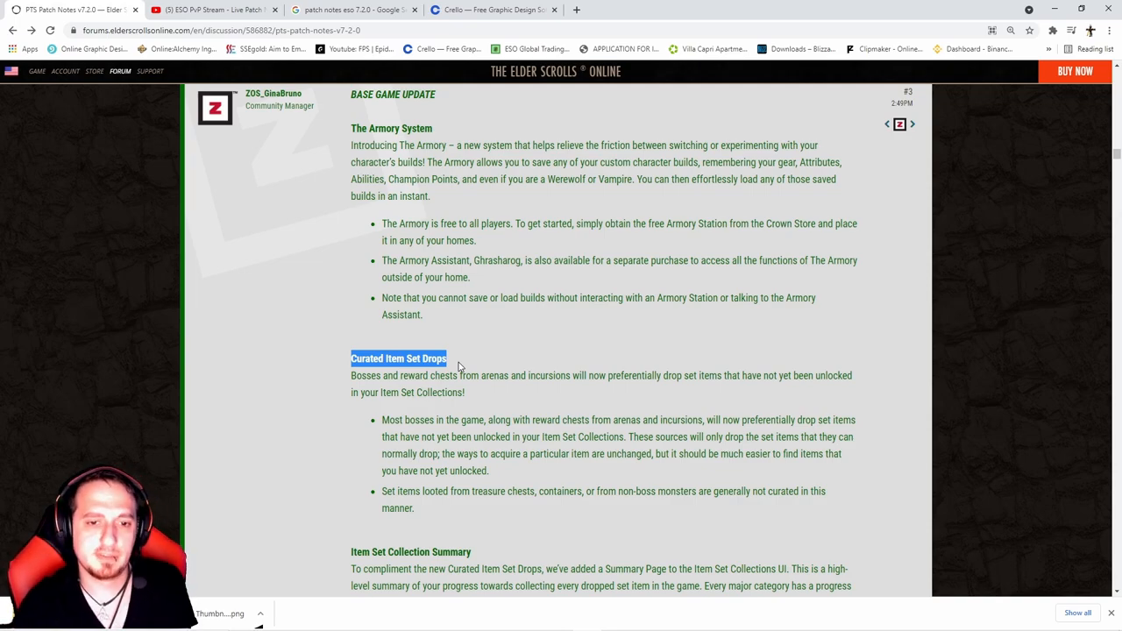
{"action": "scroll", "scroll_direction": "down", "scroll_amount": 3}
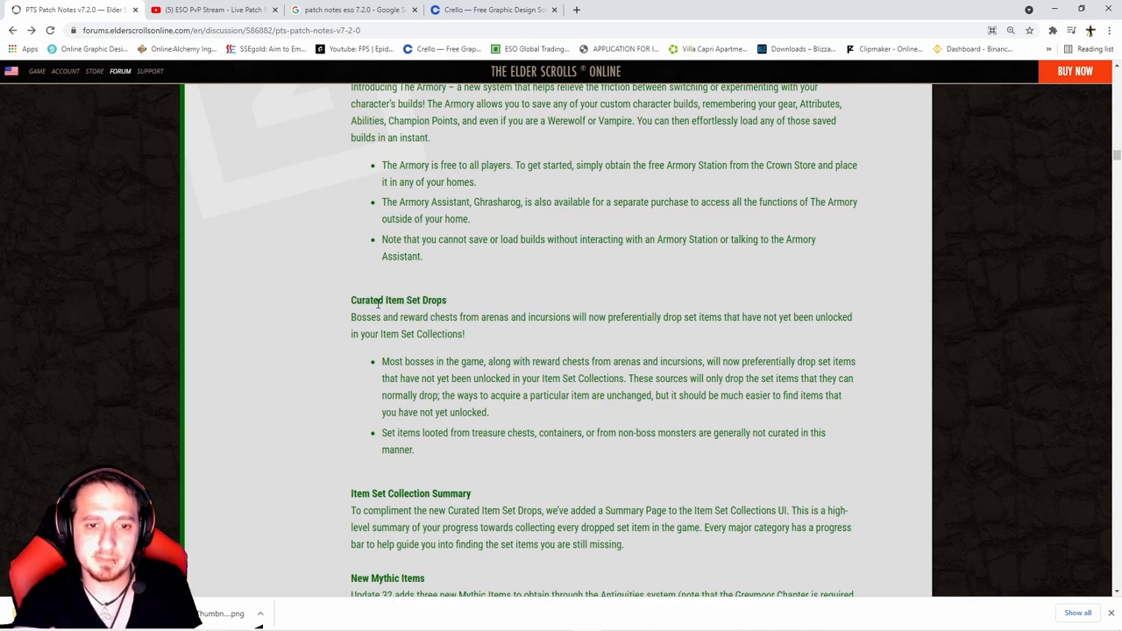
{"action": "scroll", "scroll_direction": "down", "scroll_amount": 3}
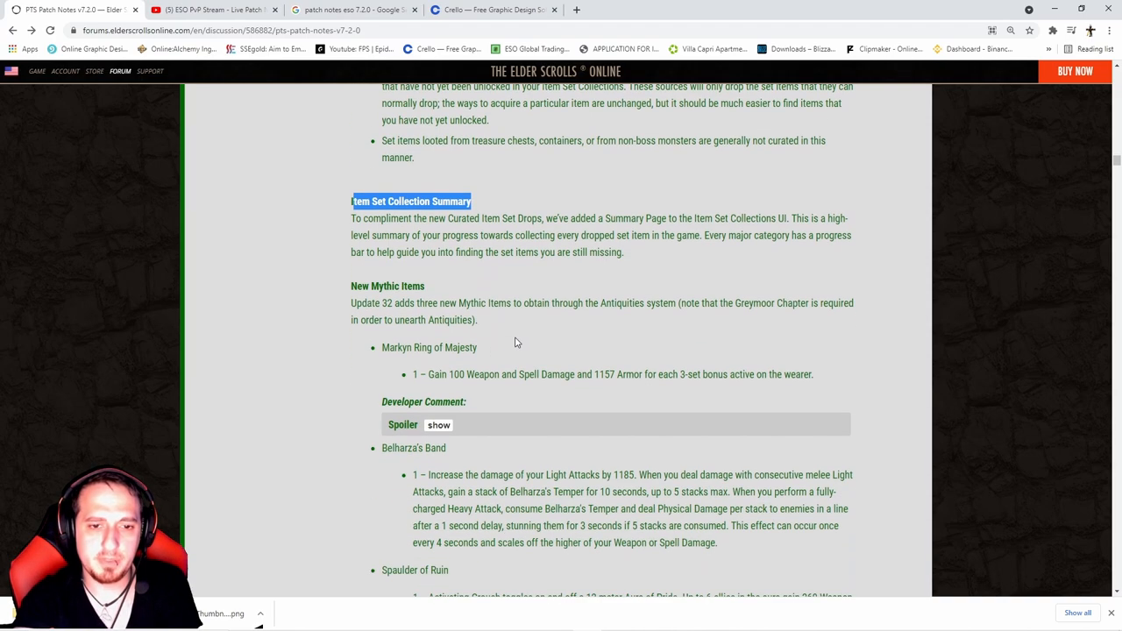
Expand the Markyn Ring of Majesty developer comment spoiler and read it.
{"action": "left_click", "coordinate": [439, 425]}
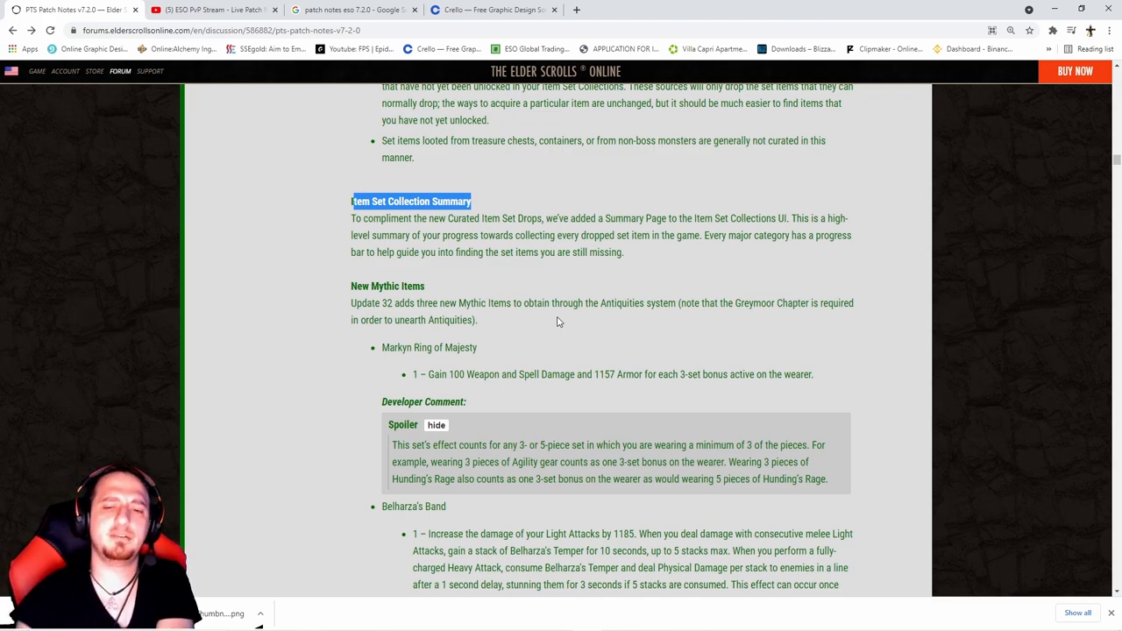
{"action": "mouse_move", "coordinate": [563, 336]}
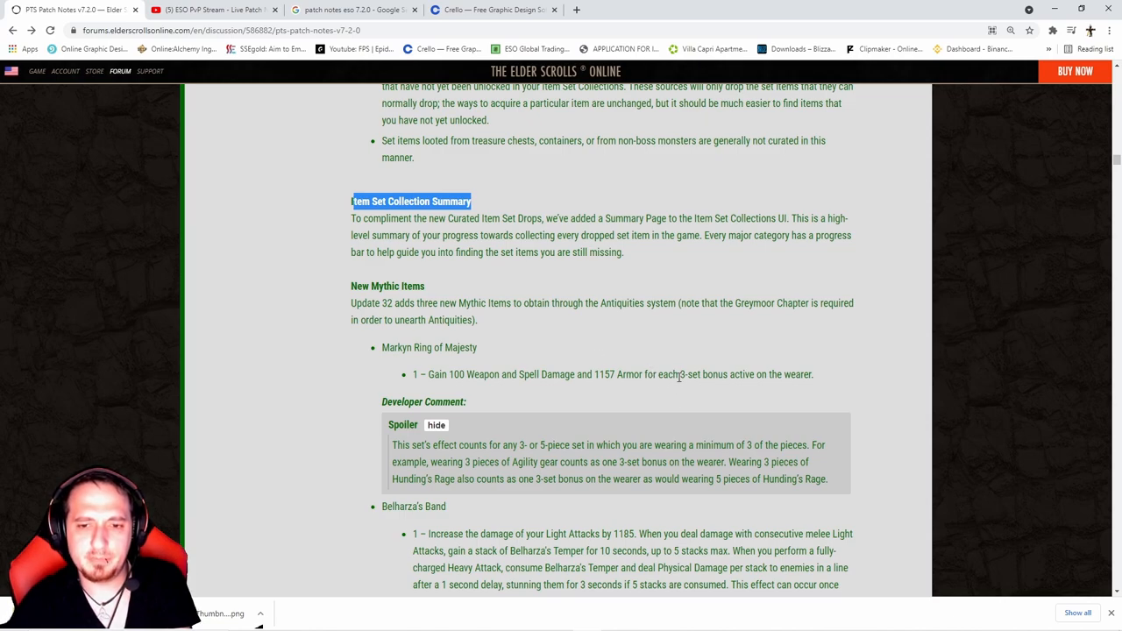
{"action": "scroll", "scroll_direction": "down", "scroll_amount": 3}
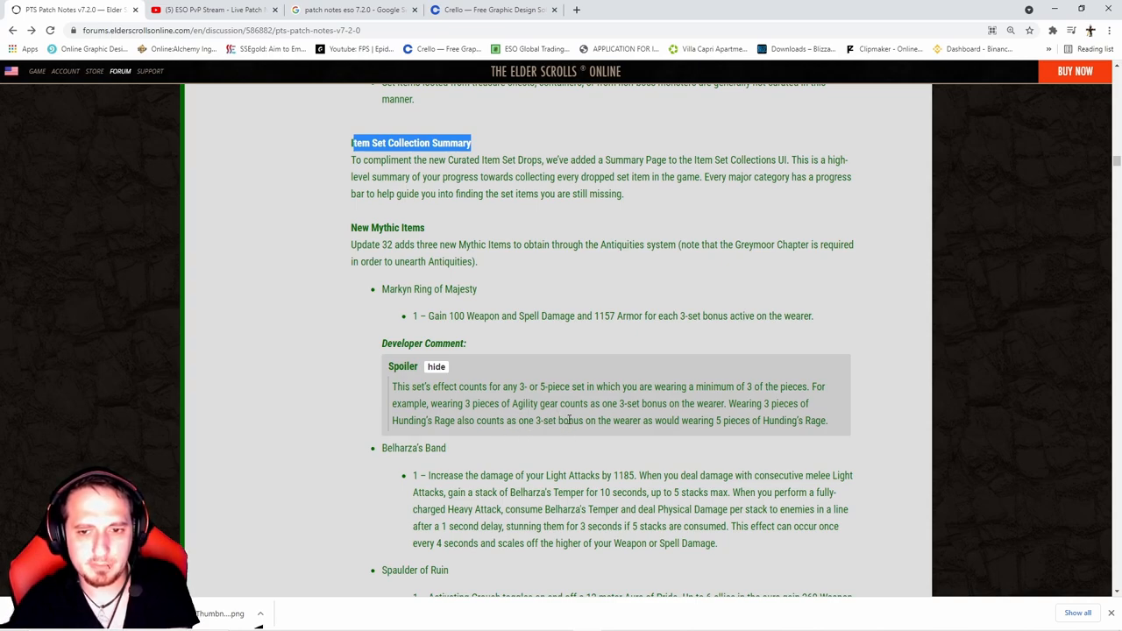
{"action": "mouse_move", "coordinate": [464, 435]}
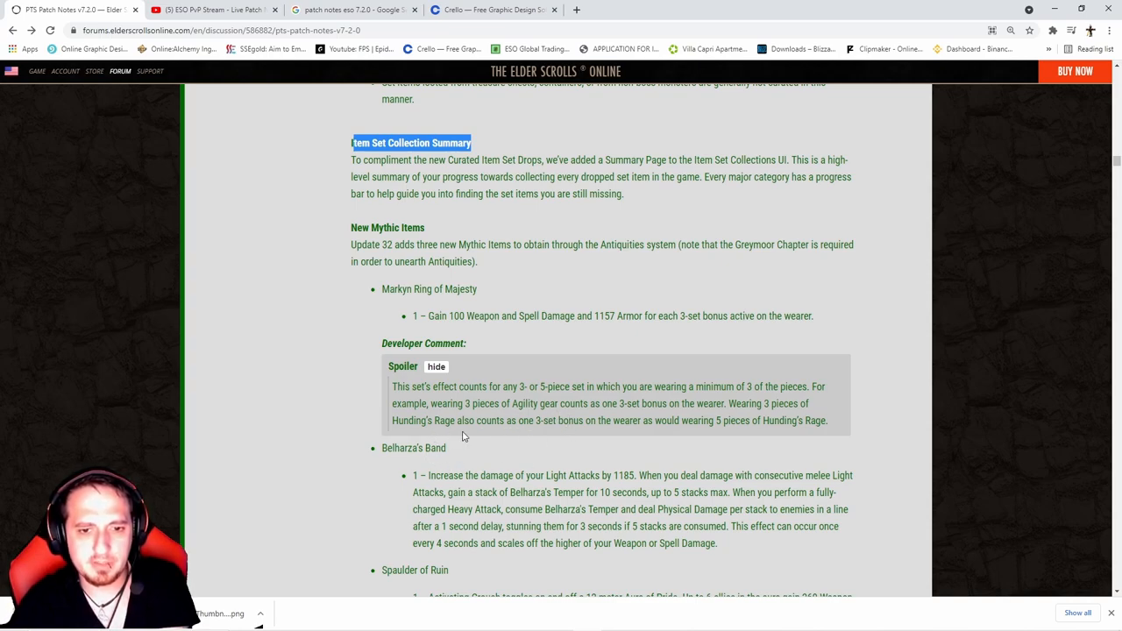
{"action": "mouse_move", "coordinate": [600, 435]}
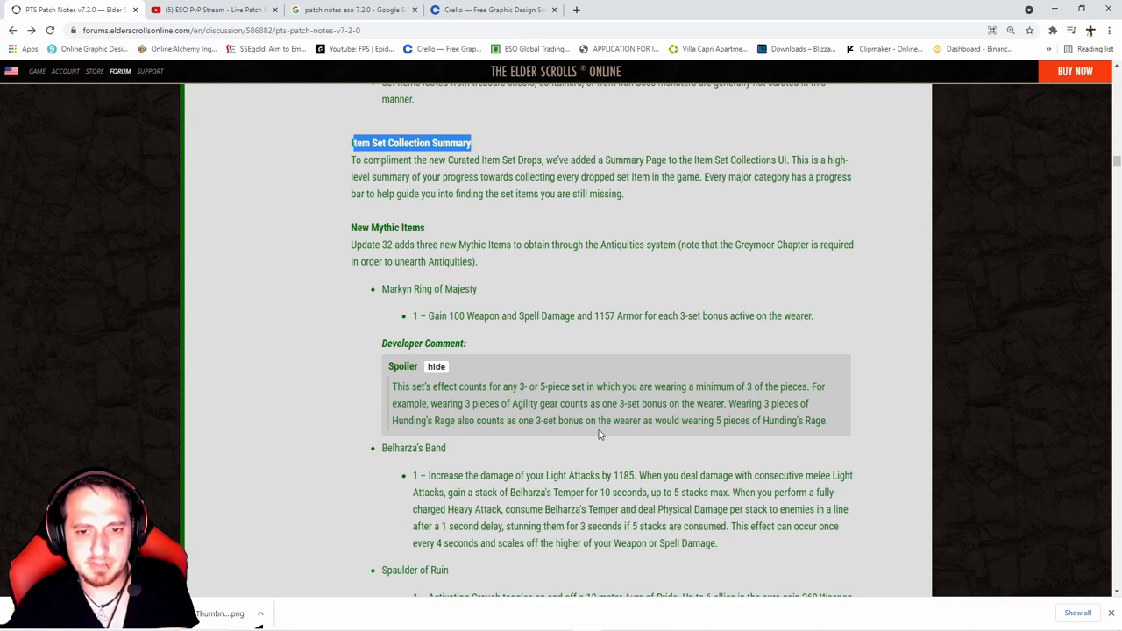
{"action": "mouse_move", "coordinate": [668, 446]}
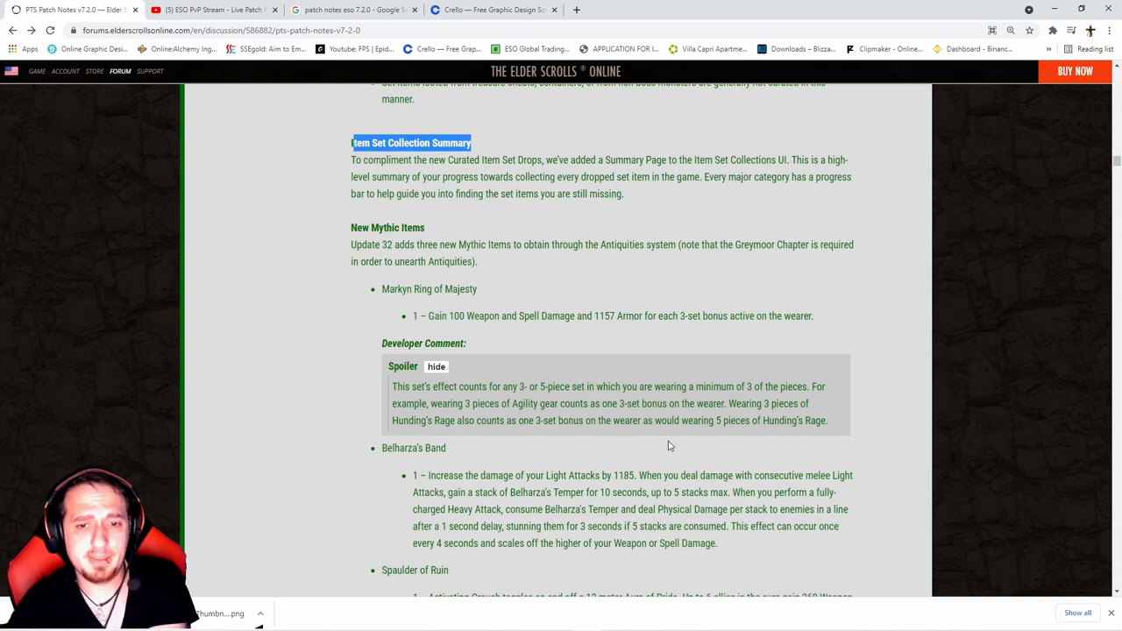
{"action": "mouse_move", "coordinate": [600, 370]}
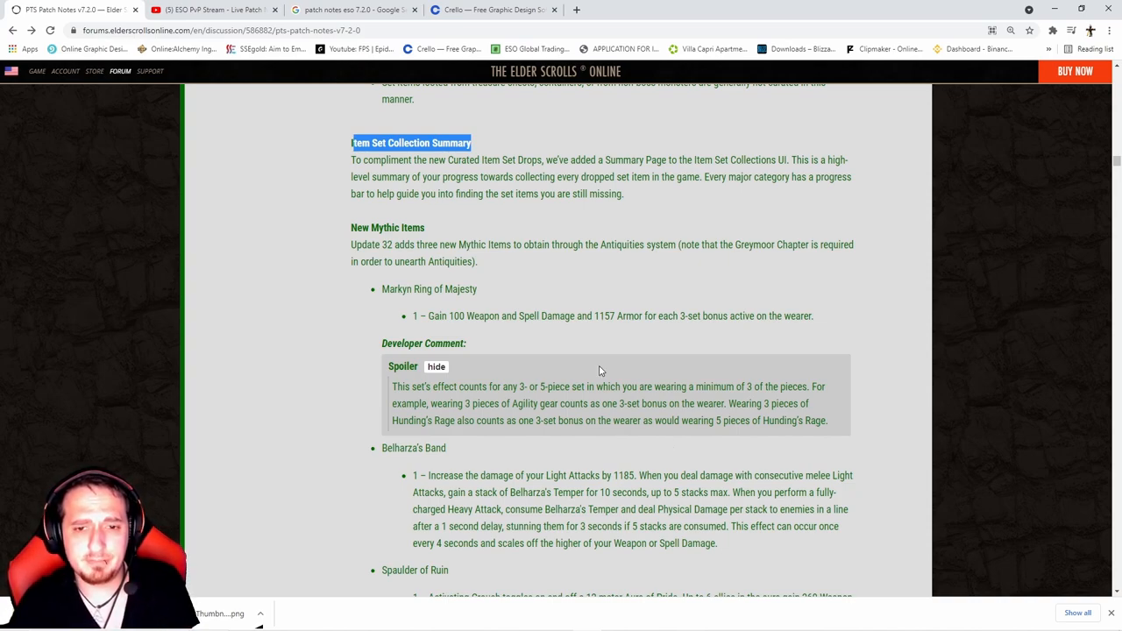
{"action": "mouse_move", "coordinate": [599, 361]}
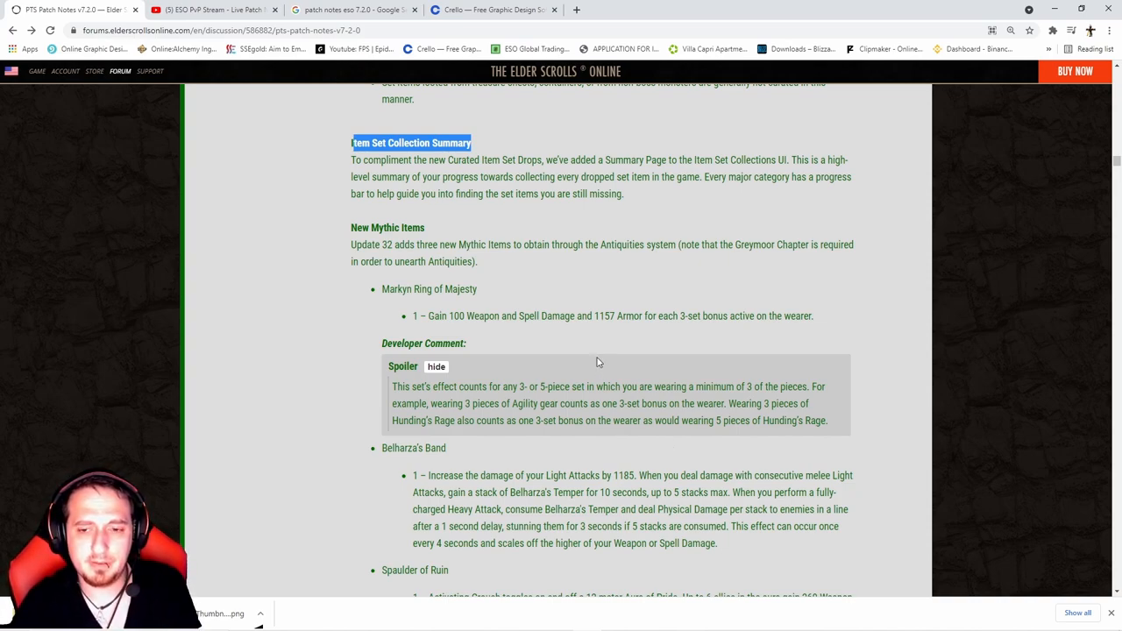
Read further down and expand the Spaulder of Ruin developer comment spoiler.
{"action": "scroll", "scroll_direction": "down", "scroll_amount": 3}
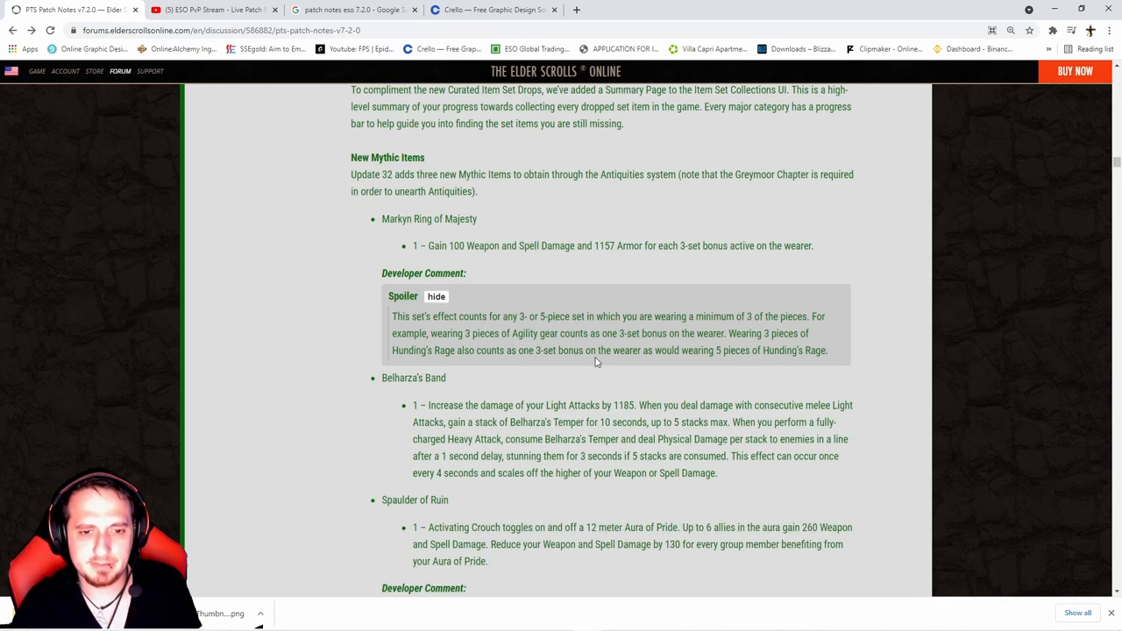
{"action": "scroll", "scroll_direction": "down", "scroll_amount": 3}
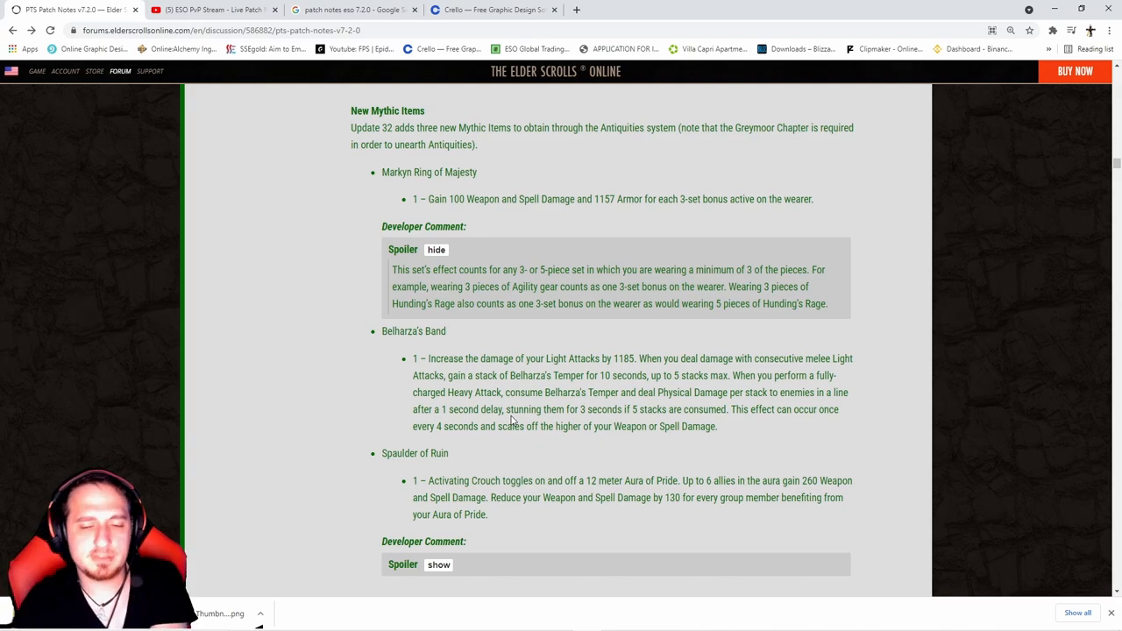
{"action": "scroll", "scroll_direction": "down", "scroll_amount": 3}
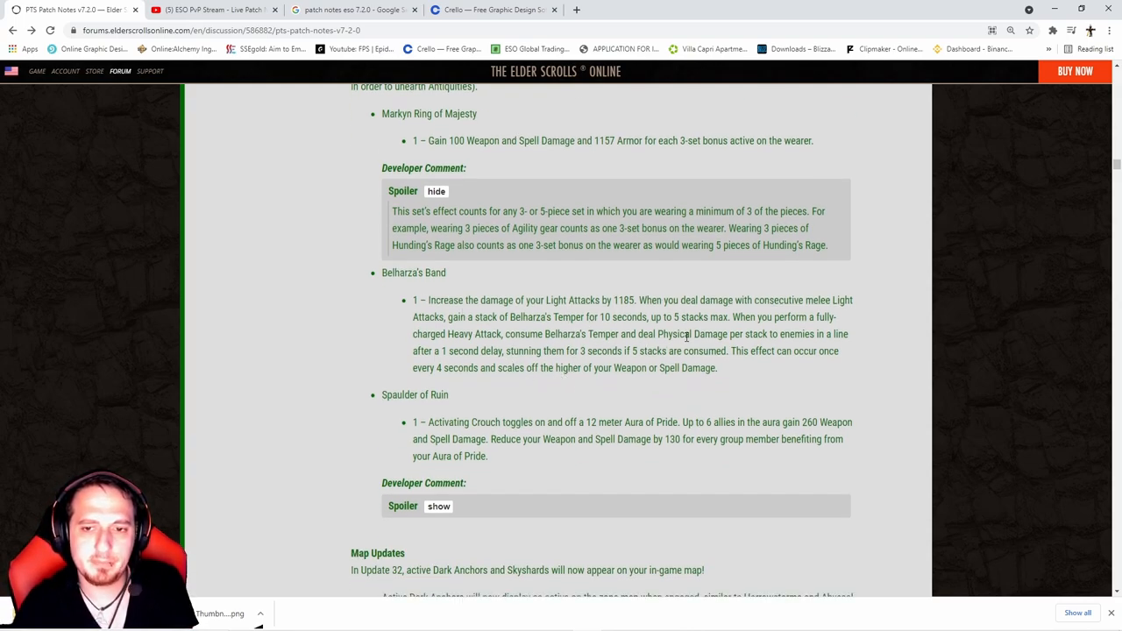
{"action": "scroll", "scroll_direction": "down", "scroll_amount": 3}
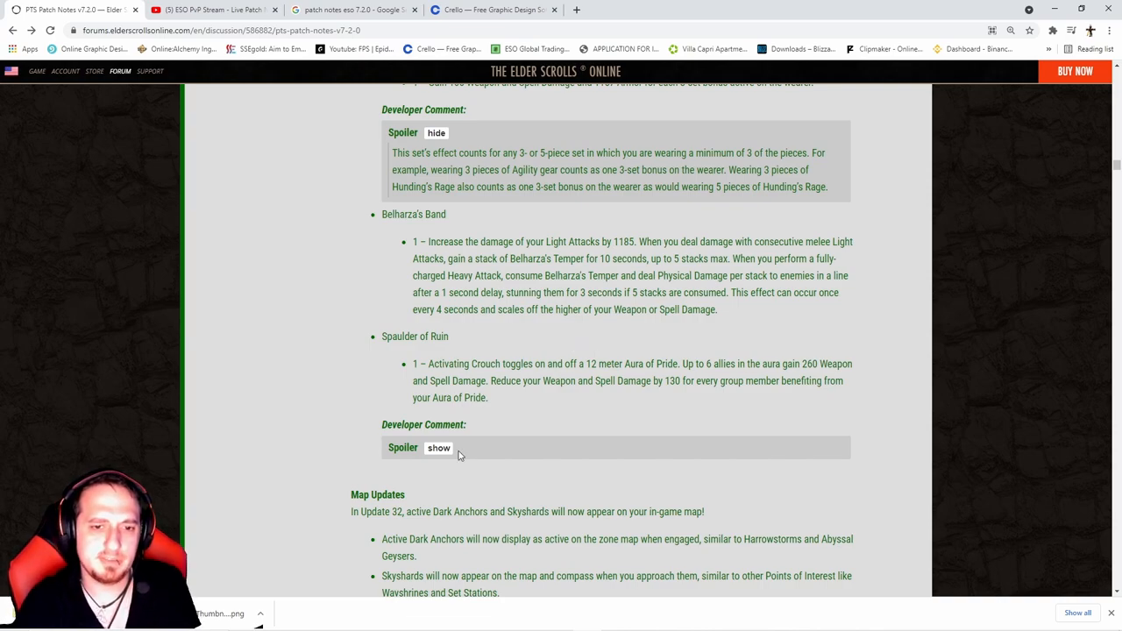
{"action": "left_click", "coordinate": [438, 448]}
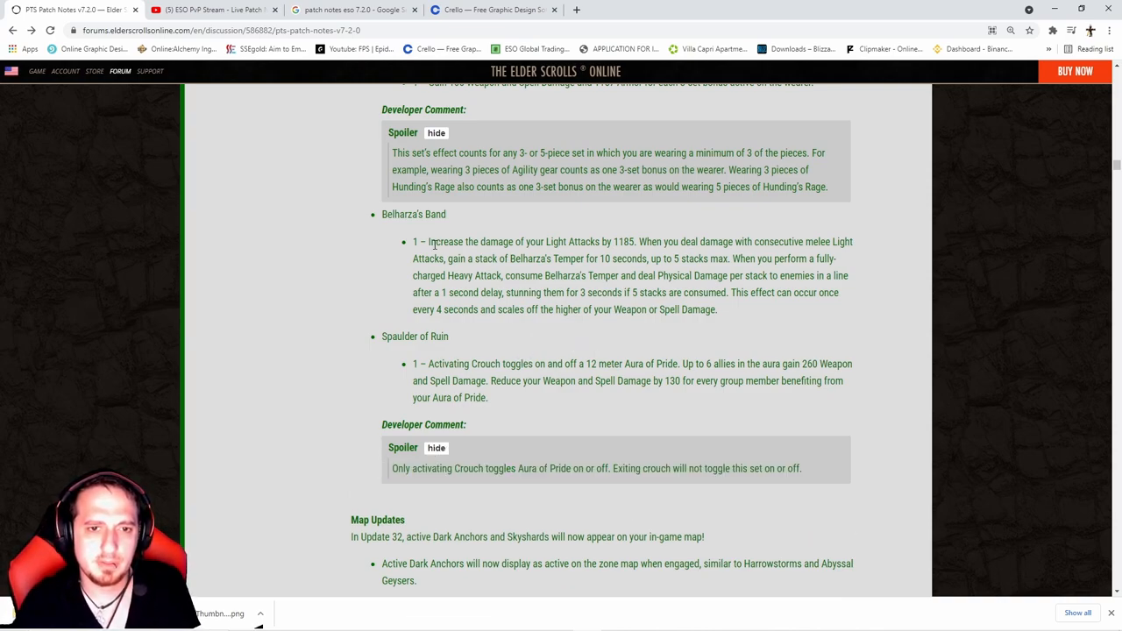
Highlight the Belharza's Band bonus, then the developer comment about set counting.
{"action": "left_click_drag", "start_coordinate": [413, 241], "coordinate": [716, 309]}
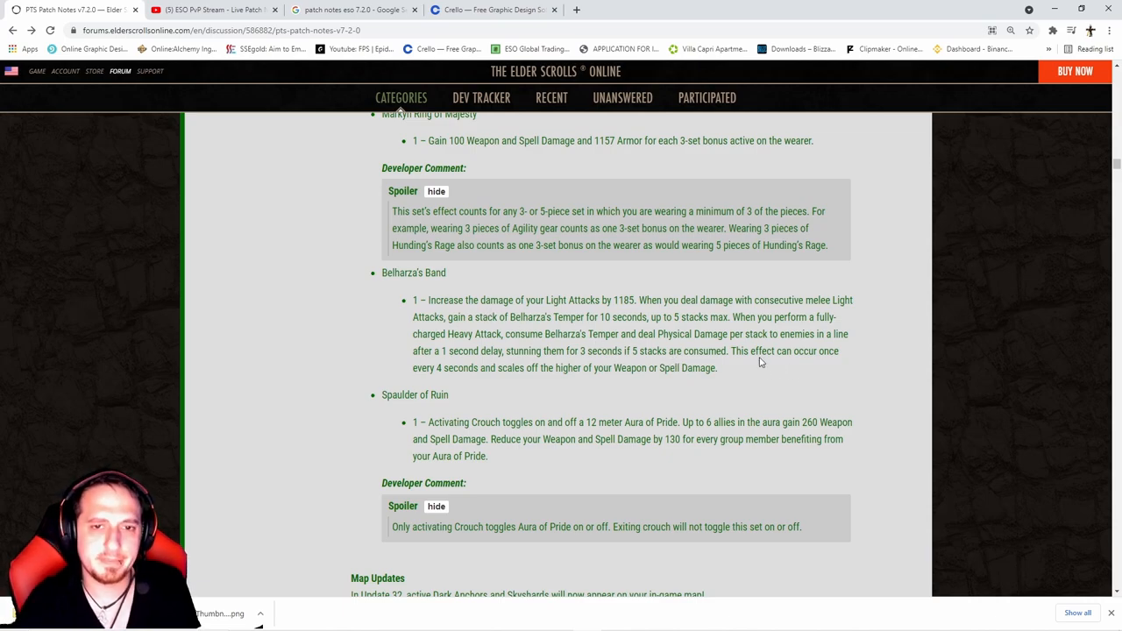
{"action": "left_click_drag", "start_coordinate": [485, 299], "coordinate": [716, 367]}
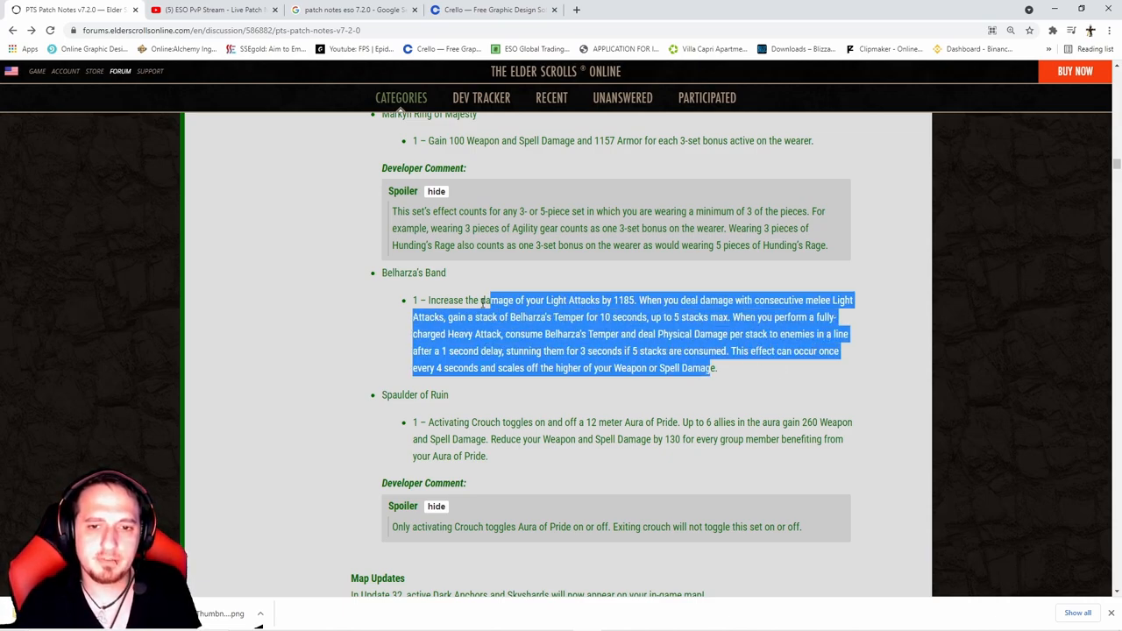
{"action": "left_click", "coordinate": [548, 317]}
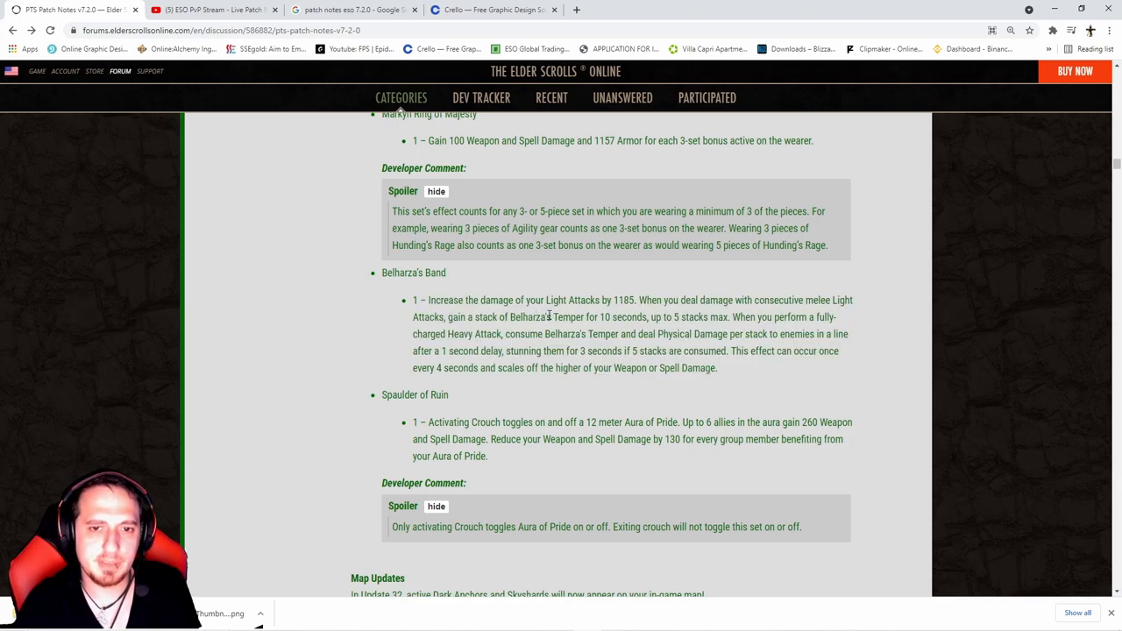
{"action": "left_click_drag", "start_coordinate": [392, 211], "coordinate": [680, 246]}
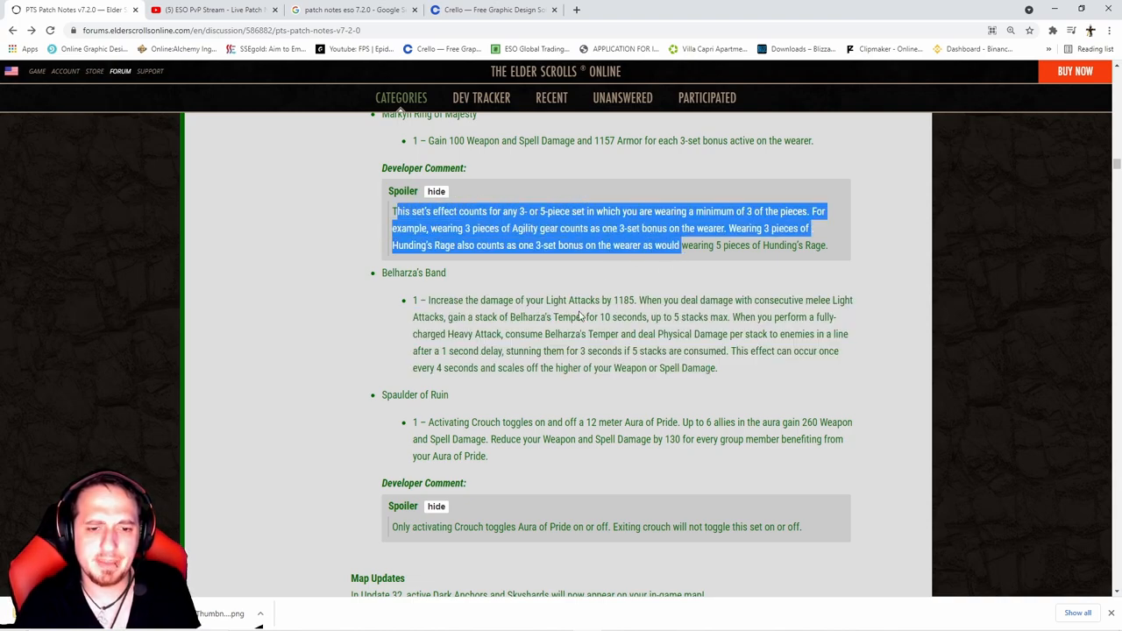
Read Map Updates and New Homes, highlighting the NVIDIA DLSS & DLAA Support section.
{"action": "scroll", "scroll_direction": "down", "scroll_amount": 3}
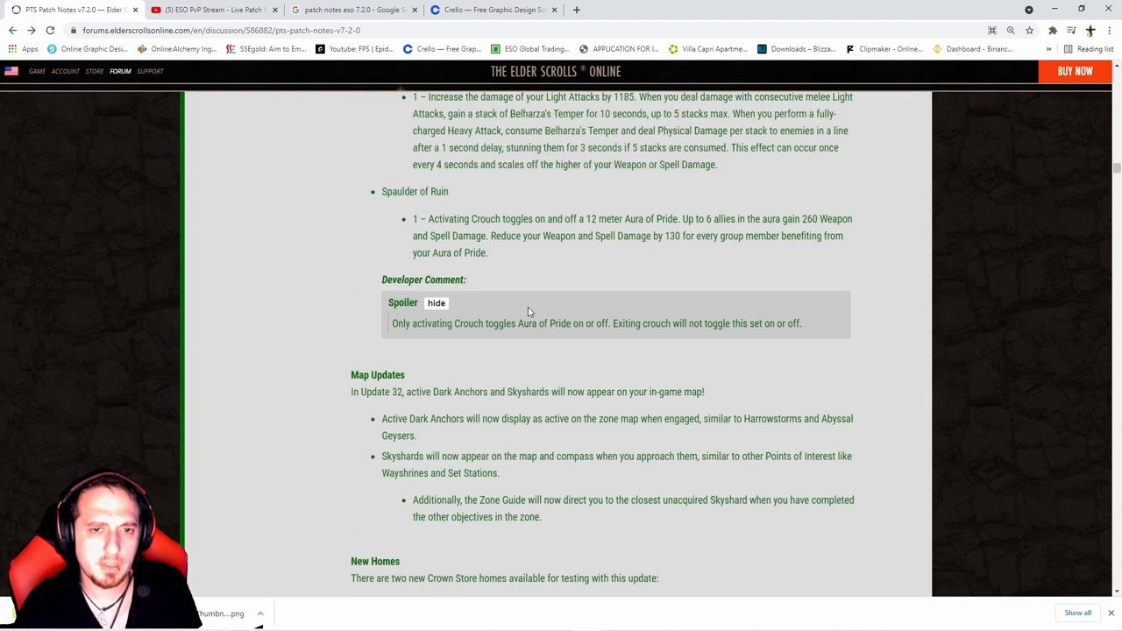
{"action": "scroll", "scroll_direction": "down", "scroll_amount": 3}
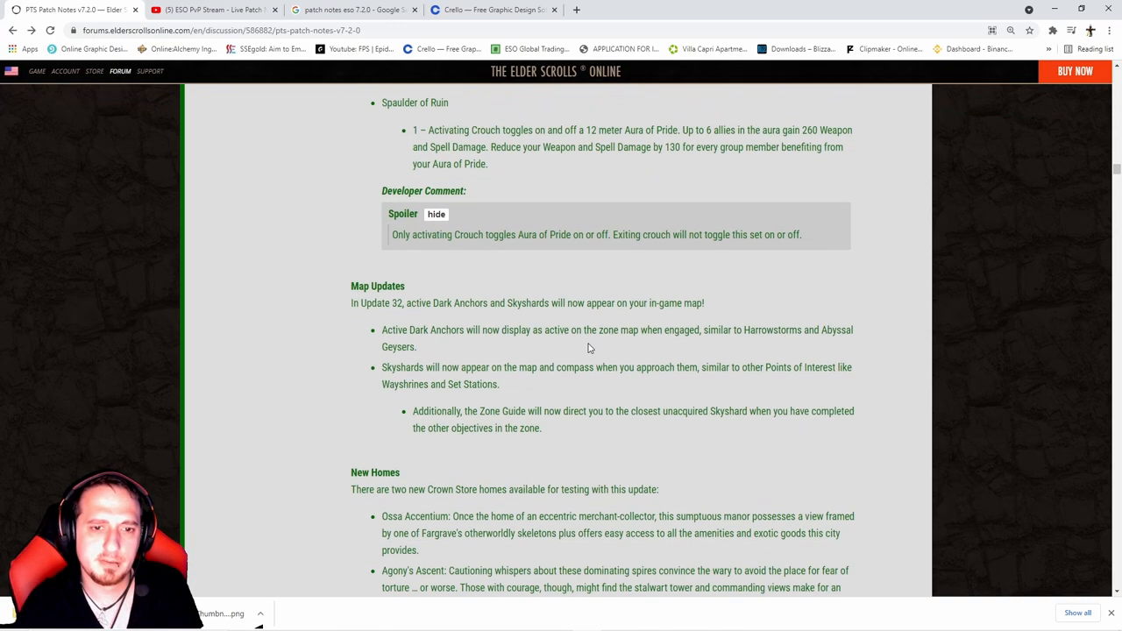
{"action": "scroll", "scroll_direction": "down", "scroll_amount": 3}
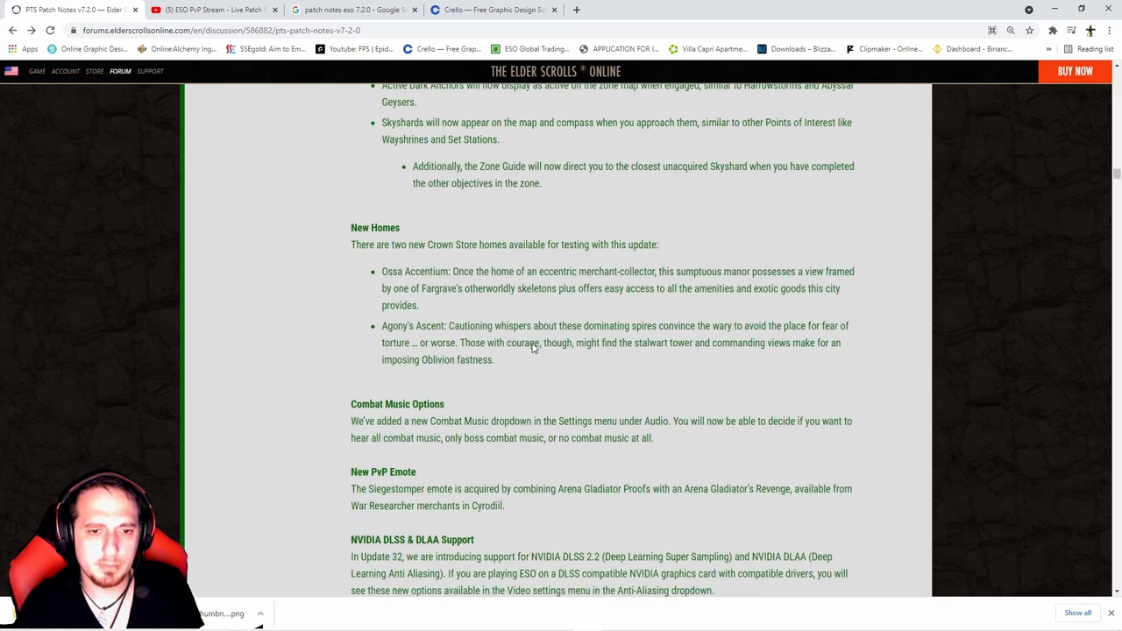
{"action": "scroll", "scroll_direction": "down", "scroll_amount": 3}
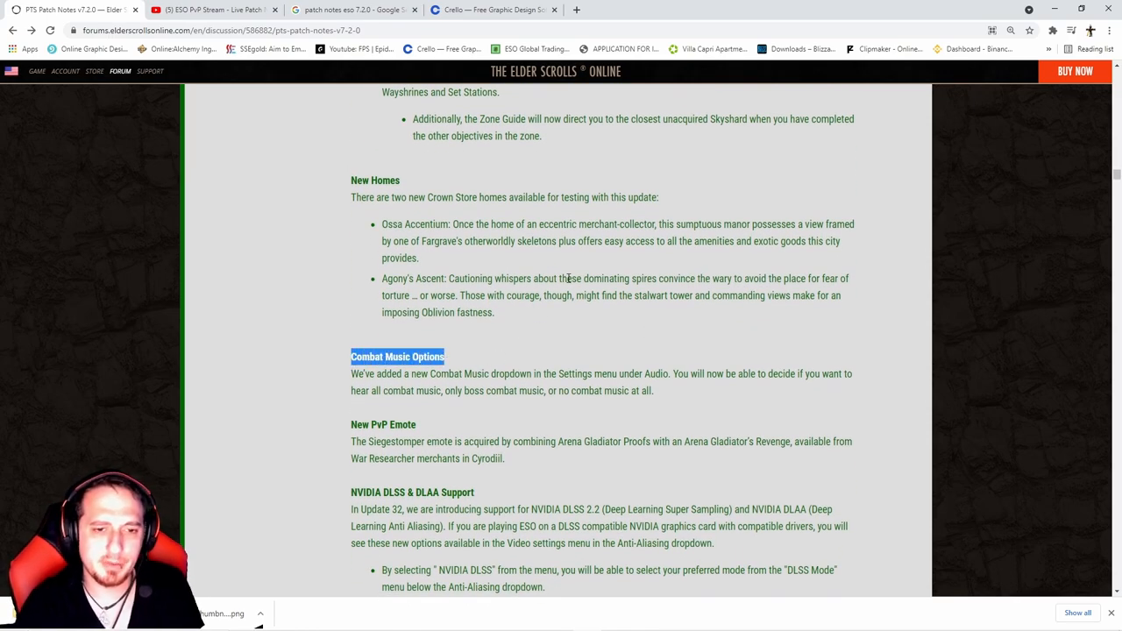
{"action": "scroll", "scroll_direction": "down", "scroll_amount": 3}
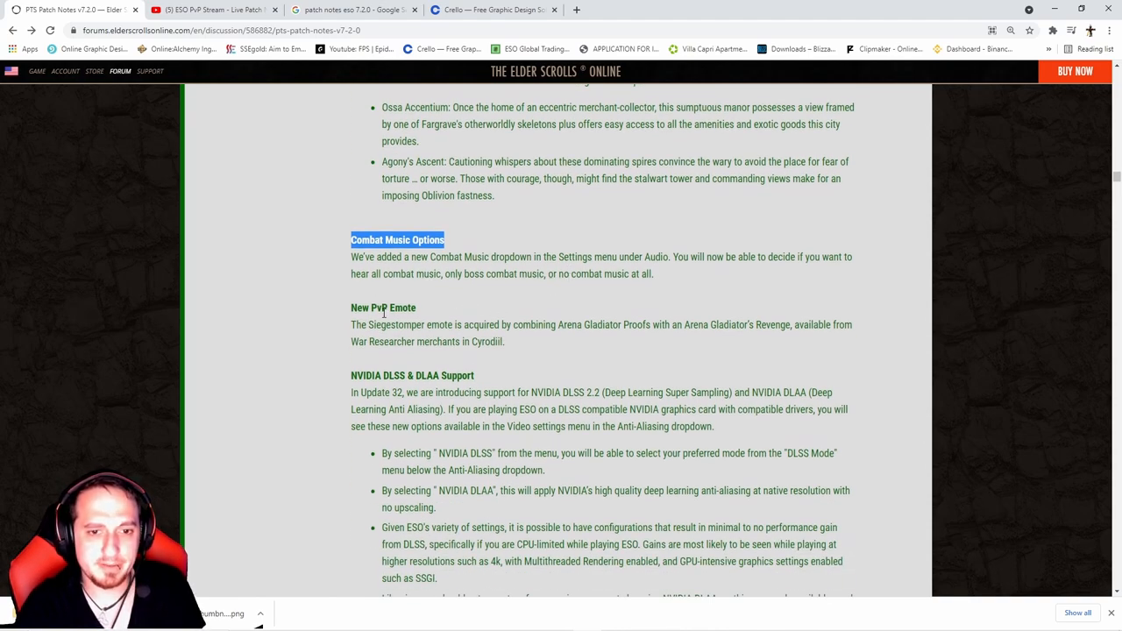
{"action": "scroll", "scroll_direction": "down", "scroll_amount": 3}
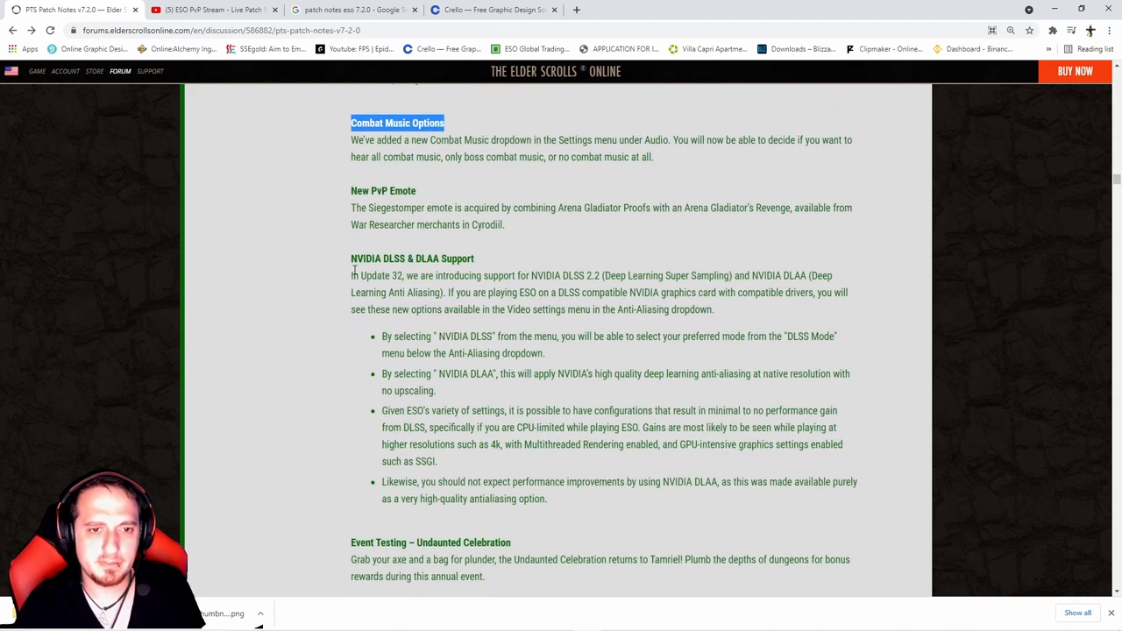
{"action": "left_click_drag", "start_coordinate": [351, 258], "coordinate": [762, 481]}
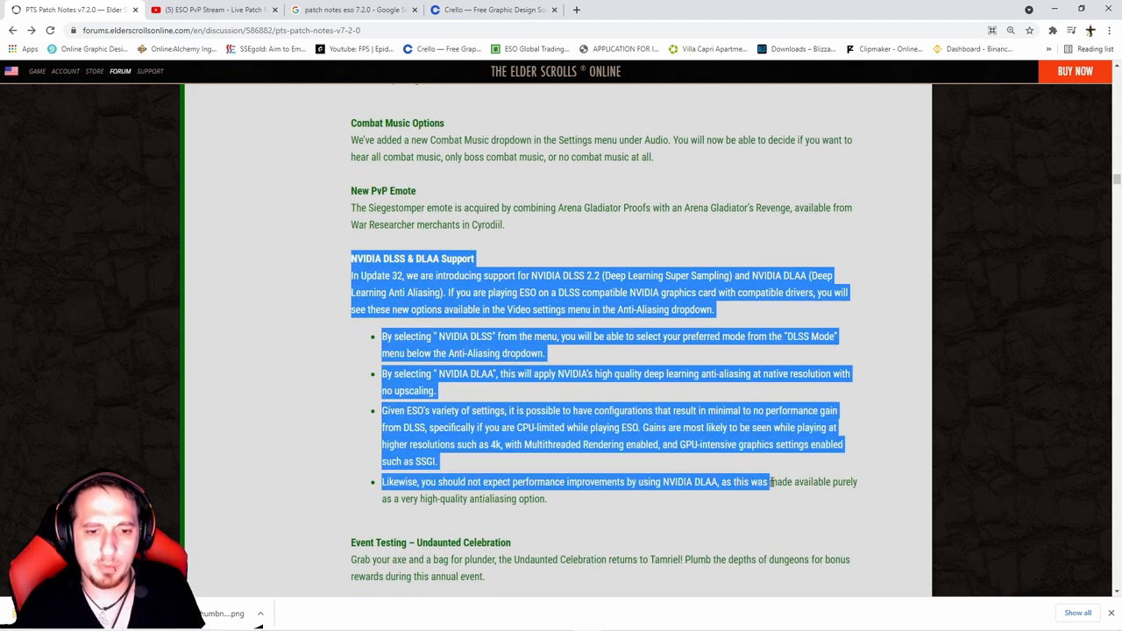
{"action": "scroll", "scroll_direction": "down", "scroll_amount": 3}
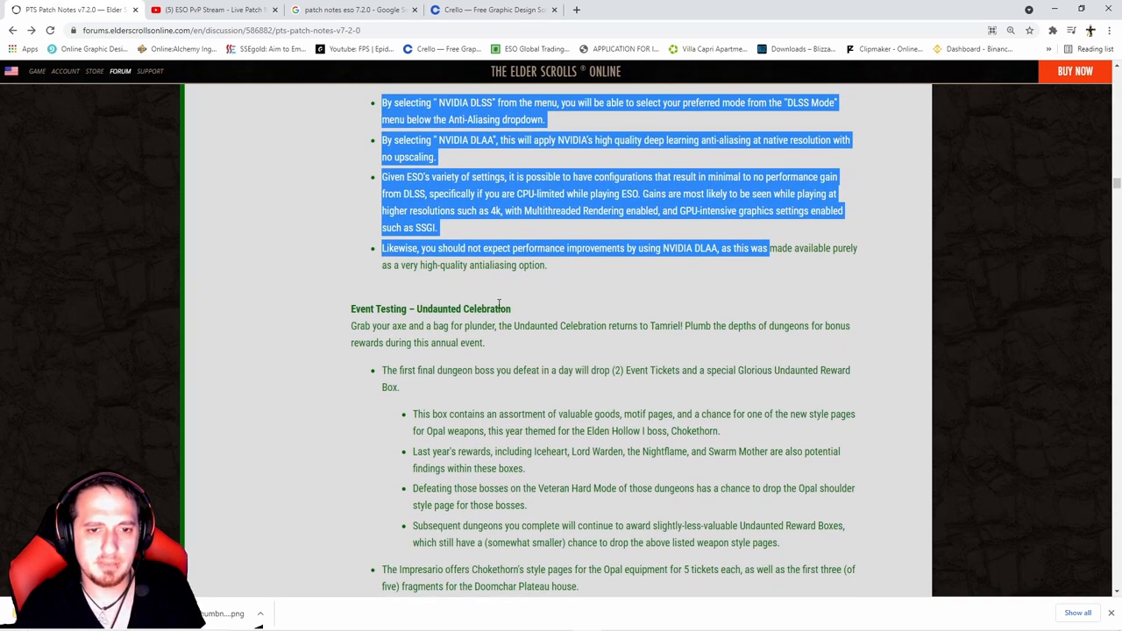
{"action": "mouse_move", "coordinate": [568, 263]}
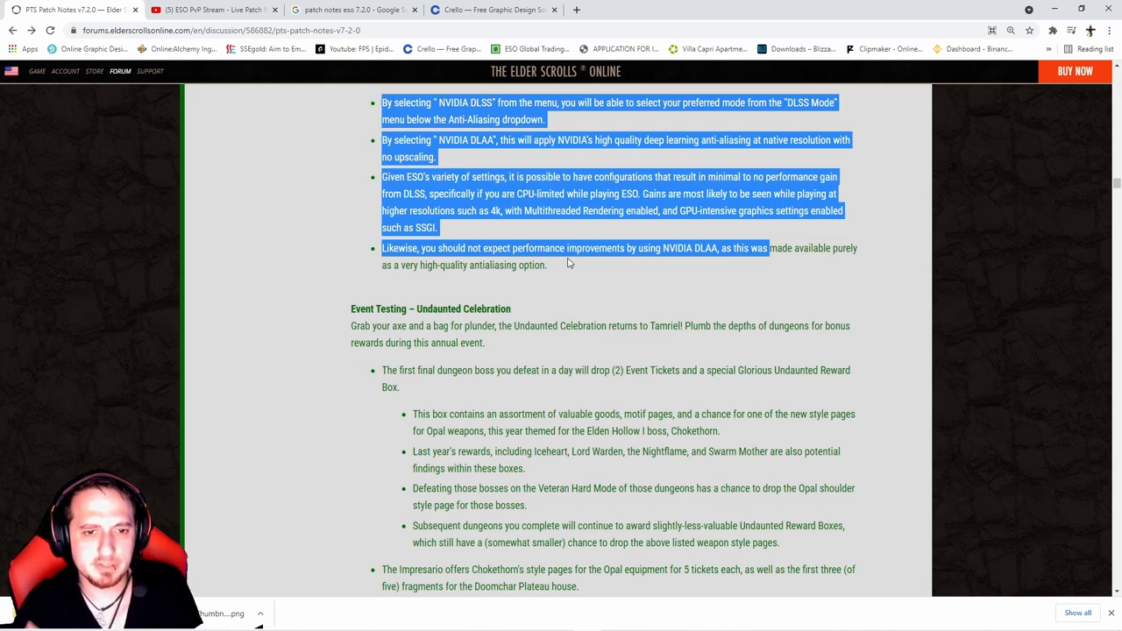
{"action": "mouse_move", "coordinate": [576, 287]}
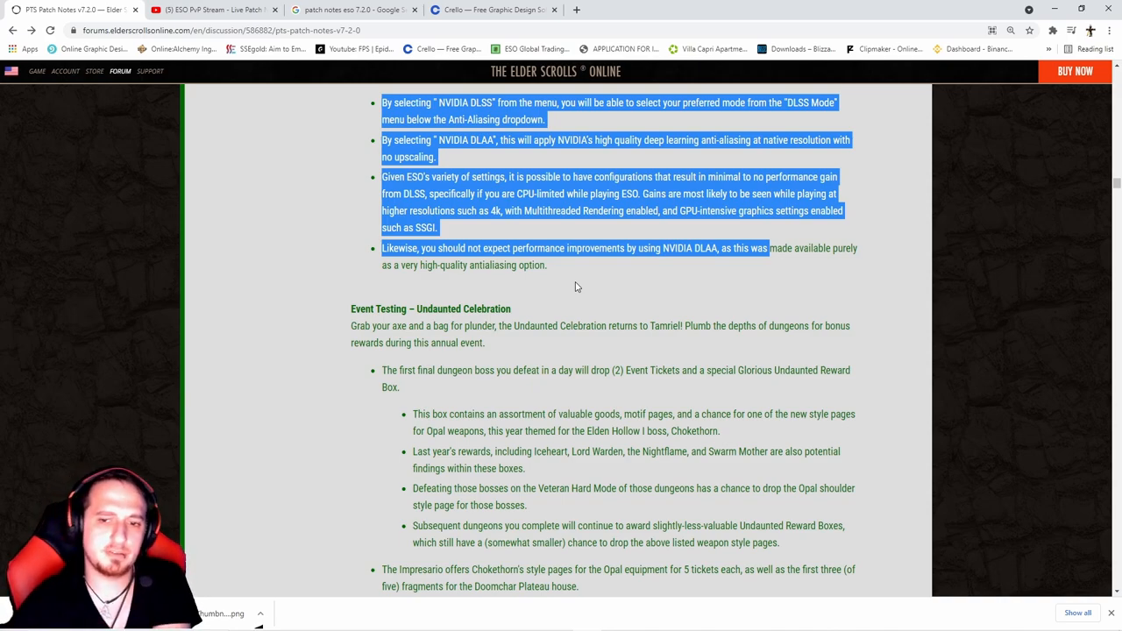
Finish Undaunted Celebration and reach the fourth post, Template Information.
{"action": "scroll", "scroll_direction": "down", "scroll_amount": 3}
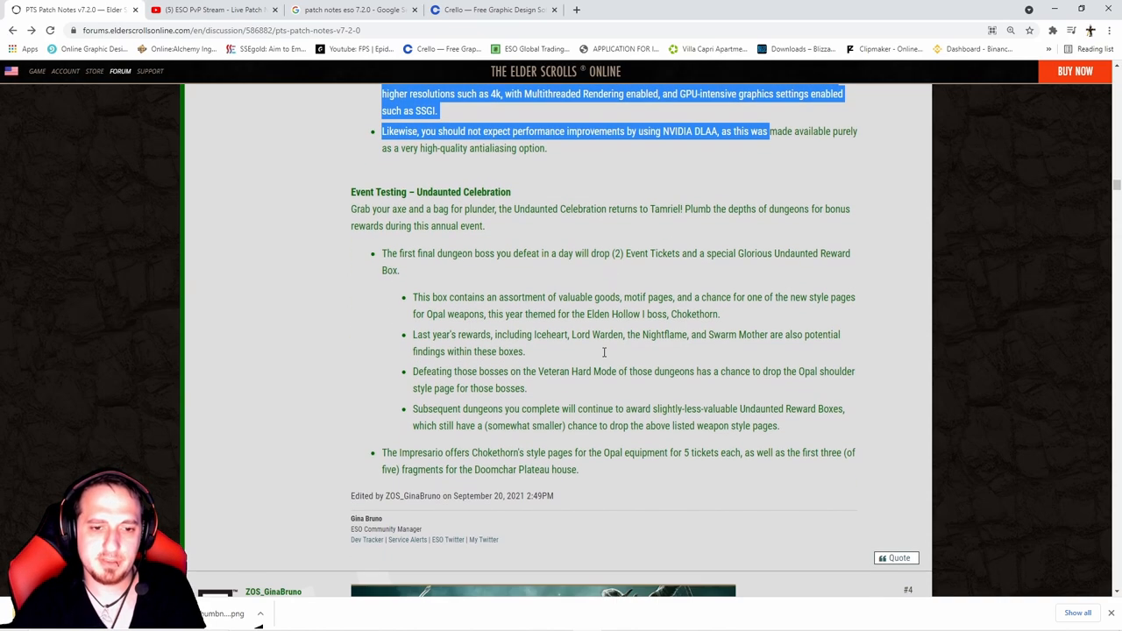
{"action": "scroll", "scroll_direction": "down", "scroll_amount": 3}
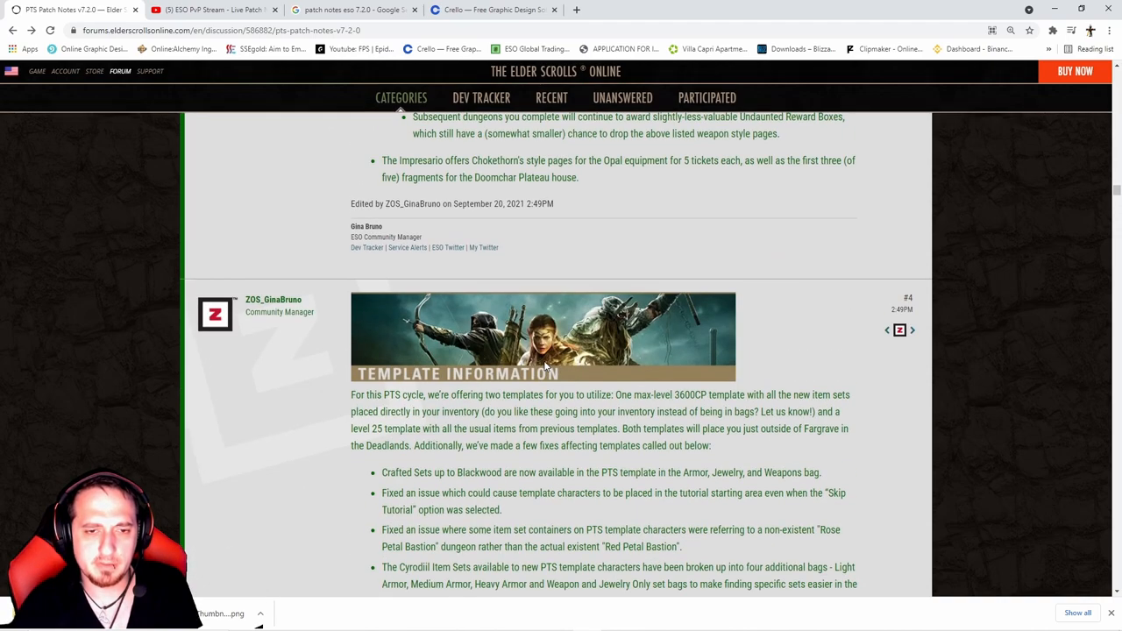
{"action": "scroll", "scroll_direction": "down", "scroll_amount": 3}
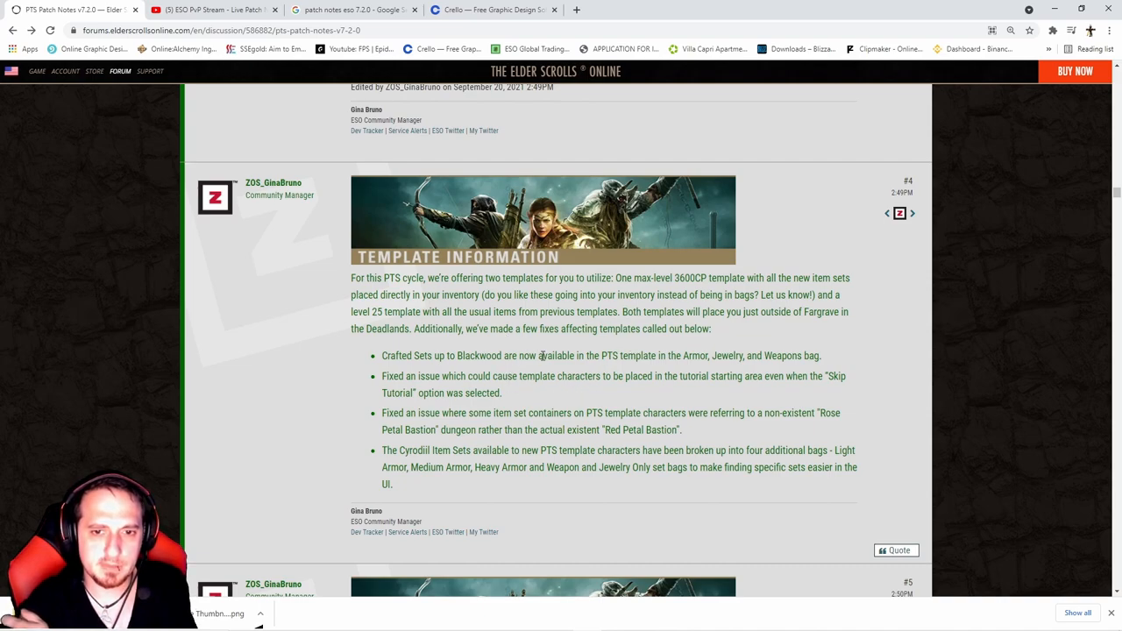
Scroll through the Known Issues post to its Quests & Zones list, just before Blackwood.
{"action": "scroll", "scroll_direction": "down", "scroll_amount": 3}
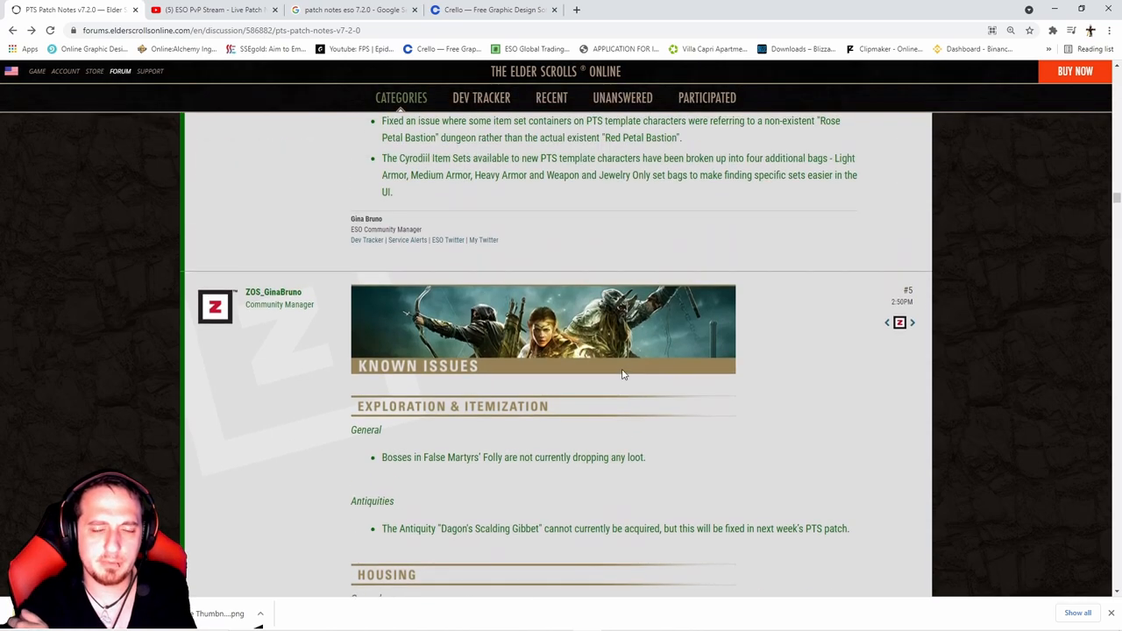
{"action": "scroll", "scroll_direction": "down", "scroll_amount": 3}
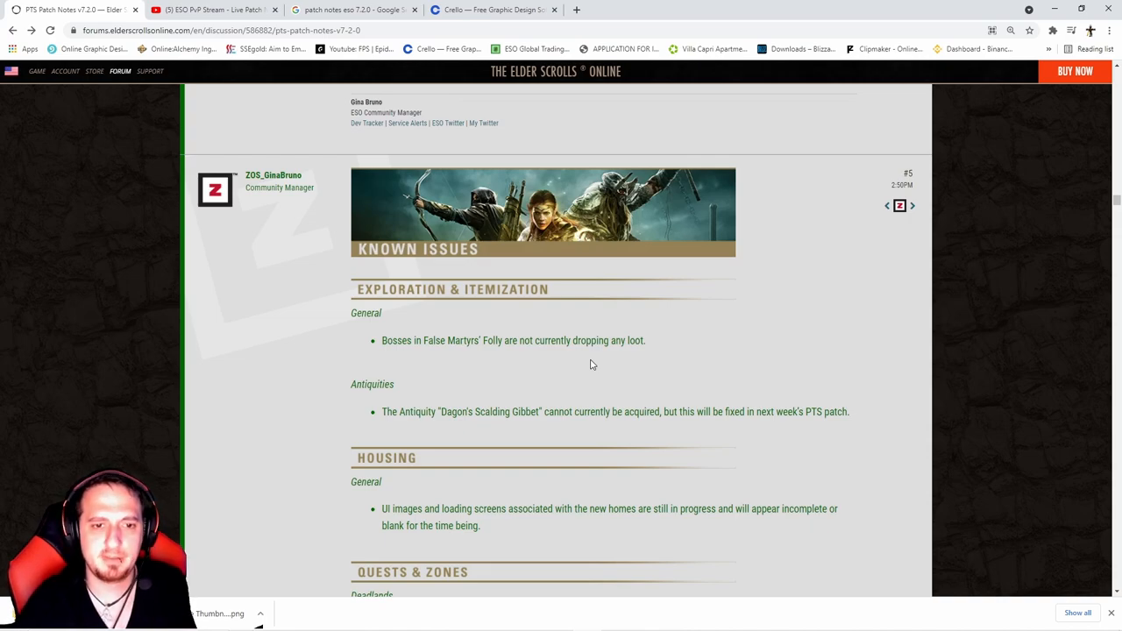
{"action": "scroll", "scroll_direction": "down", "scroll_amount": 3}
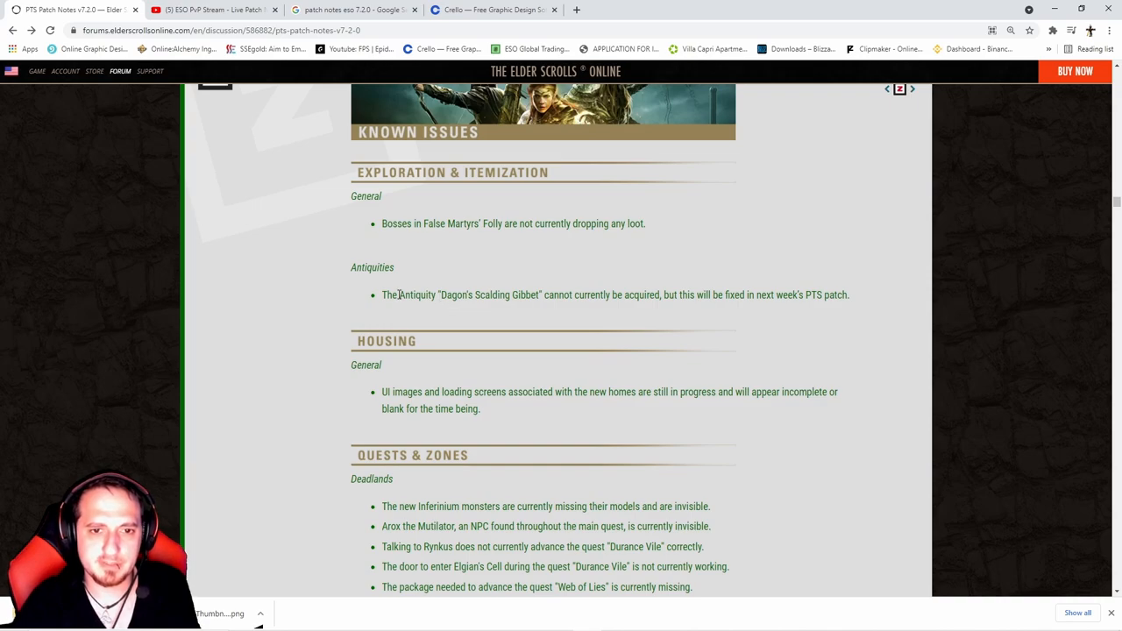
{"action": "scroll", "scroll_direction": "down", "scroll_amount": 3}
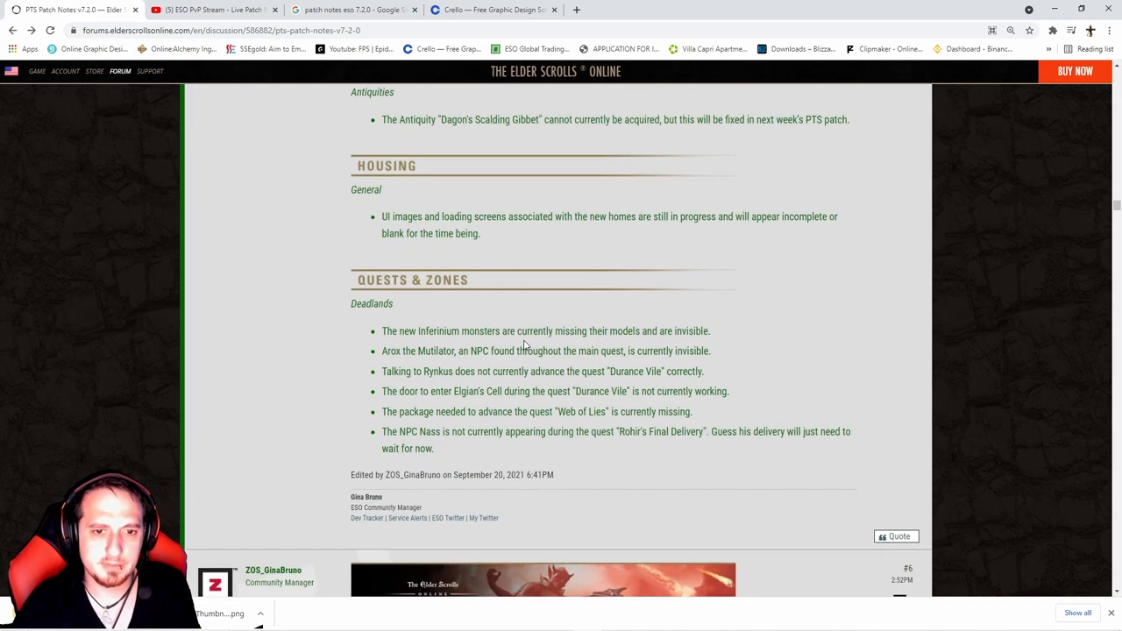
{"action": "scroll", "scroll_direction": "down", "scroll_amount": 3}
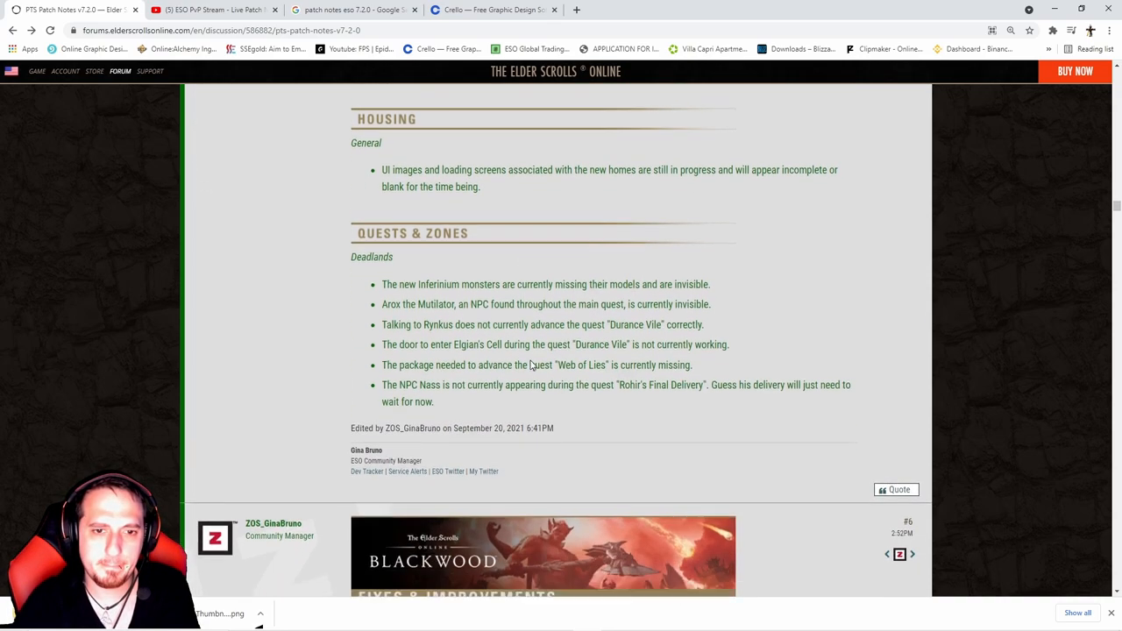
Scroll past the Blackwood, Clockwork City and Greymoor fix posts to Red Petal Bastion fixes.
{"action": "scroll", "scroll_direction": "down", "scroll_amount": 3}
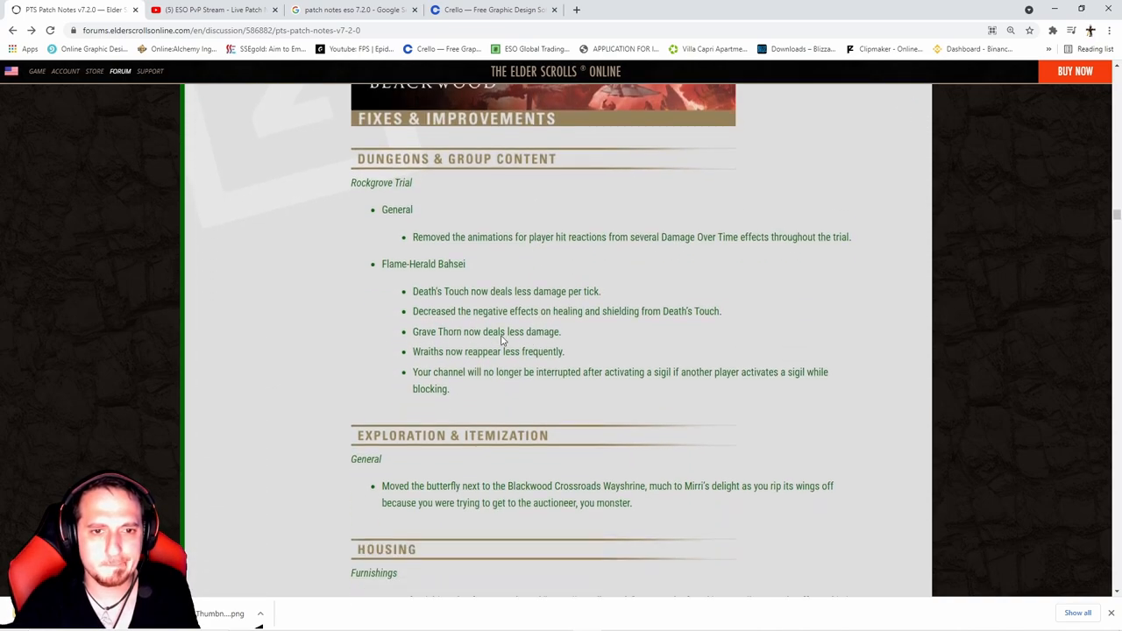
{"action": "scroll", "scroll_direction": "down", "scroll_amount": 3}
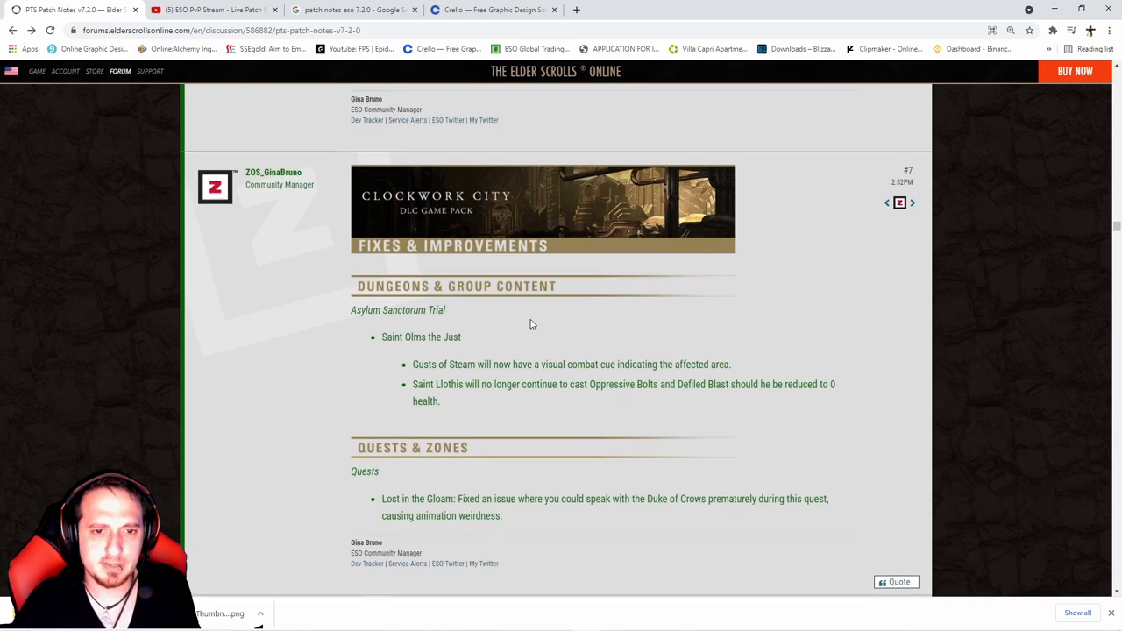
{"action": "scroll", "scroll_direction": "down", "scroll_amount": 3}
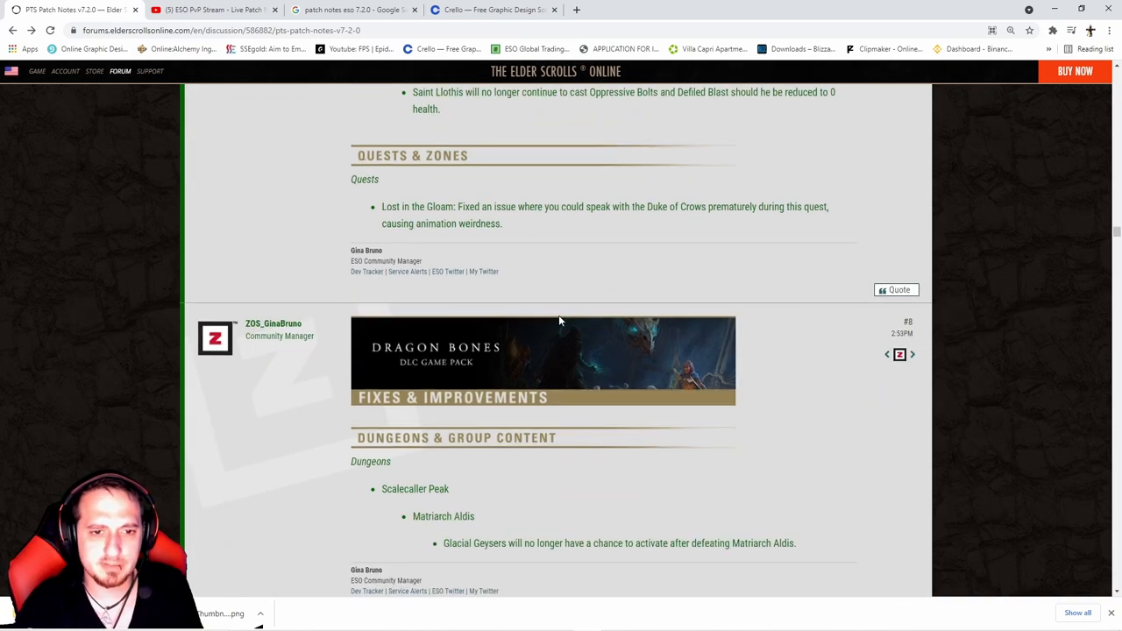
{"action": "scroll", "scroll_direction": "down", "scroll_amount": 3}
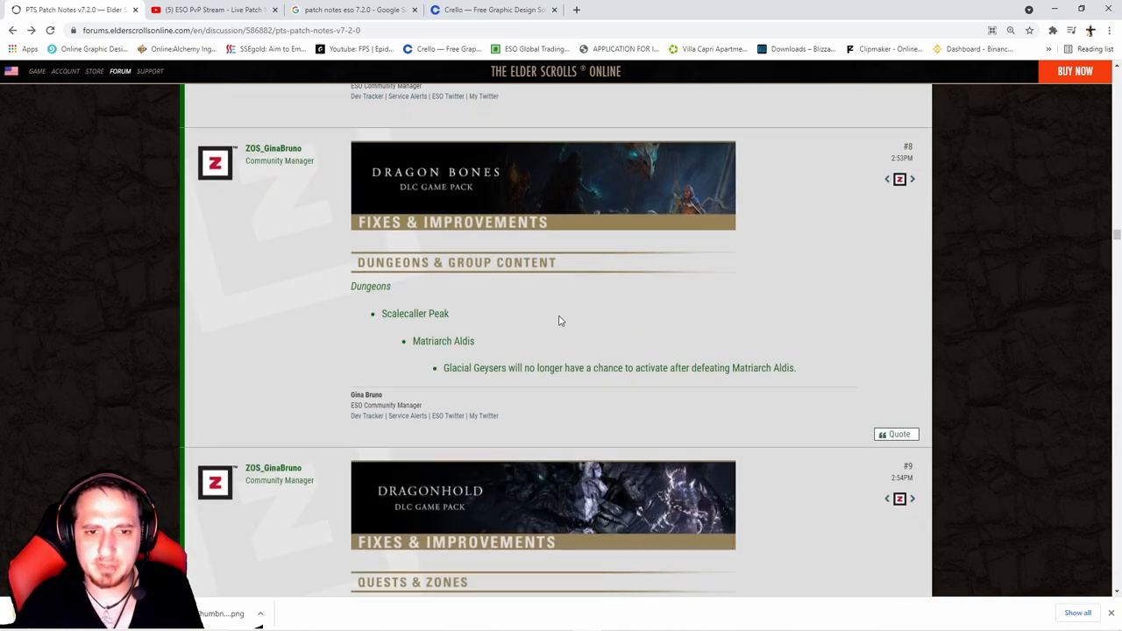
{"action": "scroll", "scroll_direction": "down", "scroll_amount": 3}
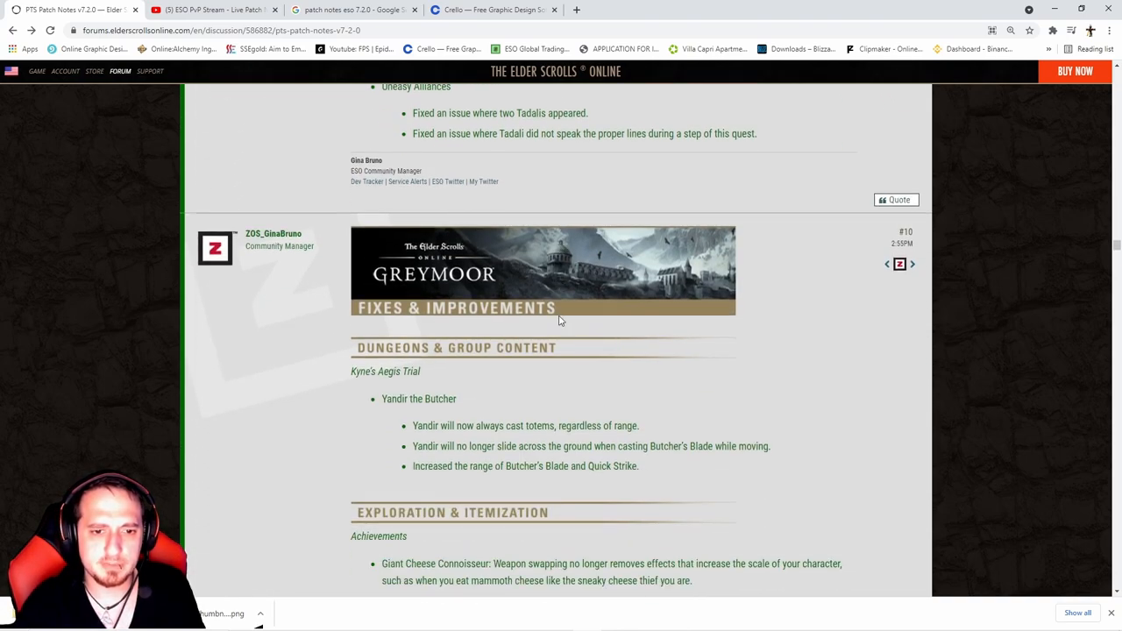
{"action": "scroll", "scroll_direction": "down", "scroll_amount": 3}
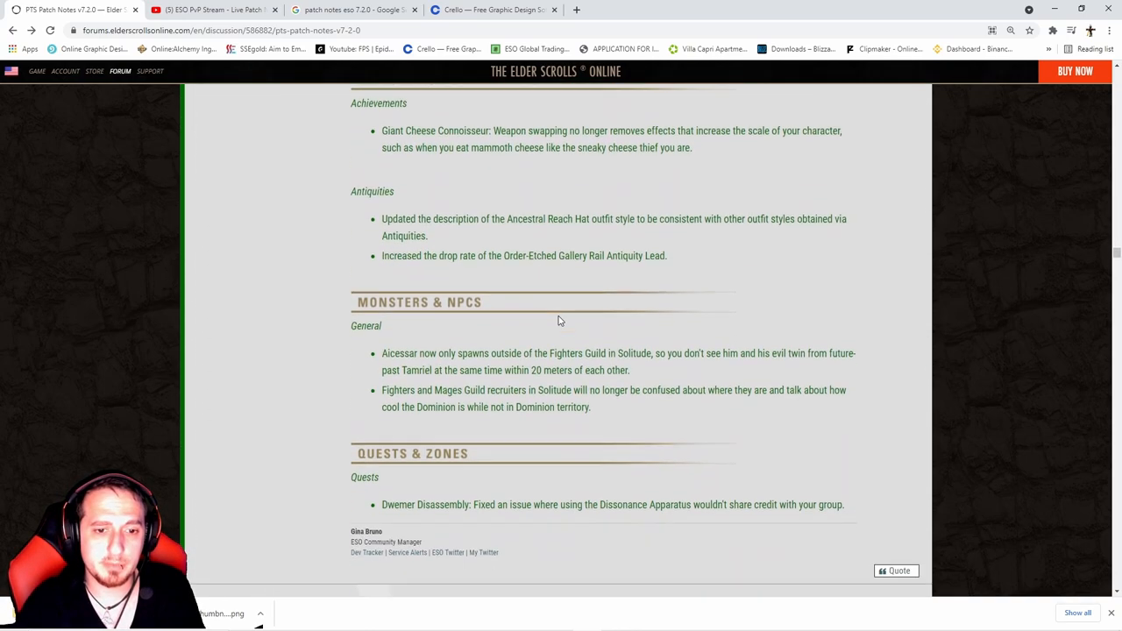
{"action": "scroll", "scroll_direction": "down", "scroll_amount": 3}
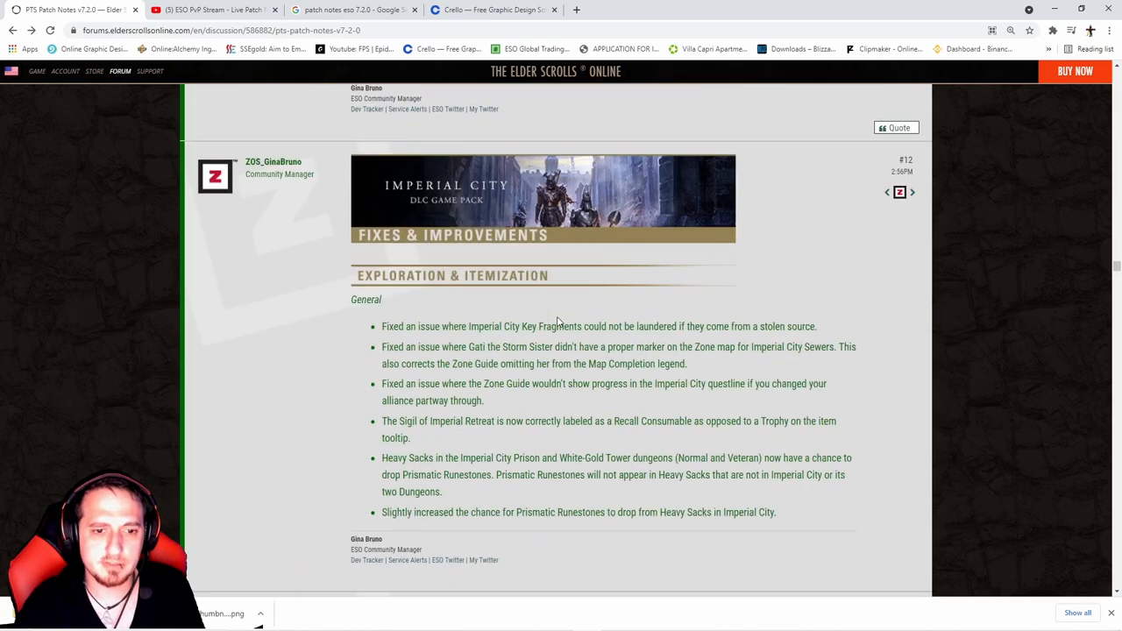
{"action": "scroll", "scroll_direction": "down", "scroll_amount": 3}
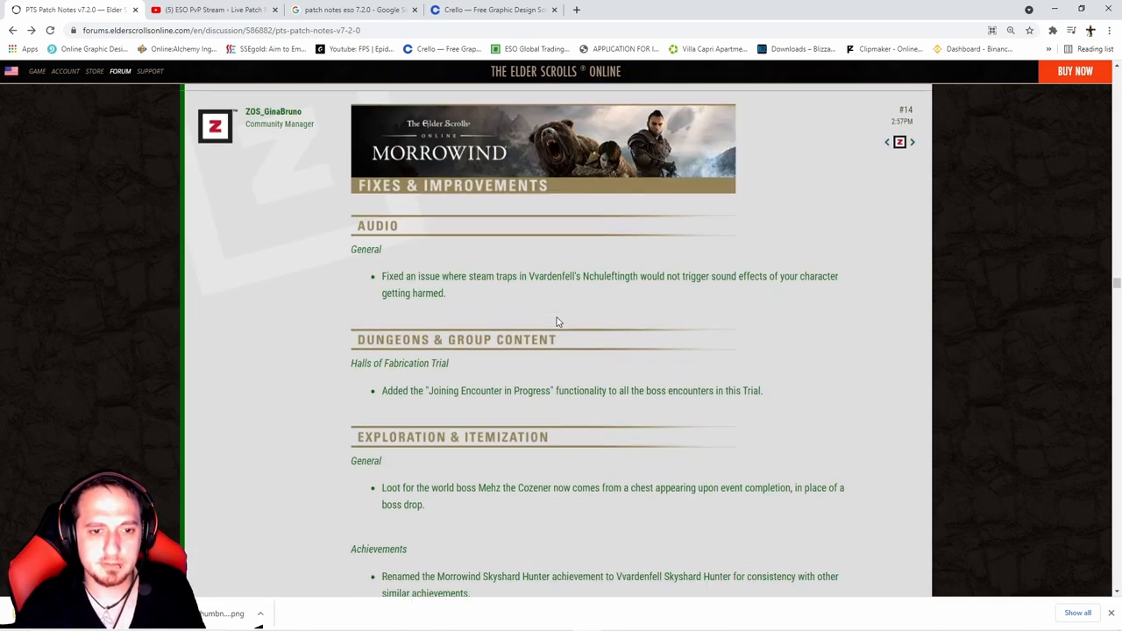
{"action": "scroll", "scroll_direction": "down", "scroll_amount": 3}
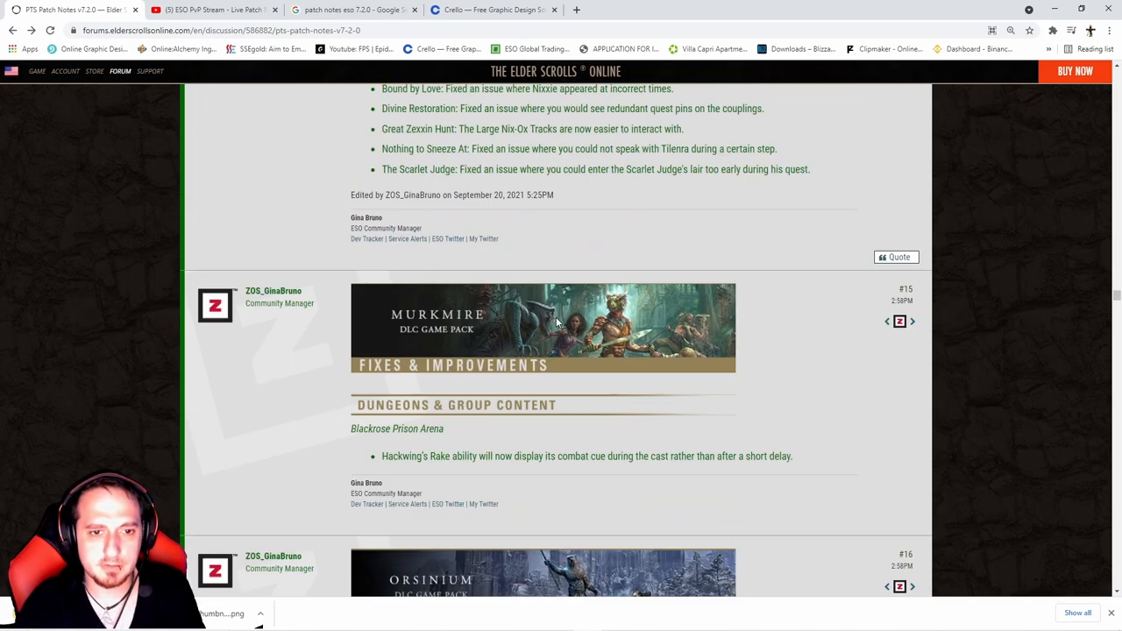
{"action": "scroll", "scroll_direction": "down", "scroll_amount": 3}
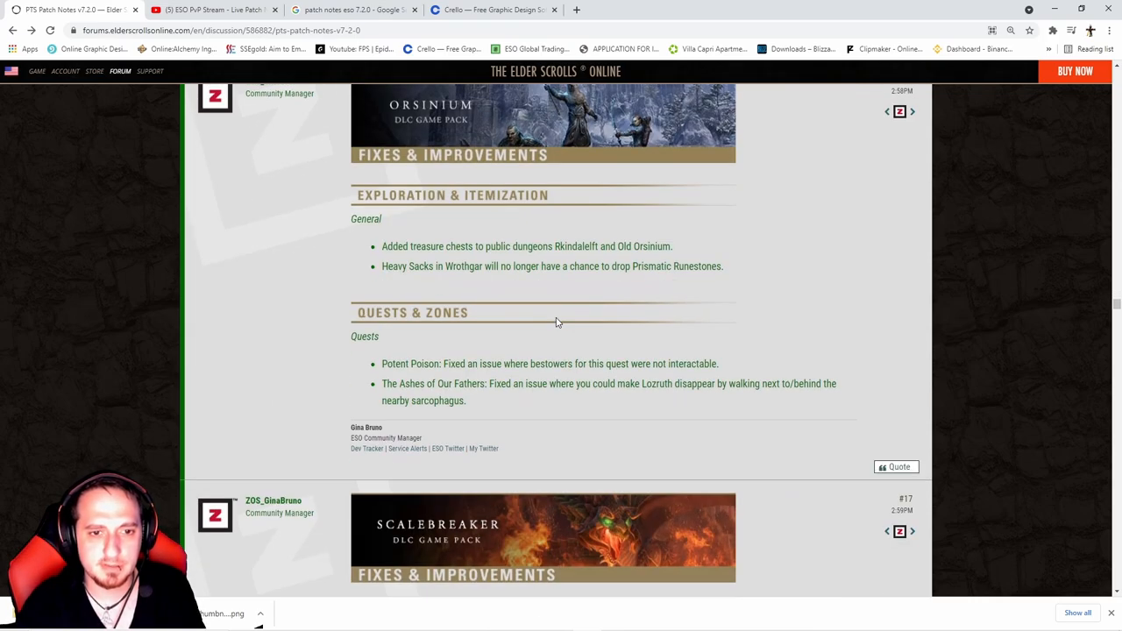
{"action": "scroll", "scroll_direction": "down", "scroll_amount": 3}
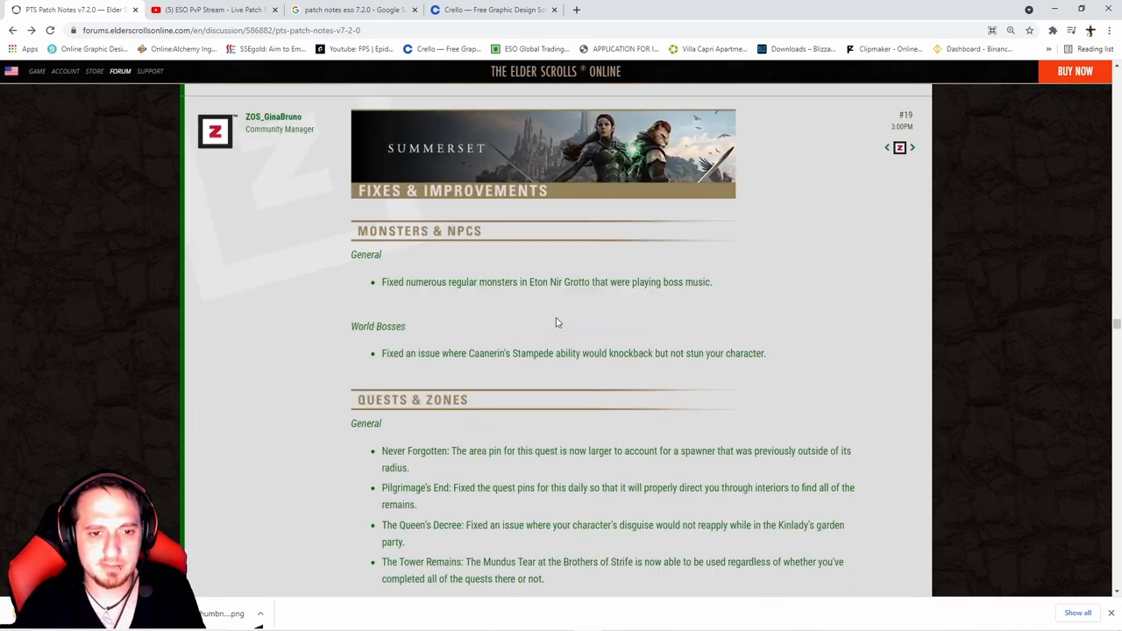
{"action": "scroll", "scroll_direction": "down", "scroll_amount": 3}
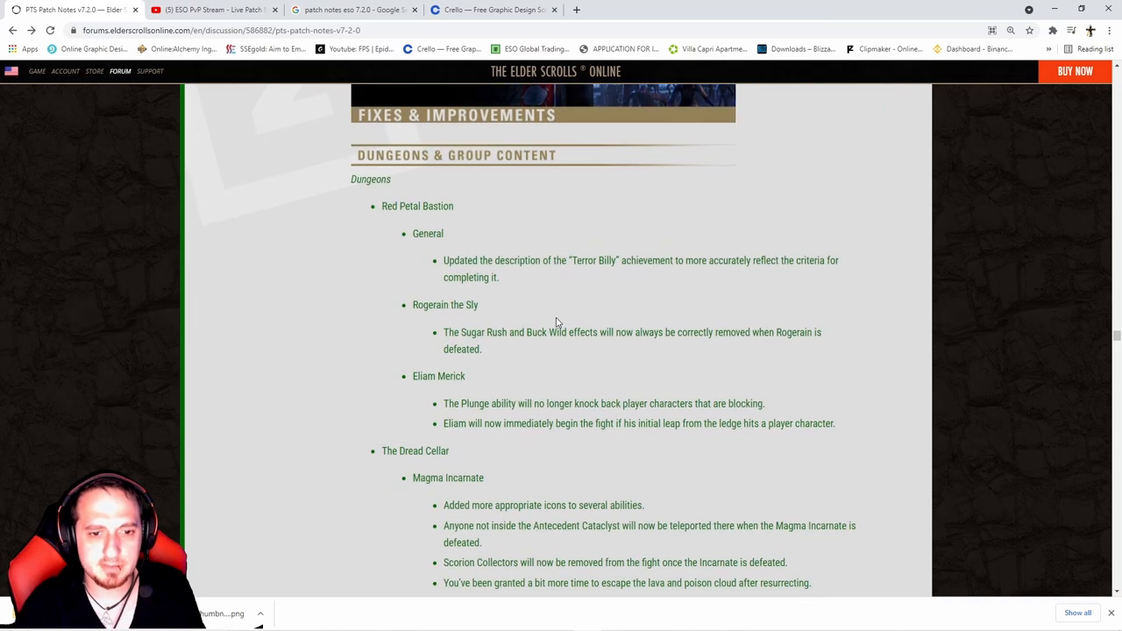
{"action": "scroll", "scroll_direction": "down", "scroll_amount": 3}
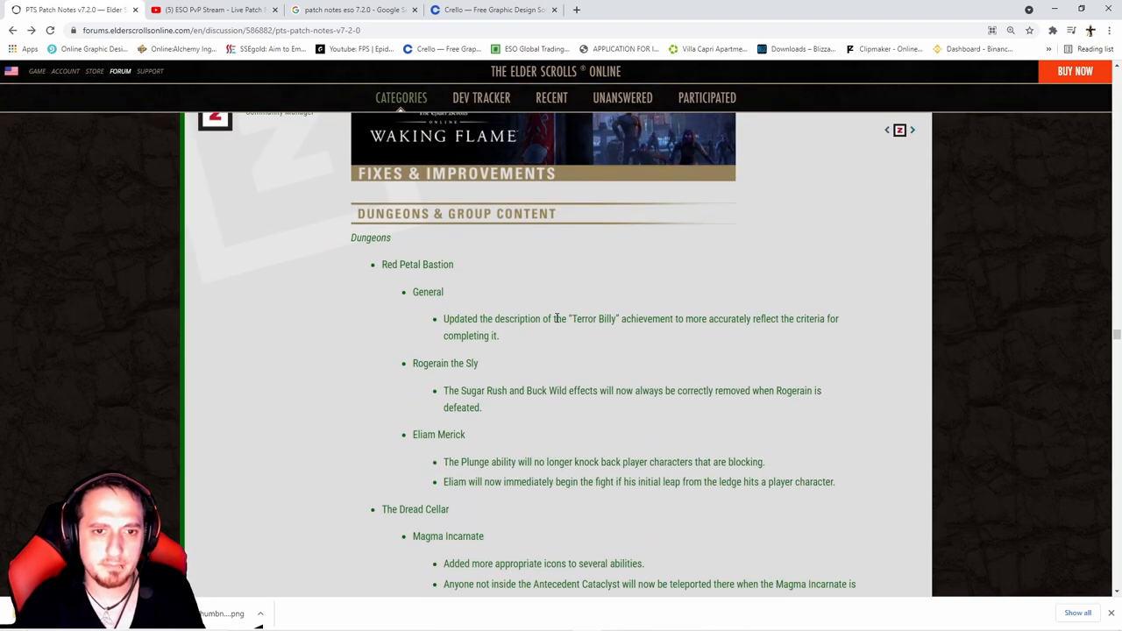
Scroll to the Combat & Gameplay post with the Critical Damage cap and Bash adjustments.
{"action": "scroll", "scroll_direction": "down", "scroll_amount": 3}
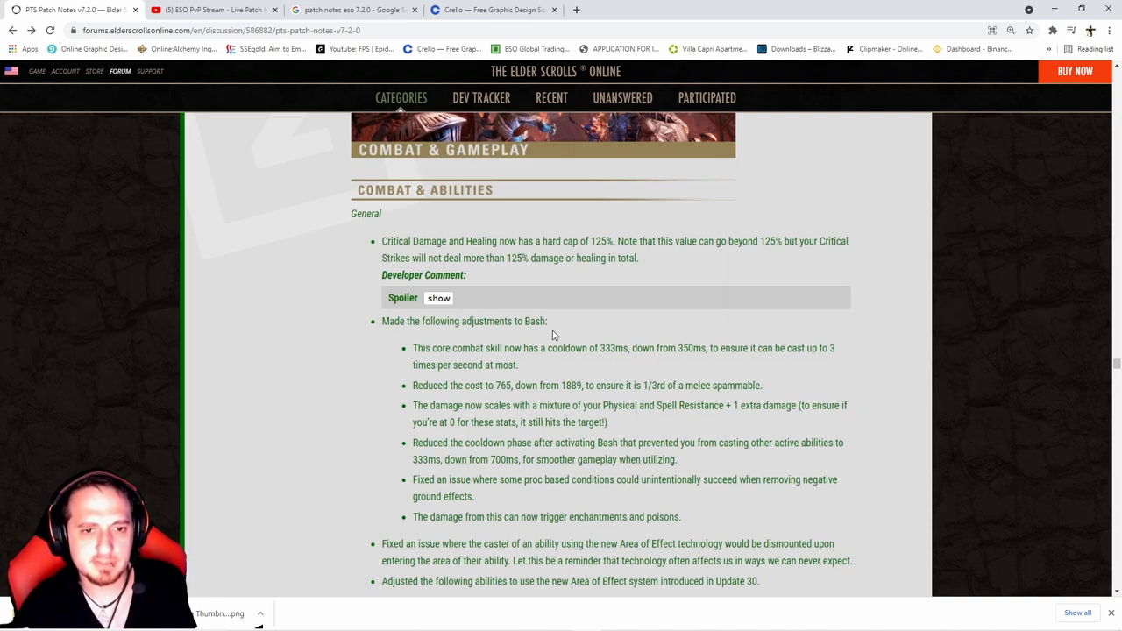
{"action": "mouse_move", "coordinate": [535, 353]}
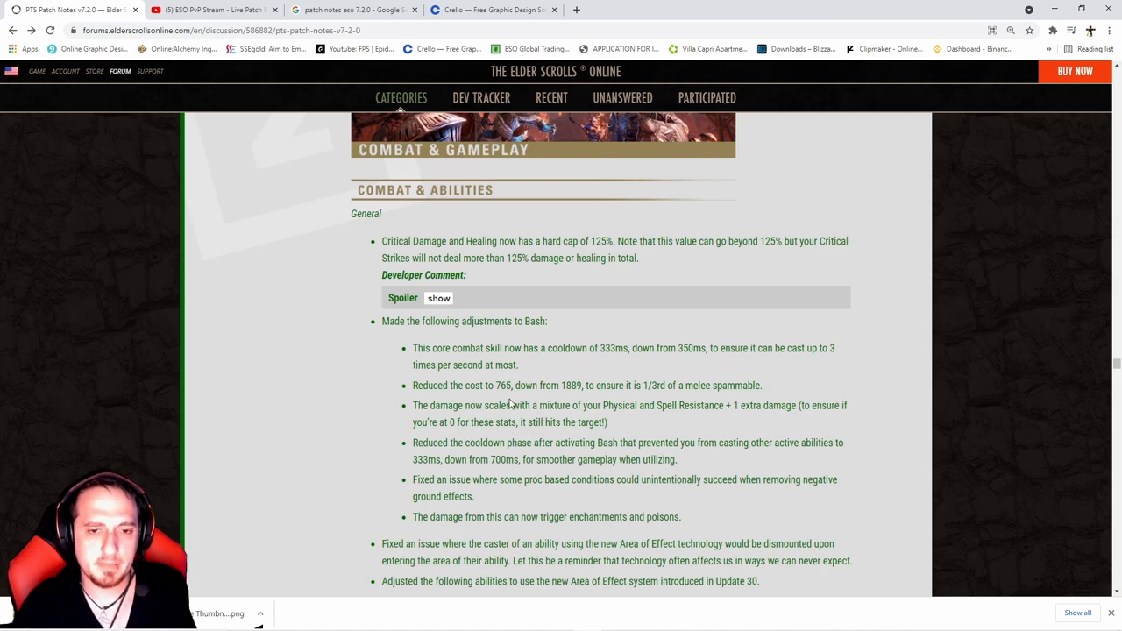
{"action": "mouse_move", "coordinate": [548, 399]}
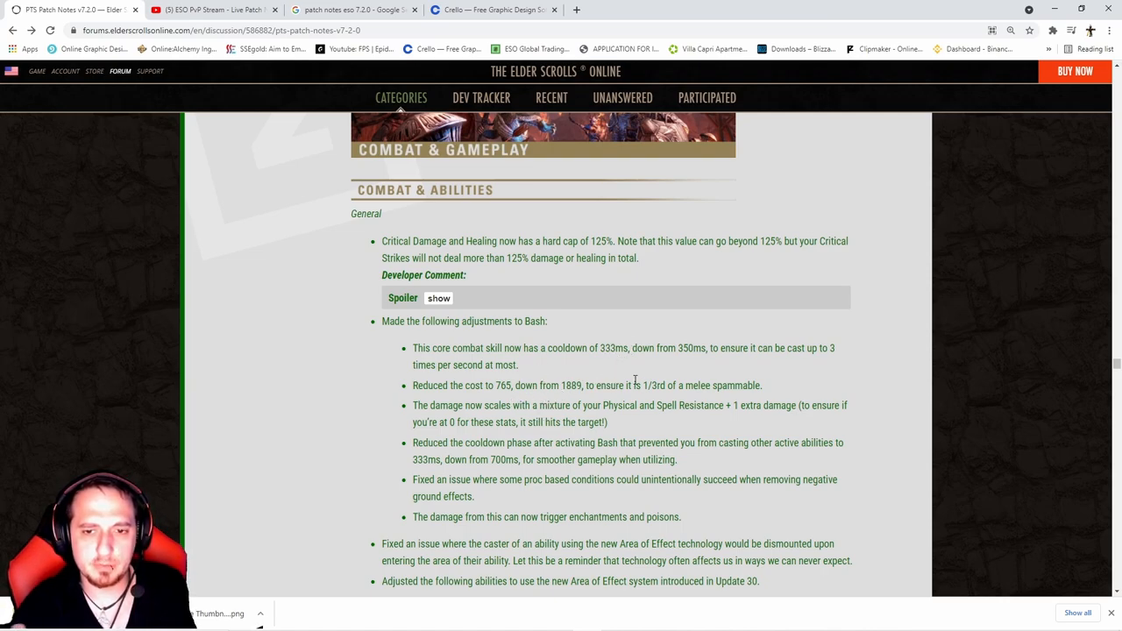
{"action": "mouse_move", "coordinate": [749, 363]}
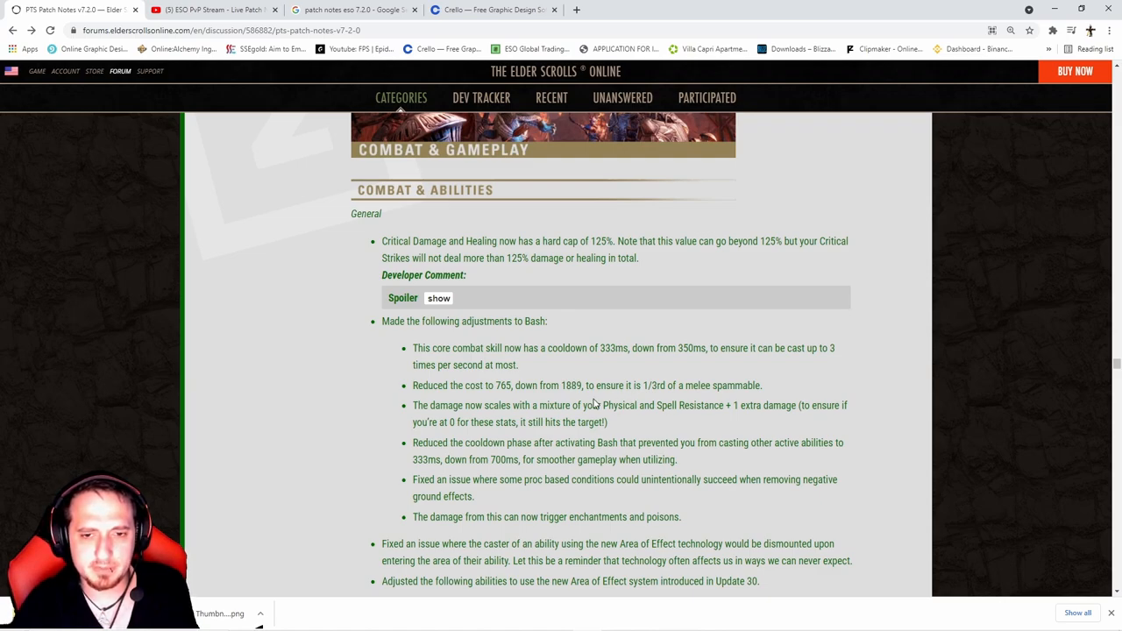
{"action": "mouse_move", "coordinate": [651, 396]}
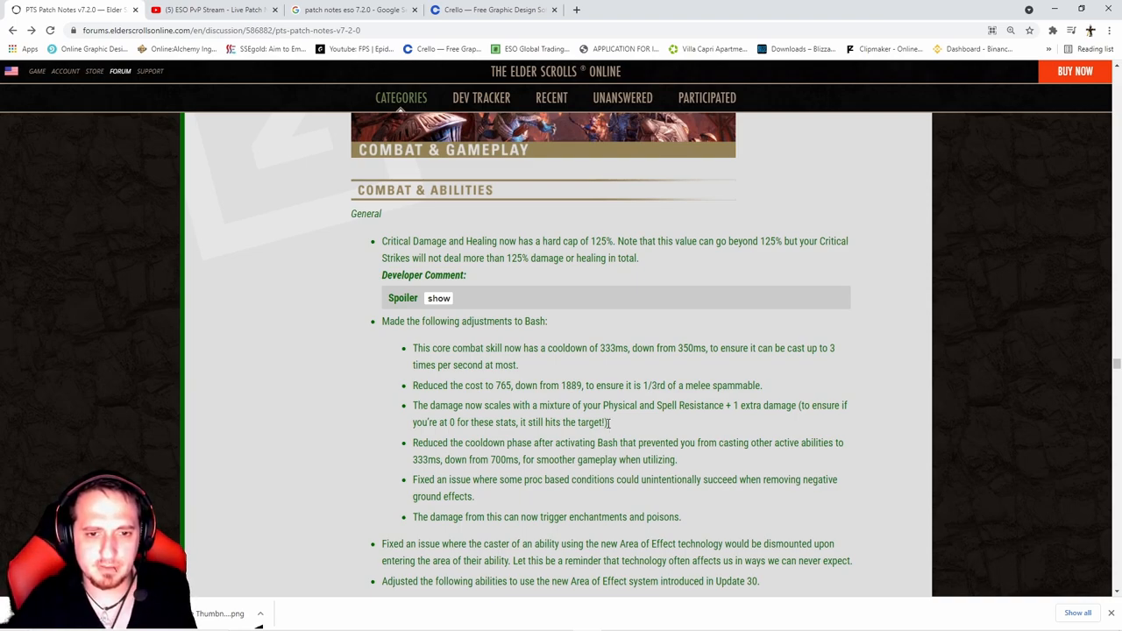
{"action": "scroll", "scroll_direction": "down", "scroll_amount": 3}
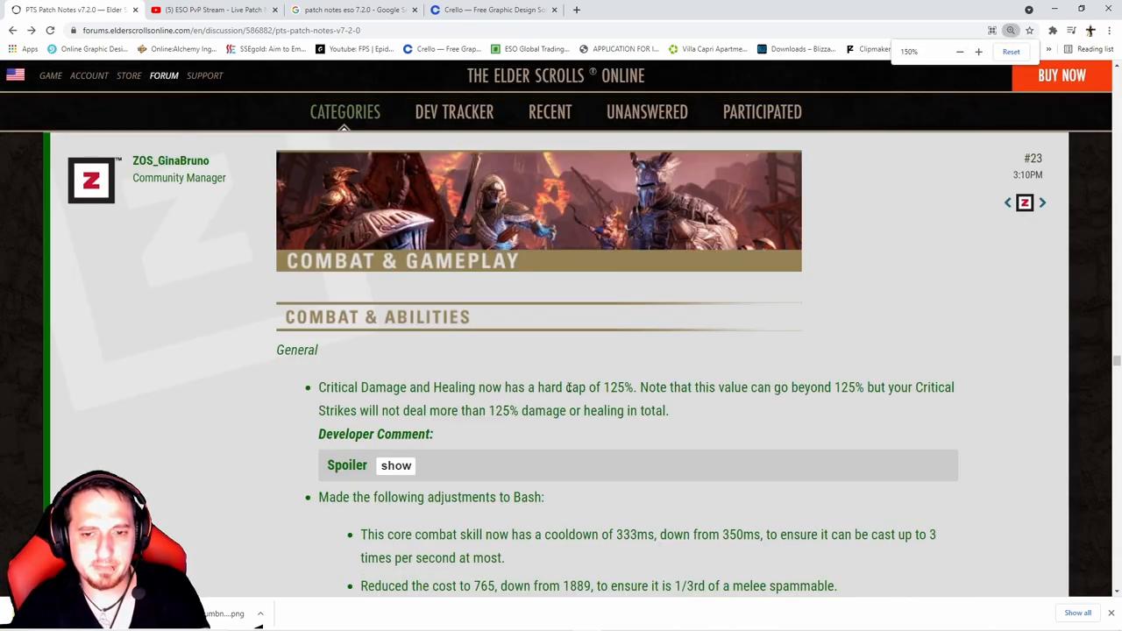
Highlight part of the Bash cooldown note and continue into the general combat changes.
{"action": "scroll", "scroll_direction": "down", "scroll_amount": 3}
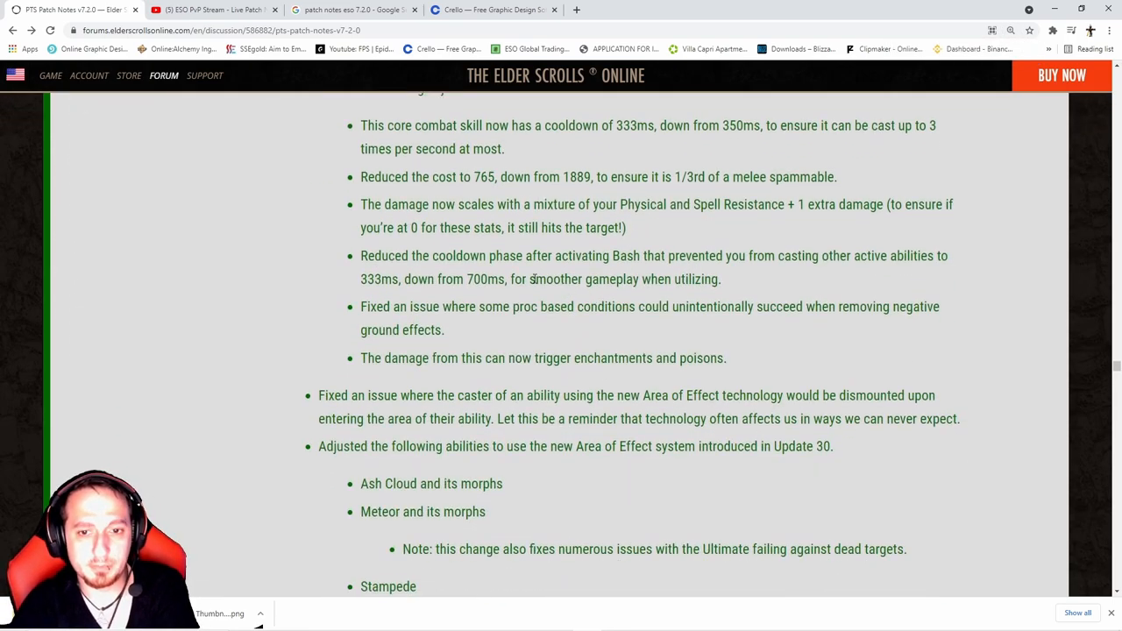
{"action": "left_click_drag", "start_coordinate": [533, 279], "coordinate": [664, 278]}
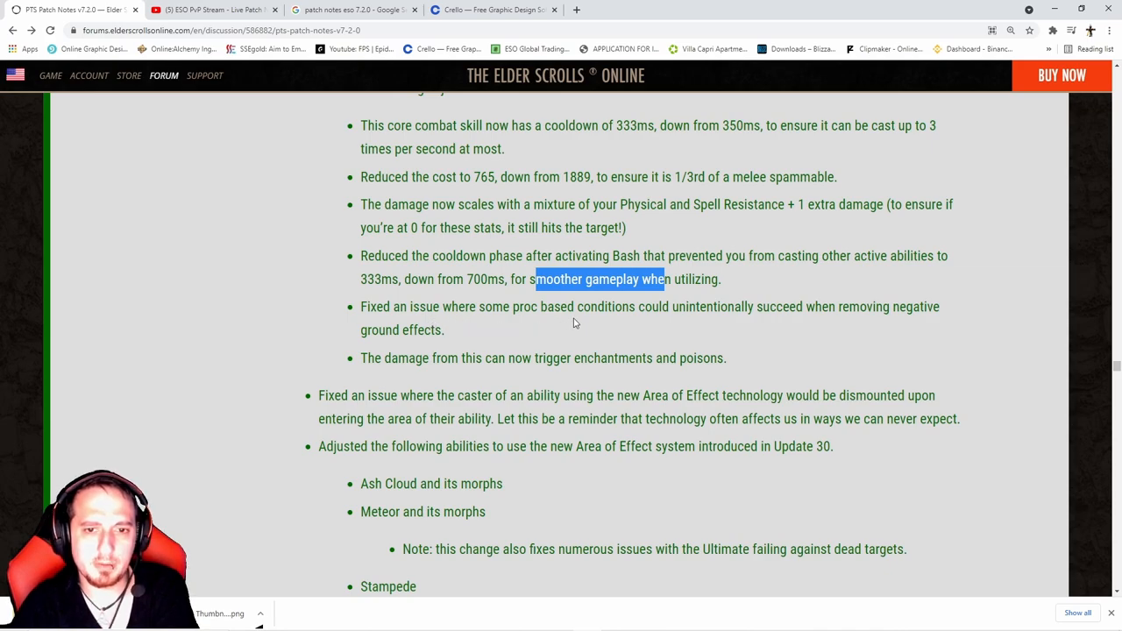
{"action": "mouse_move", "coordinate": [637, 326]}
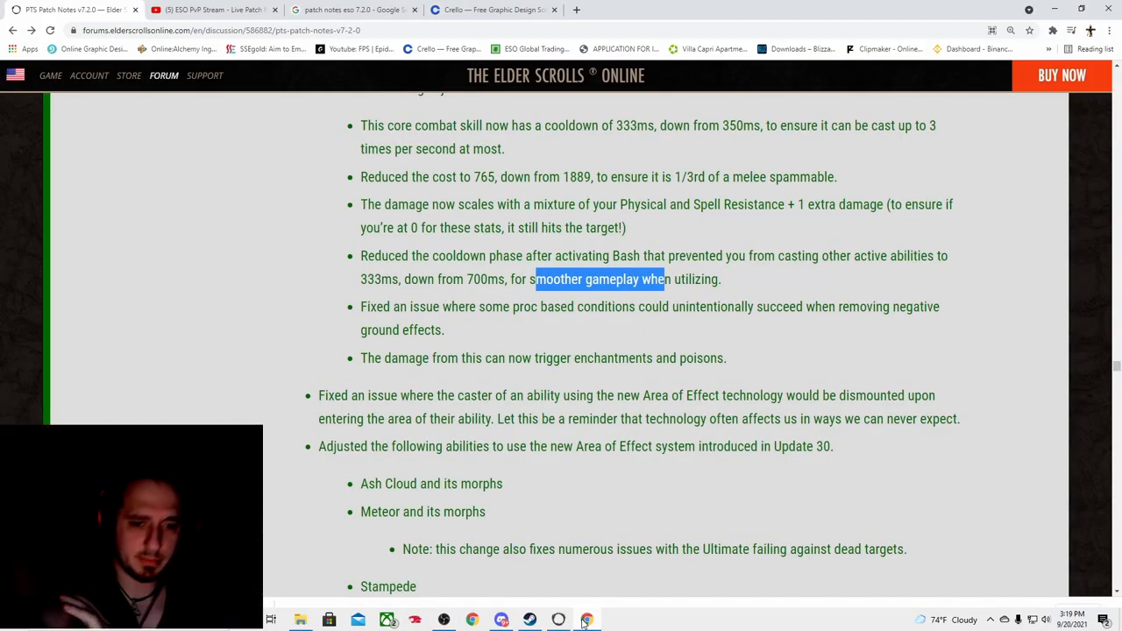
{"action": "scroll", "scroll_direction": "down", "scroll_amount": 3}
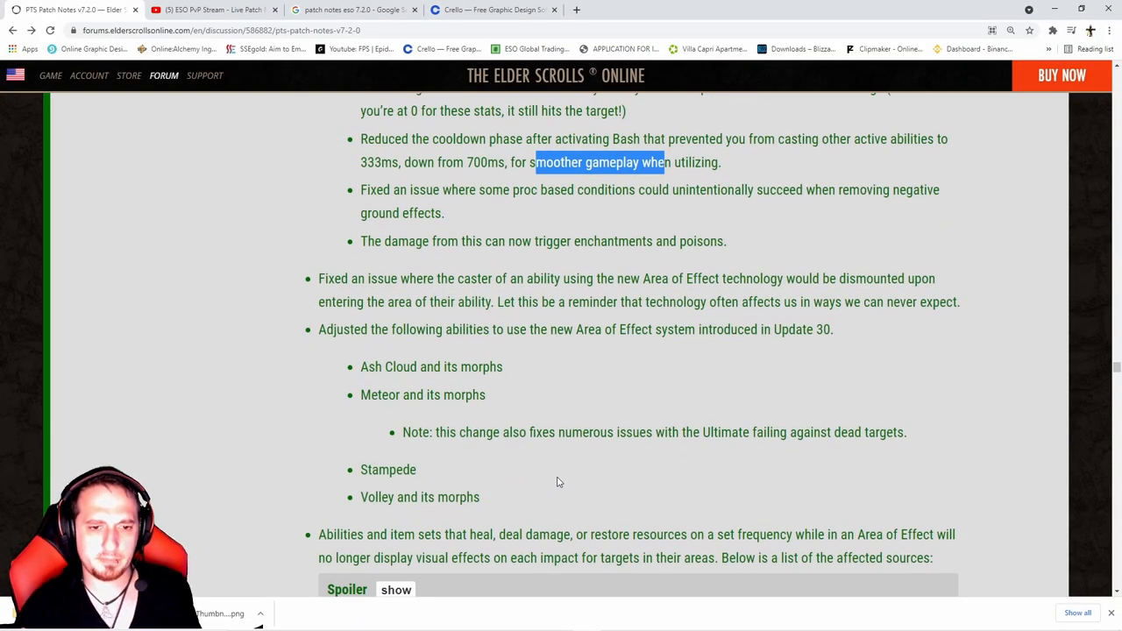
{"action": "scroll", "scroll_direction": "down", "scroll_amount": 3}
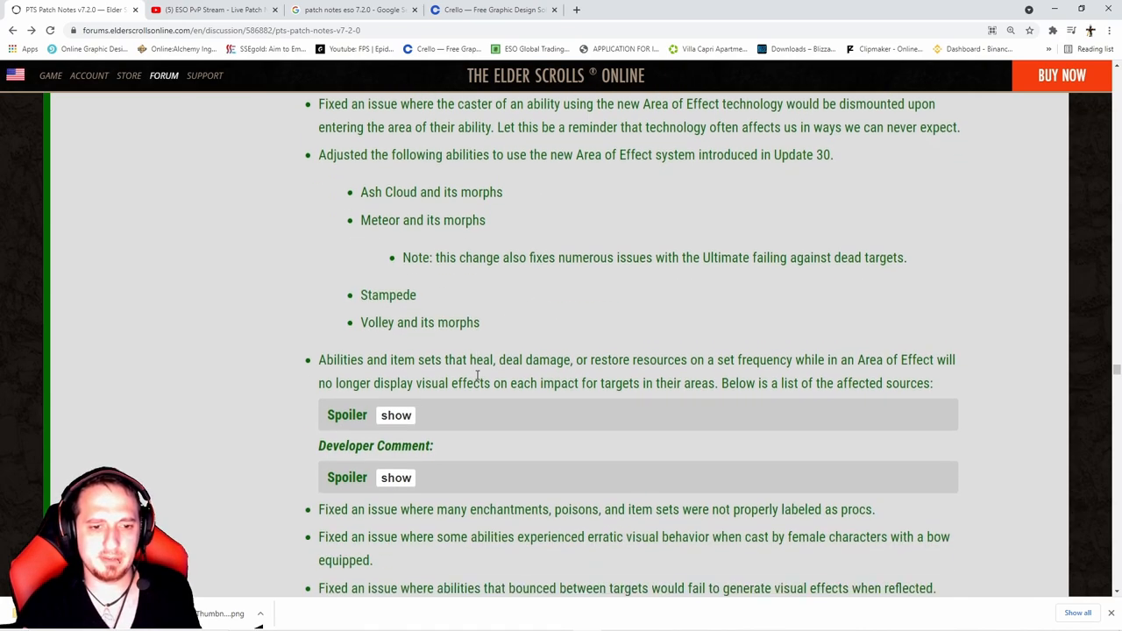
Scroll past the Area of Effect notes to Ardent Flame's Combustion and Inferno entries.
{"action": "scroll", "scroll_direction": "down", "scroll_amount": 3}
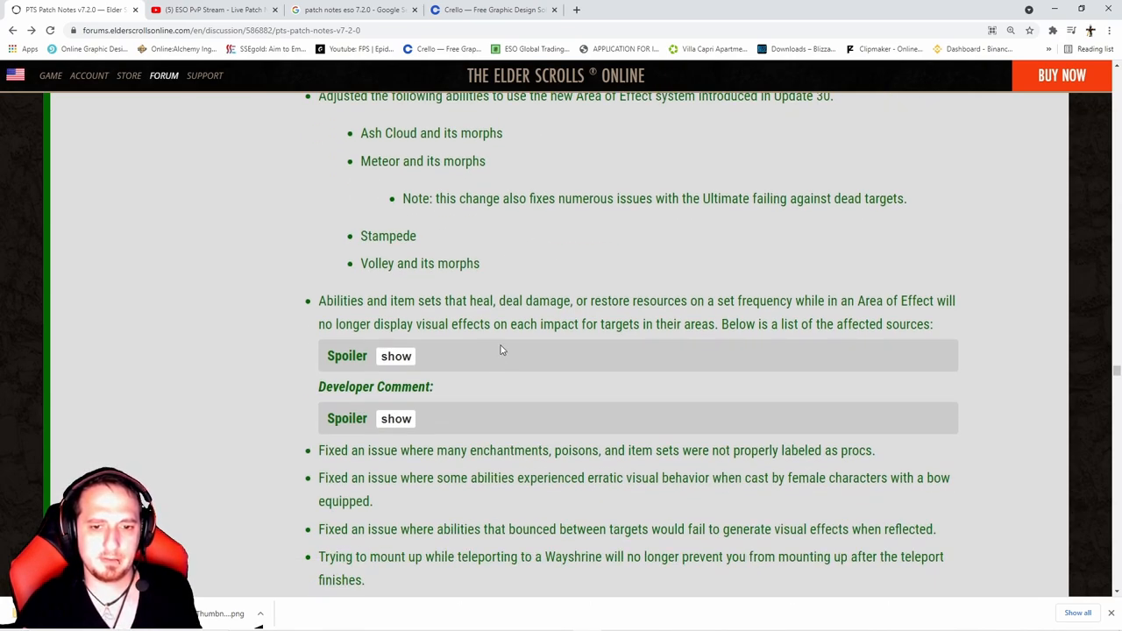
{"action": "scroll", "scroll_direction": "down", "scroll_amount": 3}
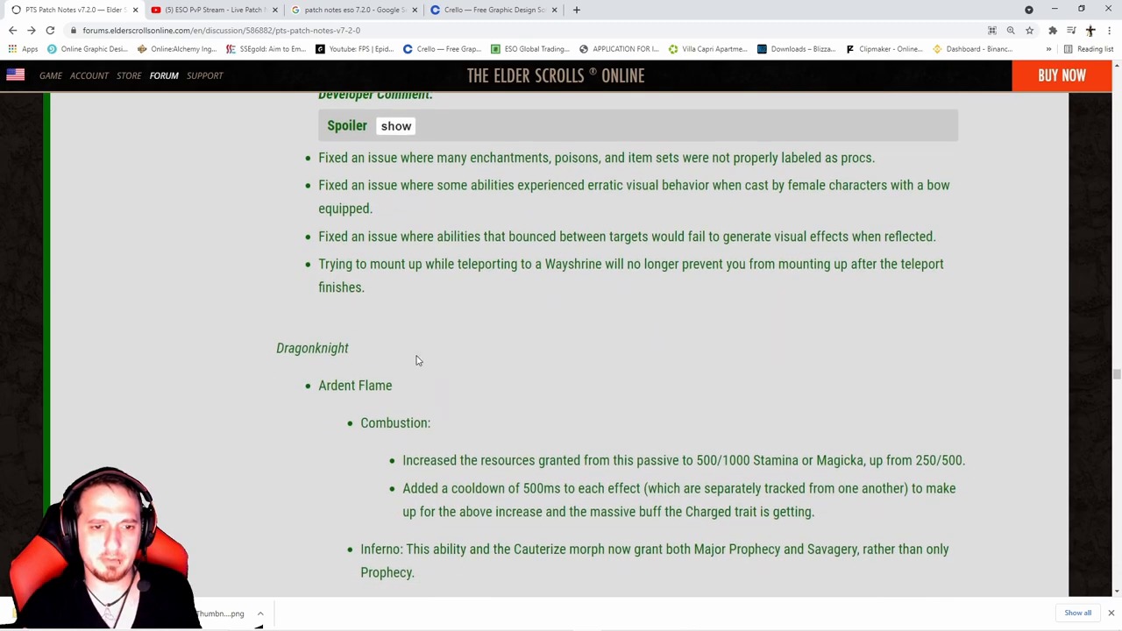
{"action": "scroll", "scroll_direction": "up", "scroll_amount": 3}
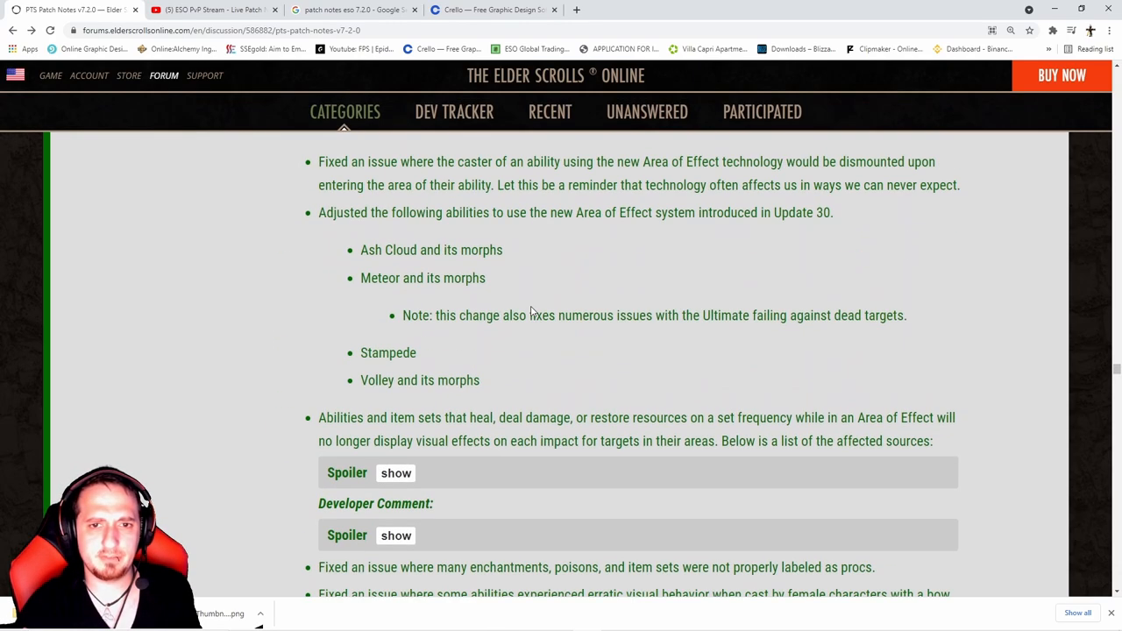
{"action": "scroll", "scroll_direction": "down", "scroll_amount": 3}
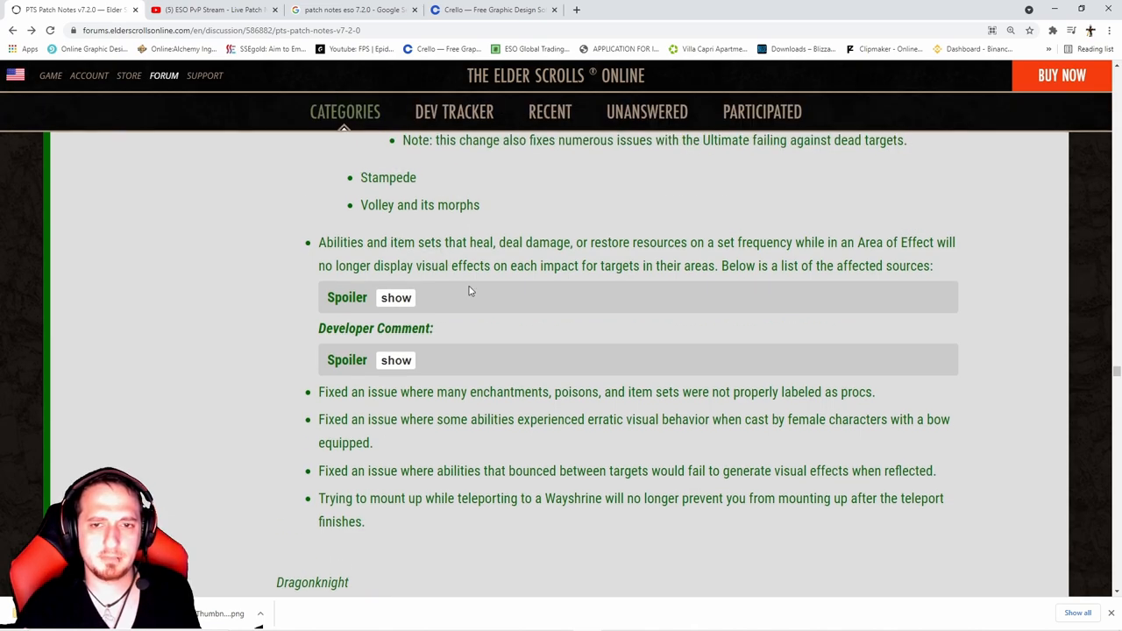
{"action": "mouse_move", "coordinate": [472, 249]}
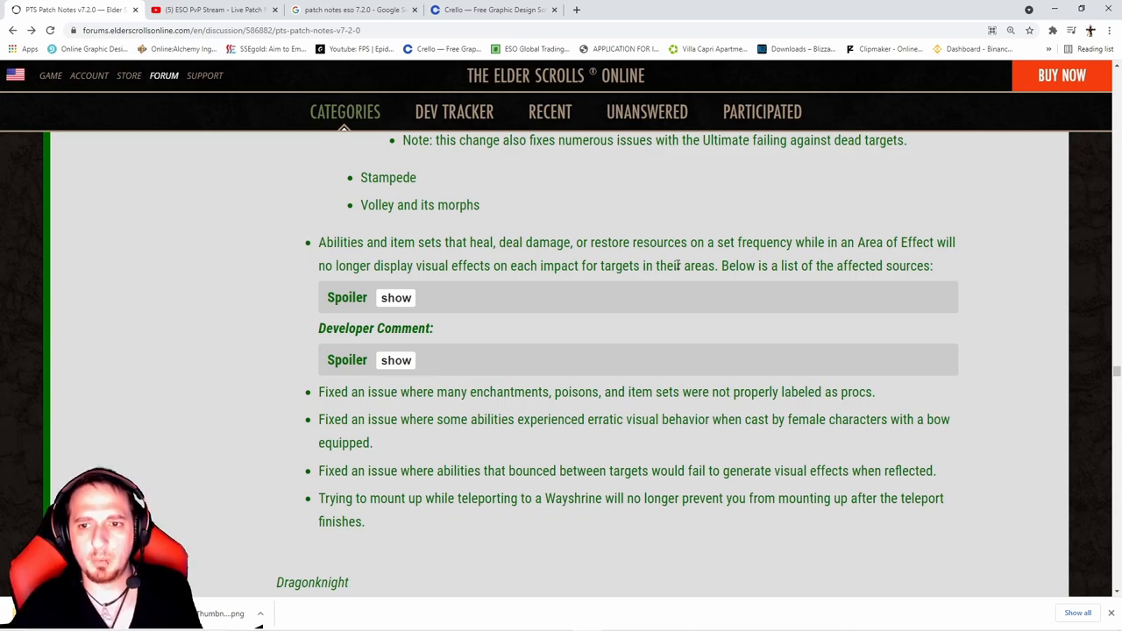
{"action": "mouse_move", "coordinate": [481, 283]}
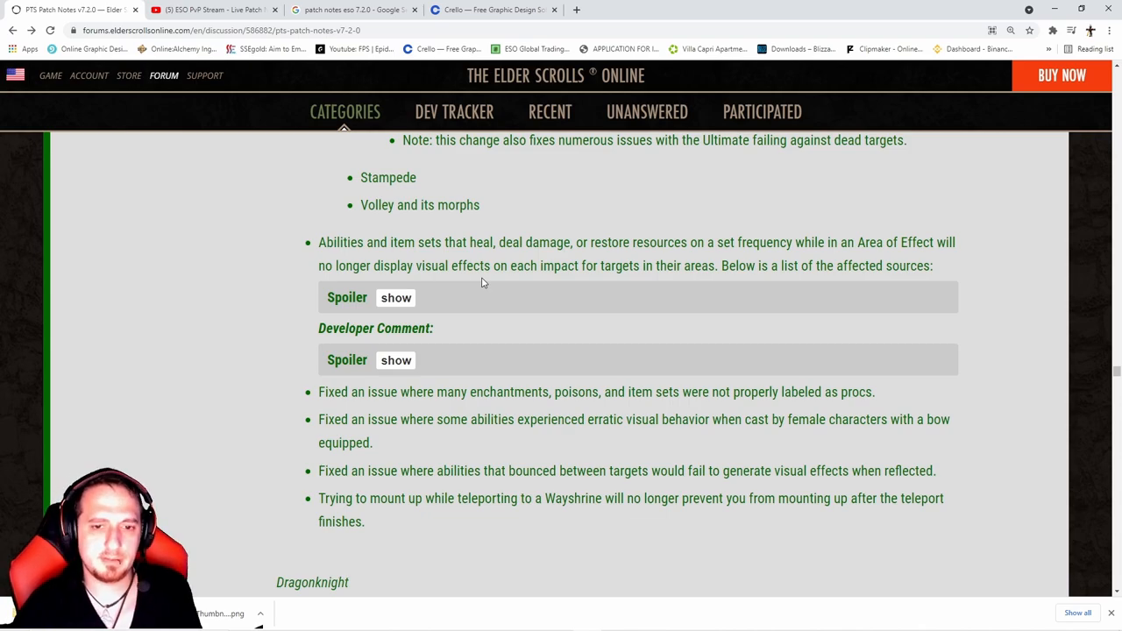
{"action": "scroll", "scroll_direction": "down", "scroll_amount": 3}
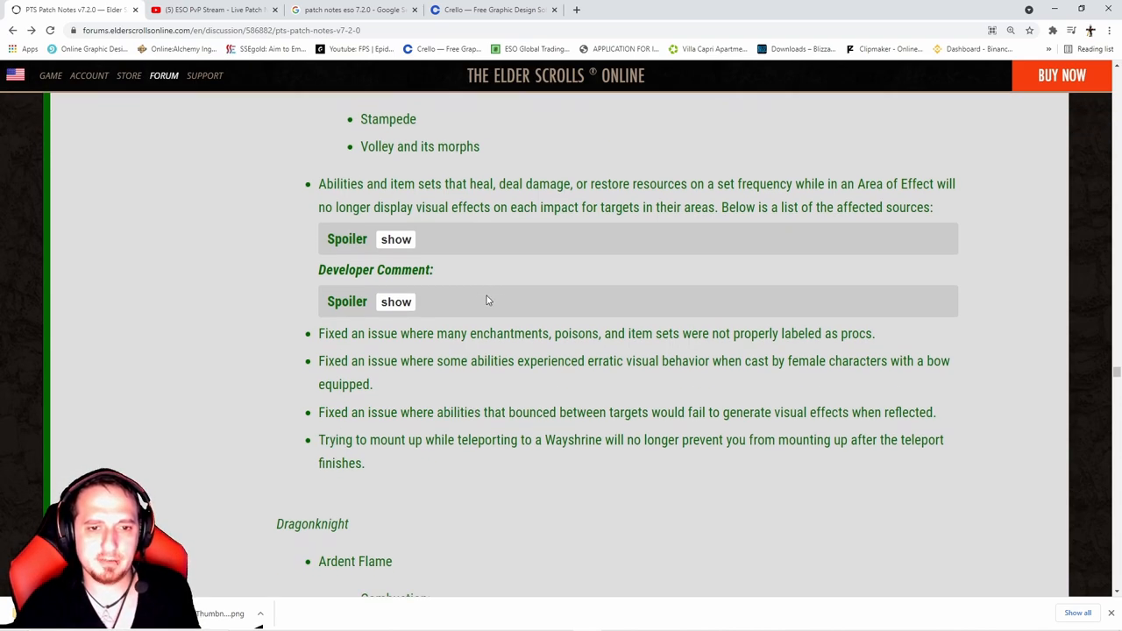
{"action": "scroll", "scroll_direction": "down", "scroll_amount": 3}
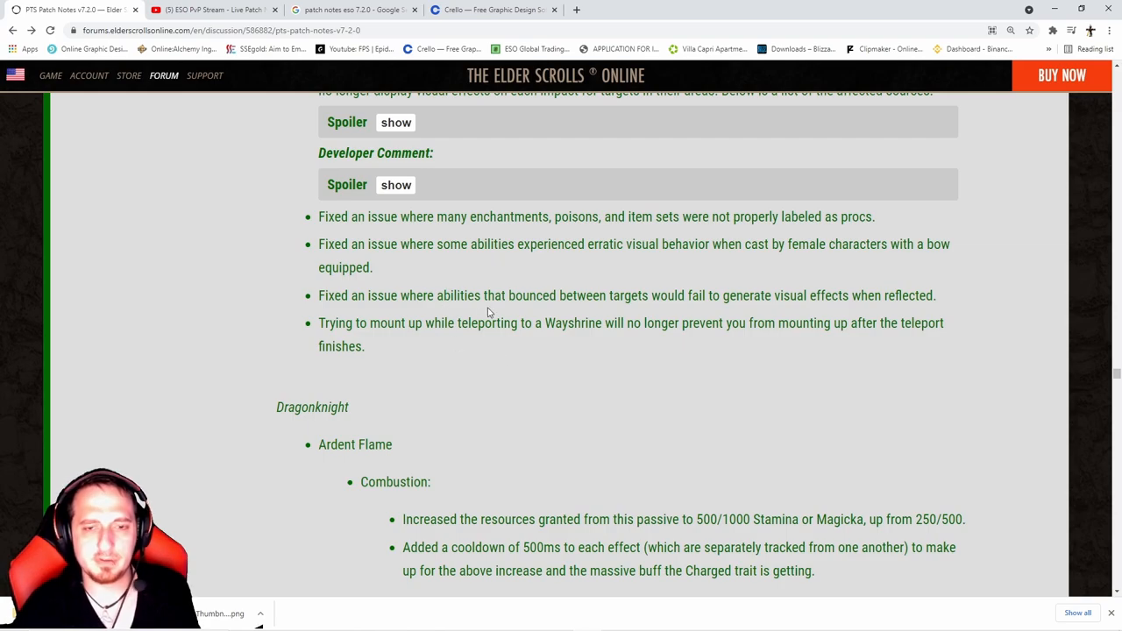
{"action": "scroll", "scroll_direction": "down", "scroll_amount": 3}
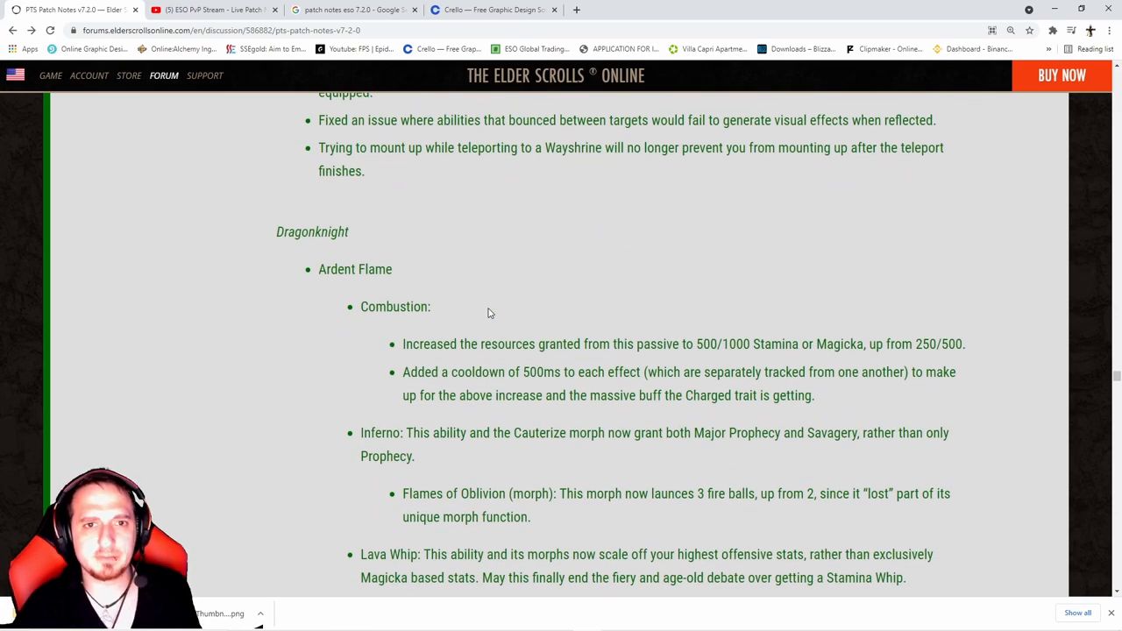
Scroll to show Inferno, Flames of Oblivion, Lava Whip and the Flame Lash morph fixes.
{"action": "scroll", "scroll_direction": "down", "scroll_amount": 3}
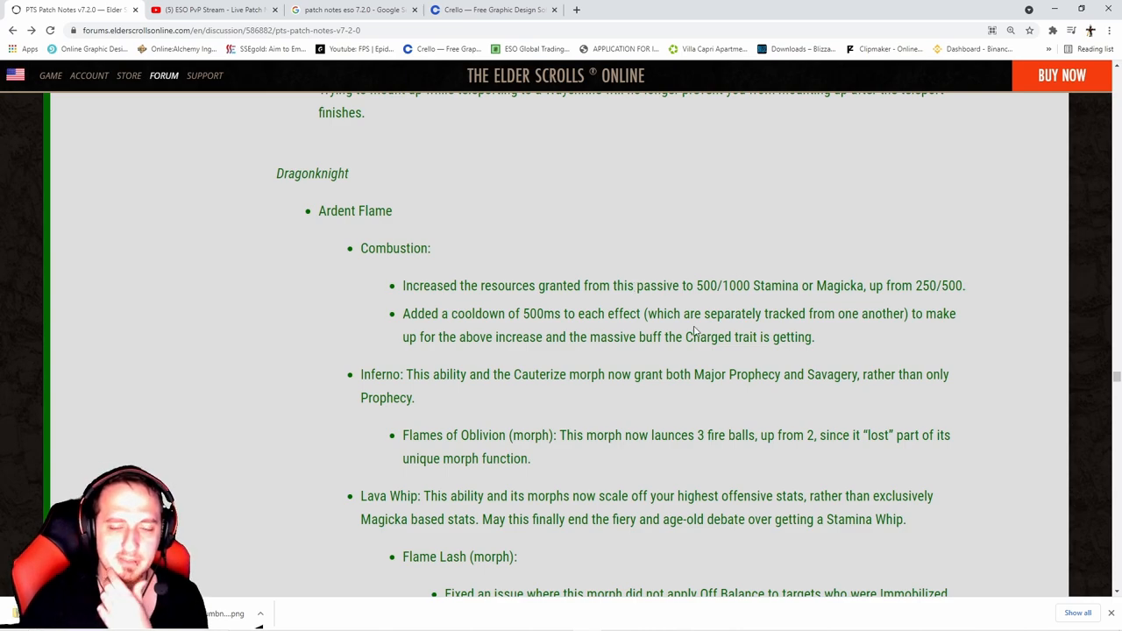
{"action": "scroll", "scroll_direction": "down", "scroll_amount": 3}
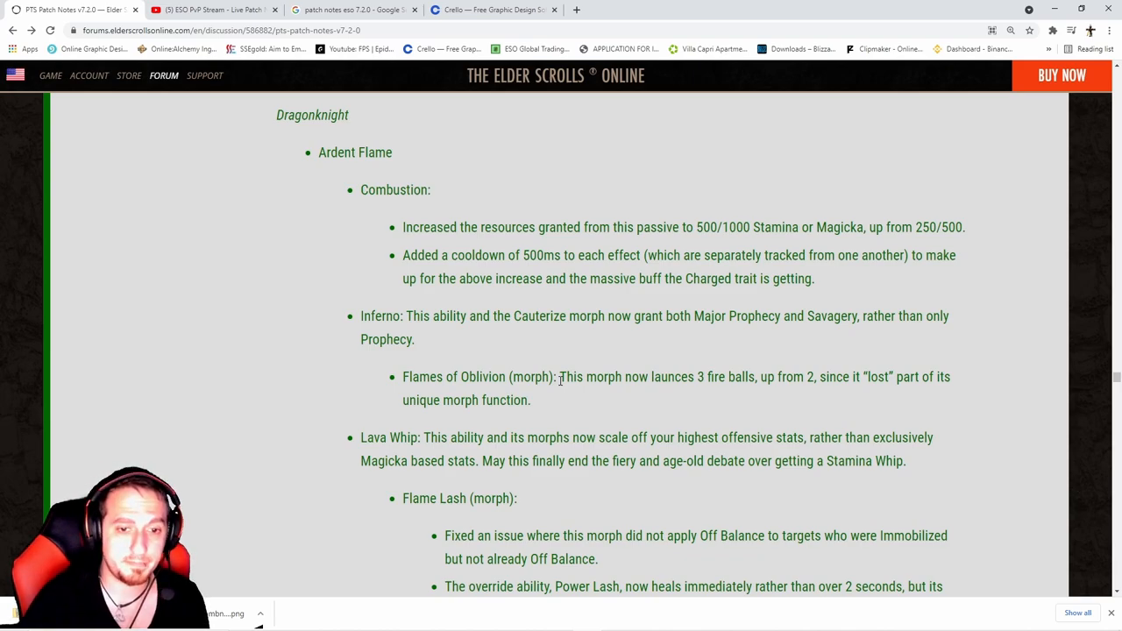
Scroll past Flame Lash to the Molten Whip morph and World in Ruin passive change.
{"action": "scroll", "scroll_direction": "down", "scroll_amount": 3}
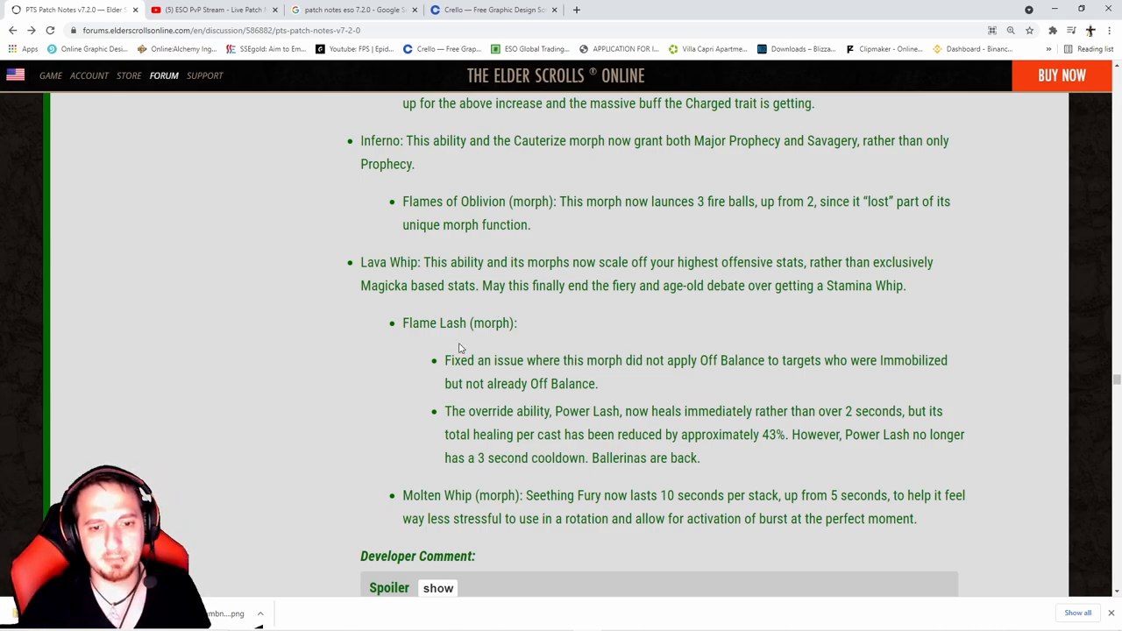
{"action": "scroll", "scroll_direction": "down", "scroll_amount": 3}
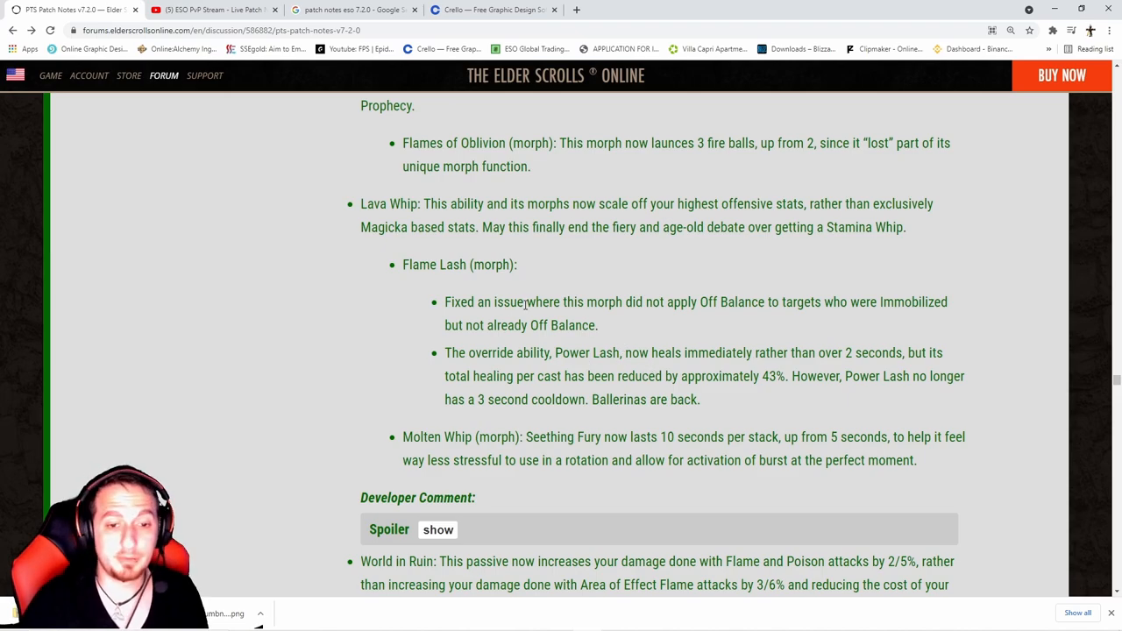
{"action": "scroll", "scroll_direction": "down", "scroll_amount": 3}
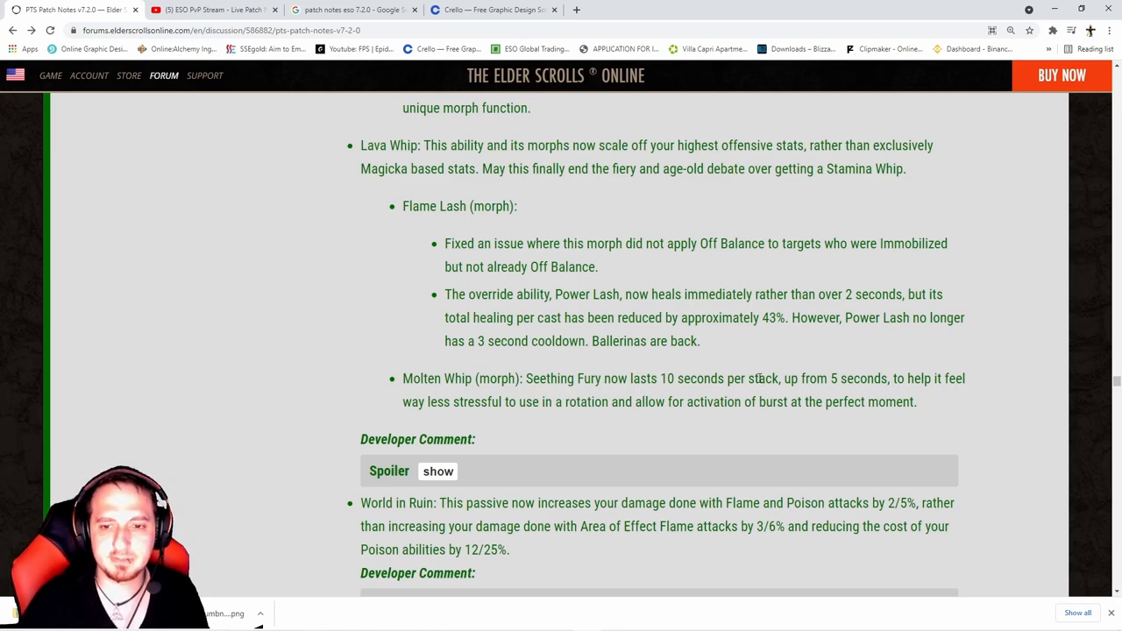
{"action": "mouse_move", "coordinate": [515, 418]}
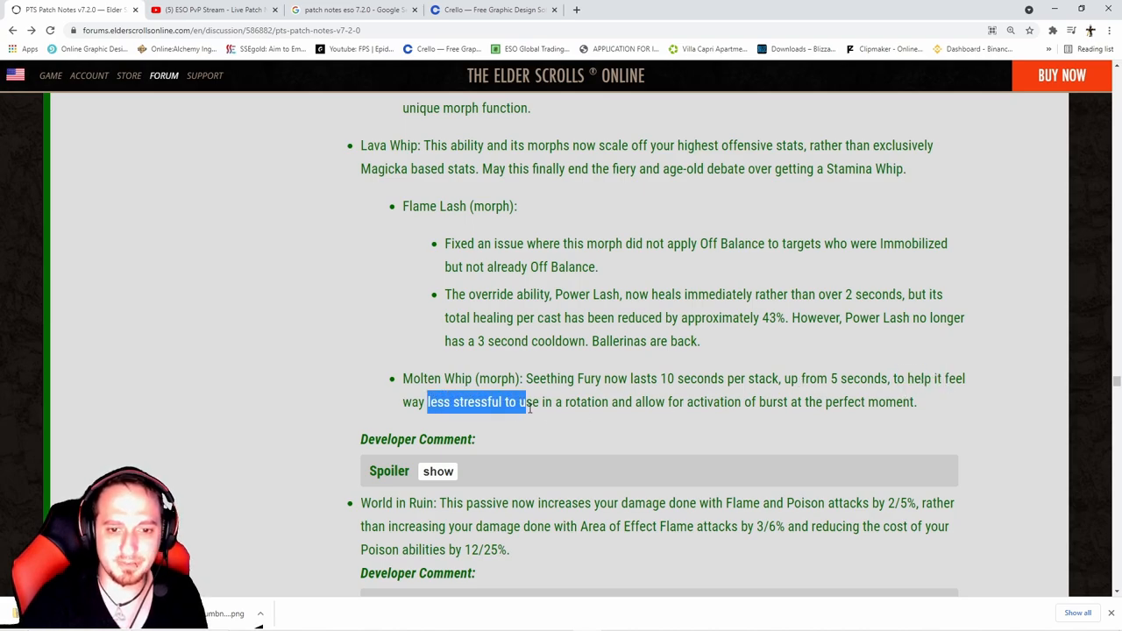
Highlight the Molten Whip explanation text.
{"action": "left_click_drag", "start_coordinate": [525, 401], "coordinate": [752, 401]}
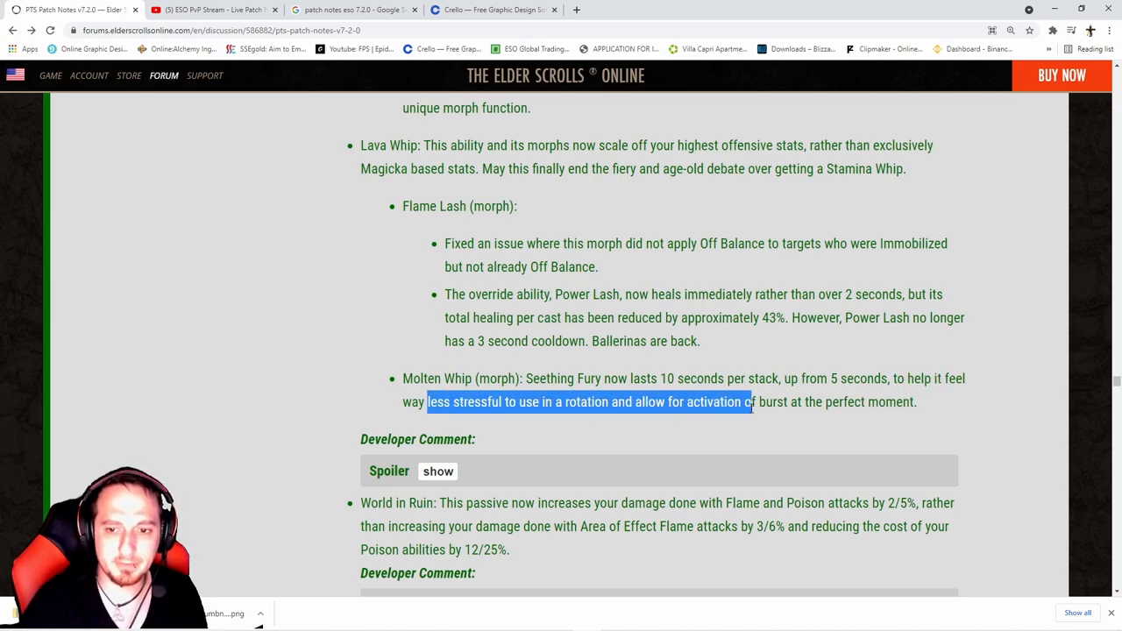
{"action": "left_click_drag", "start_coordinate": [751, 402], "coordinate": [914, 401]}
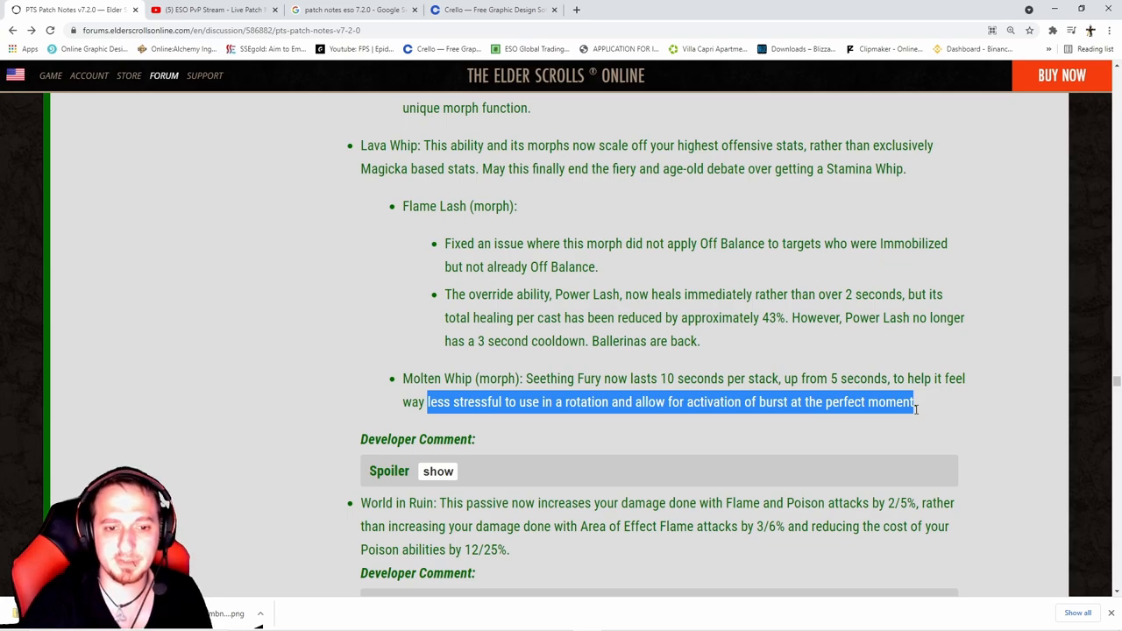
{"action": "scroll", "scroll_direction": "down", "scroll_amount": 3}
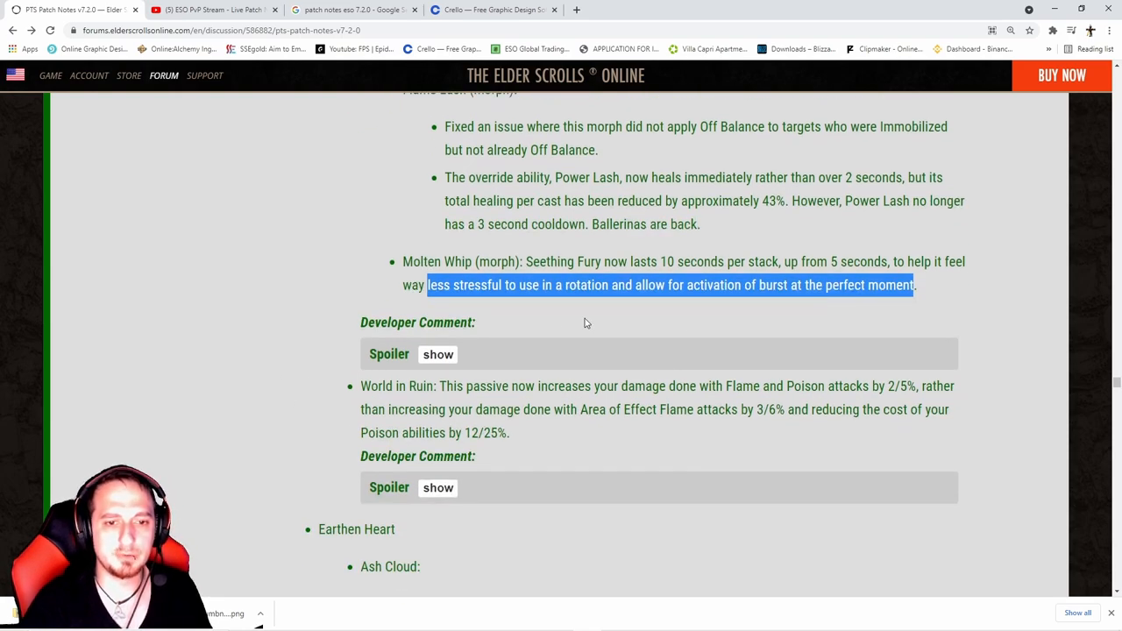
Show and hide the Molten Whip developer comment, then scroll to Ash Cloud.
{"action": "left_click", "coordinate": [437, 354]}
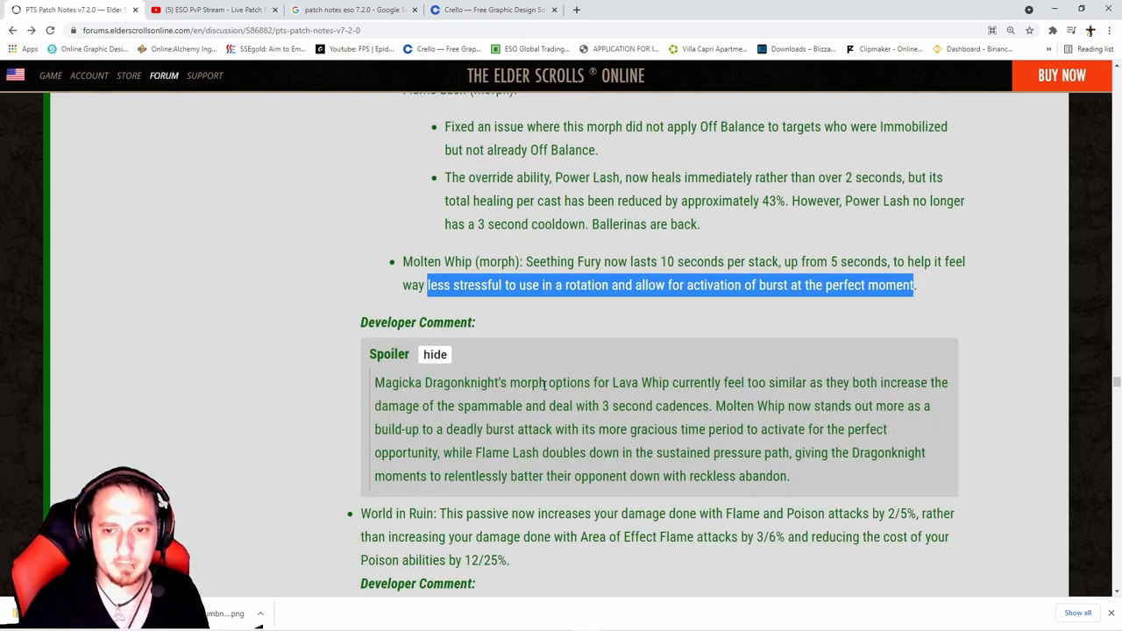
{"action": "left_click", "coordinate": [435, 354]}
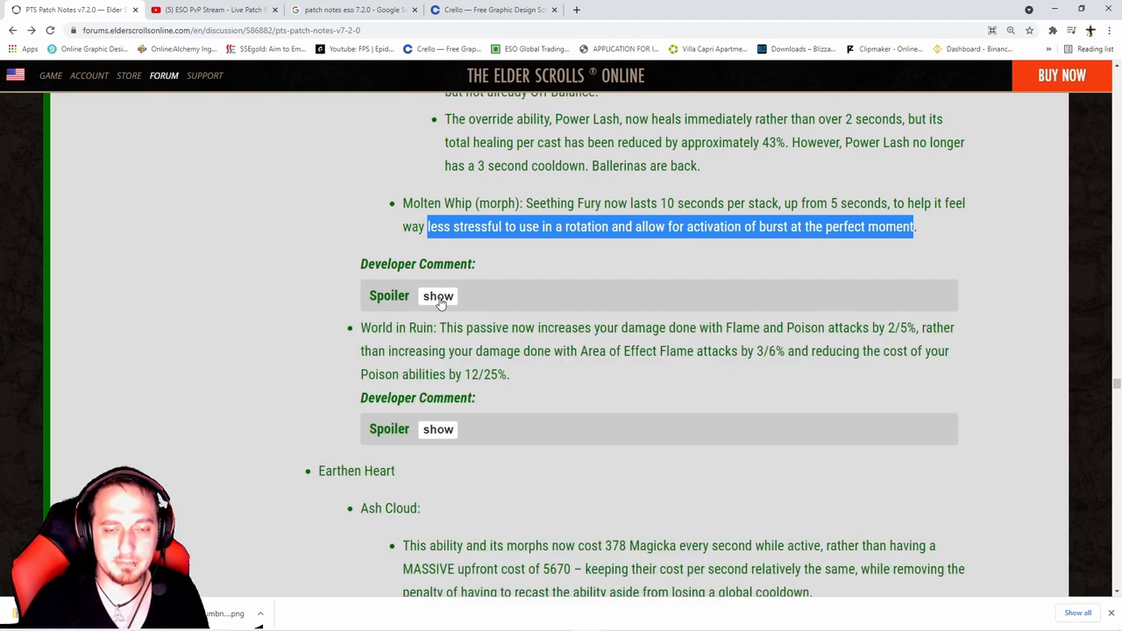
{"action": "scroll", "scroll_direction": "up", "scroll_amount": 3}
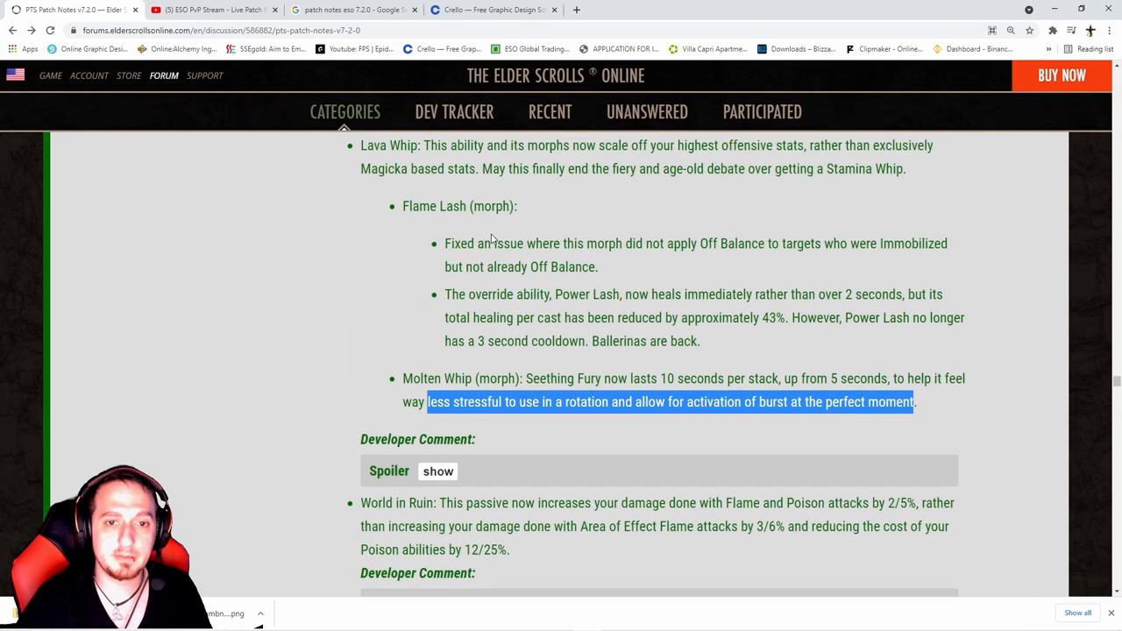
{"action": "scroll", "scroll_direction": "down", "scroll_amount": 3}
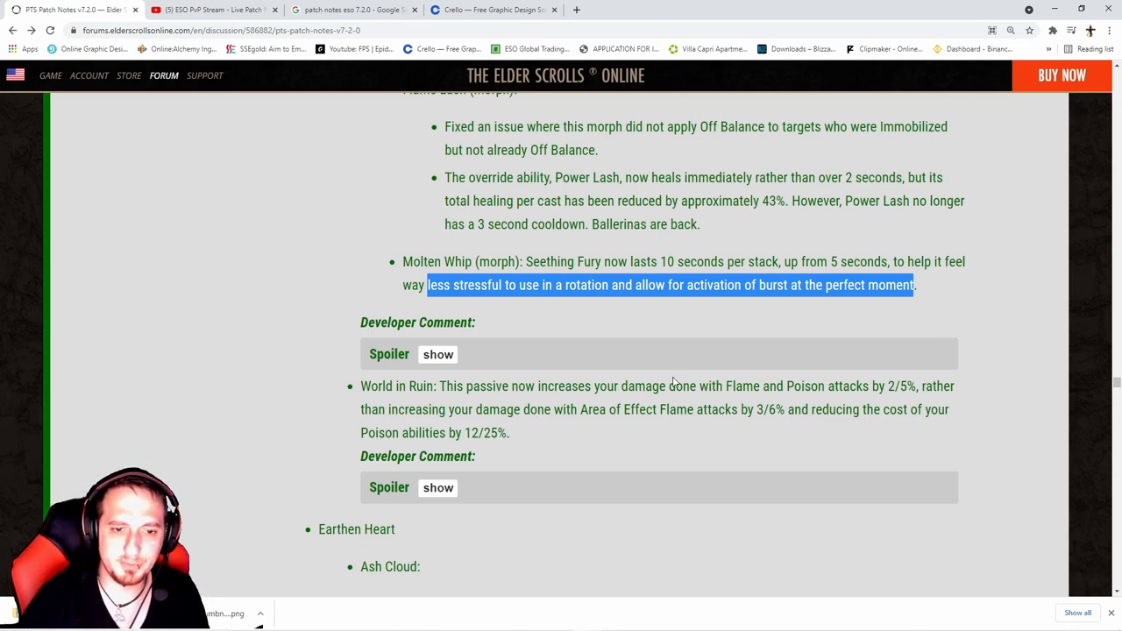
{"action": "scroll", "scroll_direction": "down", "scroll_amount": 3}
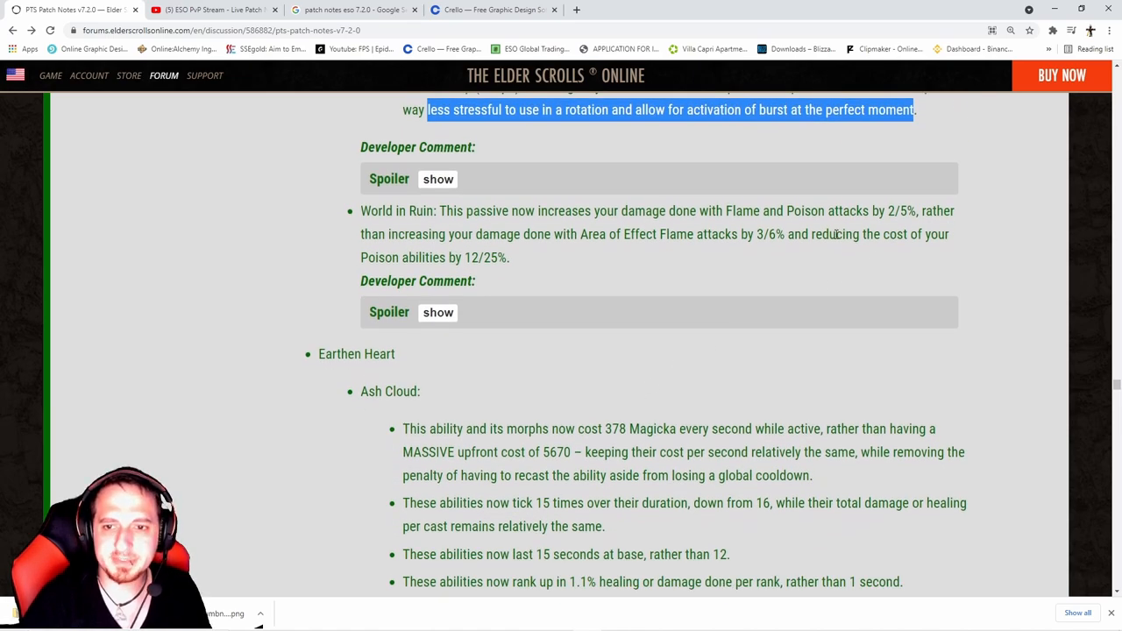
Highlight the Ash Cloud cost of 378 Magicka and read down to Battle Roar.
{"action": "scroll", "scroll_direction": "down", "scroll_amount": 3}
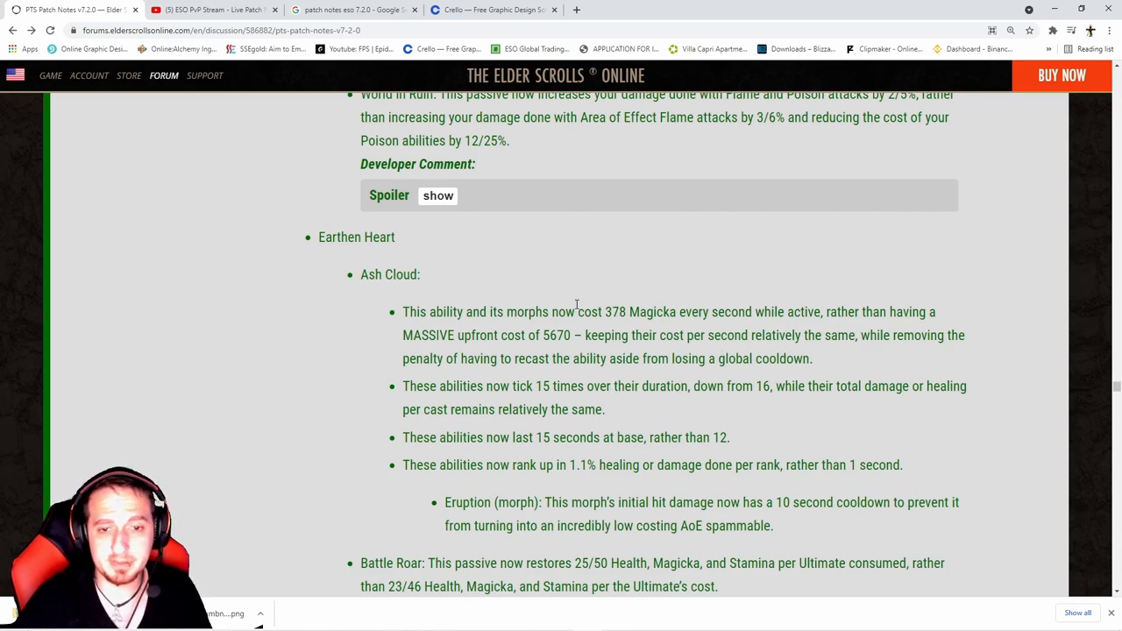
{"action": "left_click_drag", "start_coordinate": [555, 311], "coordinate": [670, 311]}
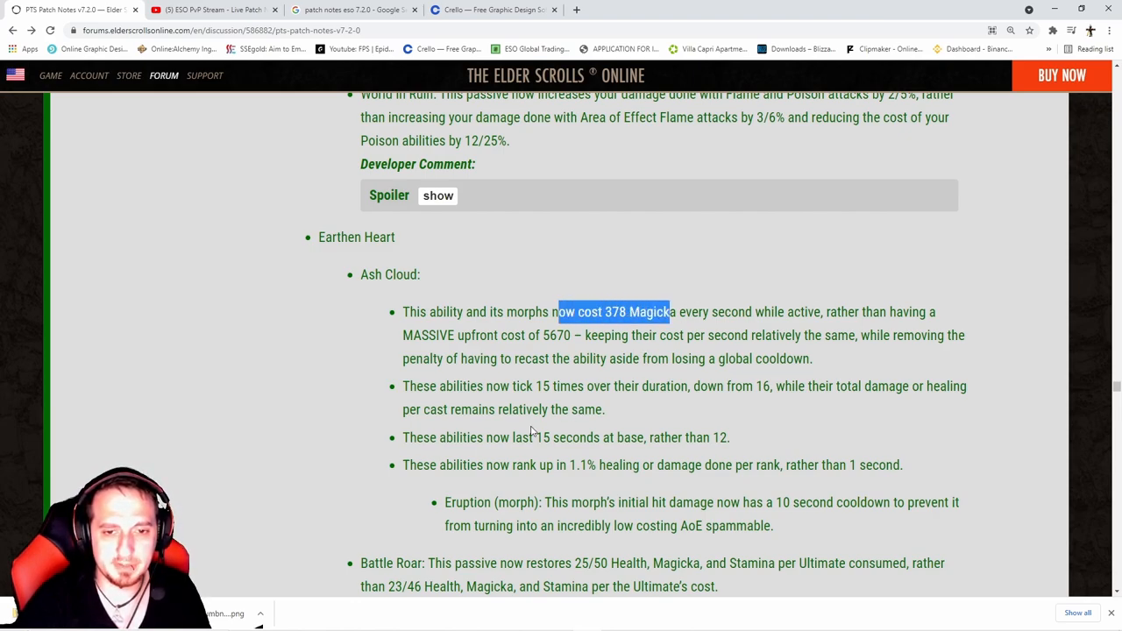
{"action": "mouse_move", "coordinate": [560, 444]}
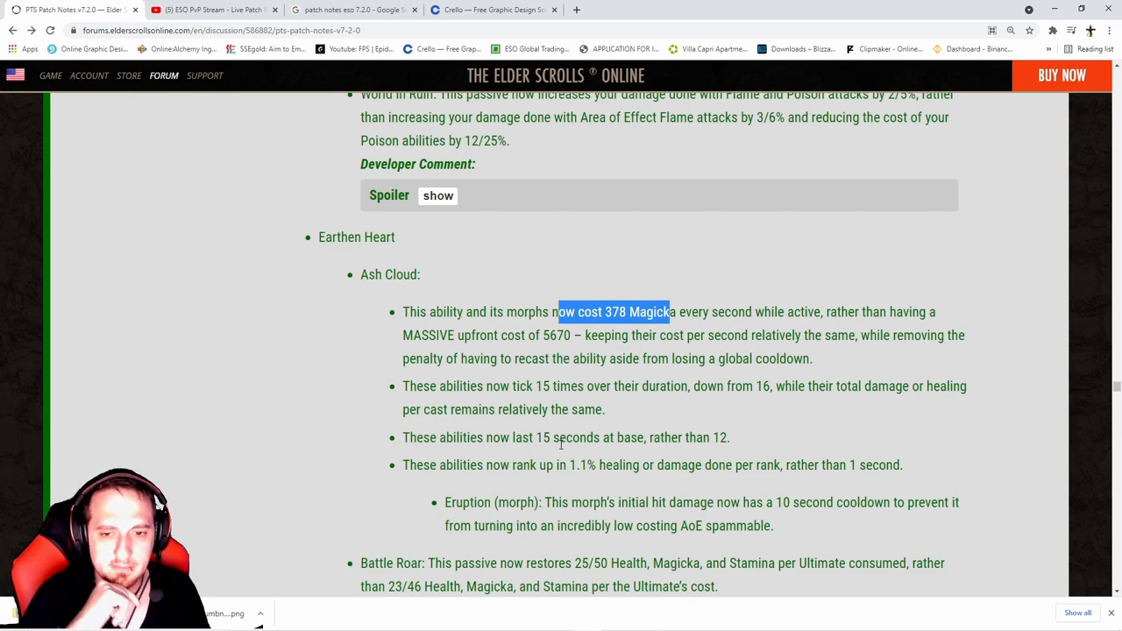
{"action": "scroll", "scroll_direction": "down", "scroll_amount": 3}
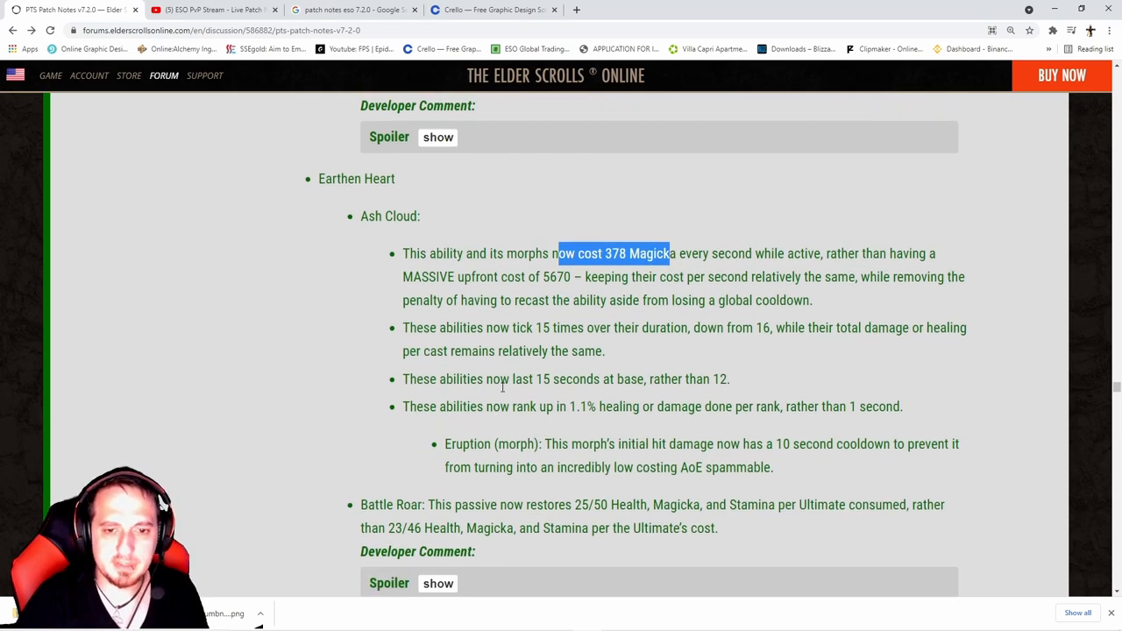
{"action": "mouse_move", "coordinate": [474, 429]}
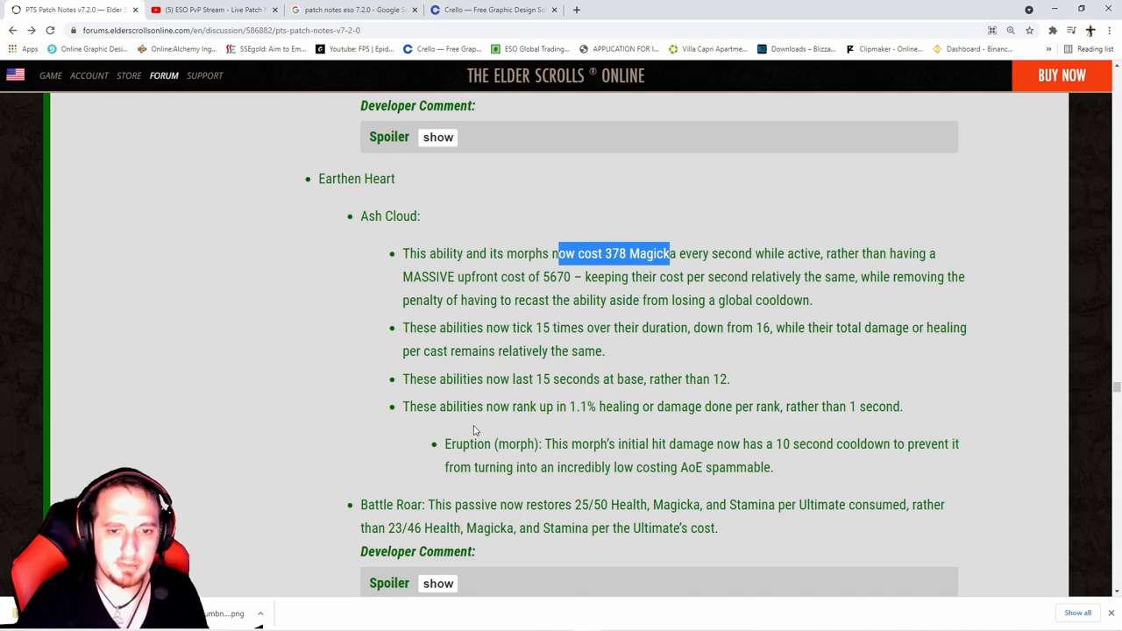
{"action": "scroll", "scroll_direction": "down", "scroll_amount": 3}
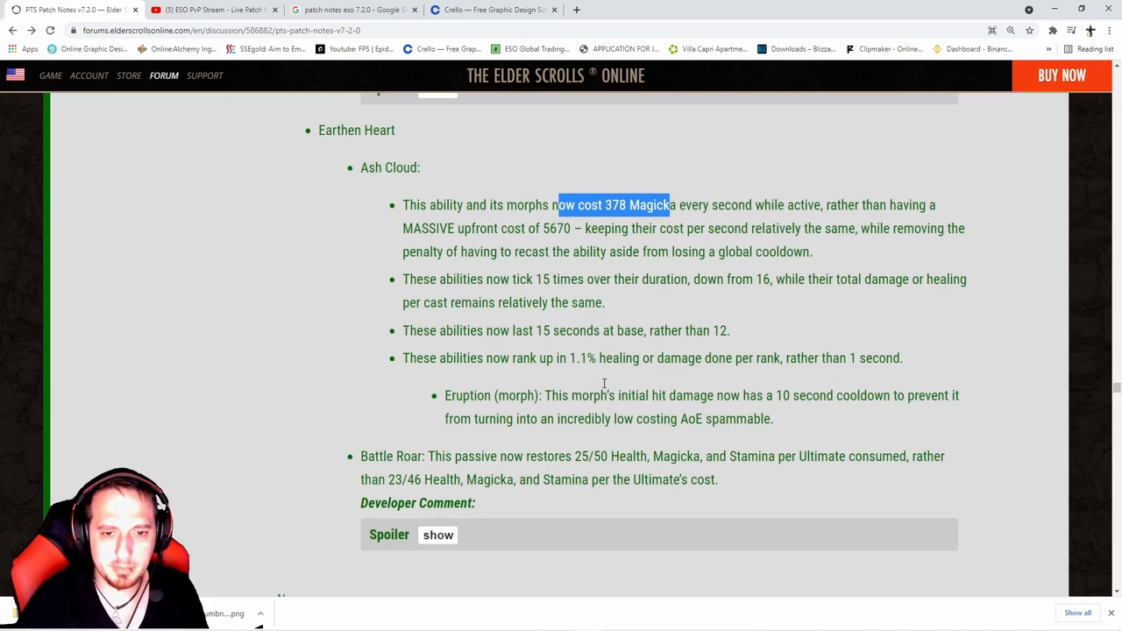
{"action": "scroll", "scroll_direction": "down", "scroll_amount": 3}
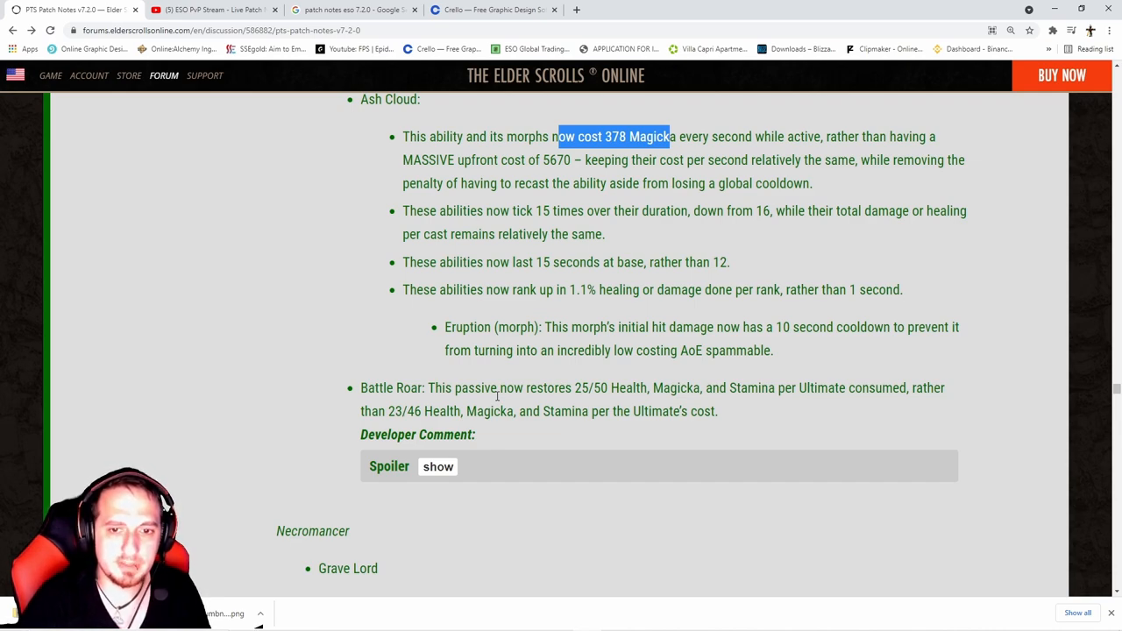
{"action": "mouse_move", "coordinate": [633, 344]}
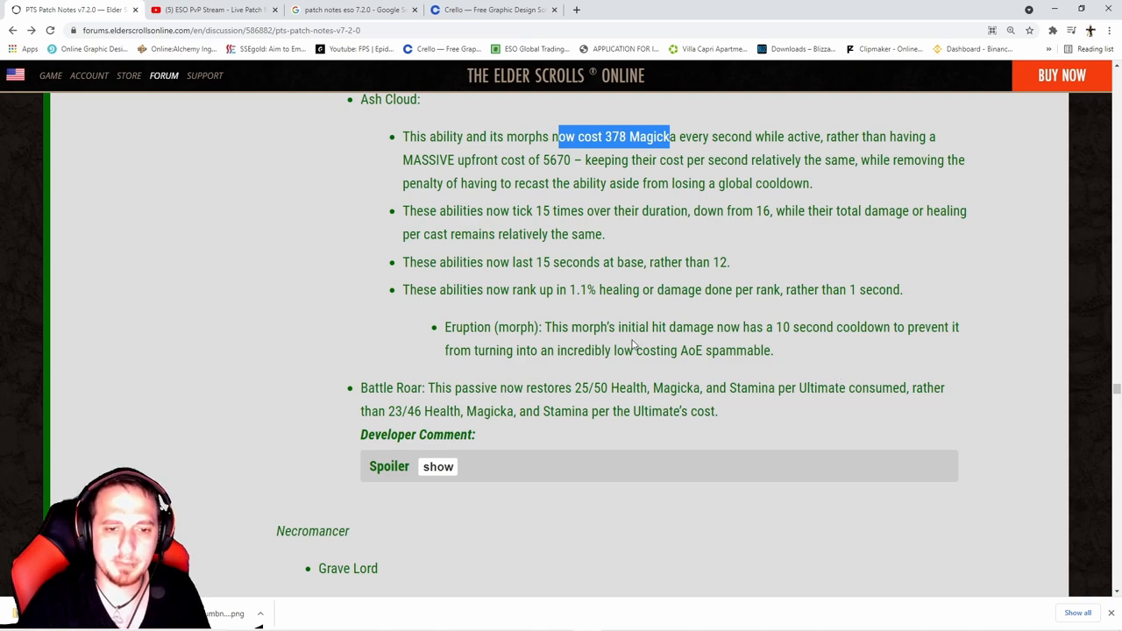
{"action": "scroll", "scroll_direction": "down", "scroll_amount": 3}
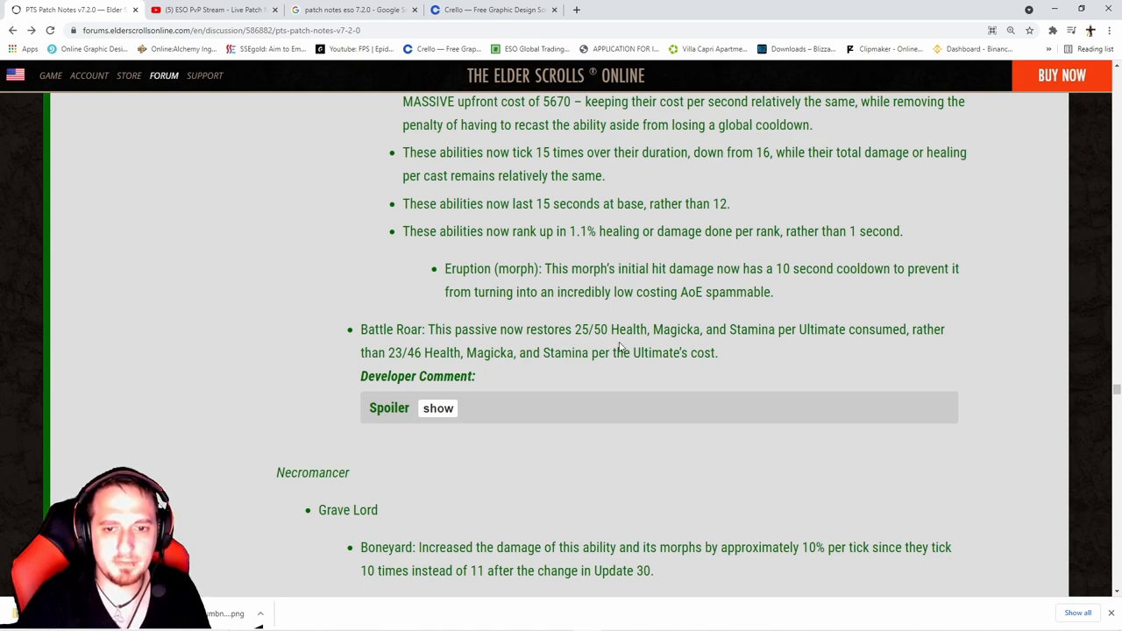
{"action": "mouse_move", "coordinate": [767, 350]}
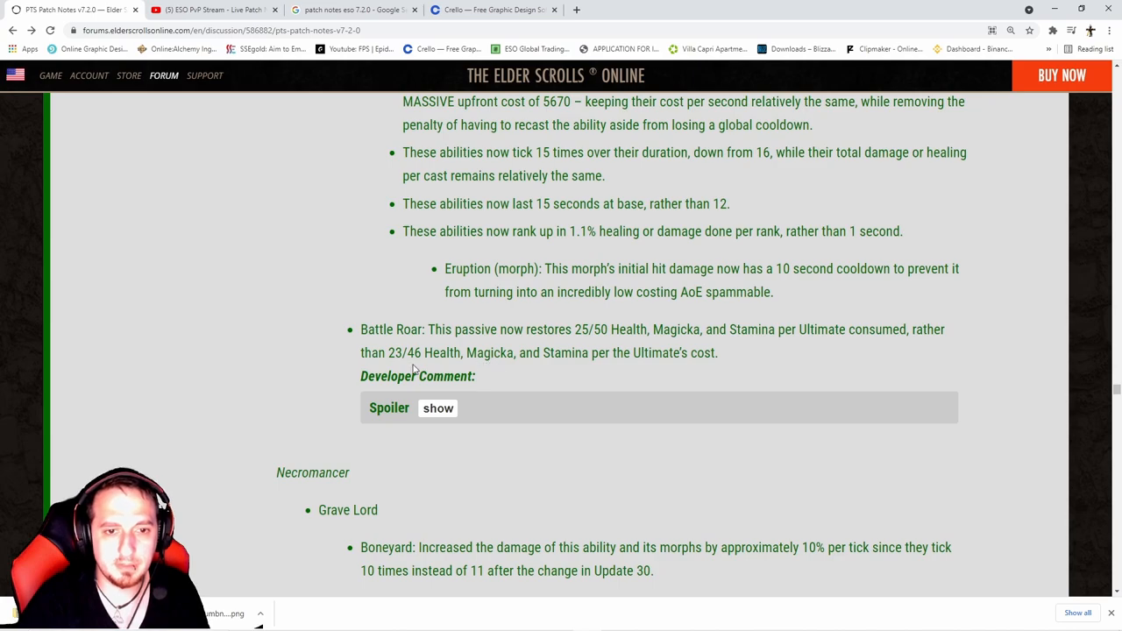
Expand the Battle Roar developer comment and scroll to Necromancer Boneyard and Grim Focus.
{"action": "left_click", "coordinate": [438, 408]}
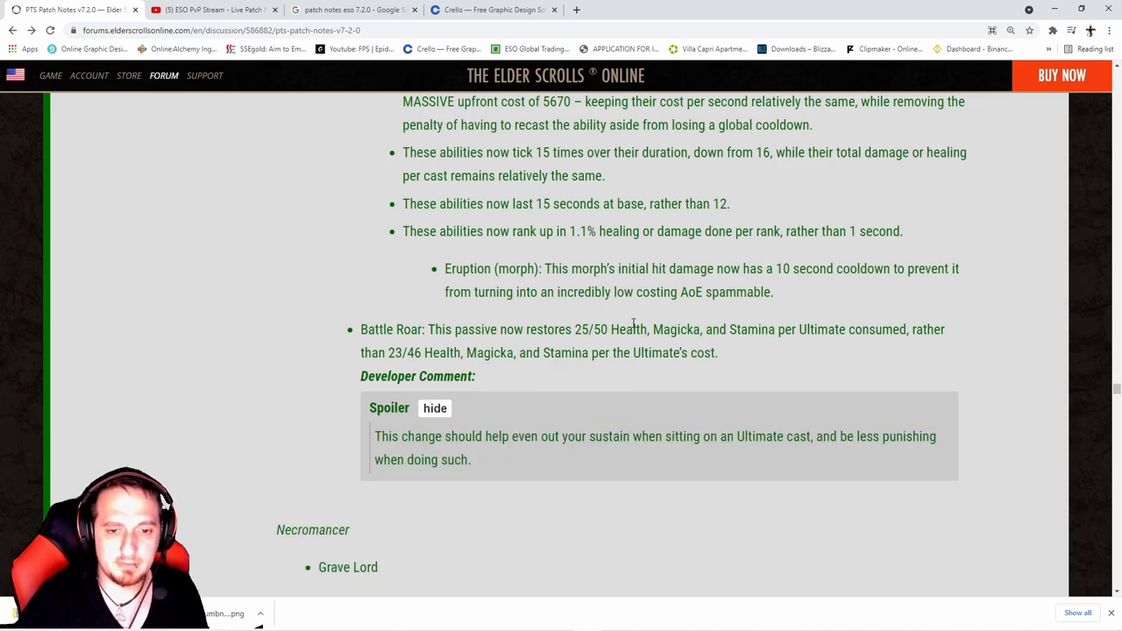
{"action": "scroll", "scroll_direction": "down", "scroll_amount": 3}
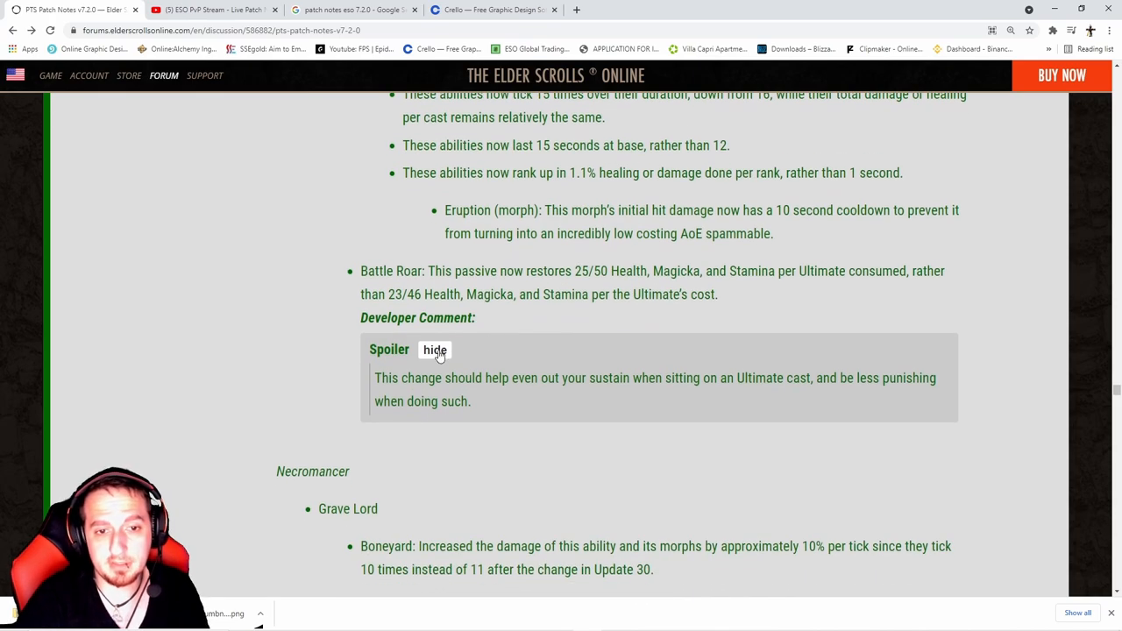
{"action": "scroll", "scroll_direction": "down", "scroll_amount": 3}
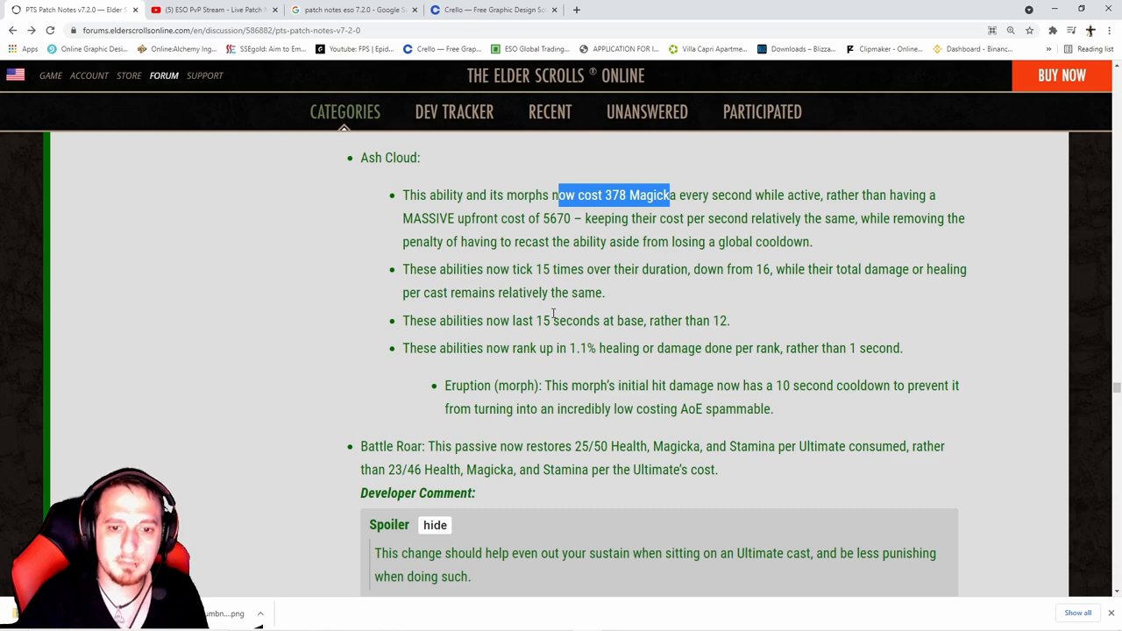
{"action": "scroll", "scroll_direction": "down", "scroll_amount": 3}
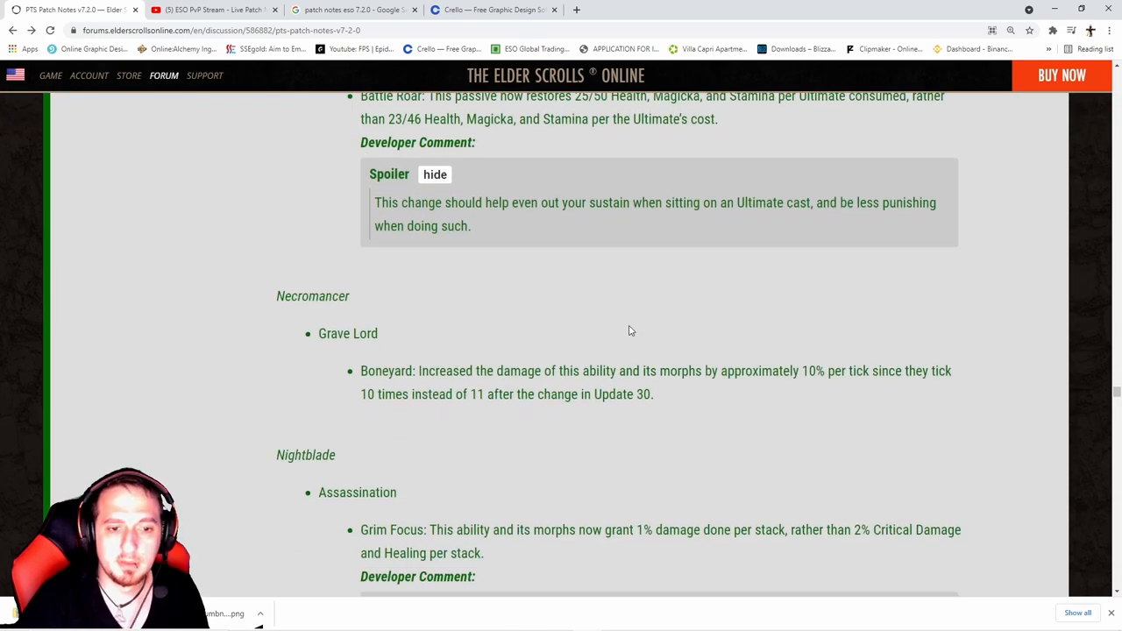
{"action": "scroll", "scroll_direction": "down", "scroll_amount": 3}
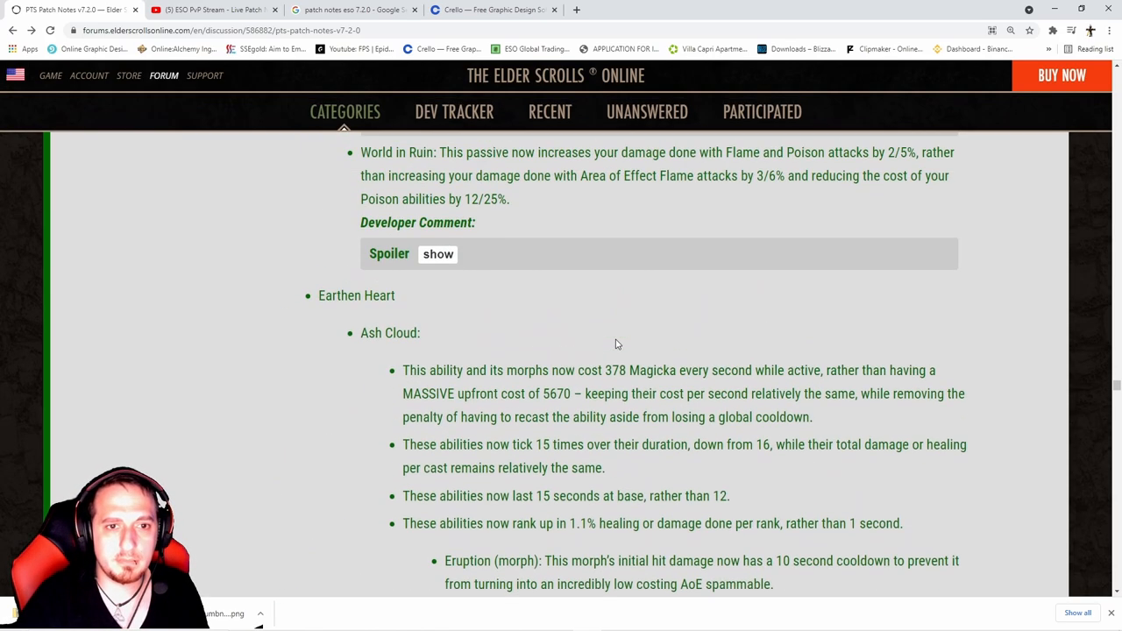
{"action": "scroll", "scroll_direction": "down", "scroll_amount": 3}
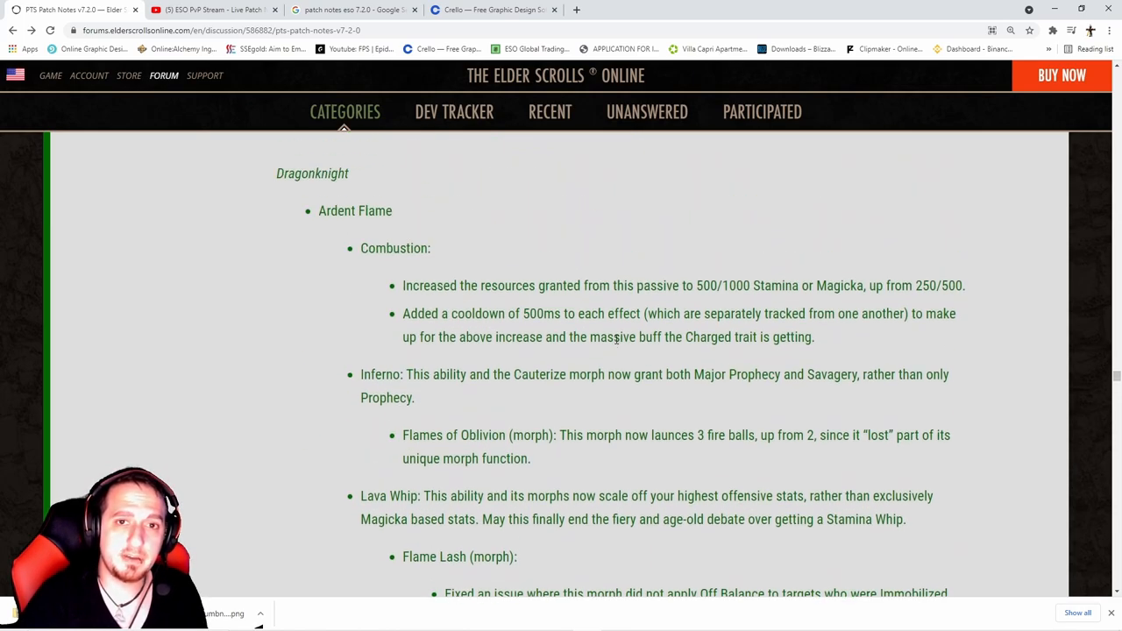
{"action": "scroll", "scroll_direction": "down", "scroll_amount": 3}
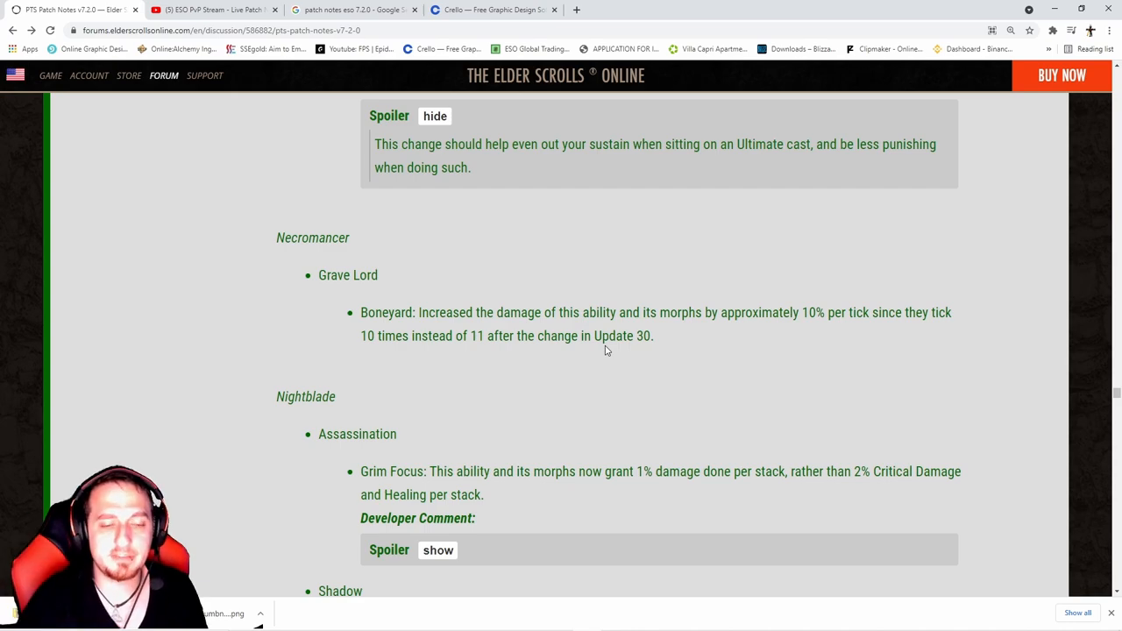
Expand the Grim Focus developer comment, read it, then collapse it again.
{"action": "scroll", "scroll_direction": "down", "scroll_amount": 3}
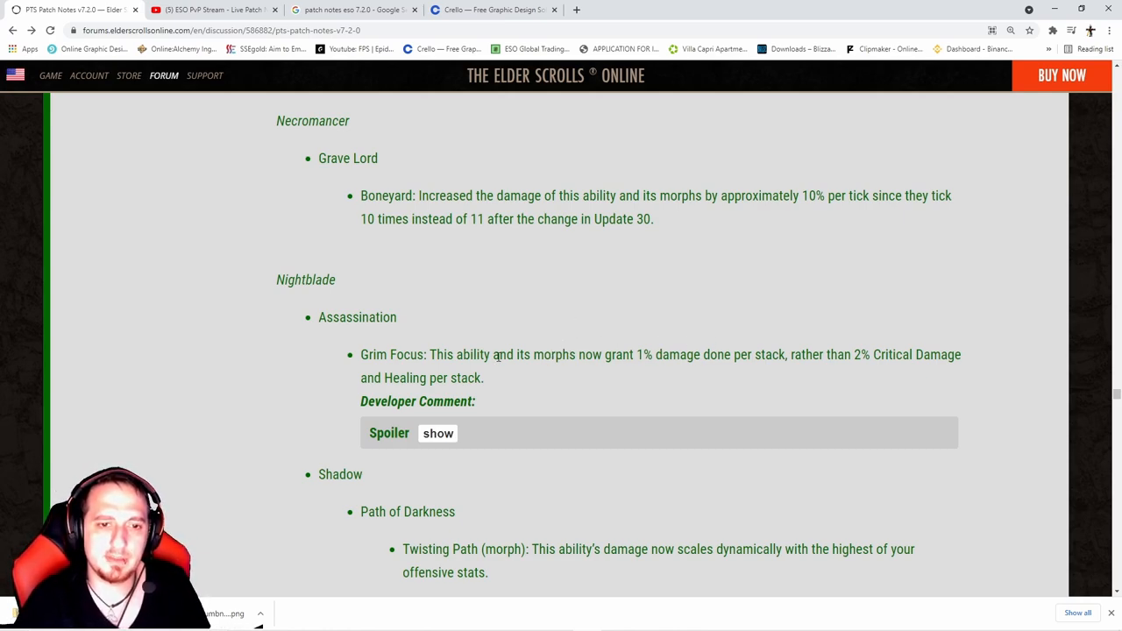
{"action": "left_click", "coordinate": [437, 433]}
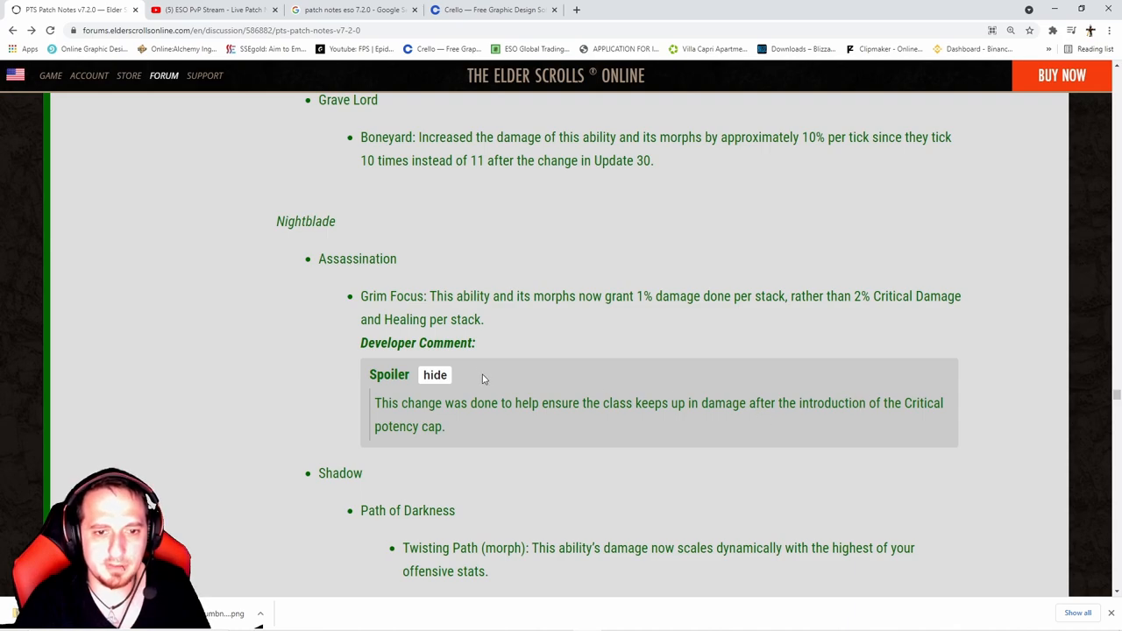
{"action": "left_click", "coordinate": [435, 375]}
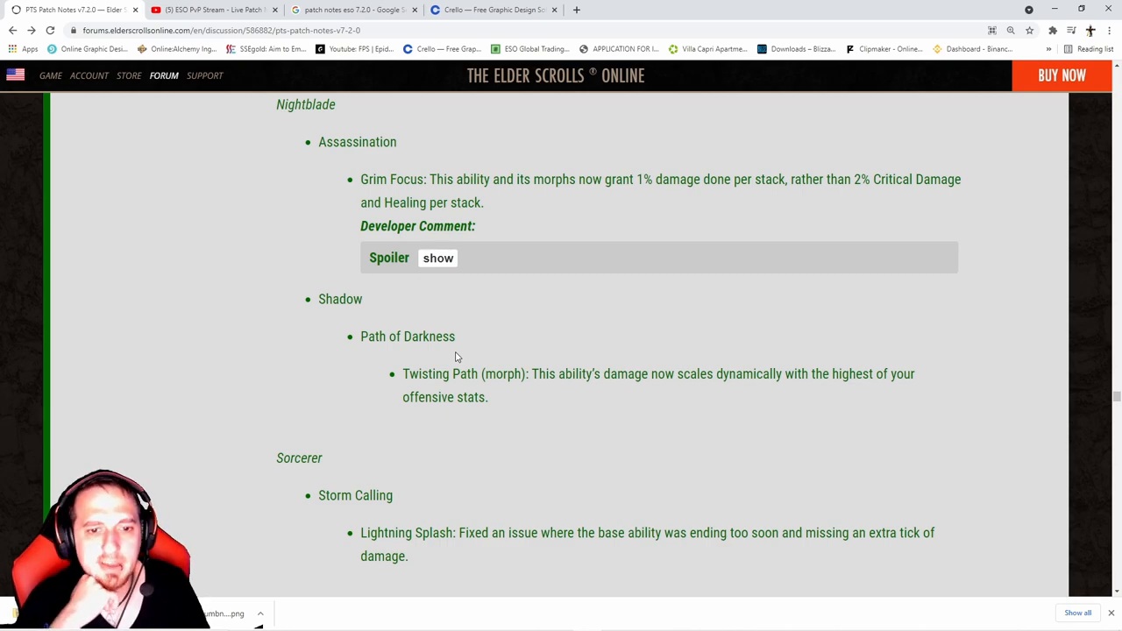
Scroll through Sorcerer and Templar notes past Restoring Light to Warden's Green Balance.
{"action": "scroll", "scroll_direction": "down", "scroll_amount": 3}
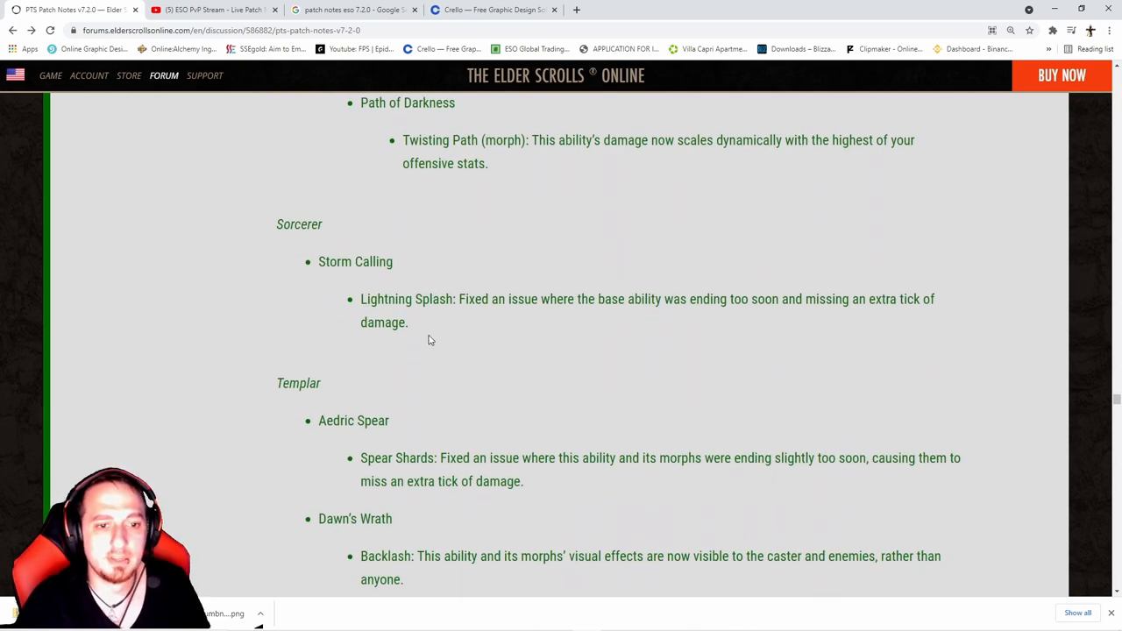
{"action": "mouse_move", "coordinate": [491, 257]}
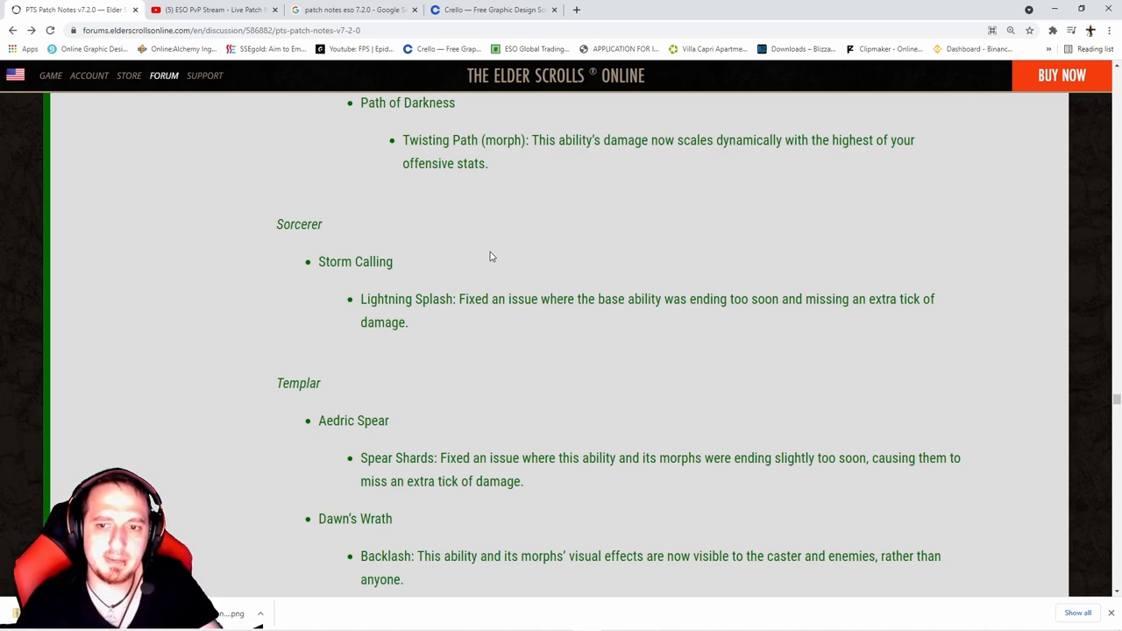
{"action": "scroll", "scroll_direction": "down", "scroll_amount": 3}
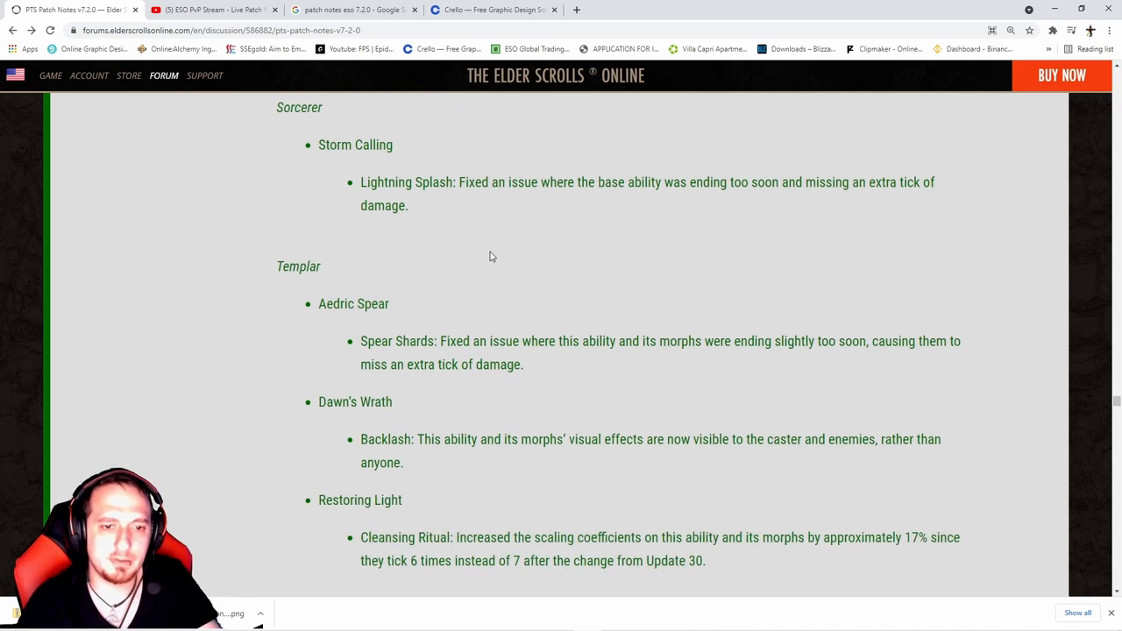
{"action": "mouse_move", "coordinate": [479, 318]}
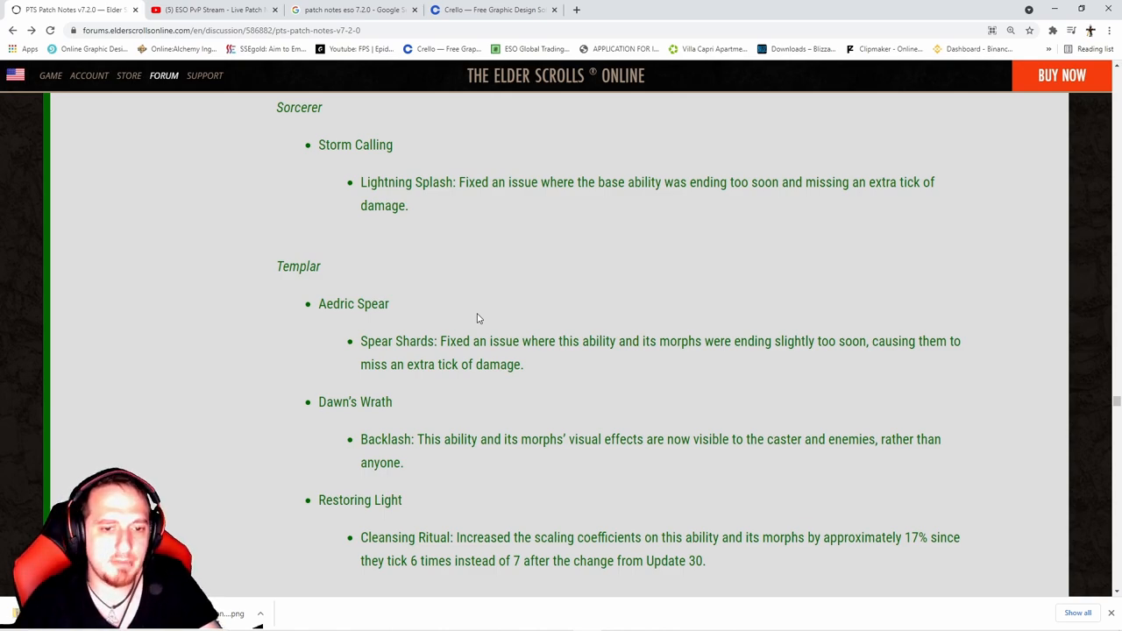
{"action": "scroll", "scroll_direction": "down", "scroll_amount": 3}
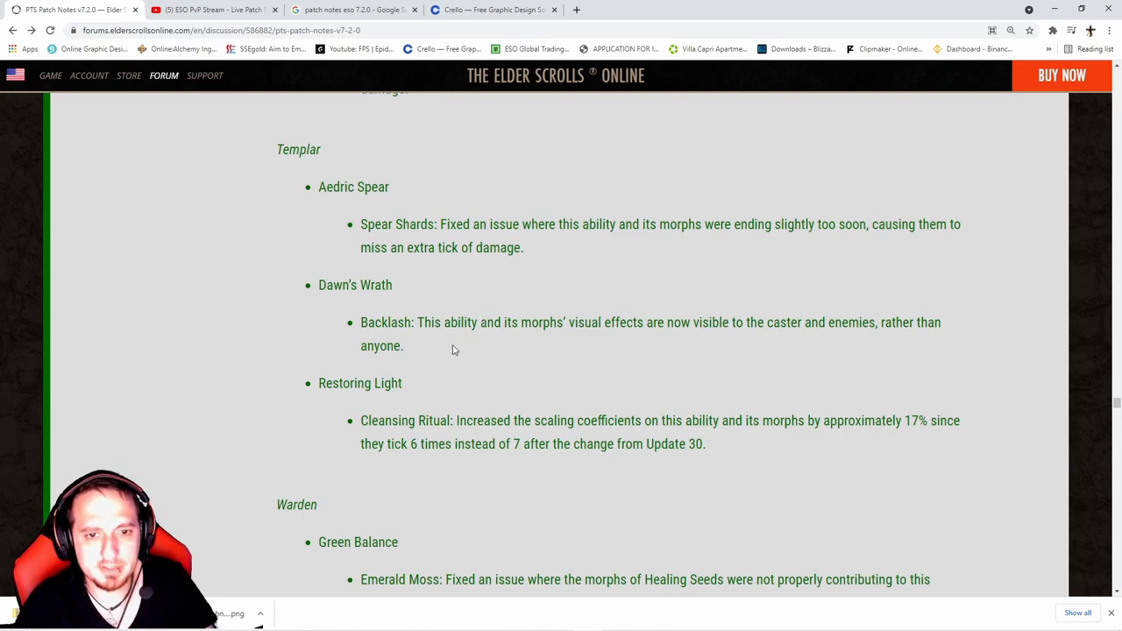
{"action": "mouse_move", "coordinate": [498, 346]}
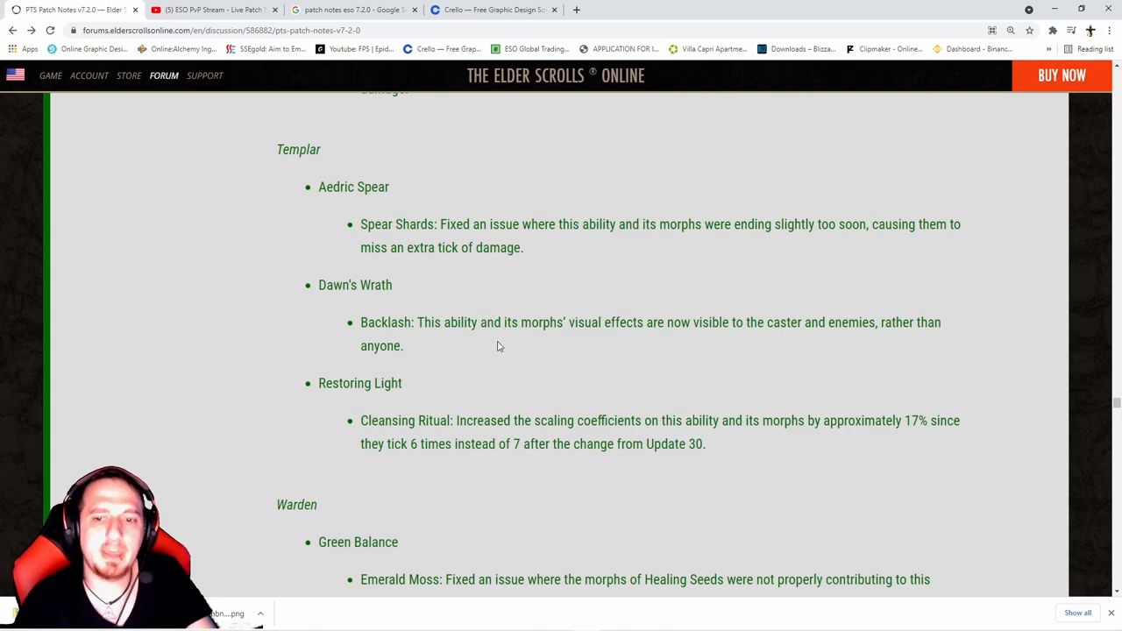
{"action": "mouse_move", "coordinate": [512, 352]}
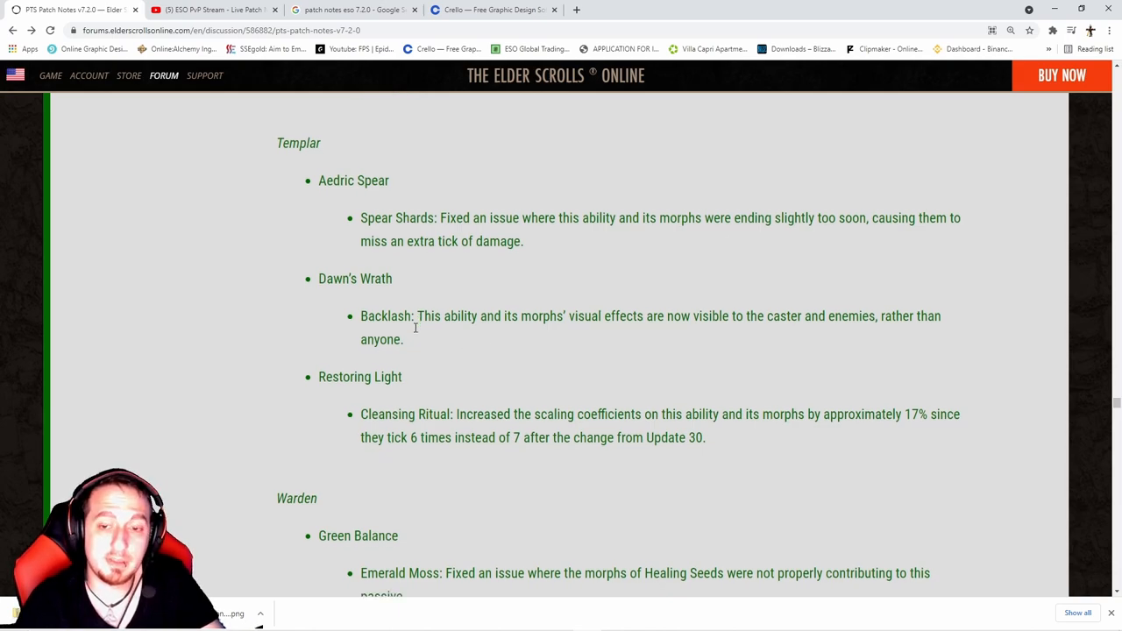
{"action": "scroll", "scroll_direction": "down", "scroll_amount": 3}
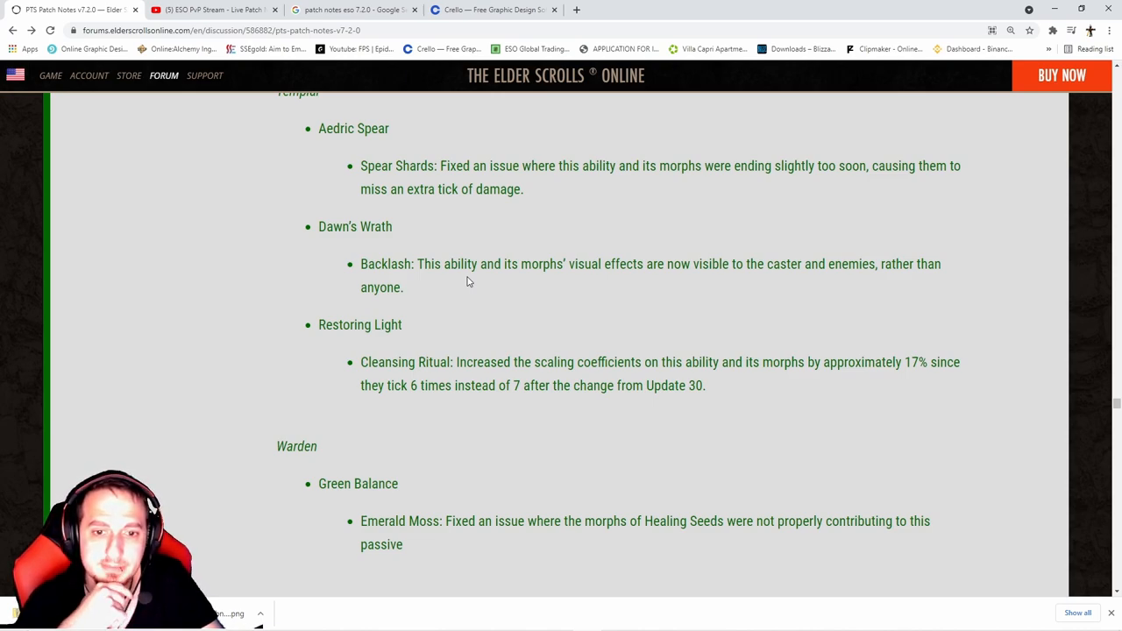
Scroll past Warden's Emerald Moss fix and Vampire Mistform change to Champion System Fitness.
{"action": "scroll", "scroll_direction": "down", "scroll_amount": 3}
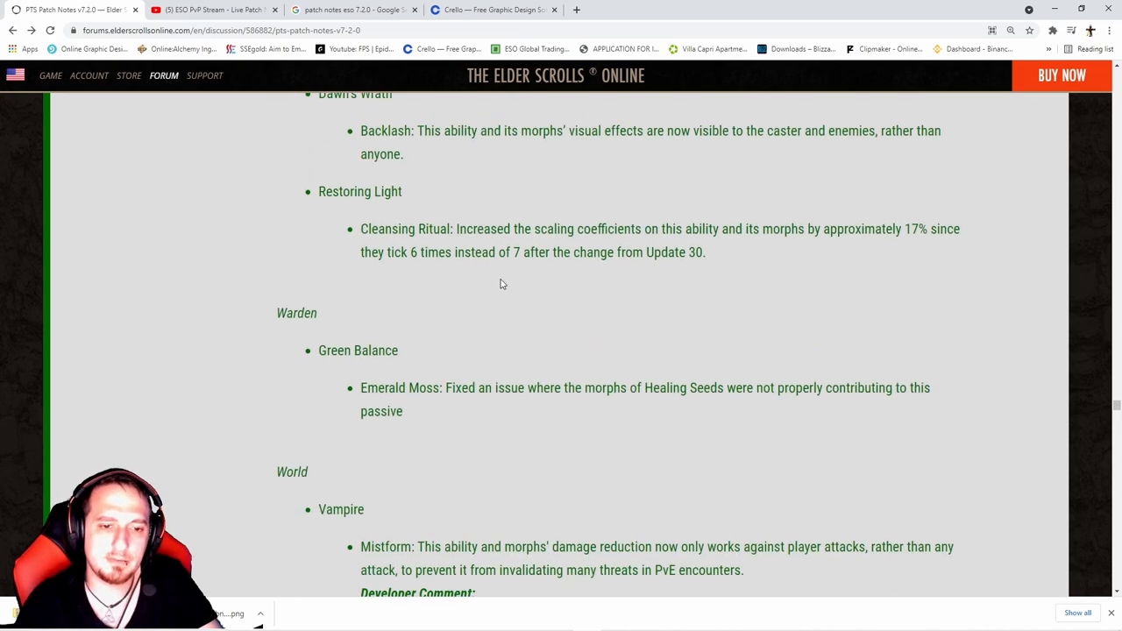
{"action": "scroll", "scroll_direction": "down", "scroll_amount": 3}
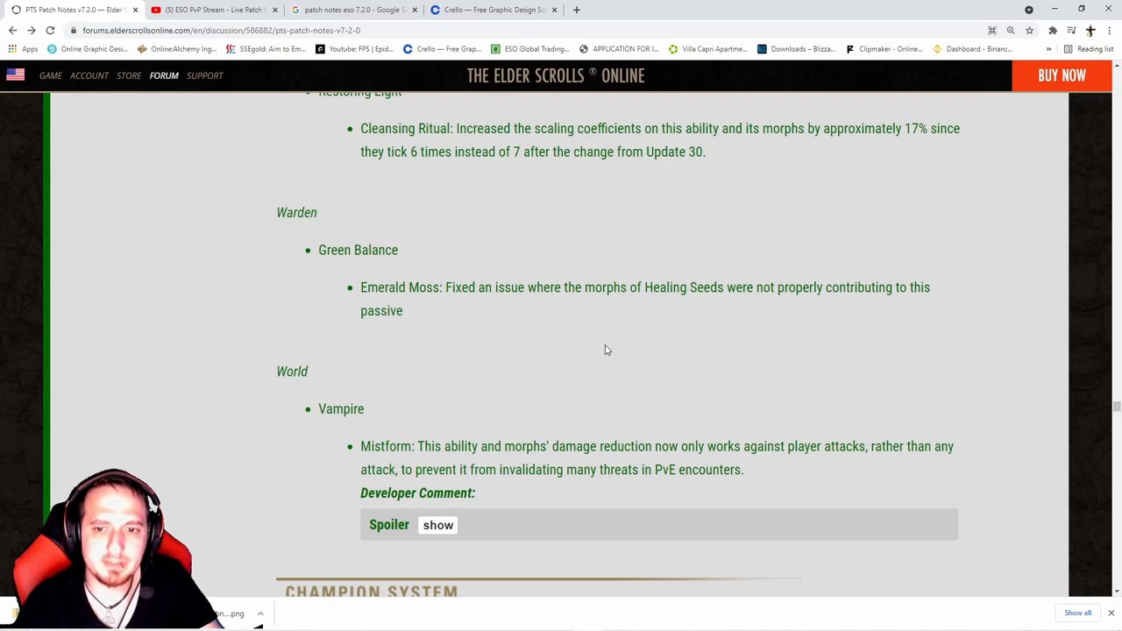
{"action": "scroll", "scroll_direction": "down", "scroll_amount": 3}
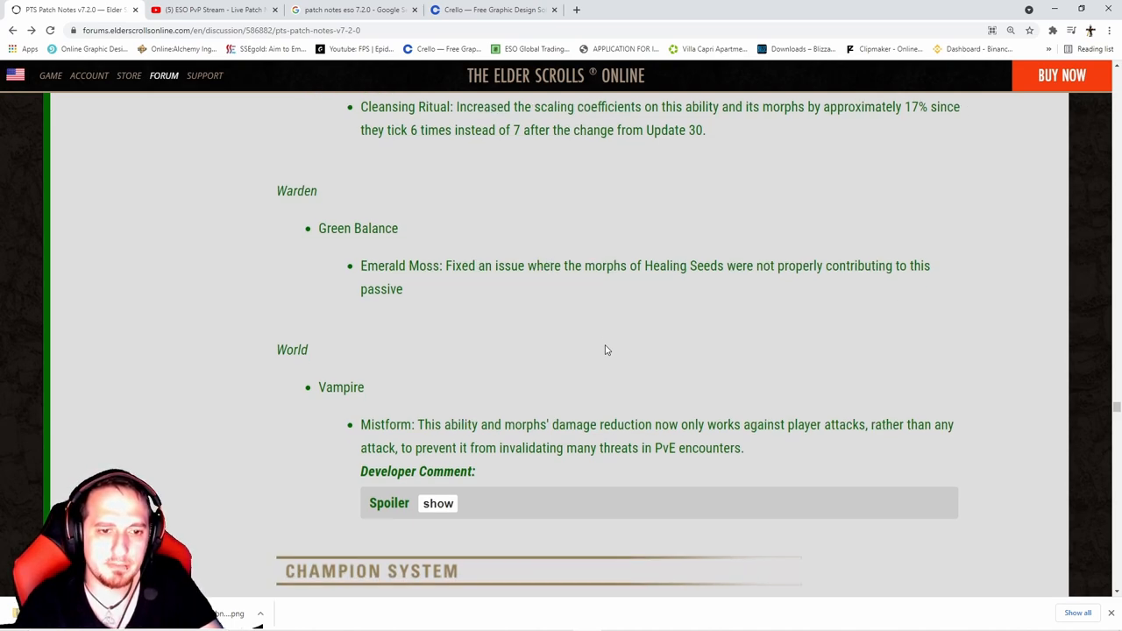
{"action": "scroll", "scroll_direction": "down", "scroll_amount": 3}
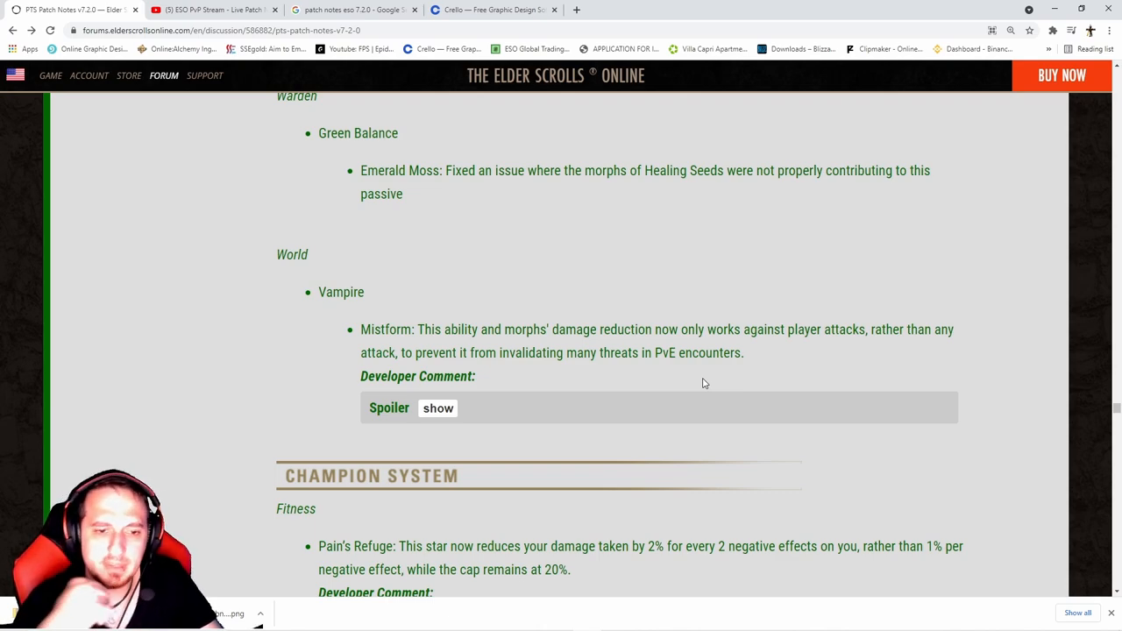
Highlight Pain's Refuge wording, show and hide its developer comment, then scroll to Itemization.
{"action": "scroll", "scroll_direction": "down", "scroll_amount": 3}
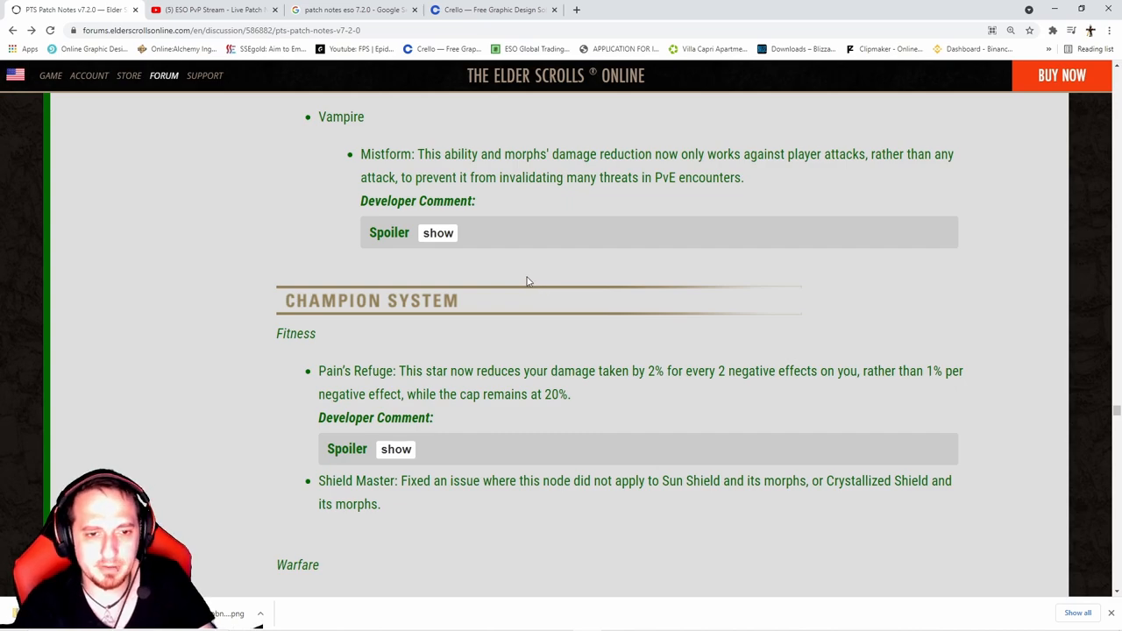
{"action": "scroll", "scroll_direction": "down", "scroll_amount": 3}
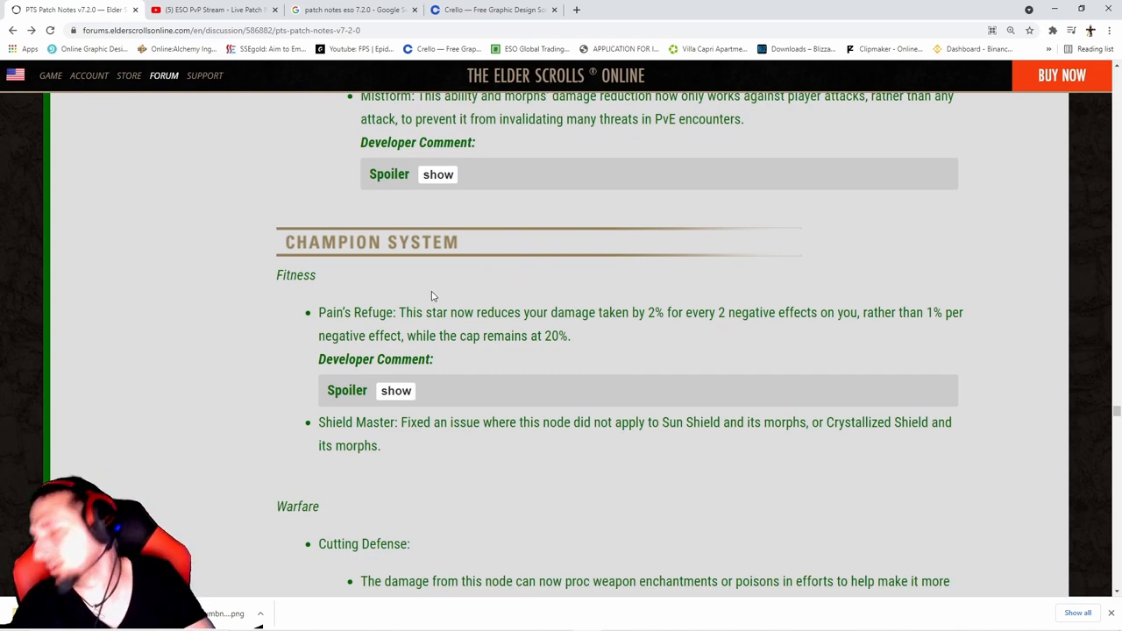
{"action": "mouse_move", "coordinate": [338, 306]}
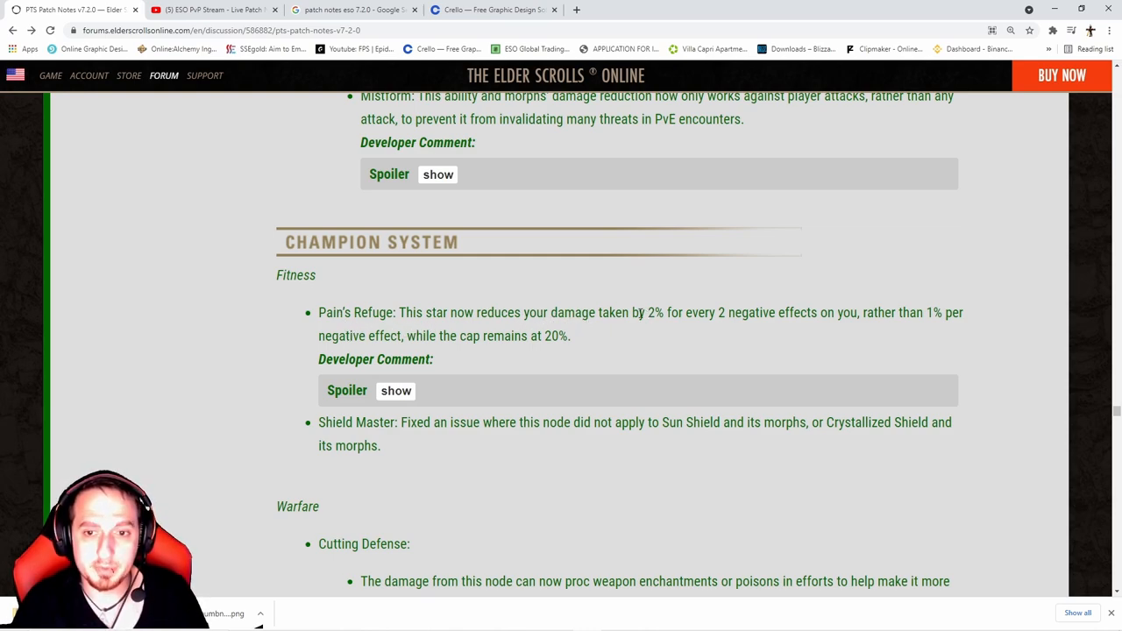
{"action": "left_click_drag", "start_coordinate": [640, 312], "coordinate": [859, 311]}
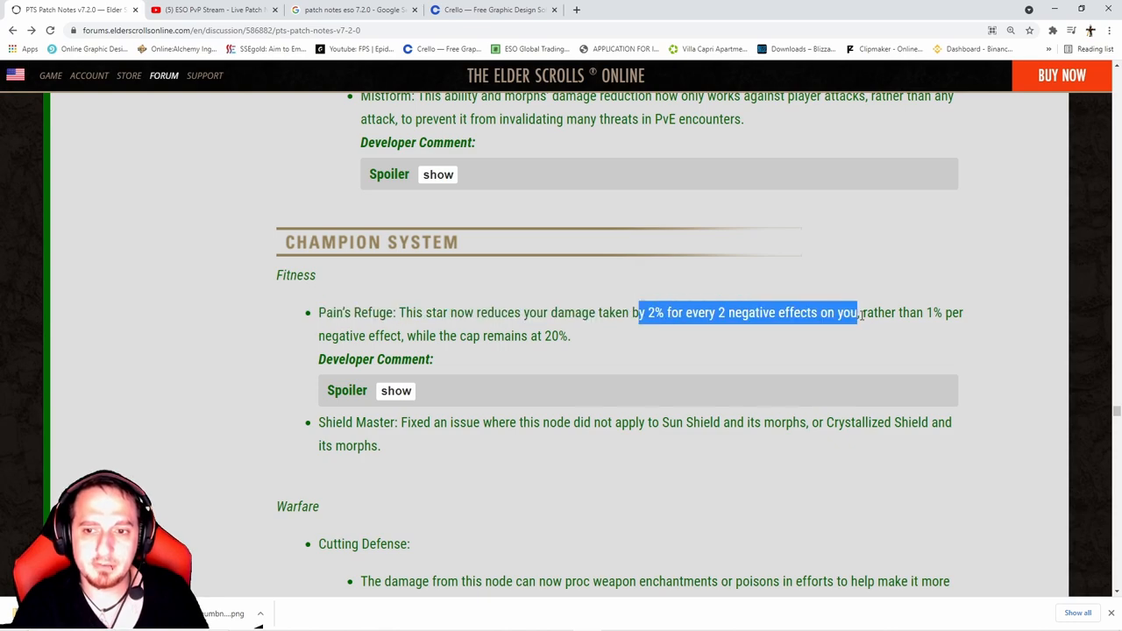
{"action": "mouse_move", "coordinate": [569, 353]}
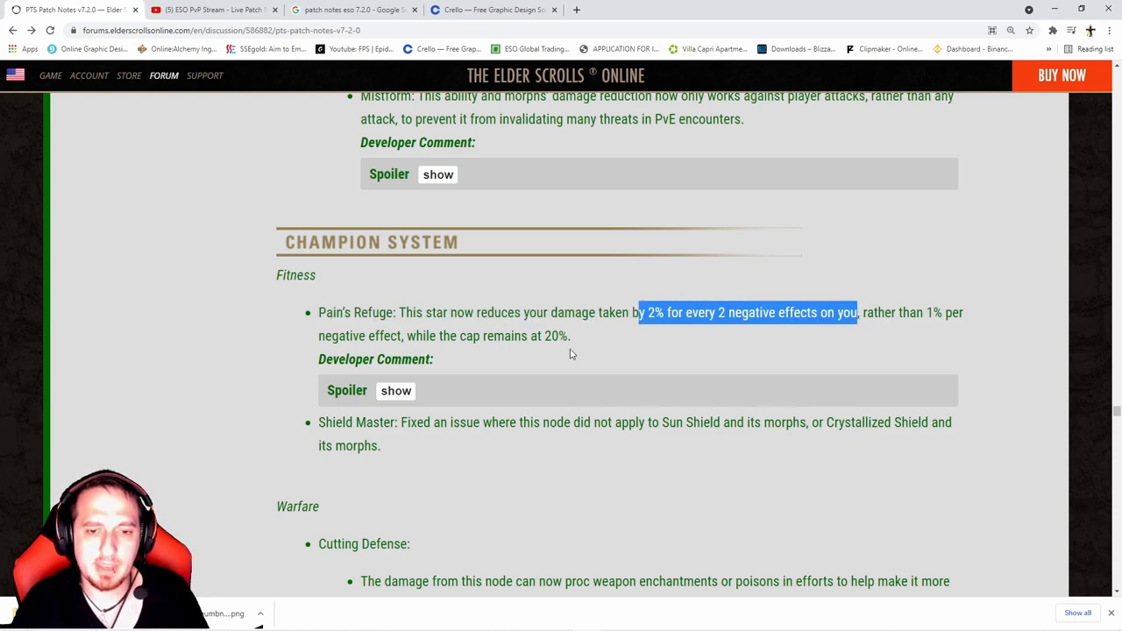
{"action": "left_click", "coordinate": [395, 390]}
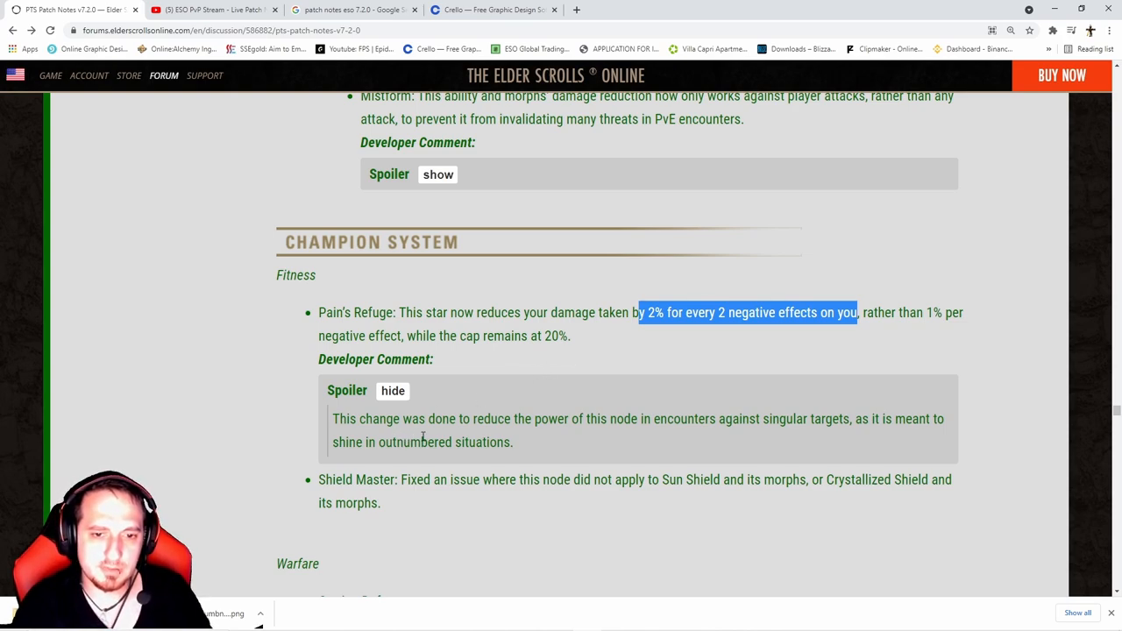
{"action": "mouse_move", "coordinate": [521, 440]}
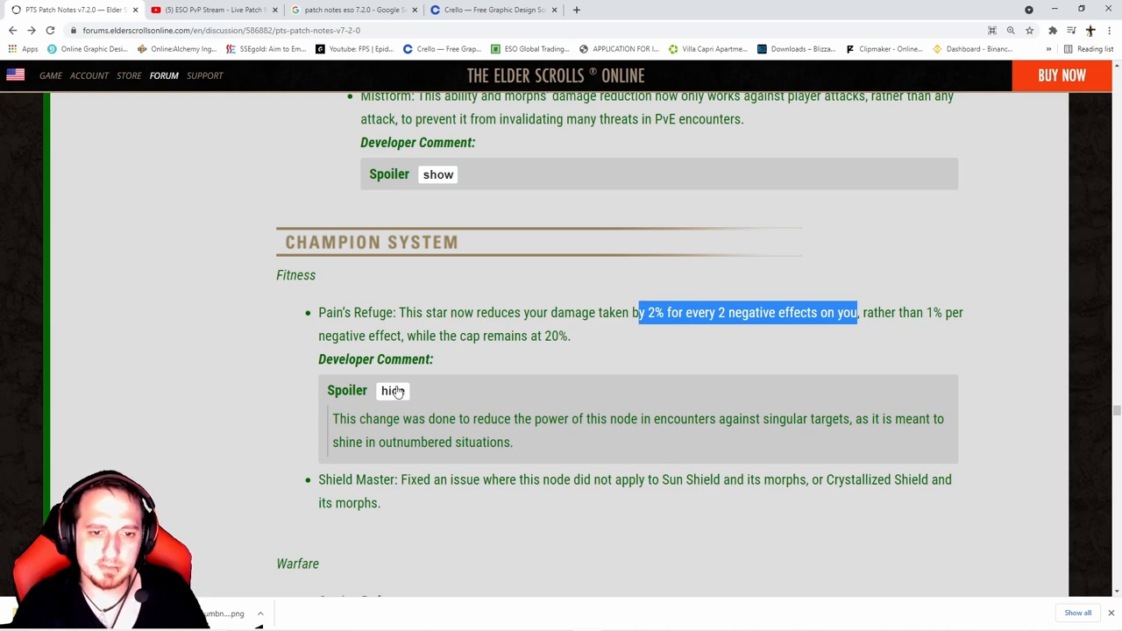
{"action": "left_click", "coordinate": [393, 390]}
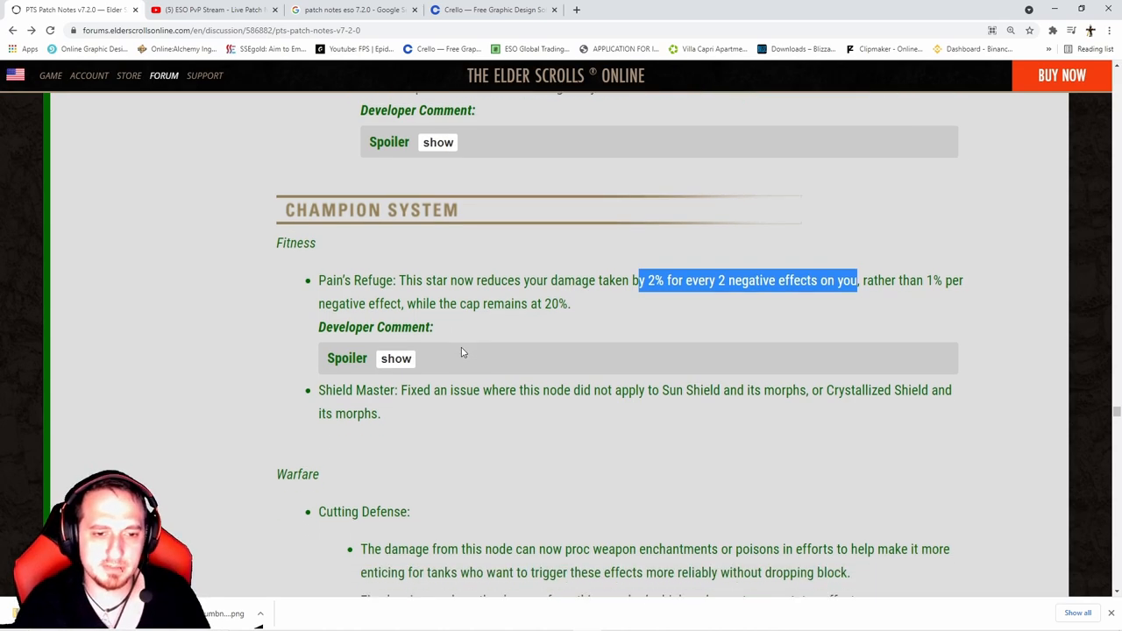
{"action": "scroll", "scroll_direction": "down", "scroll_amount": 3}
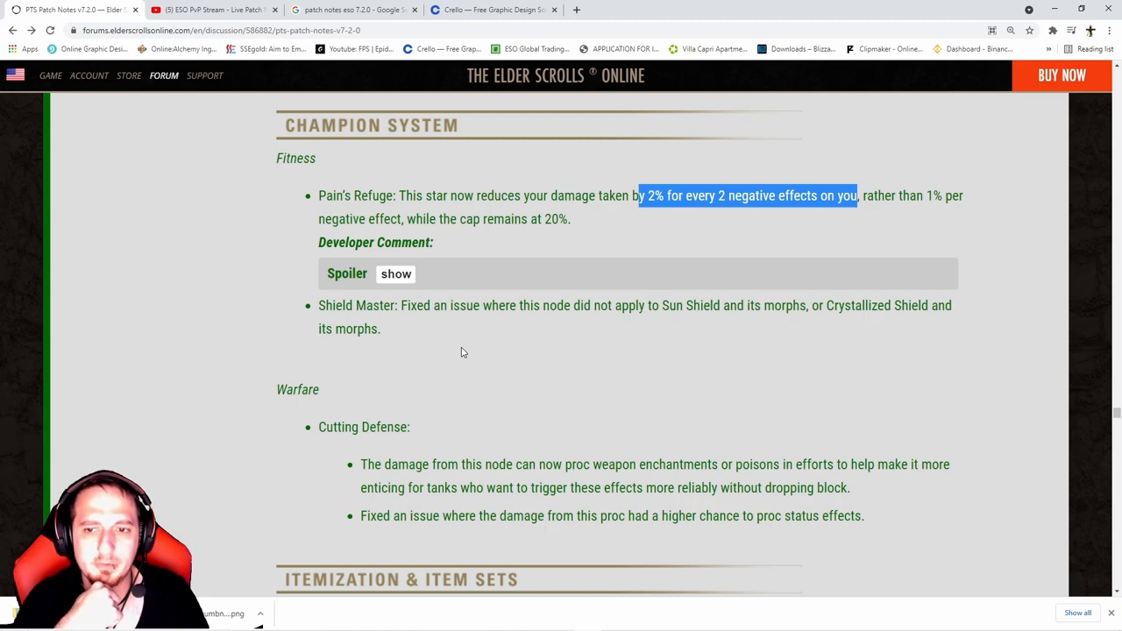
{"action": "scroll", "scroll_direction": "down", "scroll_amount": 3}
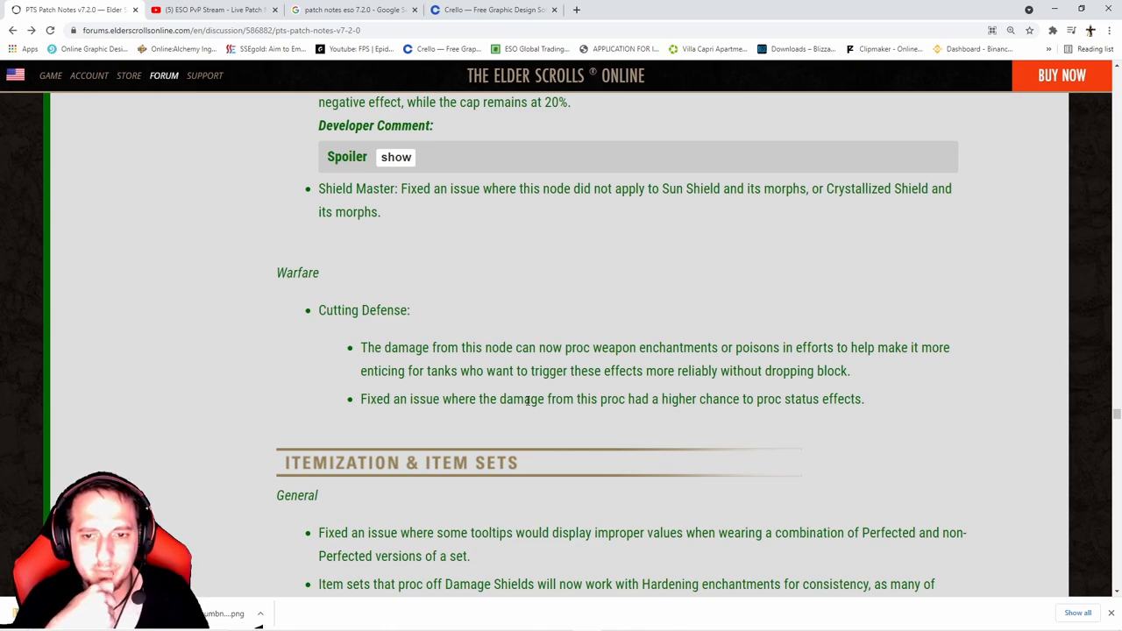
{"action": "mouse_move", "coordinate": [486, 371]}
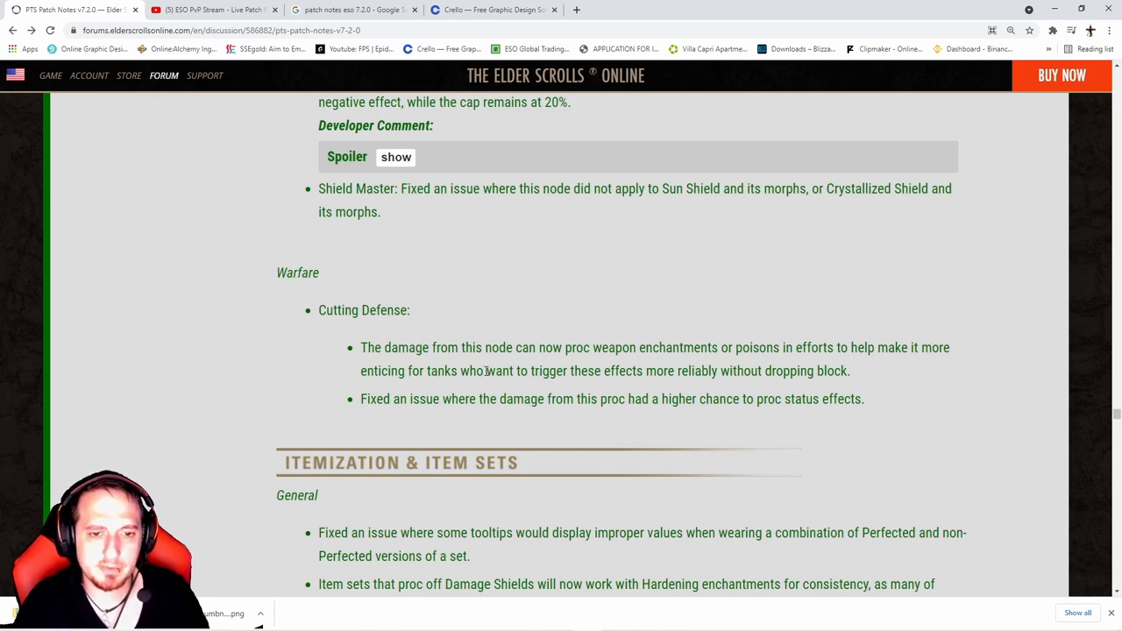
Read the Itemization General notes and highlight the potion-triggered item set fix.
{"action": "scroll", "scroll_direction": "down", "scroll_amount": 3}
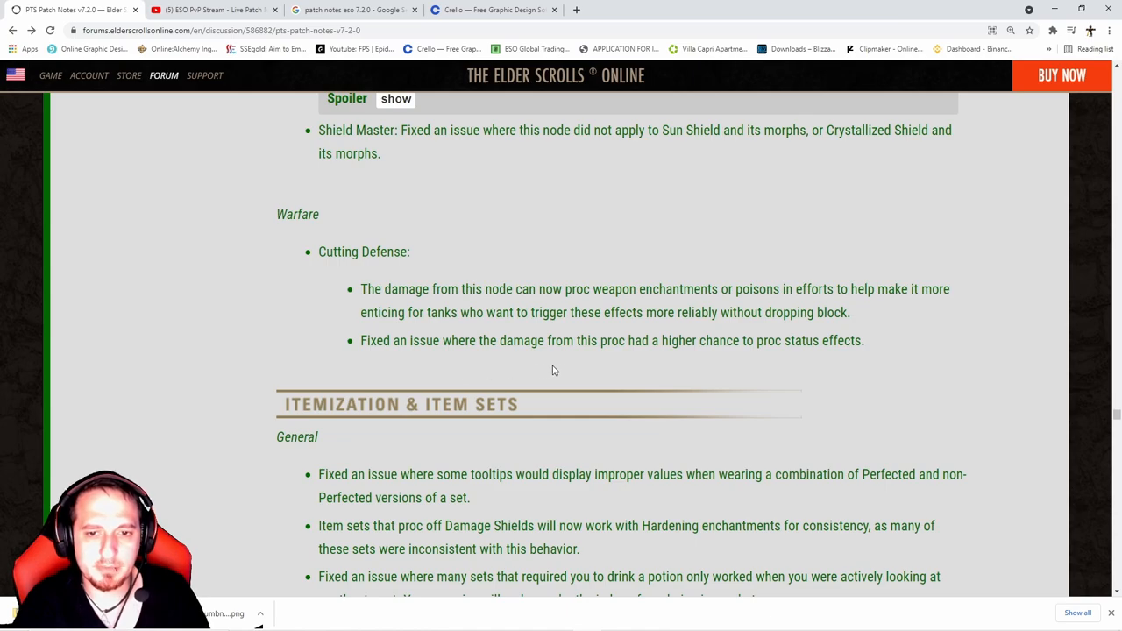
{"action": "mouse_move", "coordinate": [746, 371]}
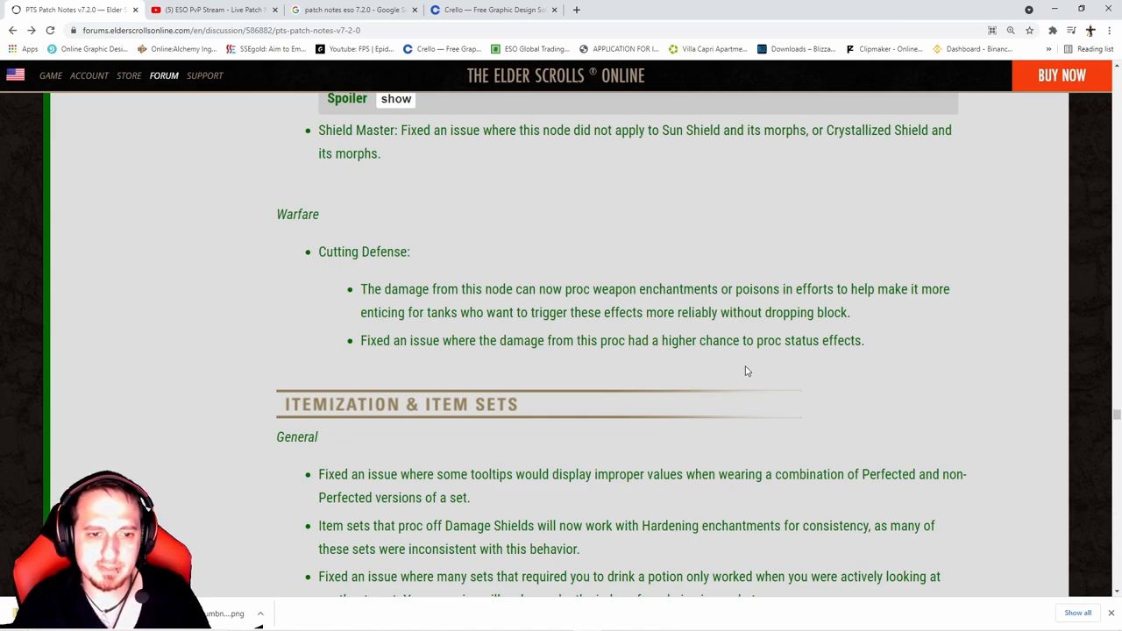
{"action": "scroll", "scroll_direction": "down", "scroll_amount": 3}
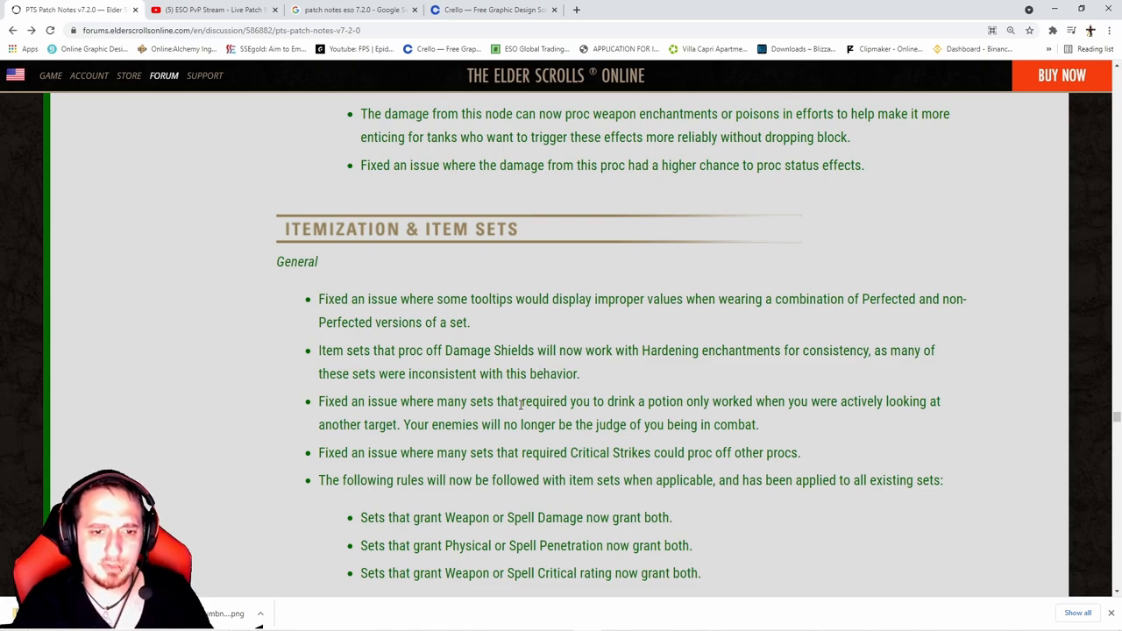
{"action": "scroll", "scroll_direction": "down", "scroll_amount": 3}
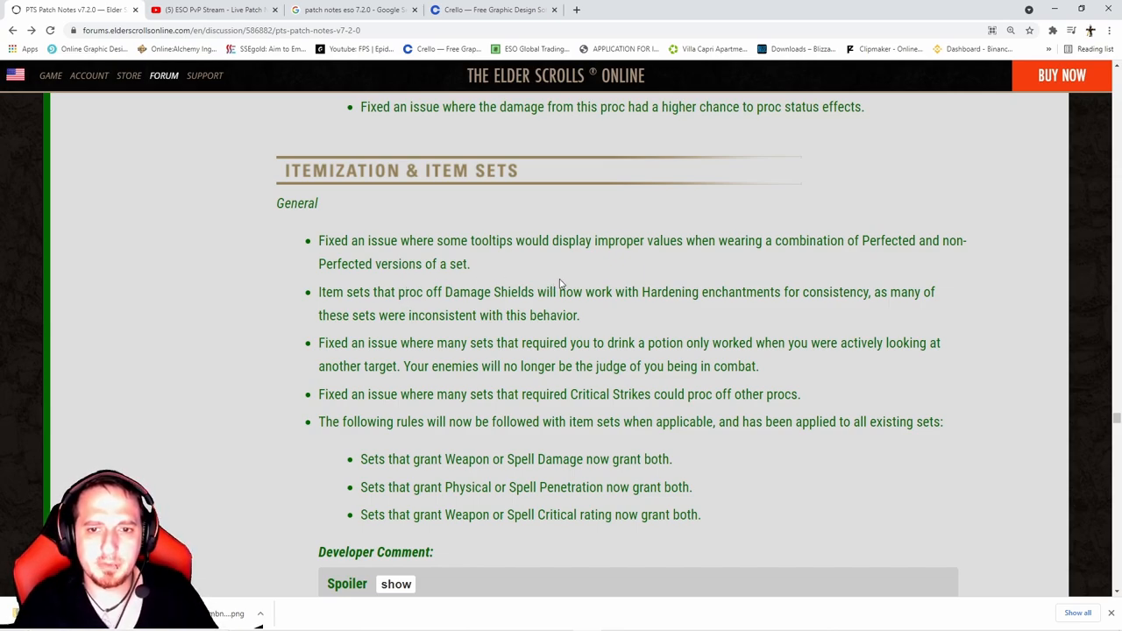
{"action": "mouse_move", "coordinate": [701, 282]}
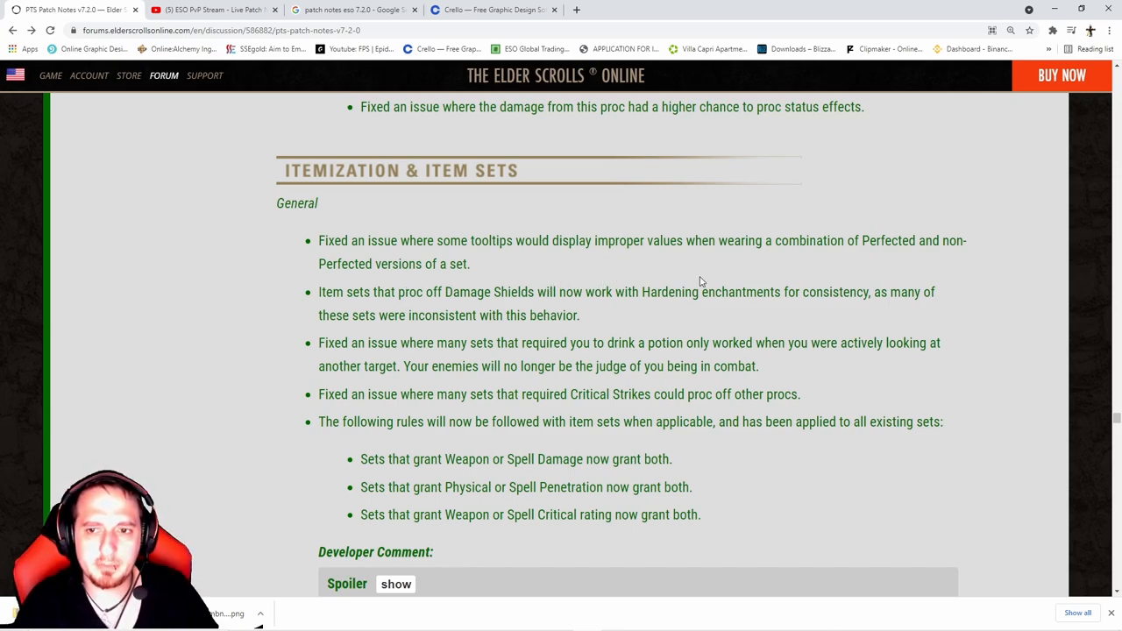
{"action": "mouse_move", "coordinate": [406, 304]}
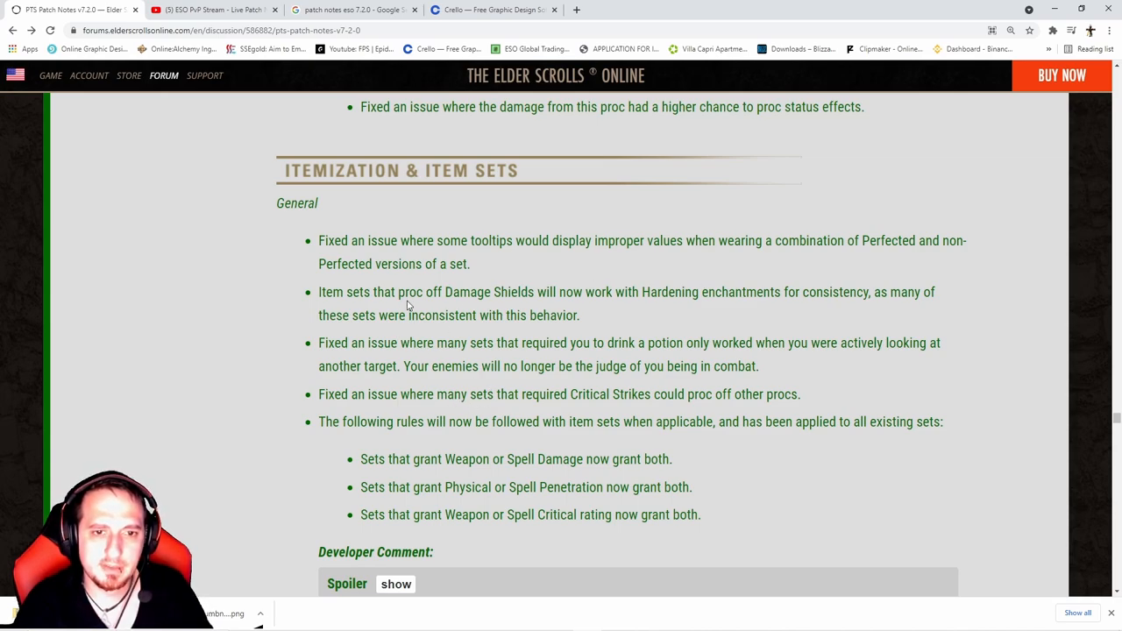
{"action": "mouse_move", "coordinate": [515, 329]}
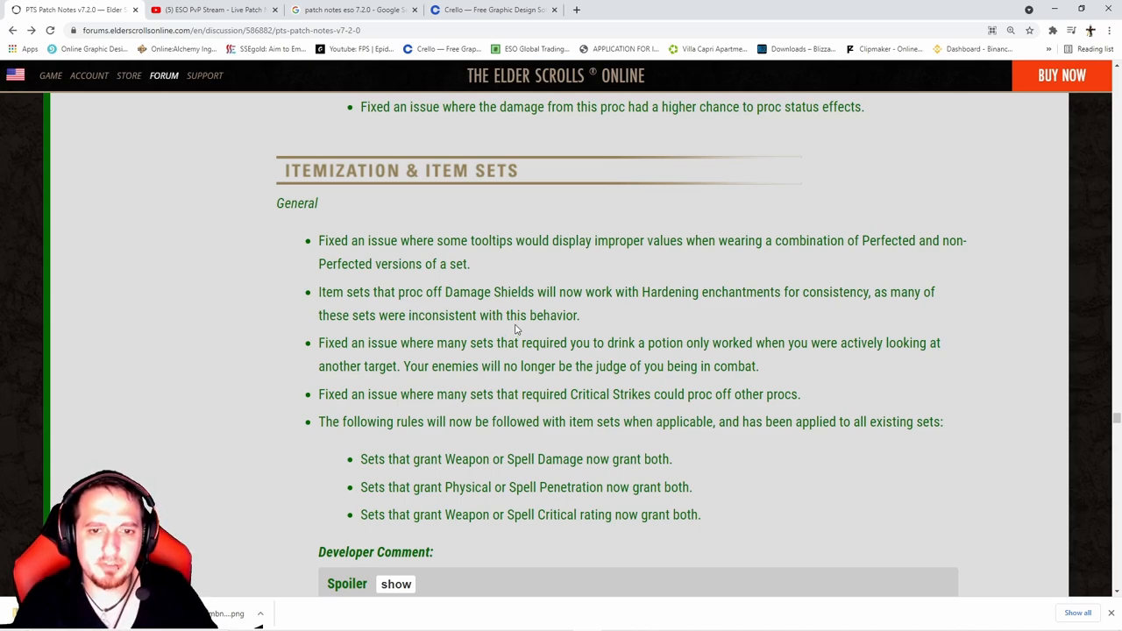
{"action": "mouse_move", "coordinate": [678, 314]}
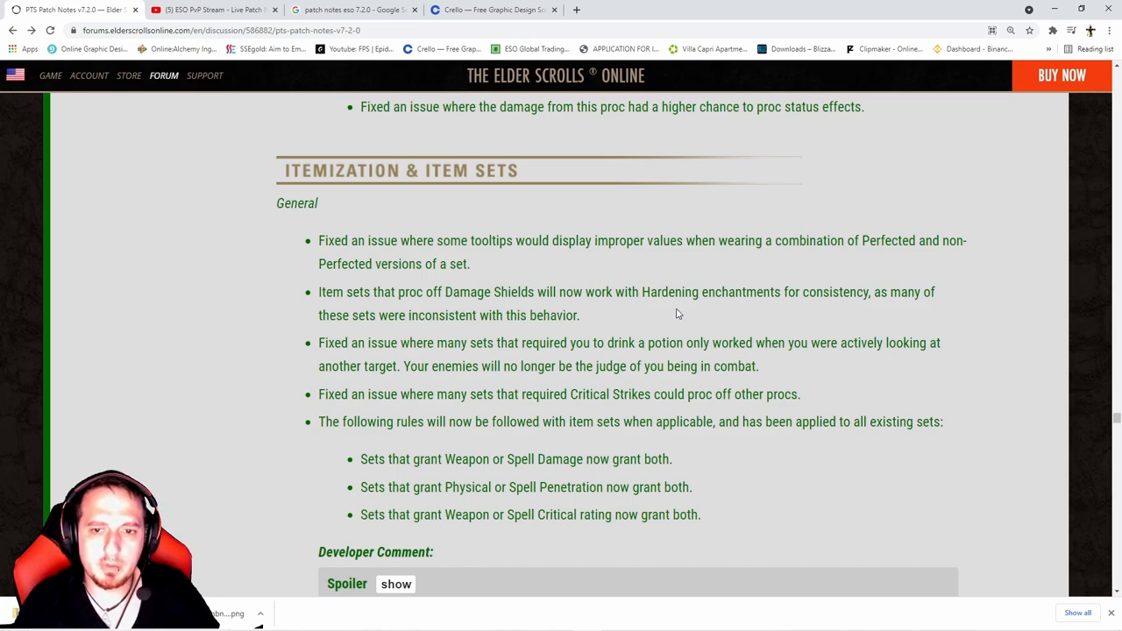
{"action": "mouse_move", "coordinate": [848, 312]}
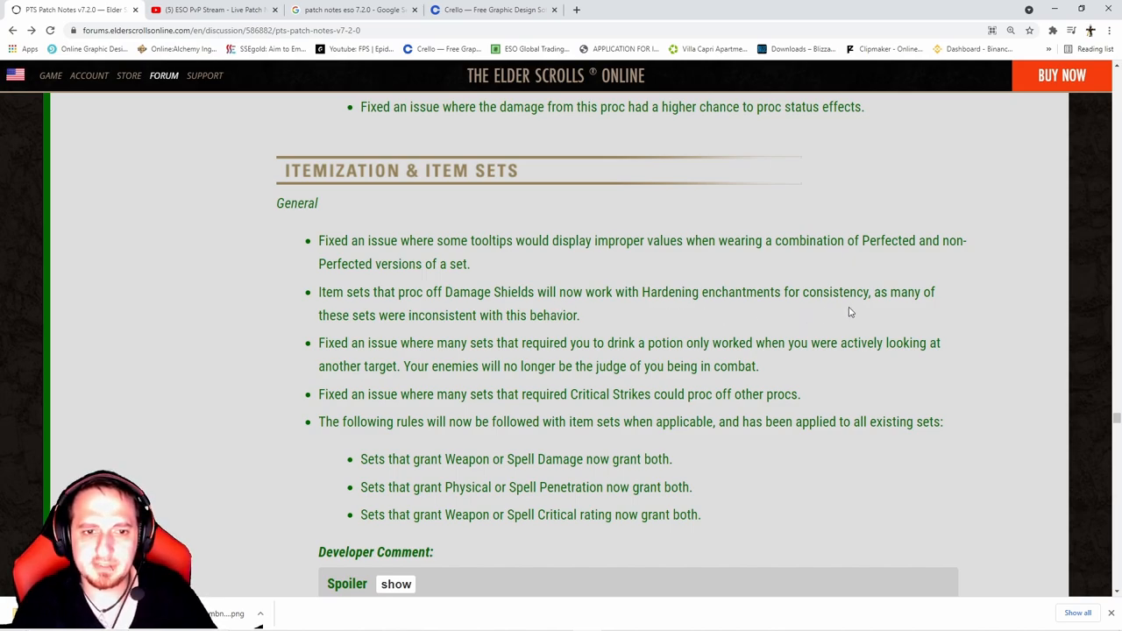
{"action": "mouse_move", "coordinate": [554, 335]}
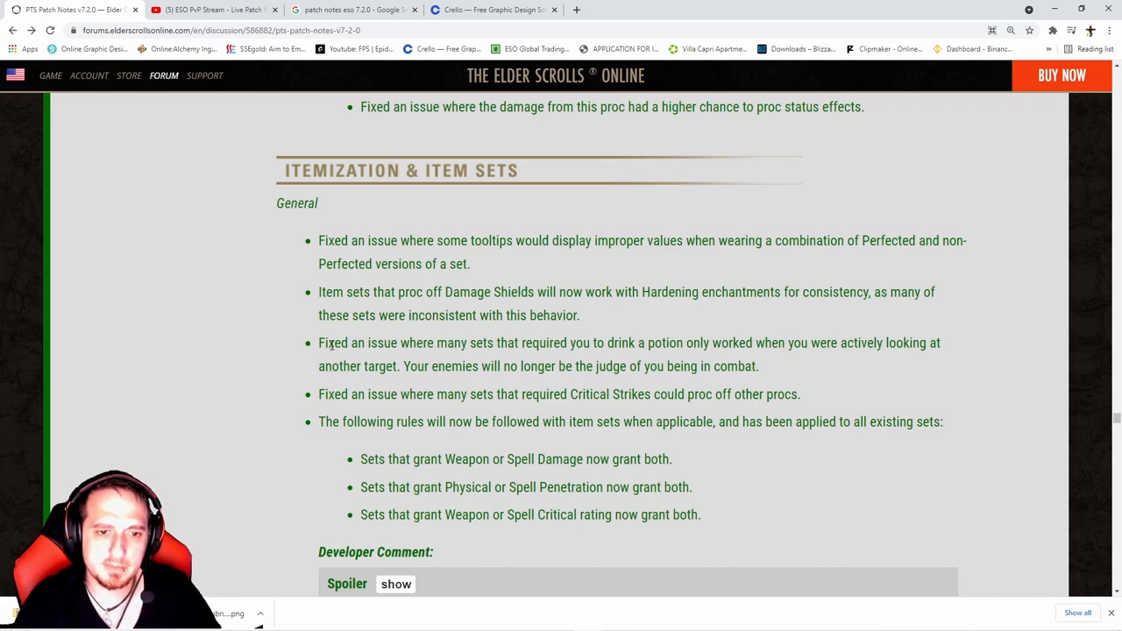
{"action": "double_click", "coordinate": [359, 343]}
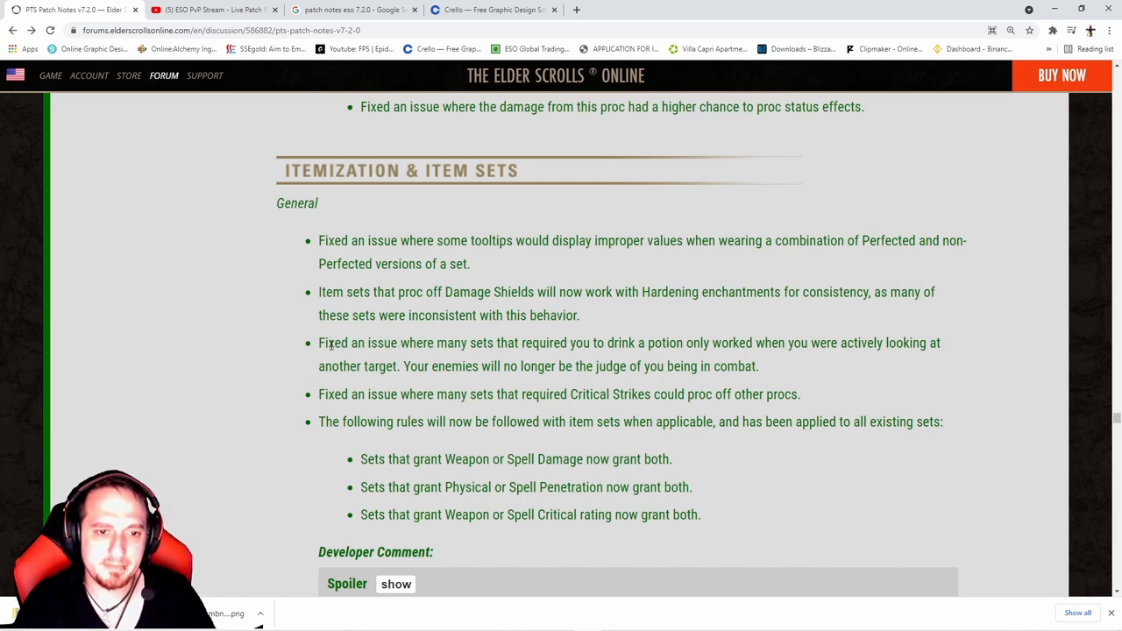
{"action": "left_click_drag", "start_coordinate": [318, 342], "coordinate": [758, 366]}
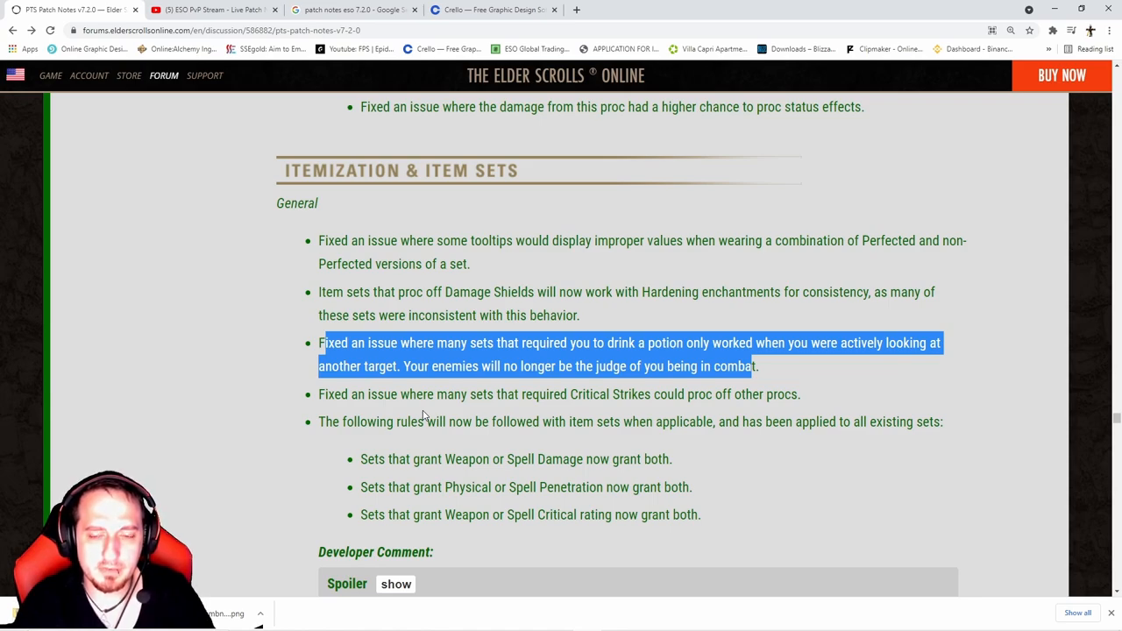
Scroll on to the critical-strike set scaling change and the set category spoilers.
{"action": "scroll", "scroll_direction": "down", "scroll_amount": 3}
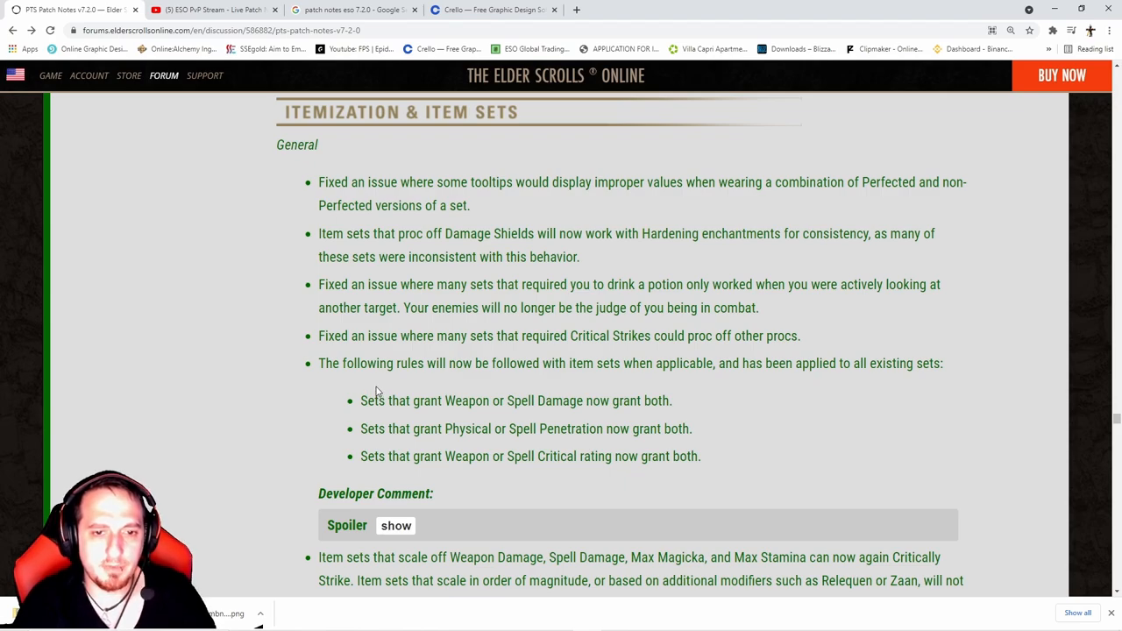
{"action": "mouse_move", "coordinate": [381, 386]}
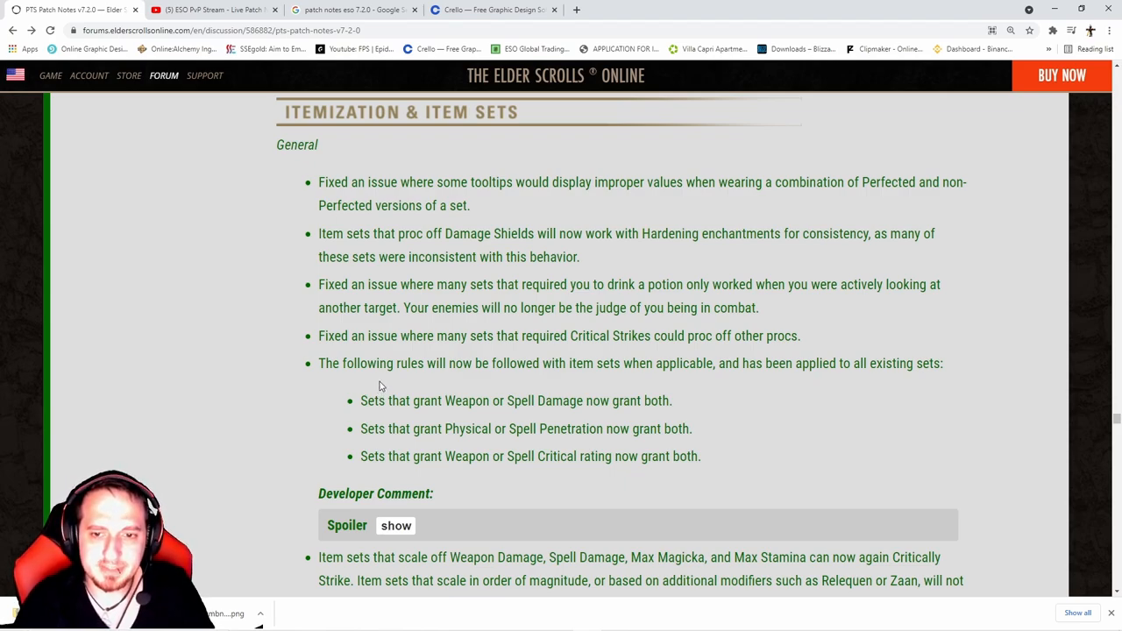
{"action": "mouse_move", "coordinate": [399, 381]}
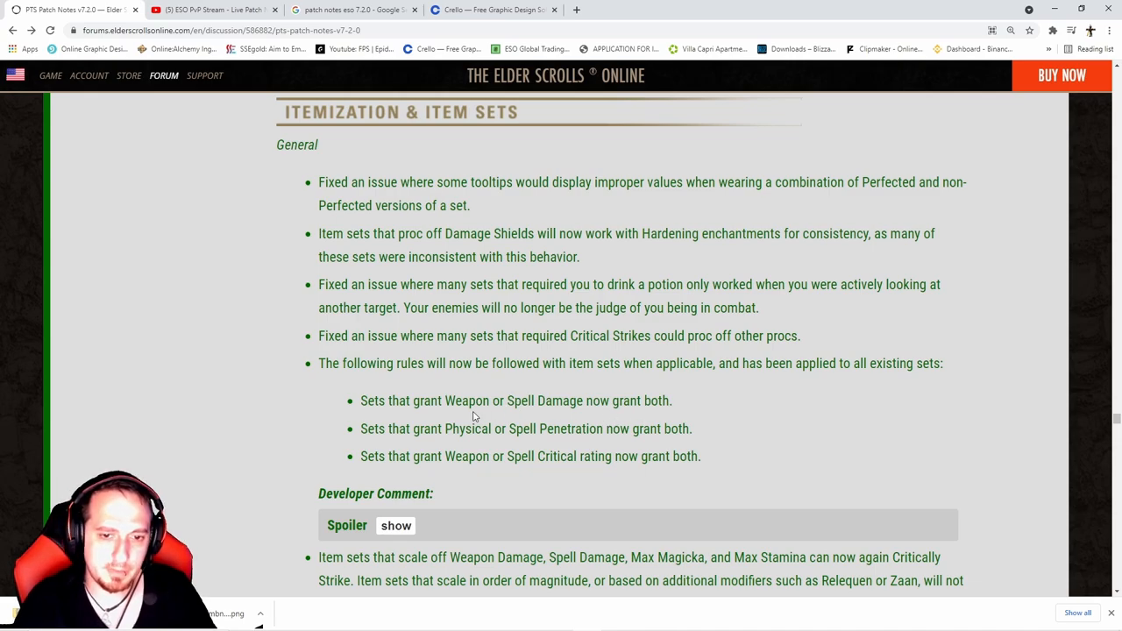
{"action": "scroll", "scroll_direction": "down", "scroll_amount": 3}
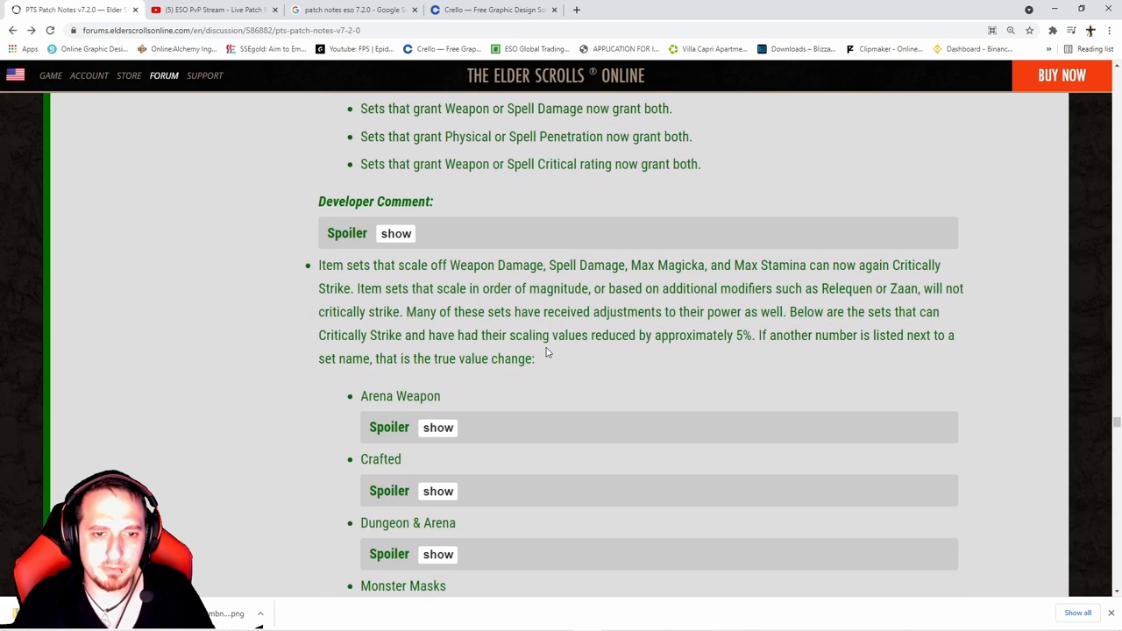
{"action": "mouse_move", "coordinate": [381, 303]}
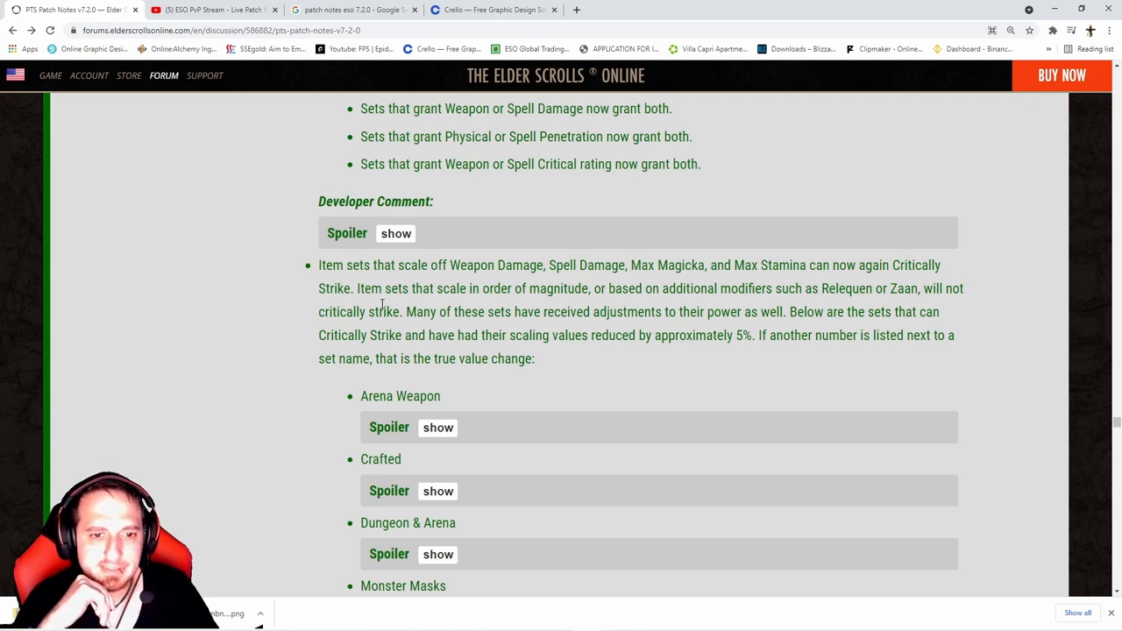
{"action": "scroll", "scroll_direction": "down", "scroll_amount": 3}
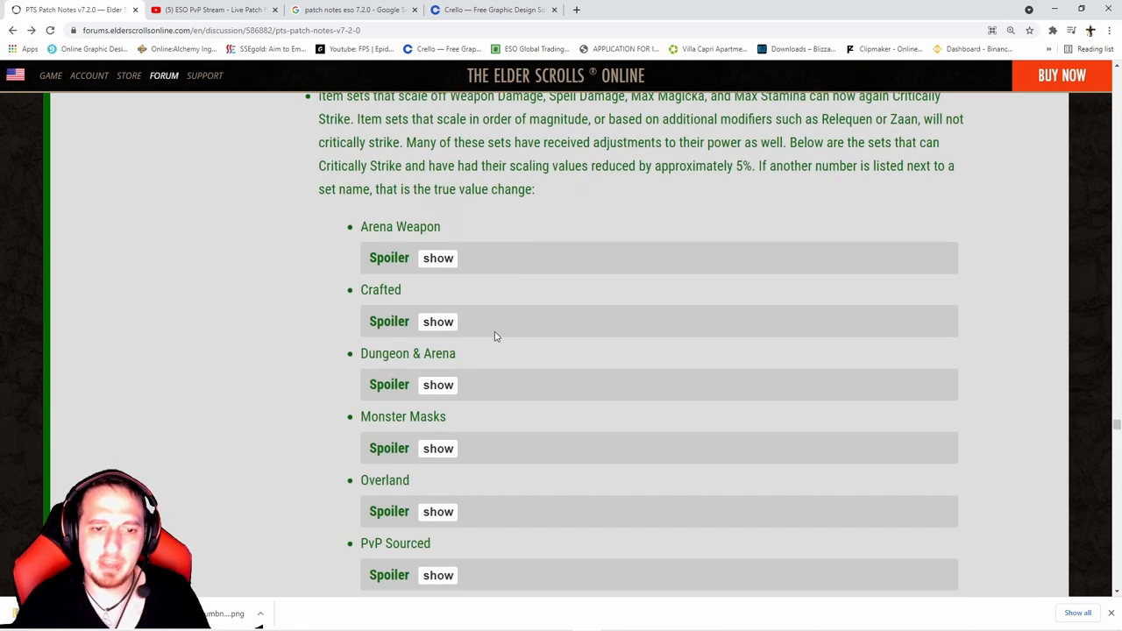
Open and read the Arena Weapon, Crafted and Dungeon & Arena set change spoilers.
{"action": "left_click", "coordinate": [437, 258]}
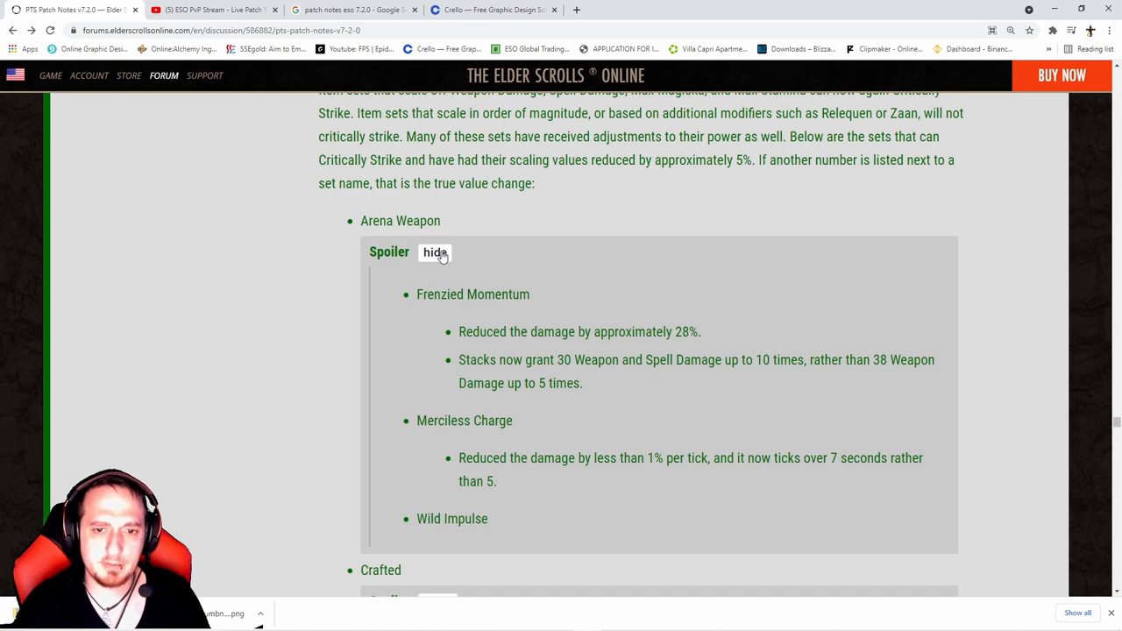
{"action": "mouse_move", "coordinate": [486, 352]}
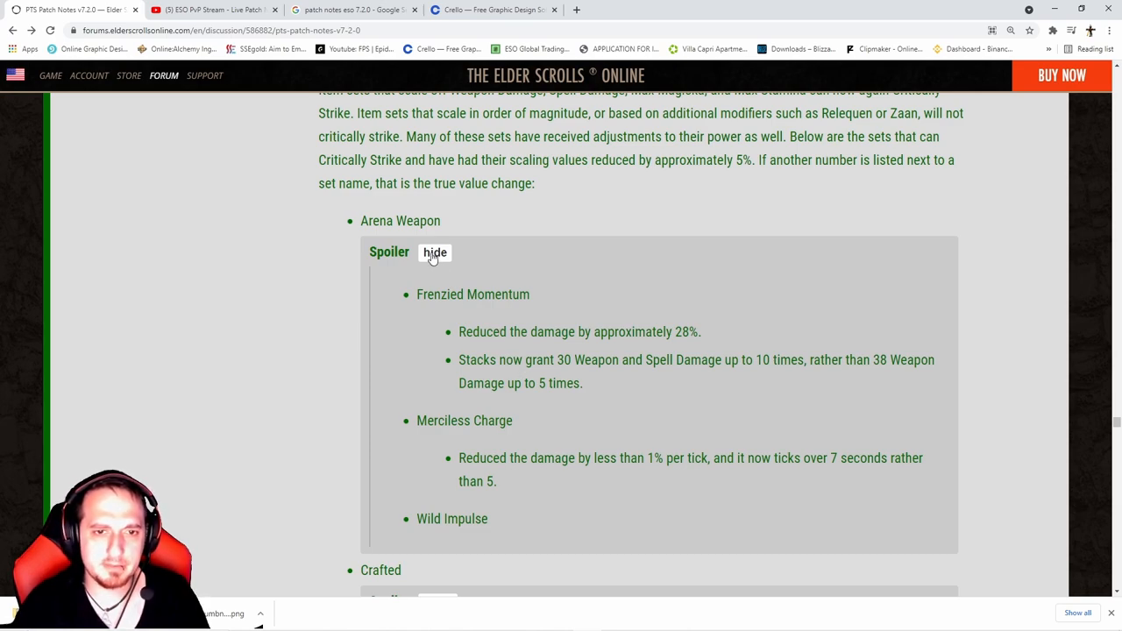
{"action": "left_click", "coordinate": [435, 252]}
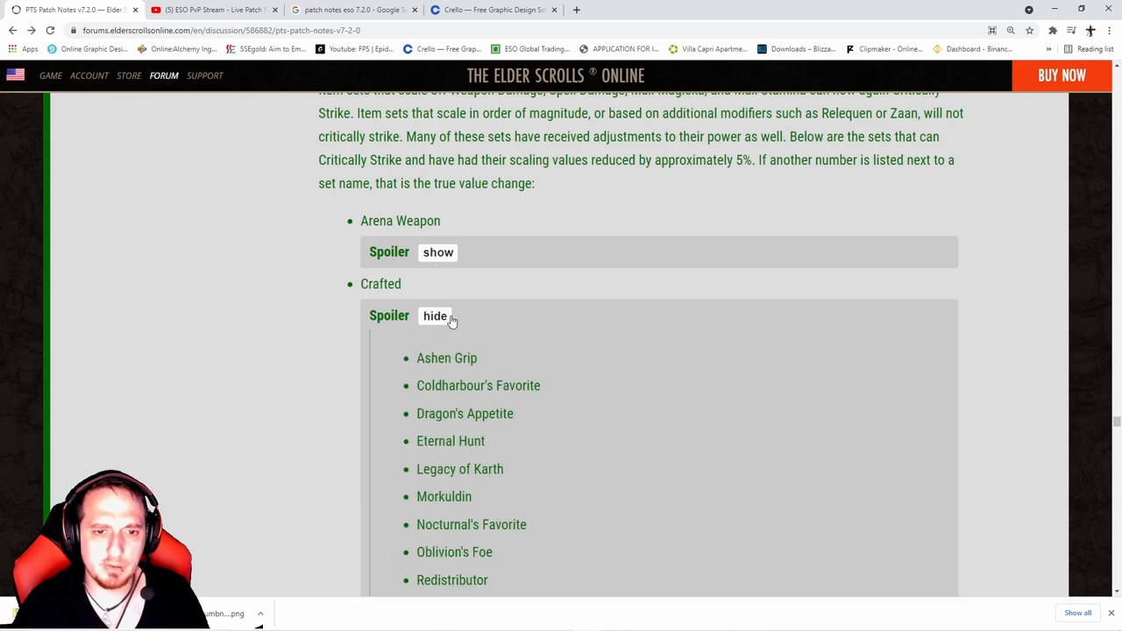
{"action": "scroll", "scroll_direction": "down", "scroll_amount": 3}
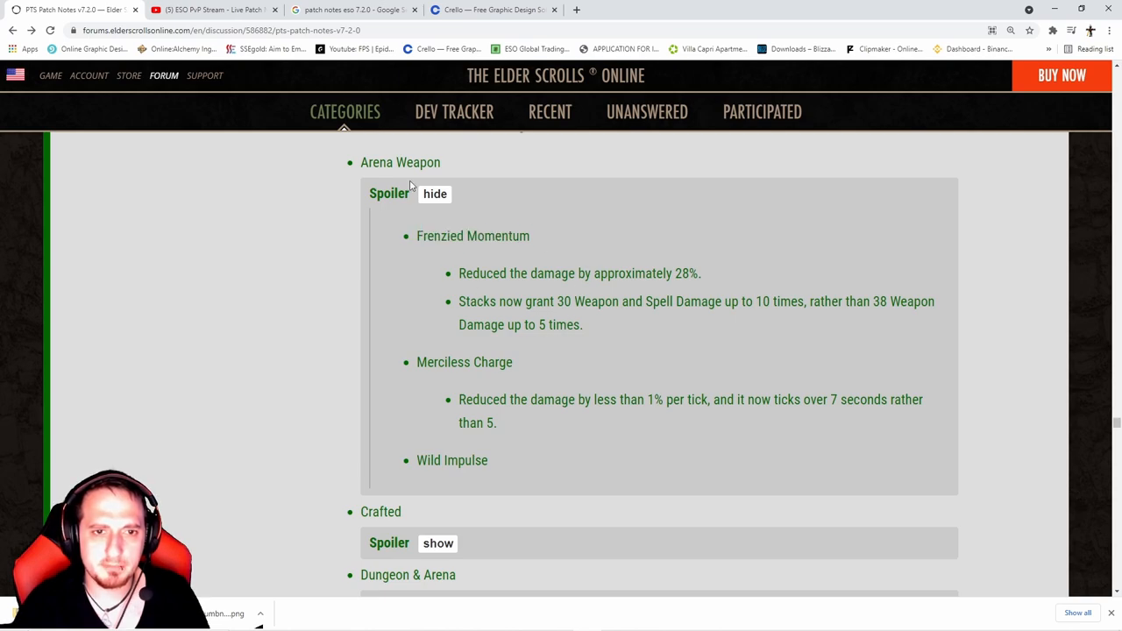
{"action": "left_click", "coordinate": [434, 193]}
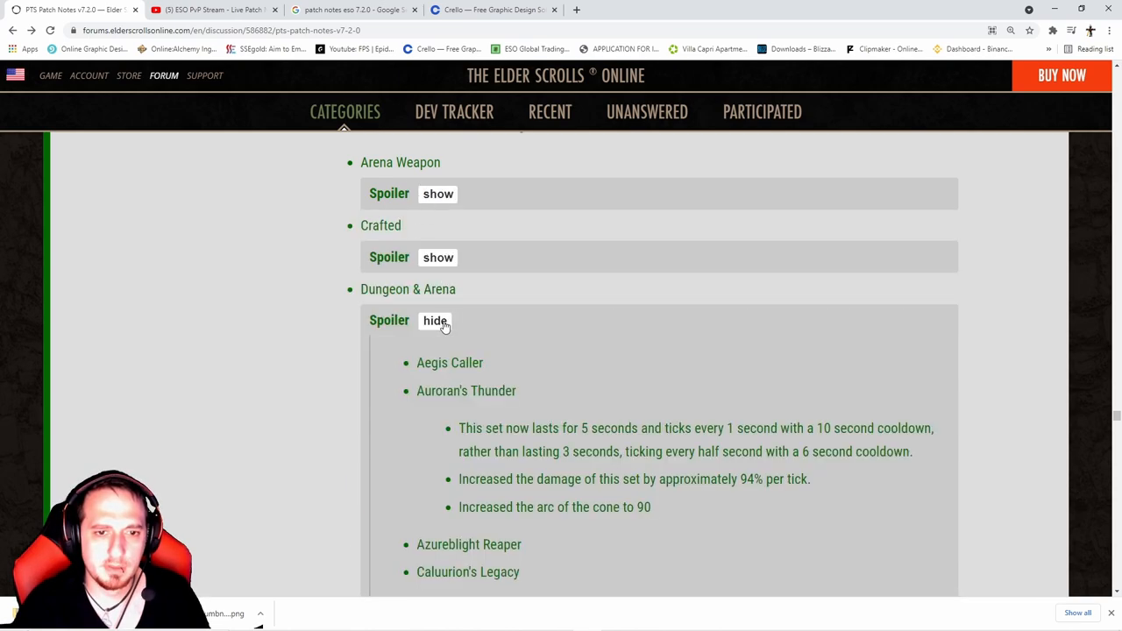
{"action": "scroll", "scroll_direction": "down", "scroll_amount": 3}
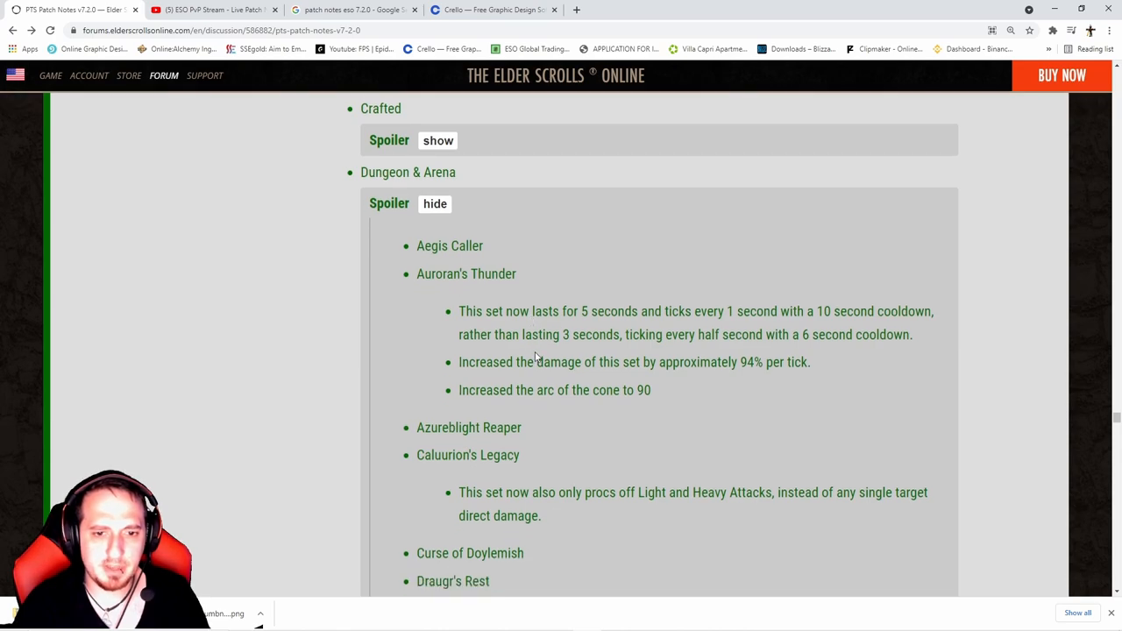
{"action": "scroll", "scroll_direction": "down", "scroll_amount": 3}
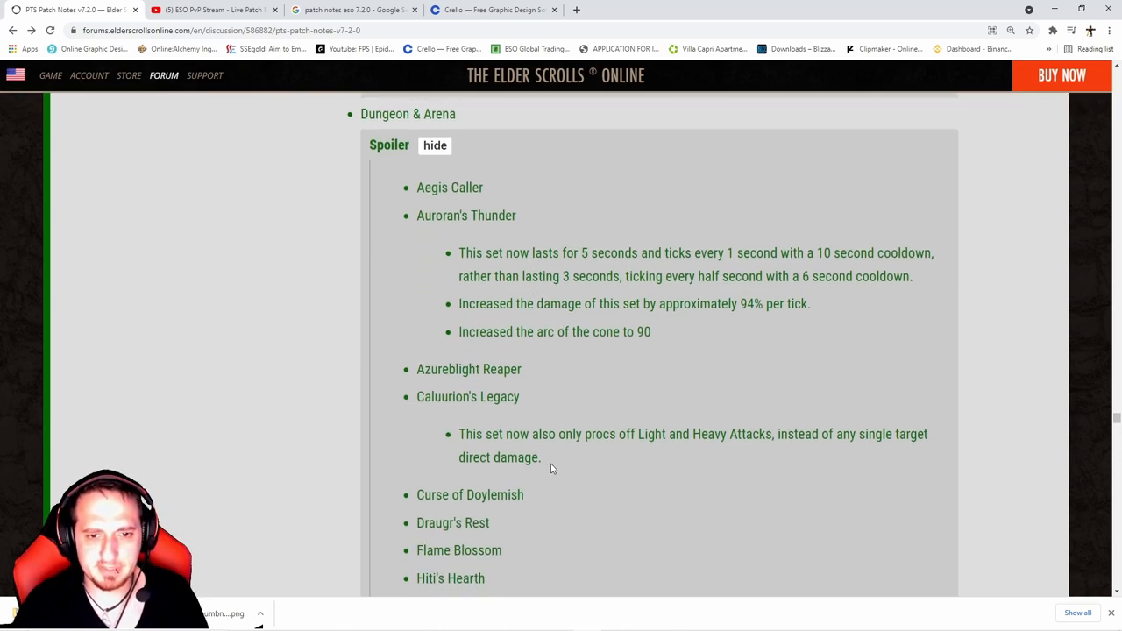
{"action": "mouse_move", "coordinate": [570, 460]}
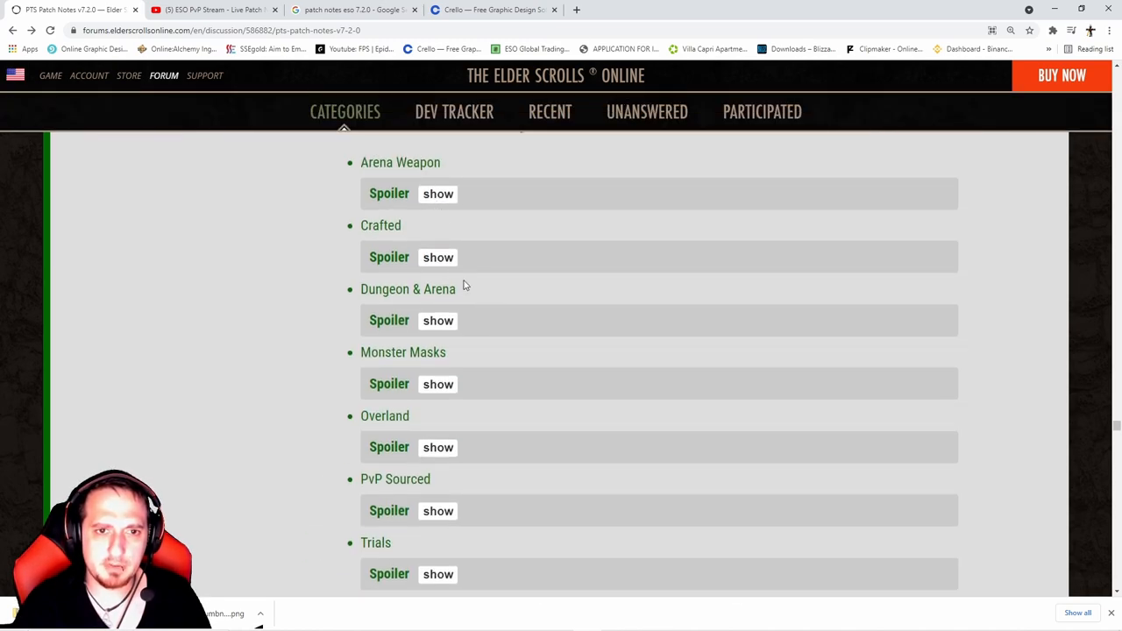
{"action": "scroll", "scroll_direction": "up", "scroll_amount": 3}
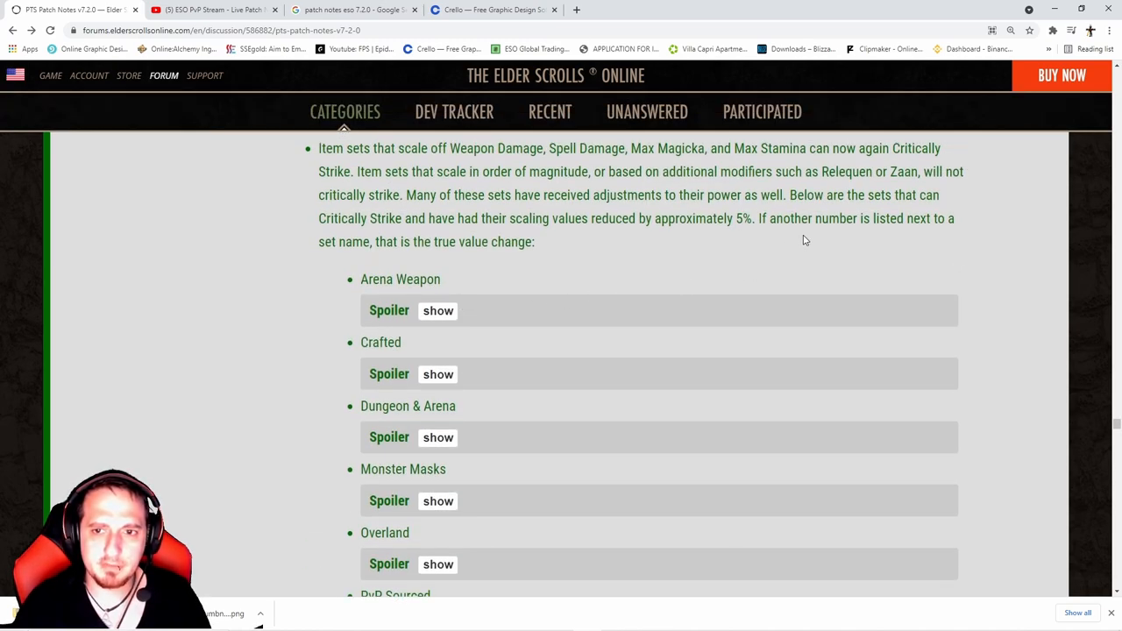
{"action": "mouse_move", "coordinate": [724, 247]}
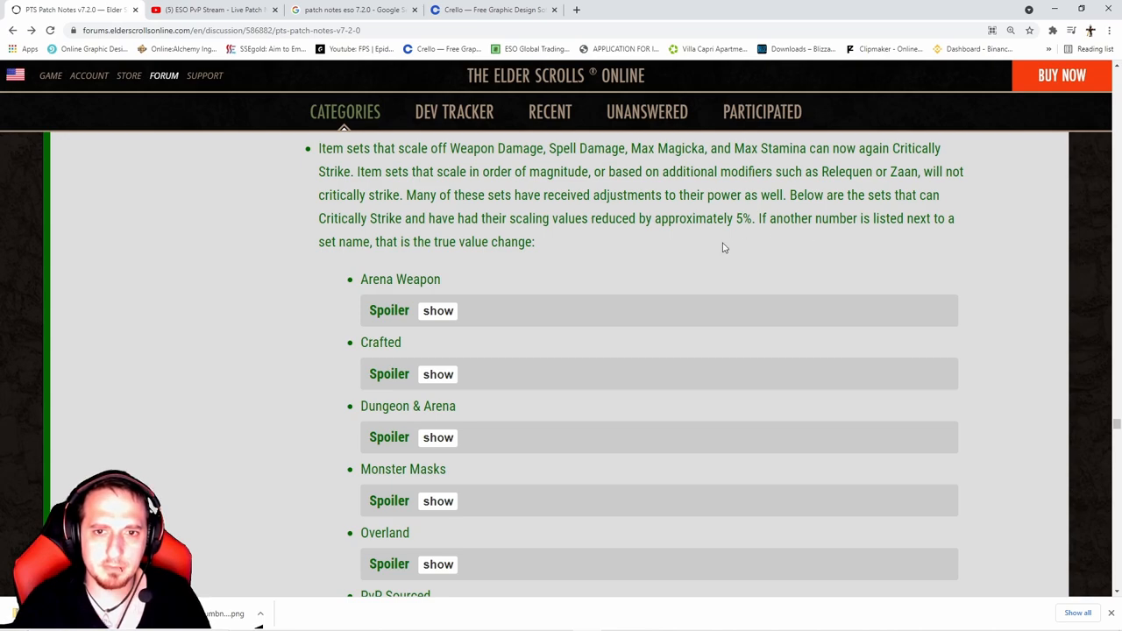
{"action": "mouse_move", "coordinate": [415, 269]}
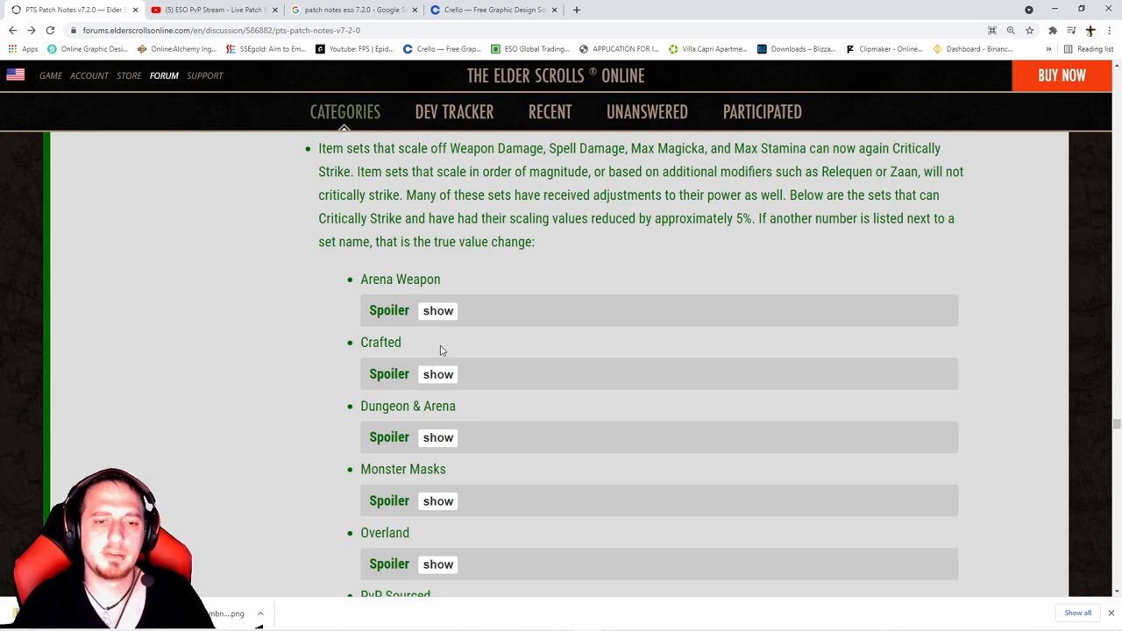
{"action": "left_click", "coordinate": [438, 310]}
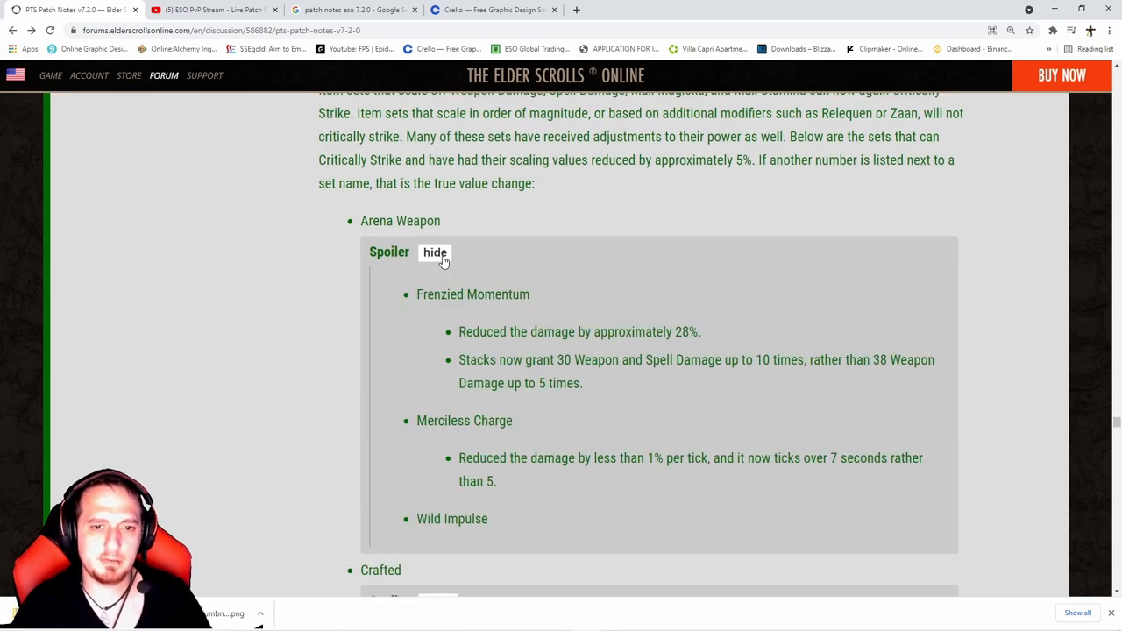
{"action": "left_click", "coordinate": [435, 253]}
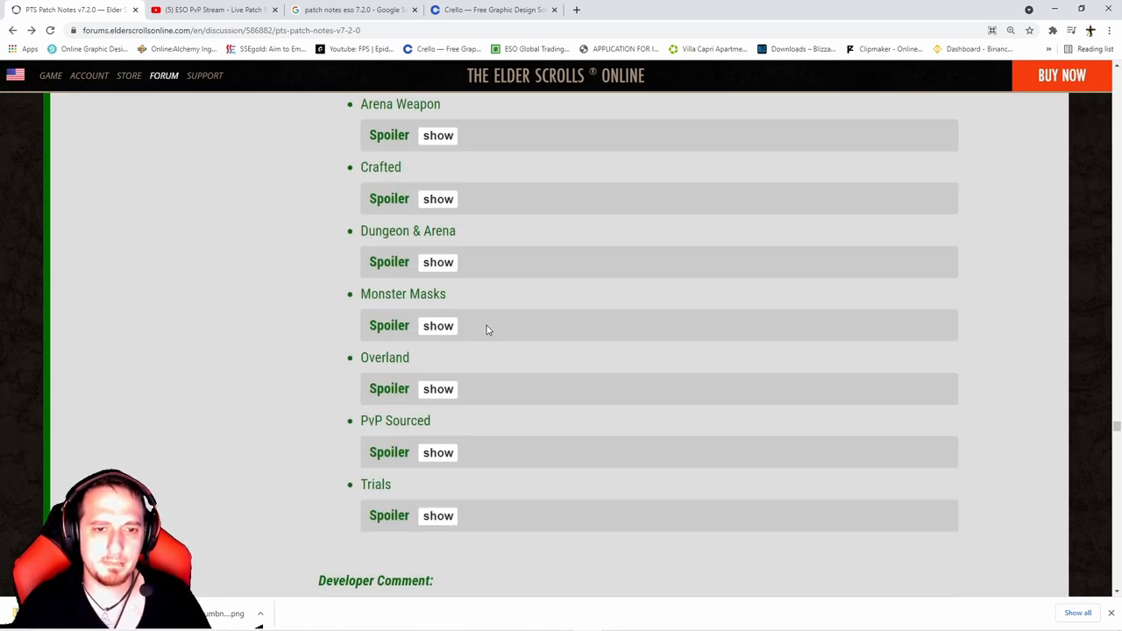
{"action": "left_click", "coordinate": [437, 325]}
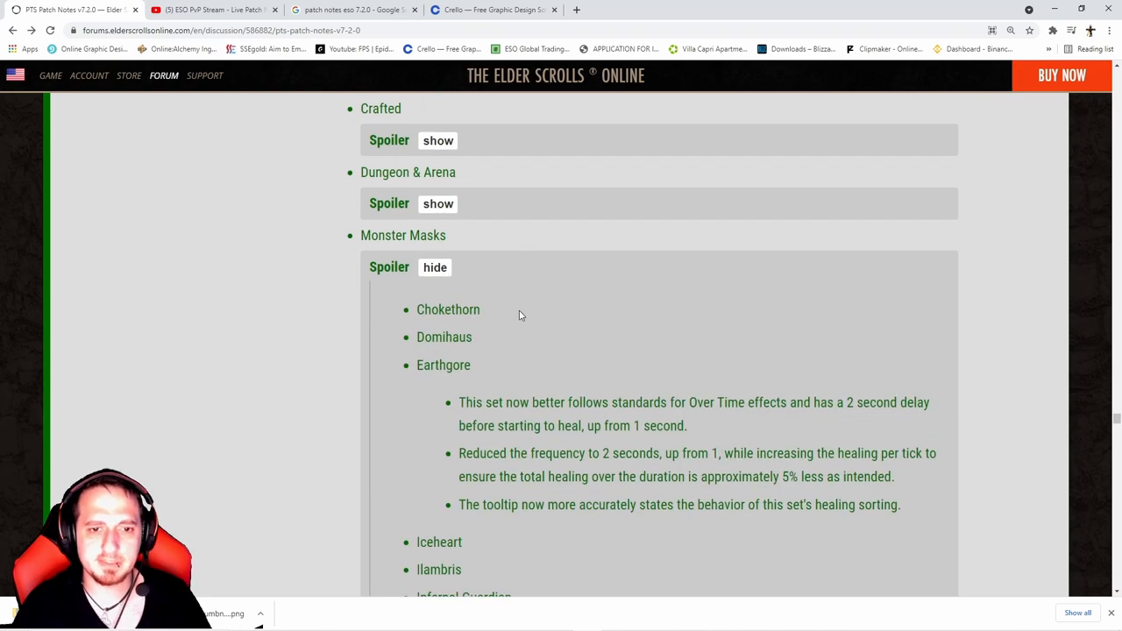
{"action": "scroll", "scroll_direction": "down", "scroll_amount": 3}
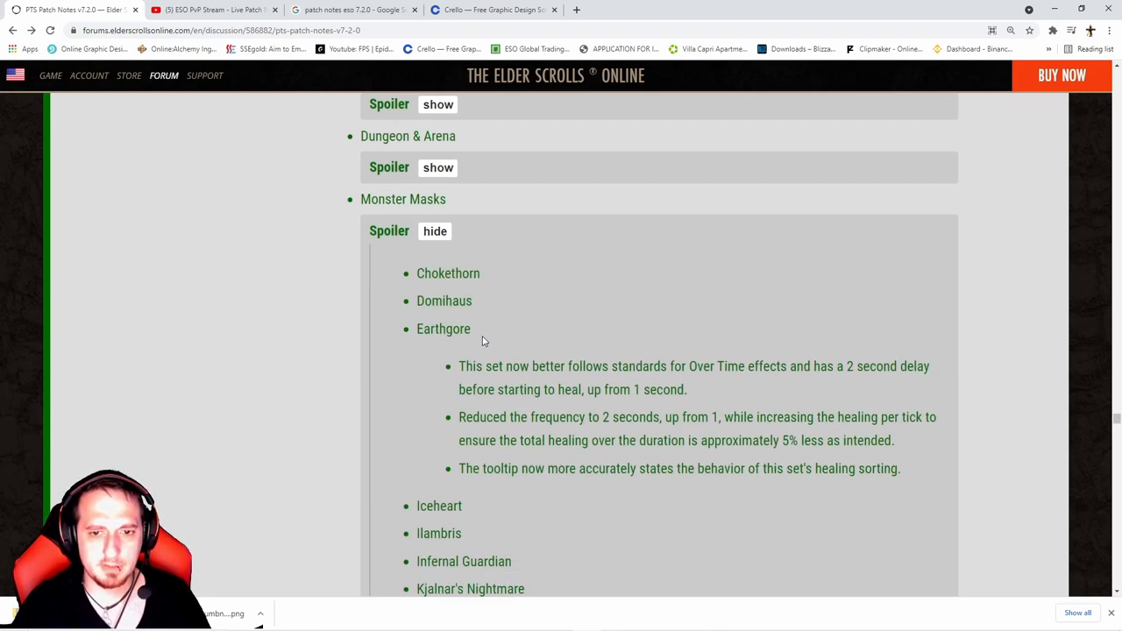
{"action": "scroll", "scroll_direction": "down", "scroll_amount": 3}
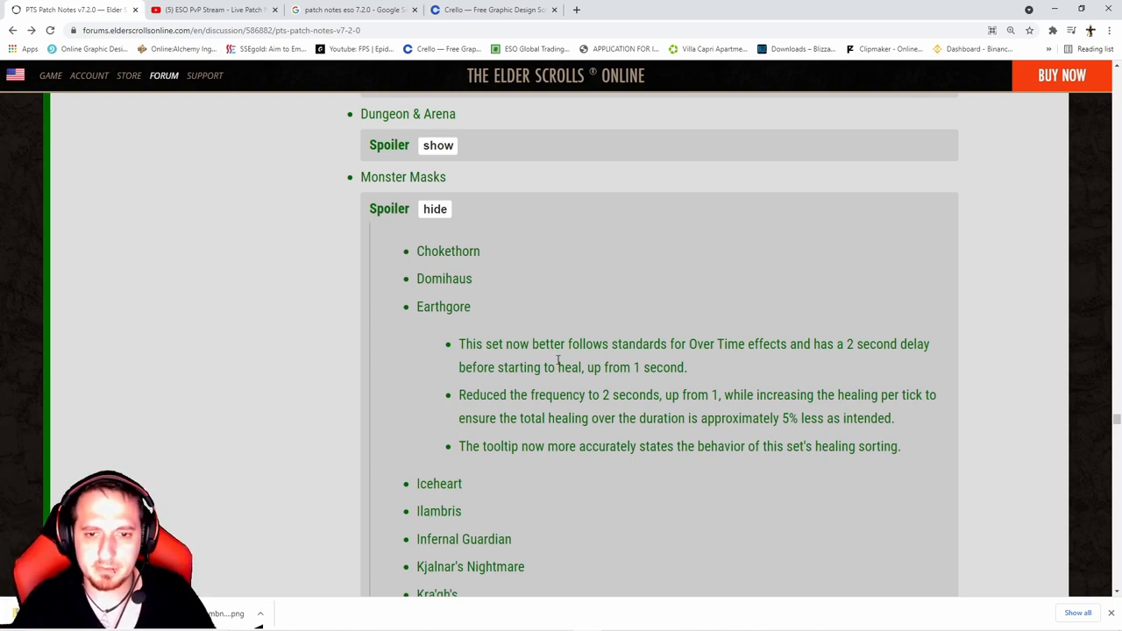
{"action": "scroll", "scroll_direction": "down", "scroll_amount": 3}
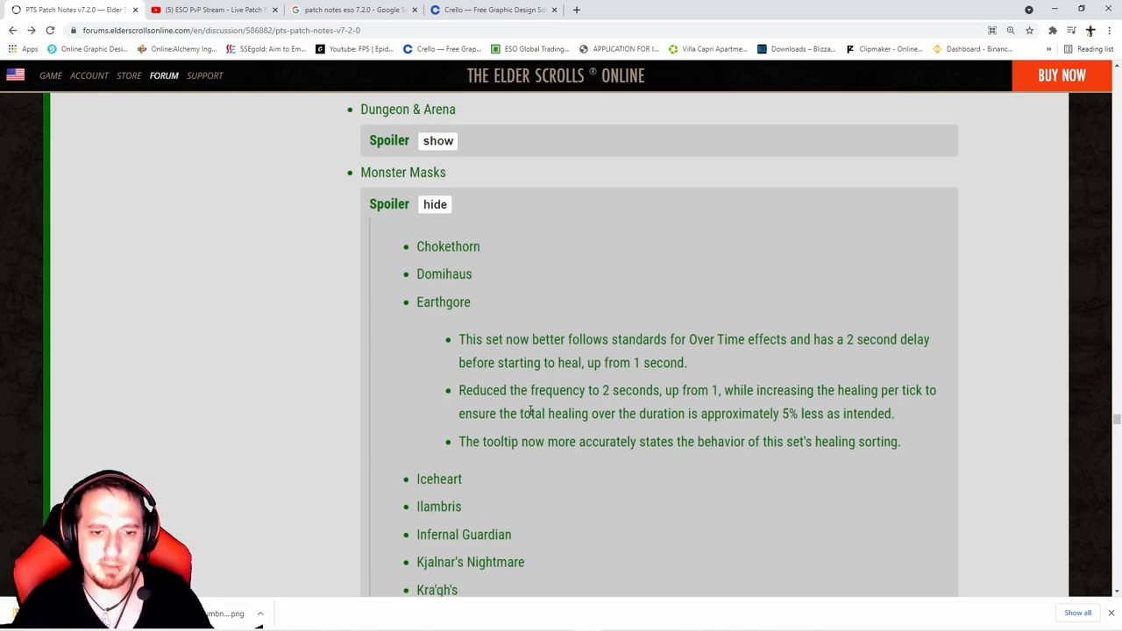
{"action": "scroll", "scroll_direction": "down", "scroll_amount": 3}
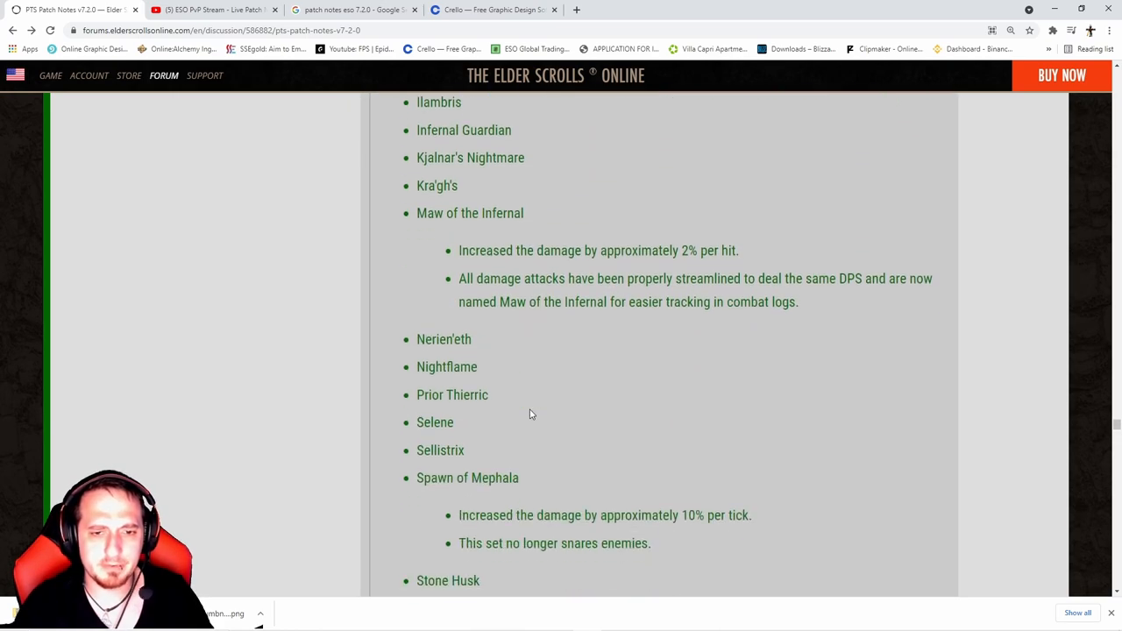
{"action": "scroll", "scroll_direction": "down", "scroll_amount": 3}
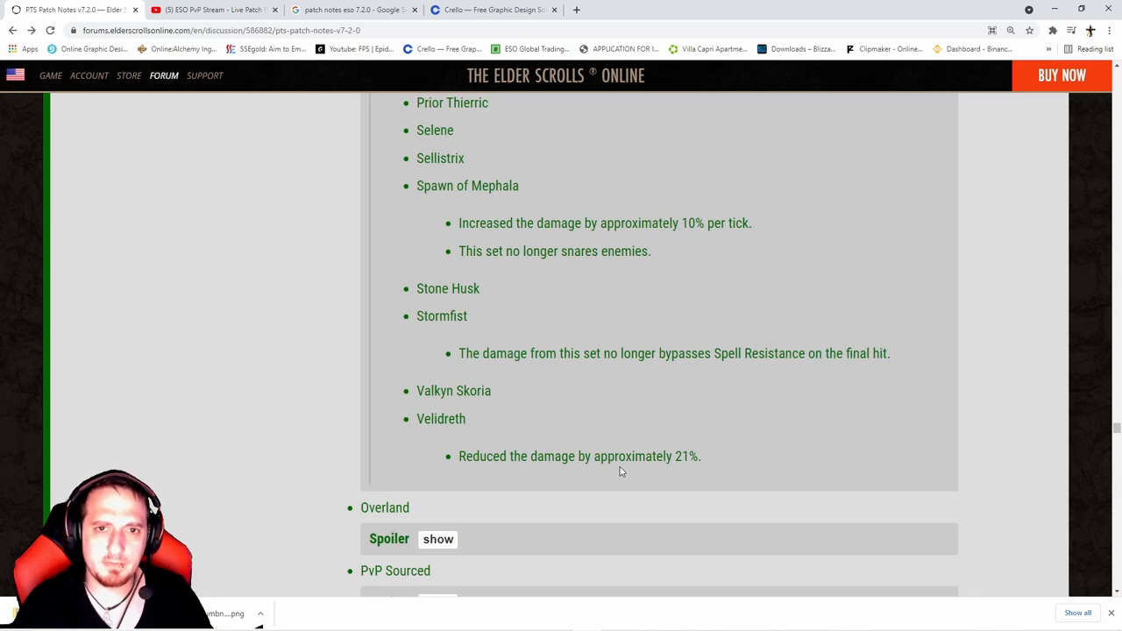
{"action": "scroll", "scroll_direction": "down", "scroll_amount": 3}
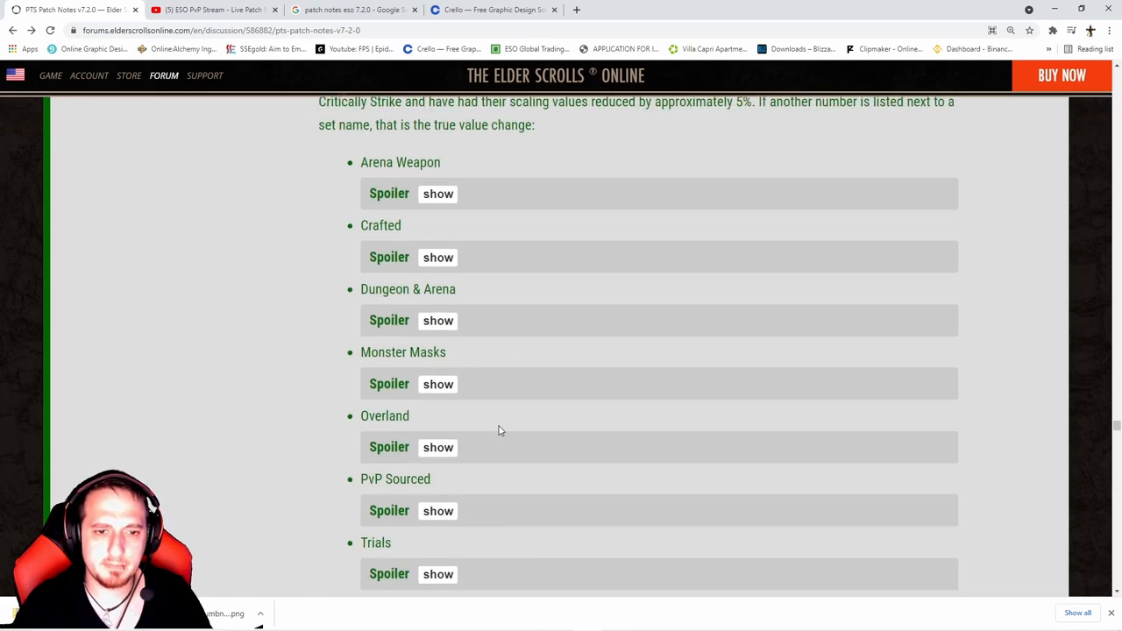
{"action": "left_click", "coordinate": [437, 447]}
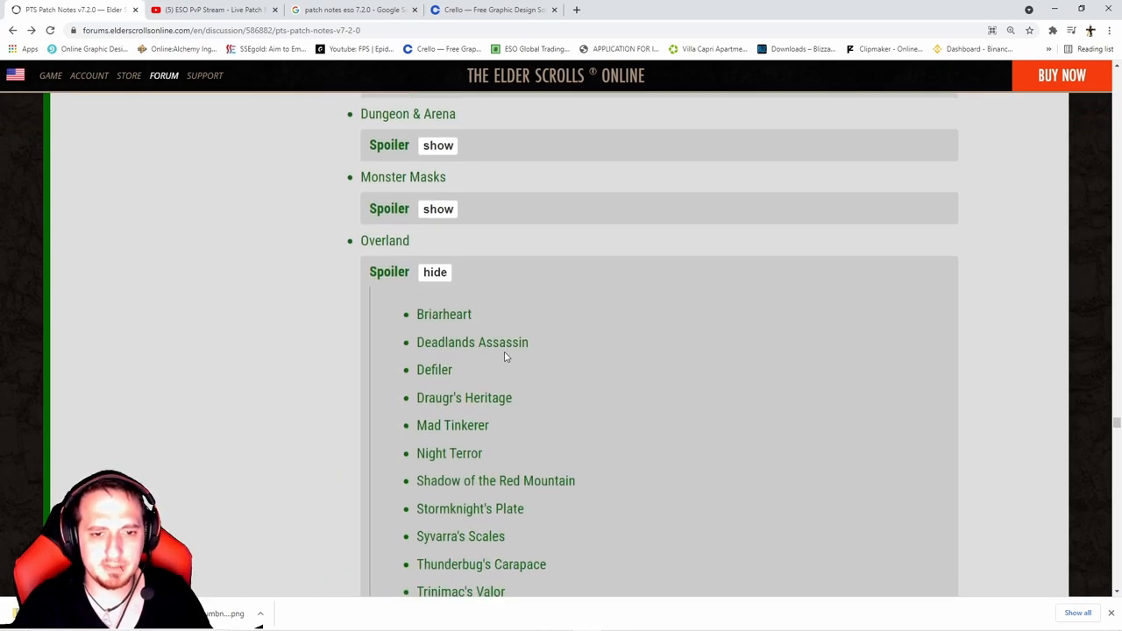
{"action": "scroll", "scroll_direction": "down", "scroll_amount": 3}
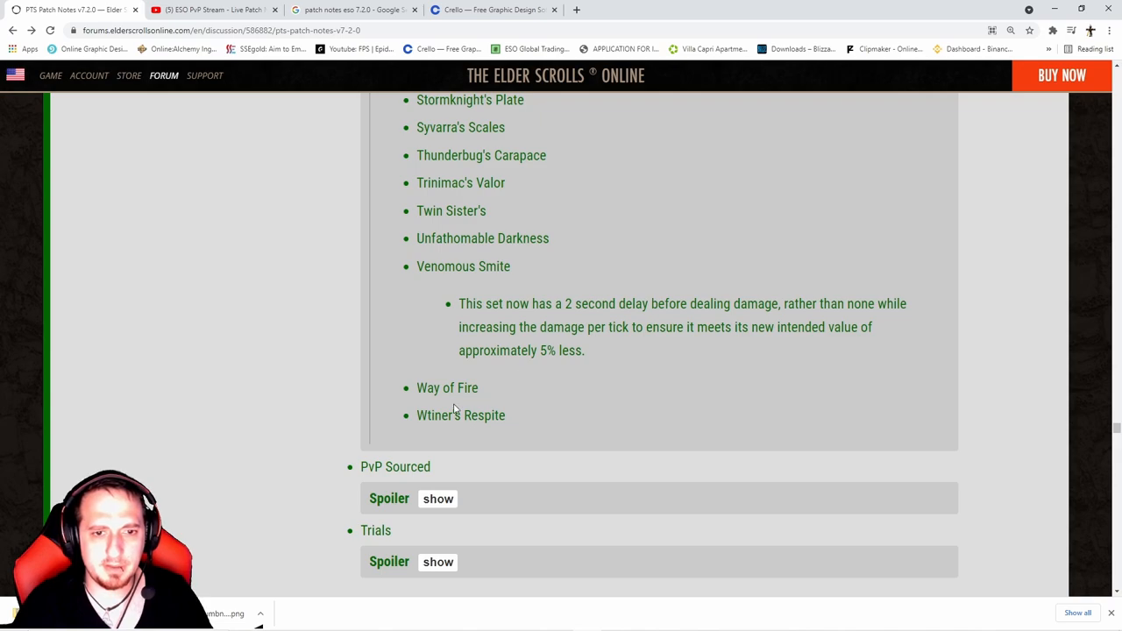
{"action": "left_click", "coordinate": [438, 330]}
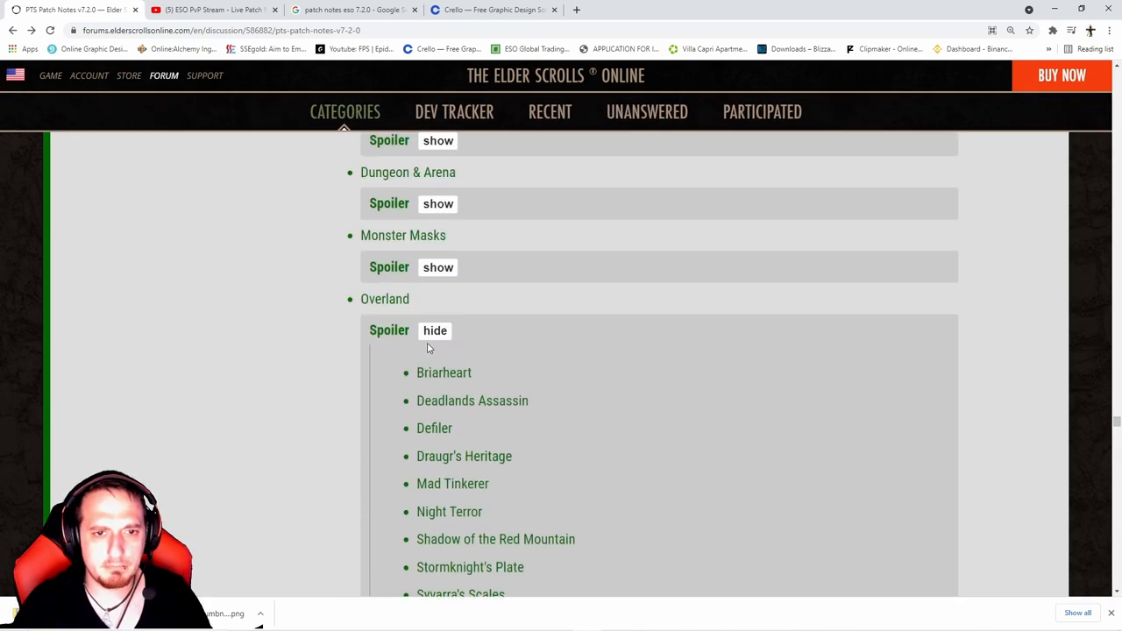
{"action": "left_click", "coordinate": [434, 330]}
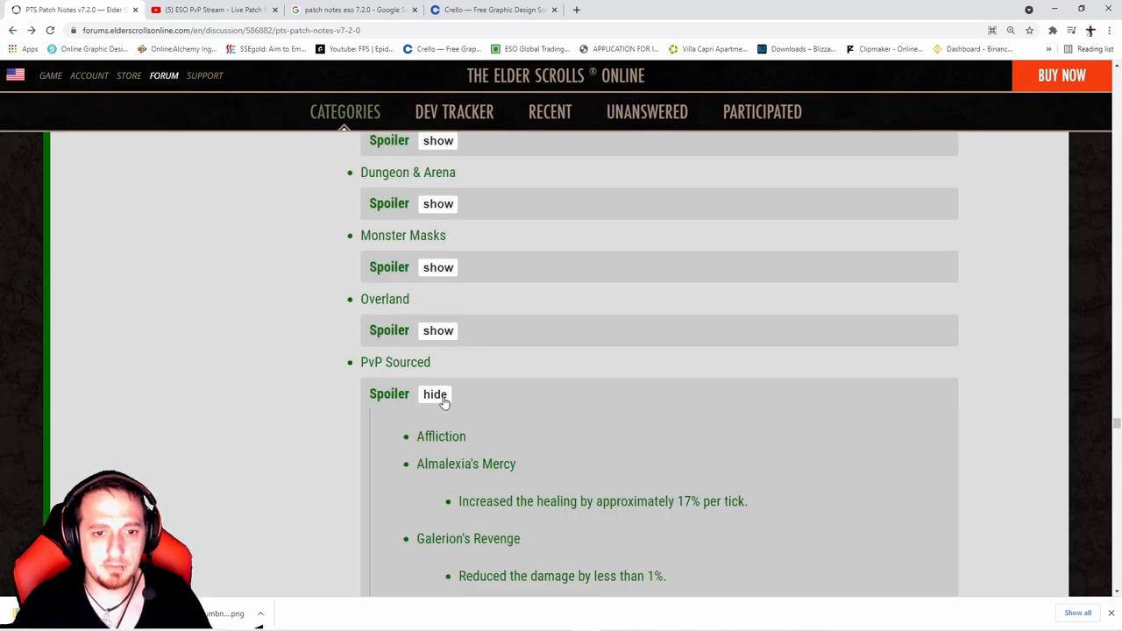
{"action": "scroll", "scroll_direction": "down", "scroll_amount": 3}
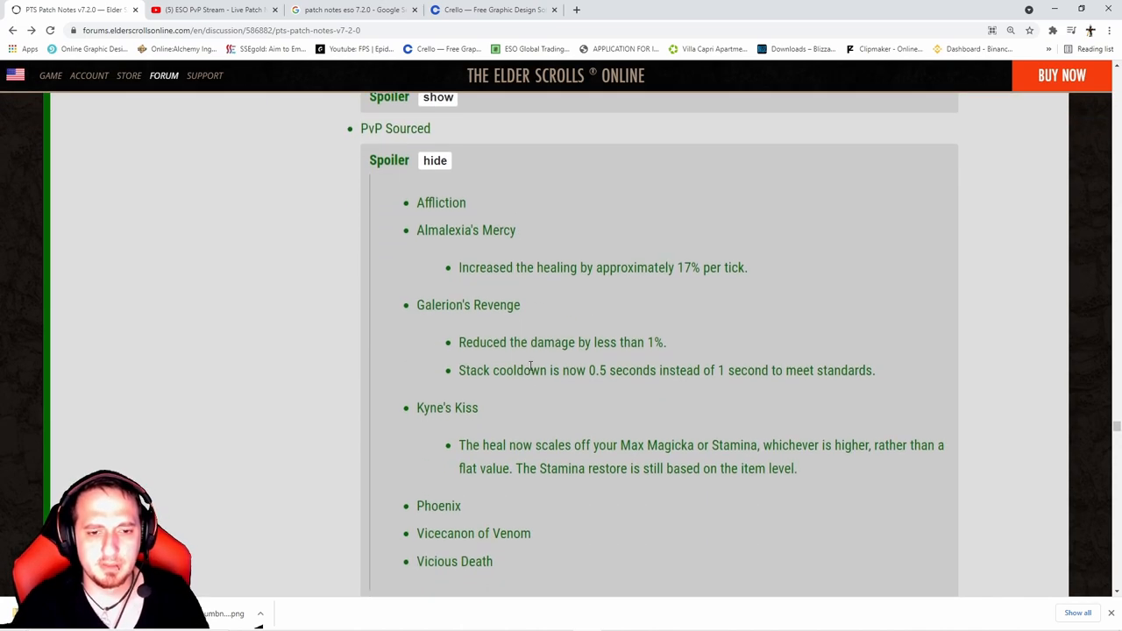
{"action": "scroll", "scroll_direction": "down", "scroll_amount": 3}
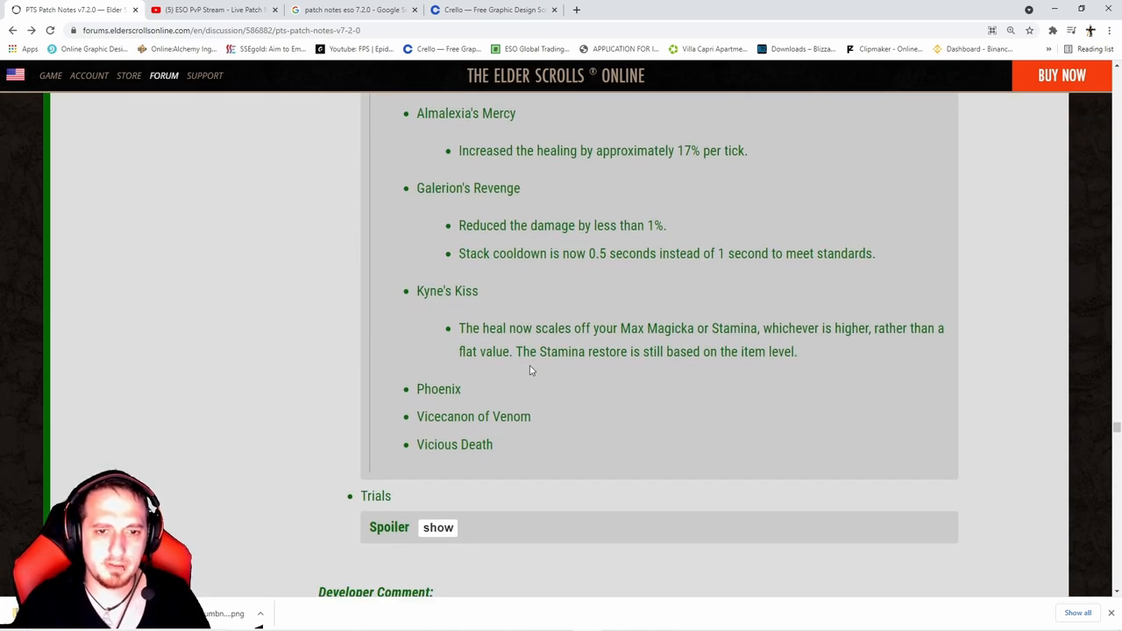
{"action": "scroll", "scroll_direction": "up", "scroll_amount": 3}
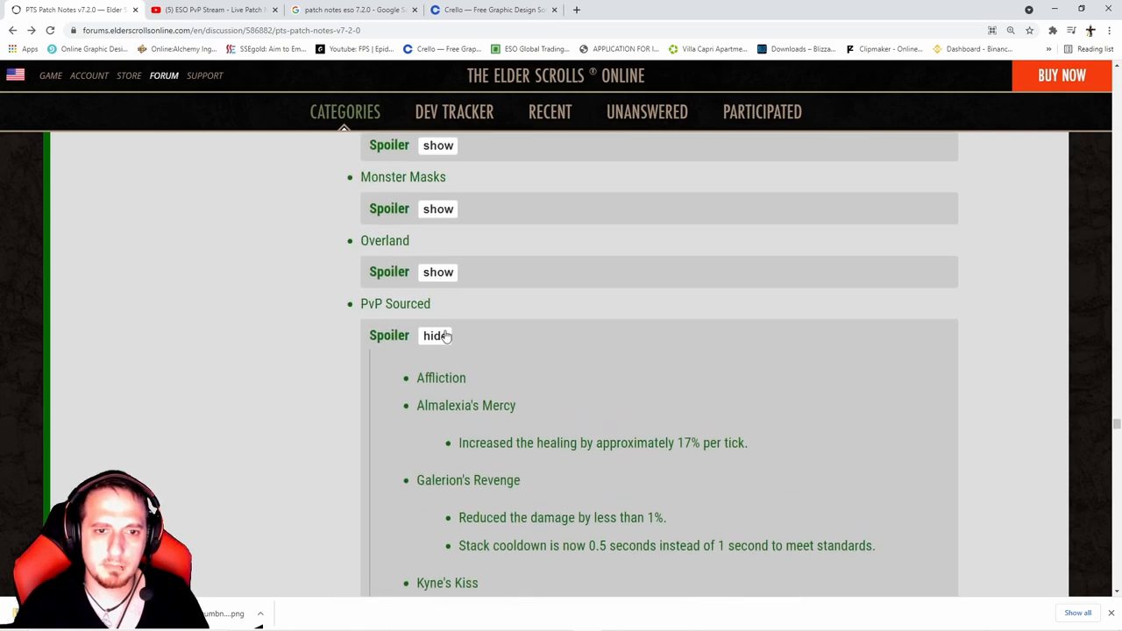
{"action": "left_click", "coordinate": [436, 336]}
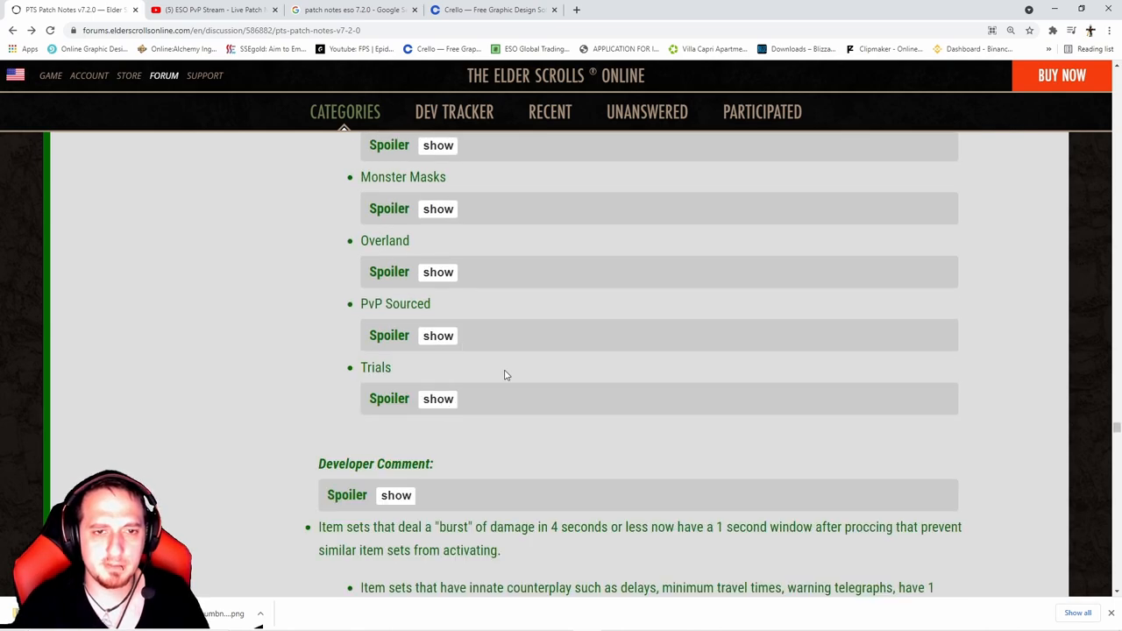
{"action": "mouse_move", "coordinate": [498, 339]}
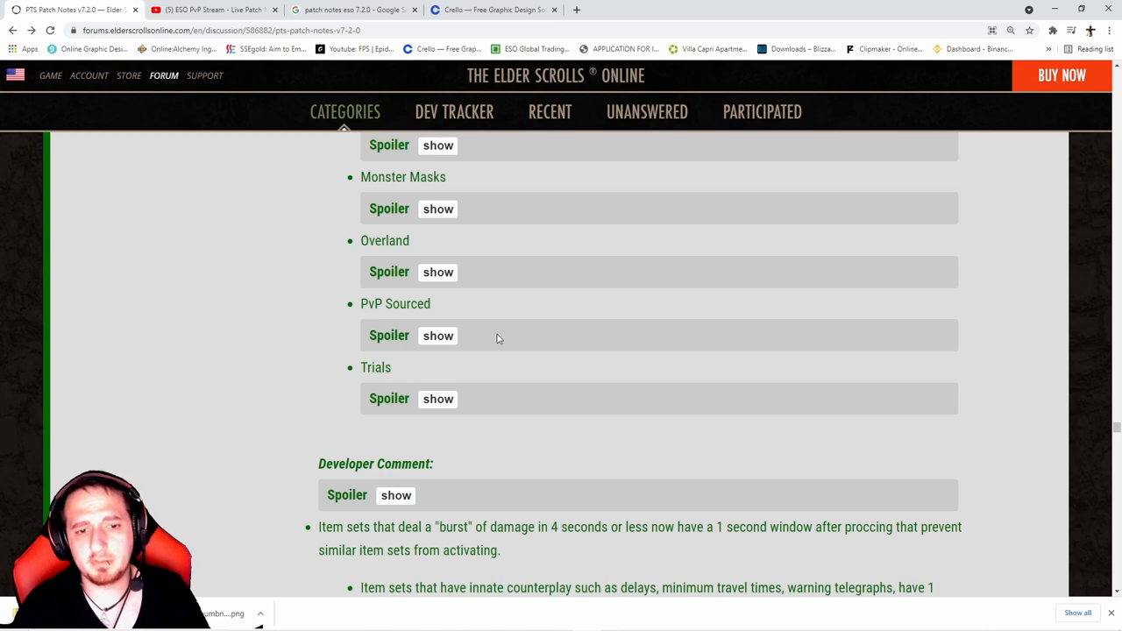
Scroll down to the burst-damage item set one-second proc window change.
{"action": "scroll", "scroll_direction": "down", "scroll_amount": 3}
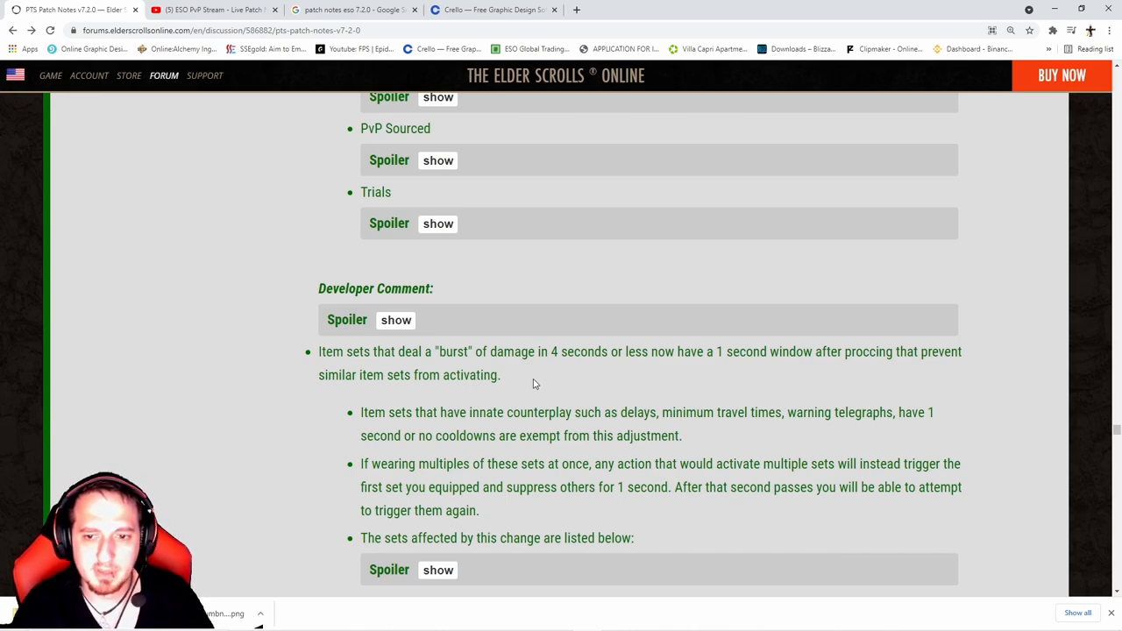
{"action": "mouse_move", "coordinate": [558, 377]}
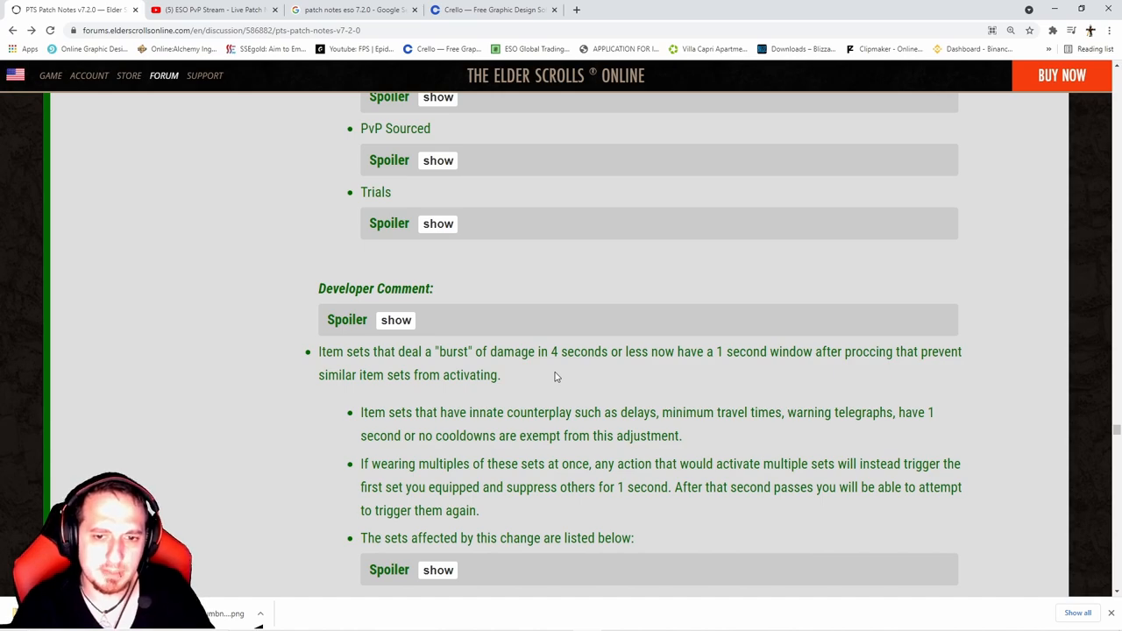
{"action": "scroll", "scroll_direction": "down", "scroll_amount": 3}
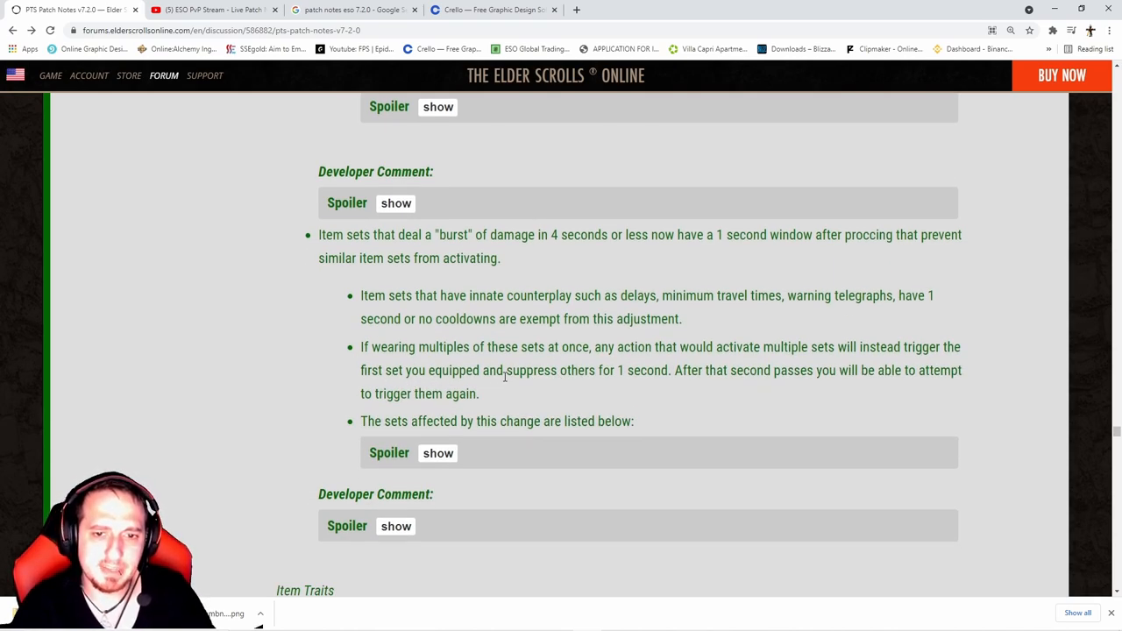
{"action": "mouse_move", "coordinate": [611, 390]}
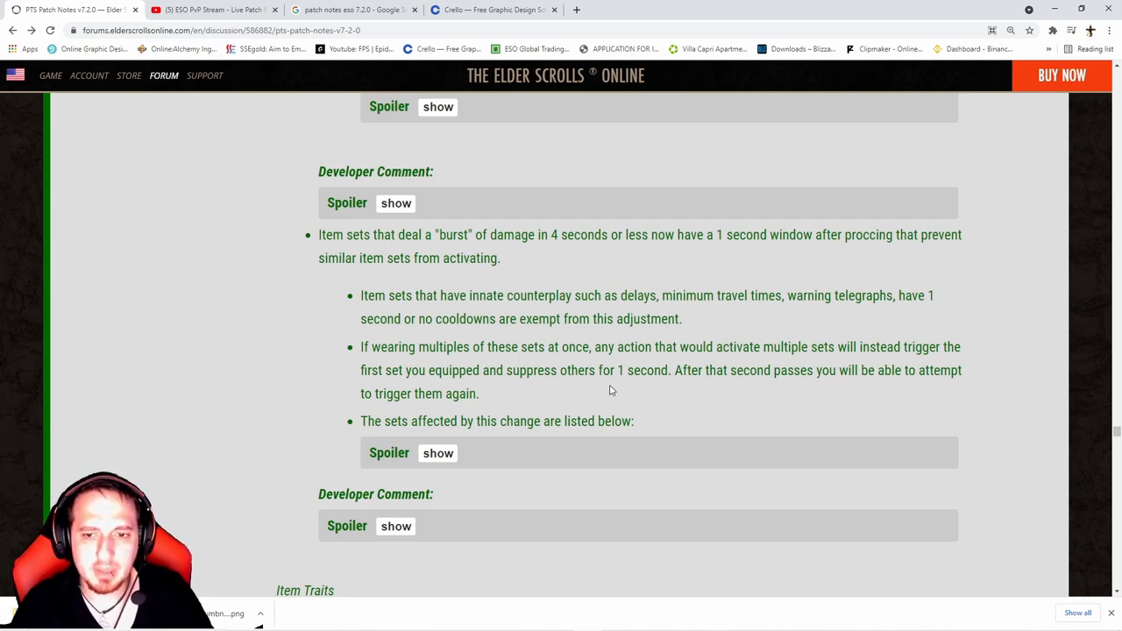
{"action": "mouse_move", "coordinate": [604, 388]}
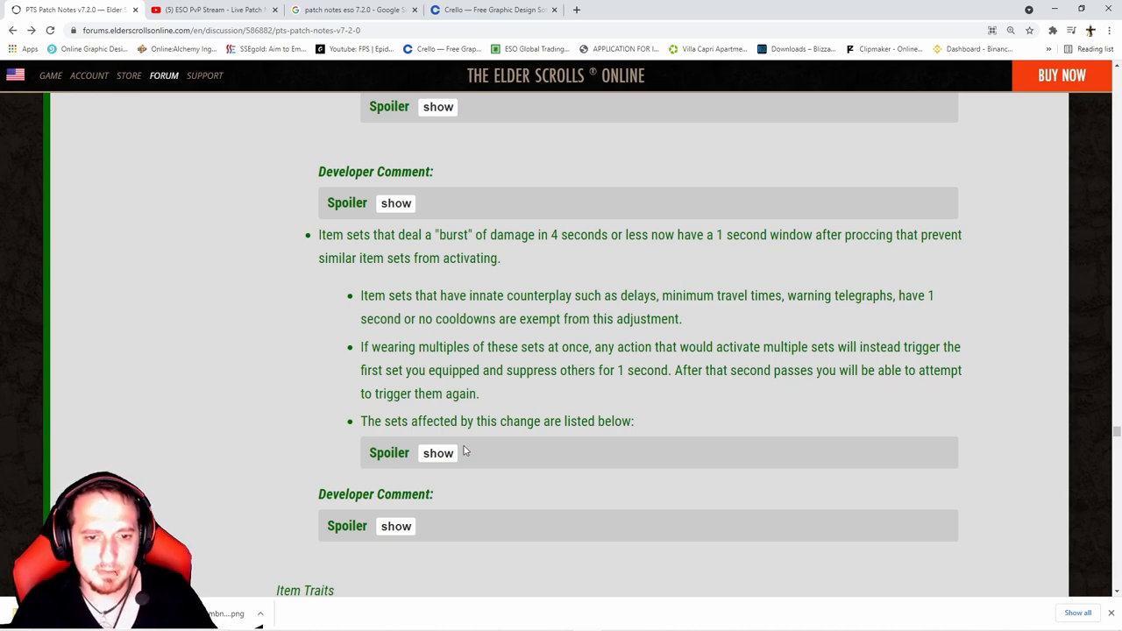
Expand the affected-sets list, select Hrothgar's Chill, and scroll on toward Item Traits.
{"action": "left_click", "coordinate": [437, 452]}
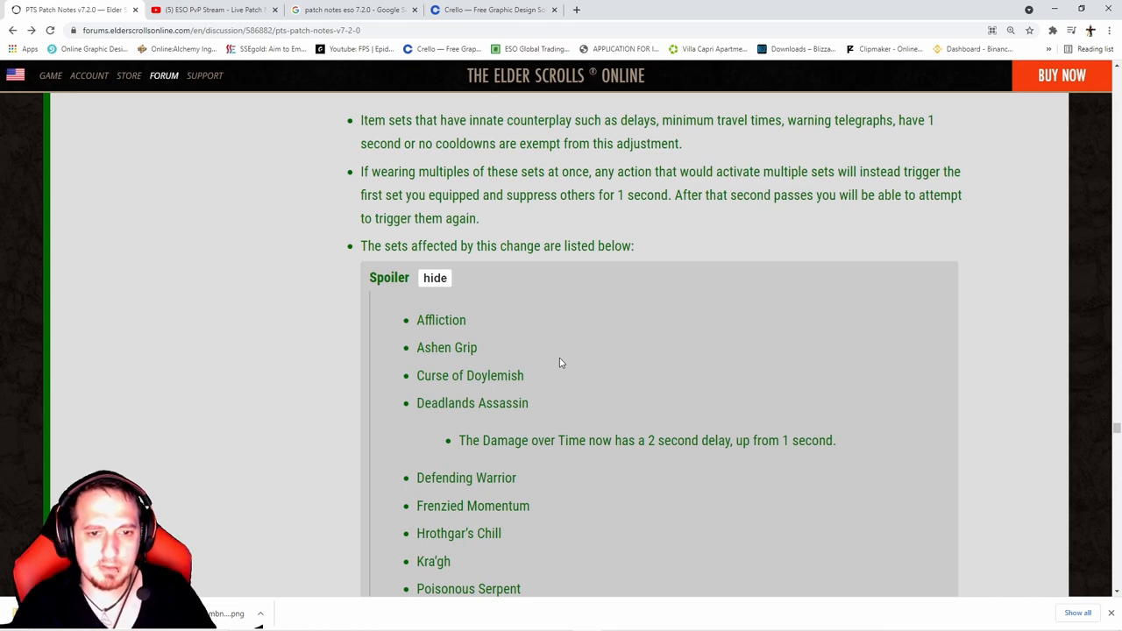
{"action": "scroll", "scroll_direction": "down", "scroll_amount": 3}
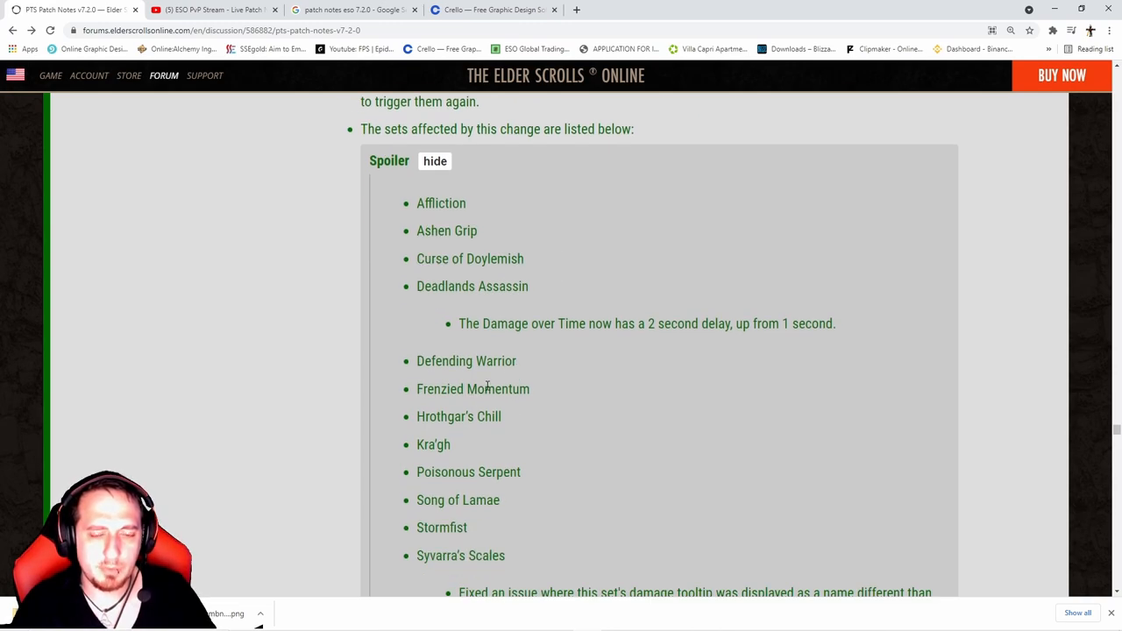
{"action": "double_click", "coordinate": [458, 416]}
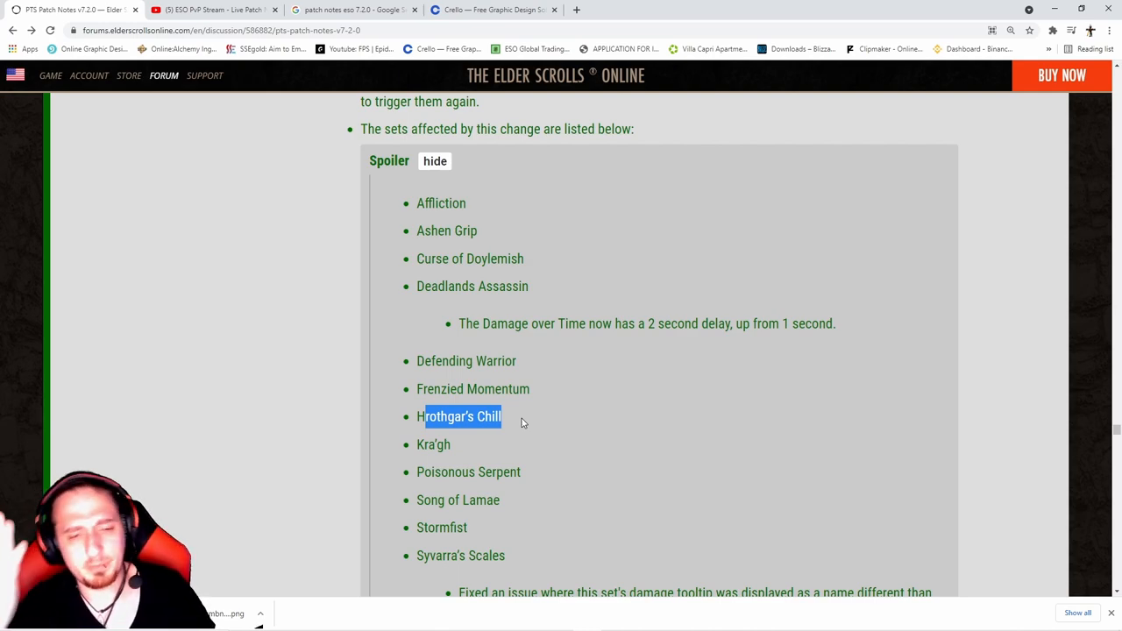
{"action": "scroll", "scroll_direction": "down", "scroll_amount": 3}
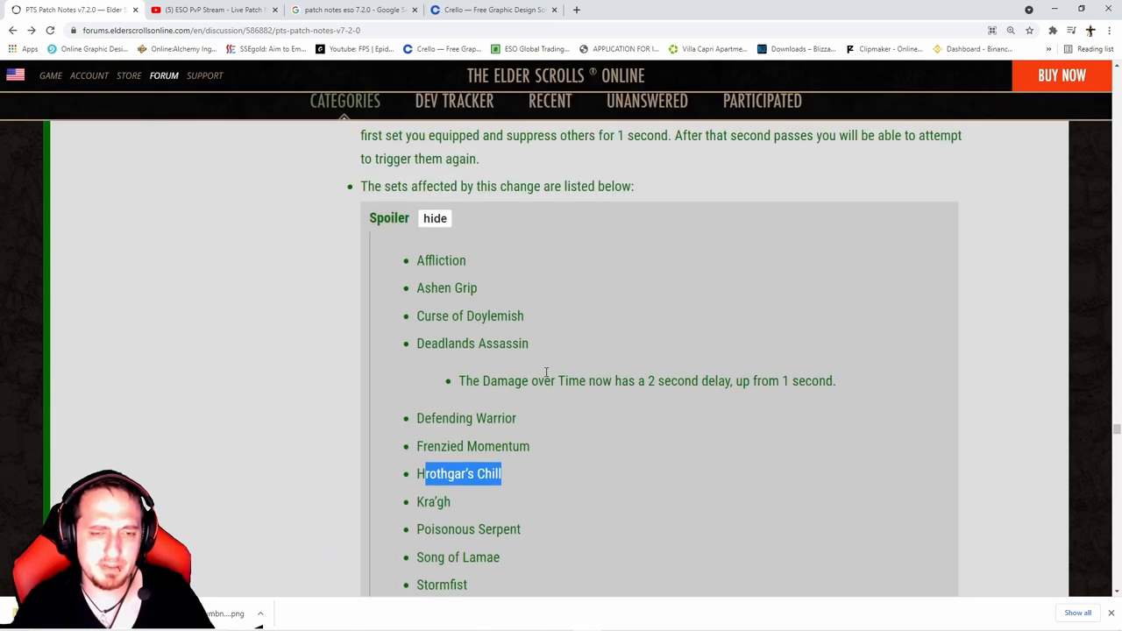
{"action": "scroll", "scroll_direction": "down", "scroll_amount": 3}
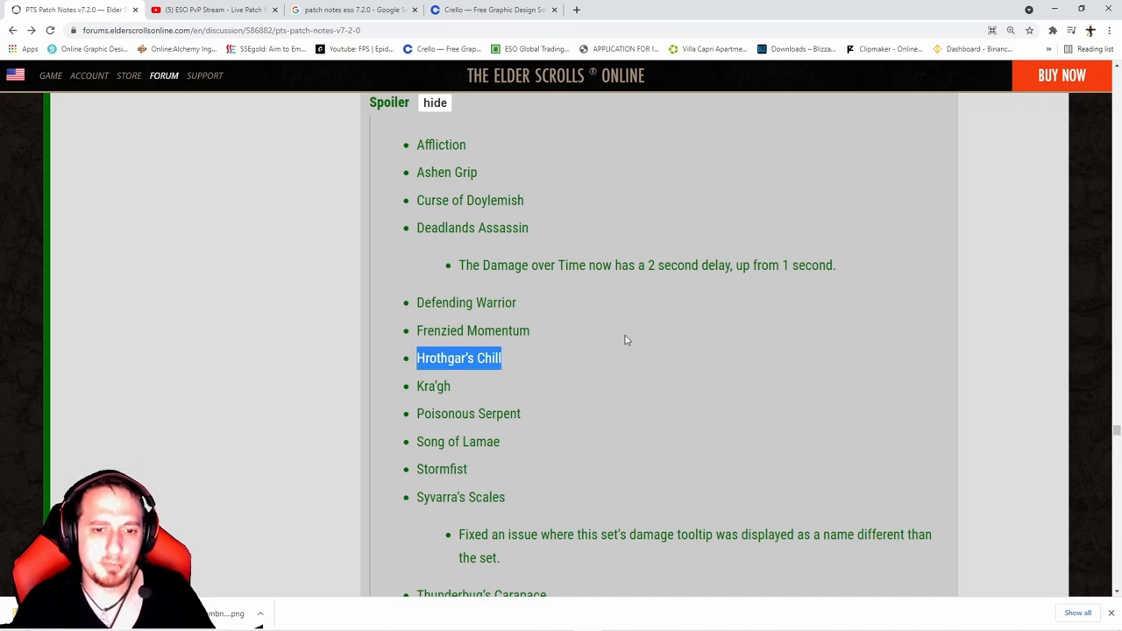
{"action": "scroll", "scroll_direction": "down", "scroll_amount": 3}
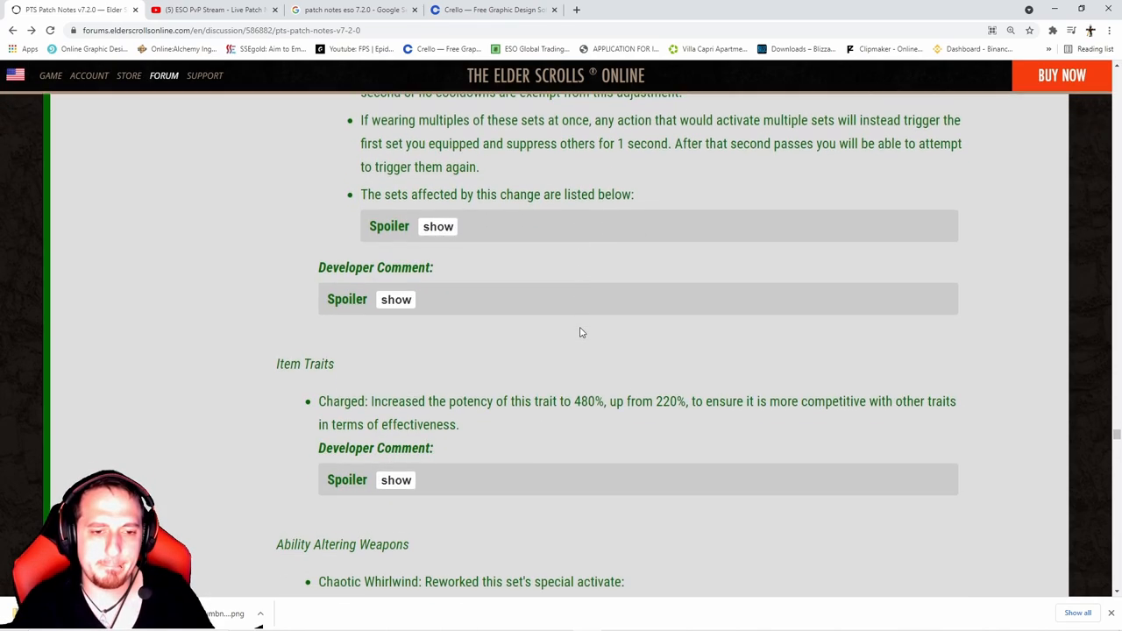
Highlight the Charged trait's 220% to 480% potency change and expand its developer comment.
{"action": "scroll", "scroll_direction": "down", "scroll_amount": 3}
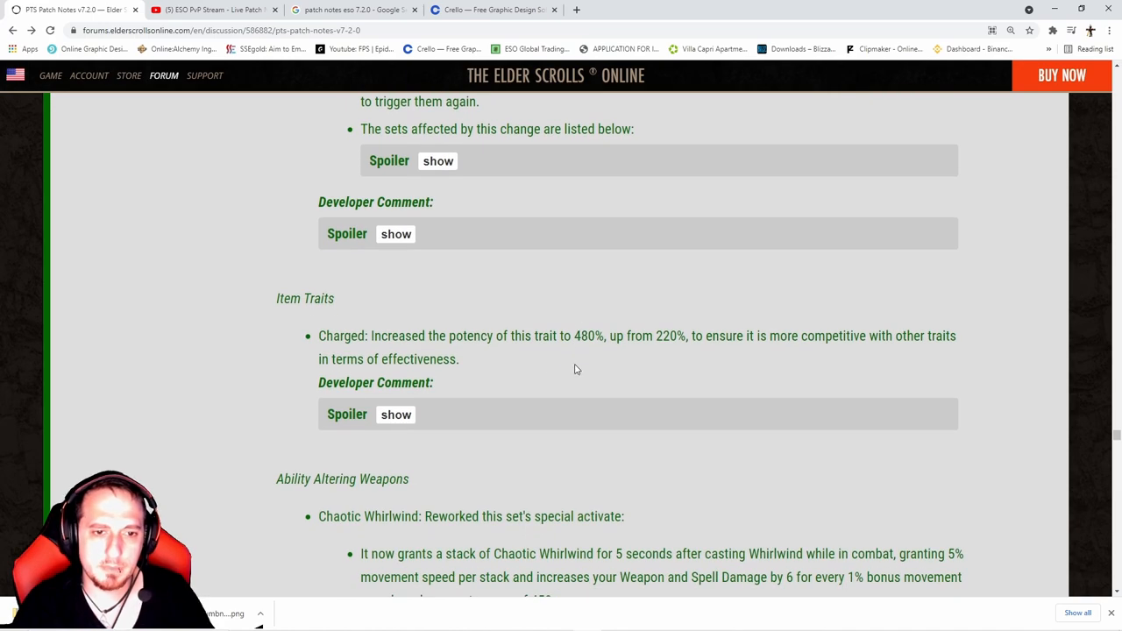
{"action": "mouse_move", "coordinate": [418, 378]}
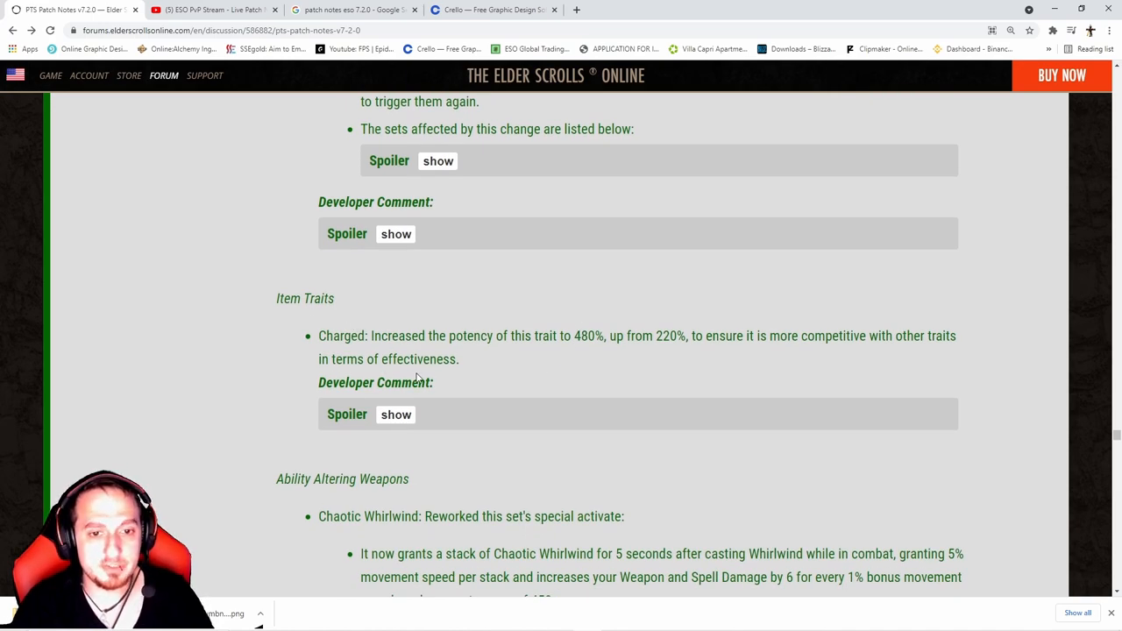
{"action": "mouse_move", "coordinate": [451, 339]}
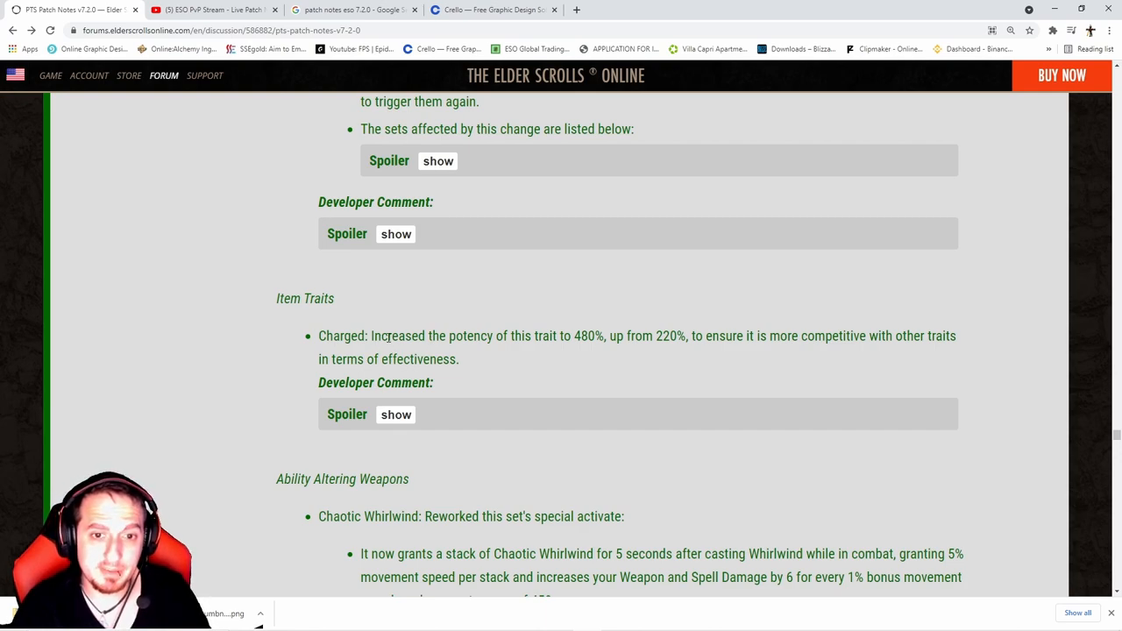
{"action": "left_click_drag", "start_coordinate": [559, 335], "coordinate": [605, 336]}
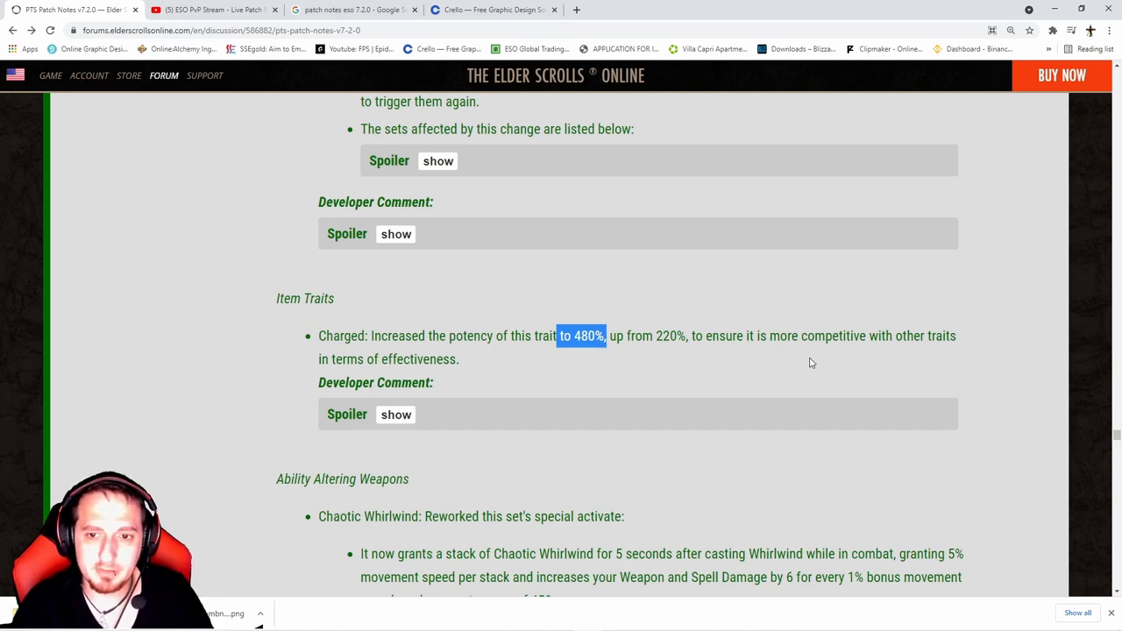
{"action": "left_click", "coordinate": [396, 415]}
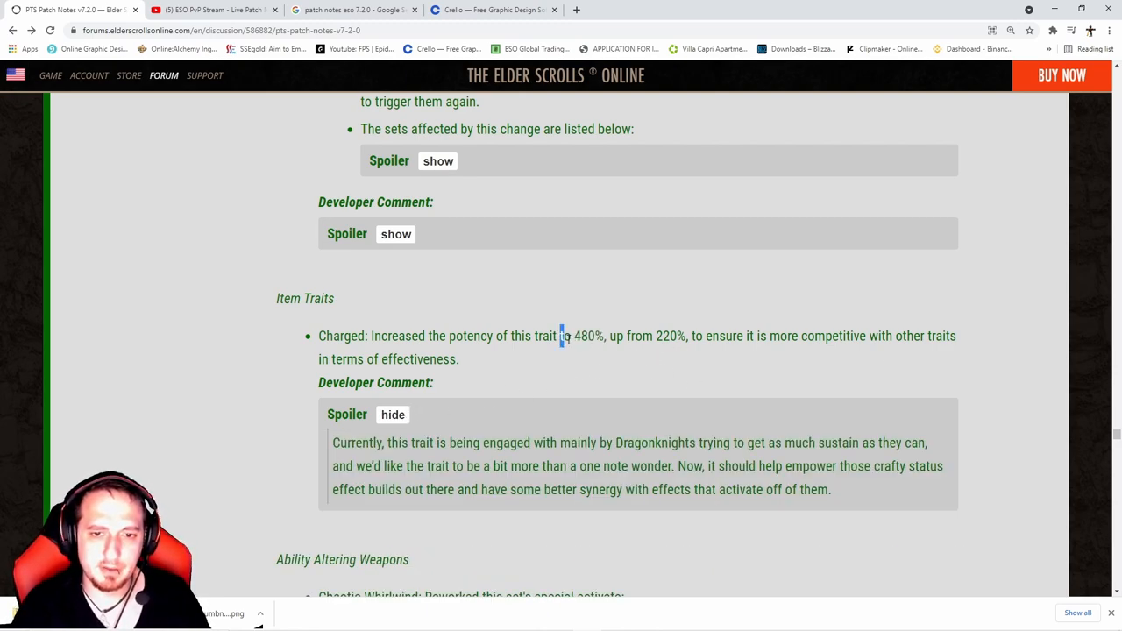
{"action": "left_click_drag", "start_coordinate": [561, 336], "coordinate": [626, 336]}
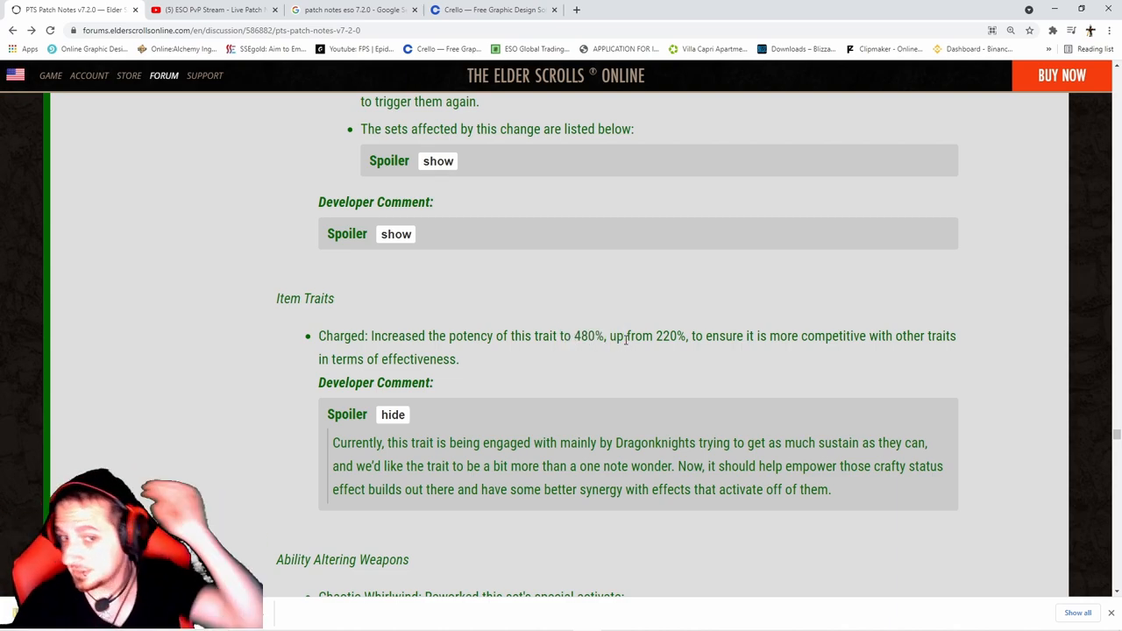
{"action": "left_click_drag", "start_coordinate": [526, 335], "coordinate": [688, 335]}
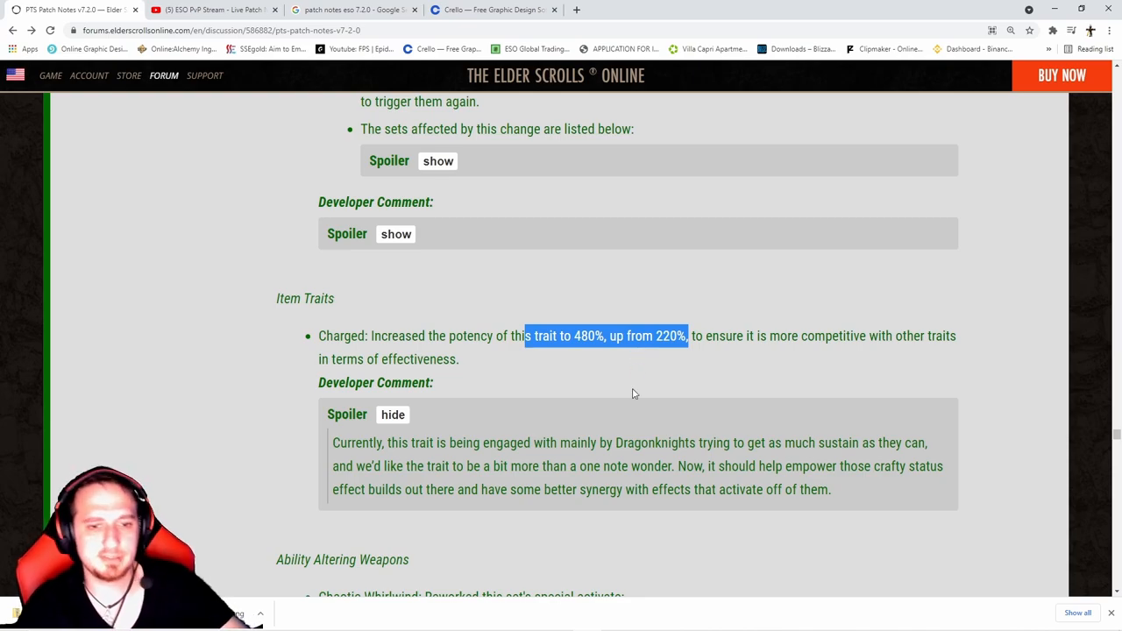
Scroll through Ability Altering Weapons and Crafted sets, opening and closing Mechanical Acuity's comment.
{"action": "scroll", "scroll_direction": "down", "scroll_amount": 3}
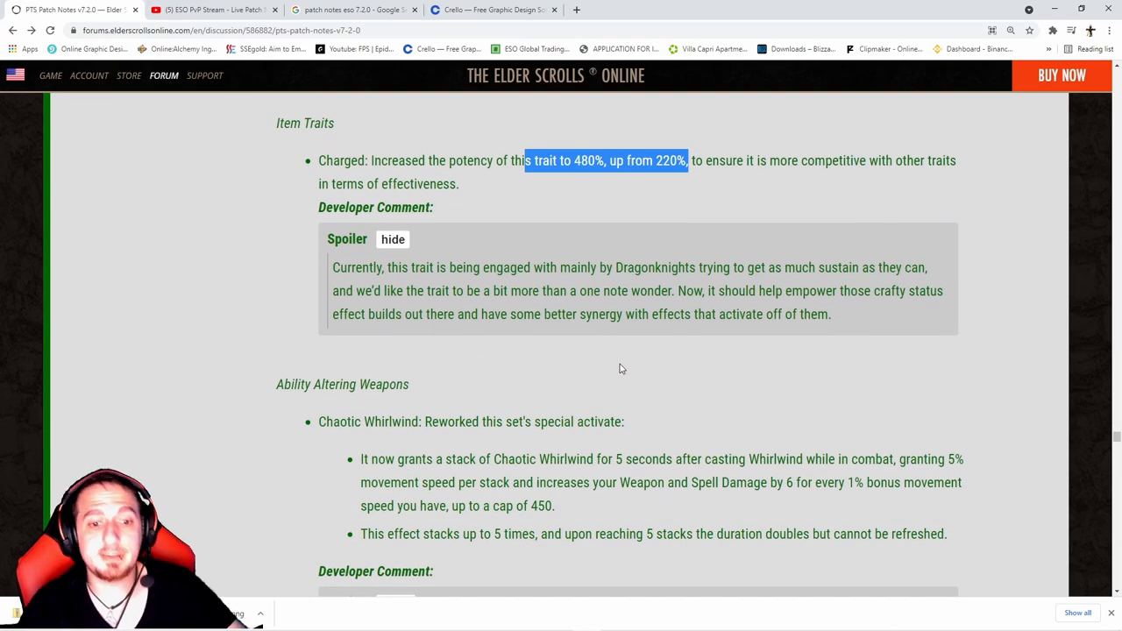
{"action": "scroll", "scroll_direction": "down", "scroll_amount": 3}
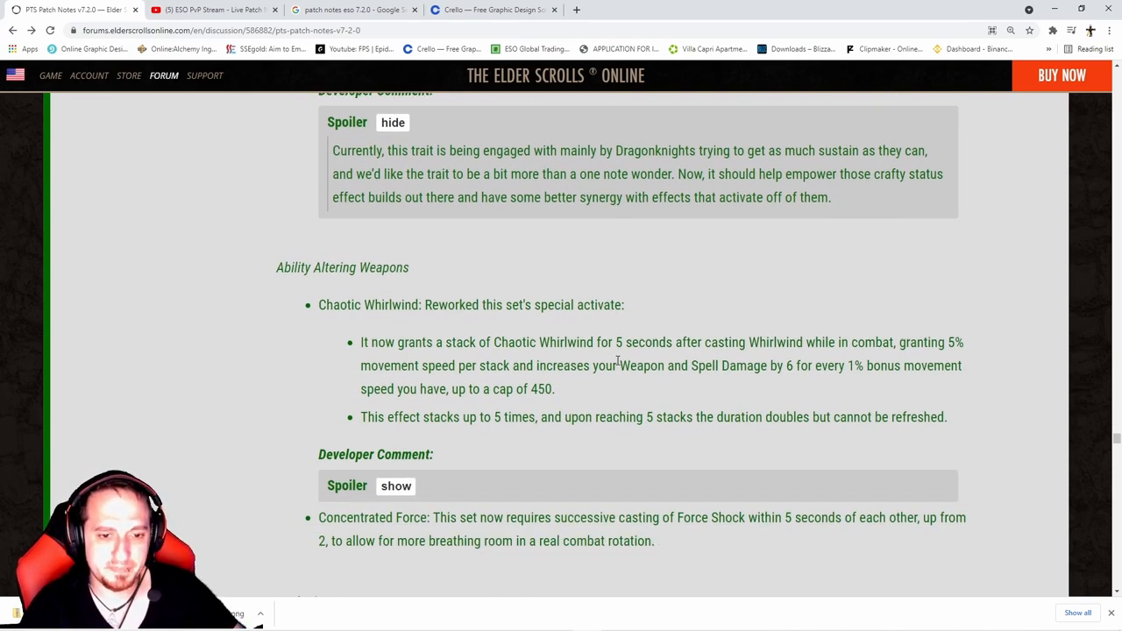
{"action": "mouse_move", "coordinate": [451, 333]}
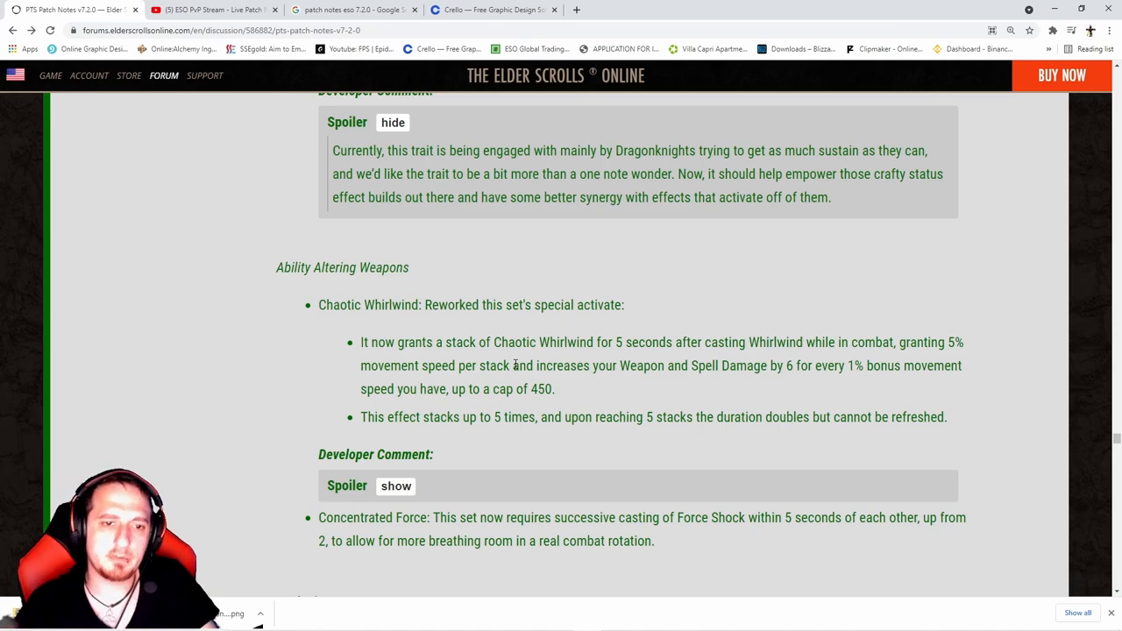
{"action": "scroll", "scroll_direction": "down", "scroll_amount": 3}
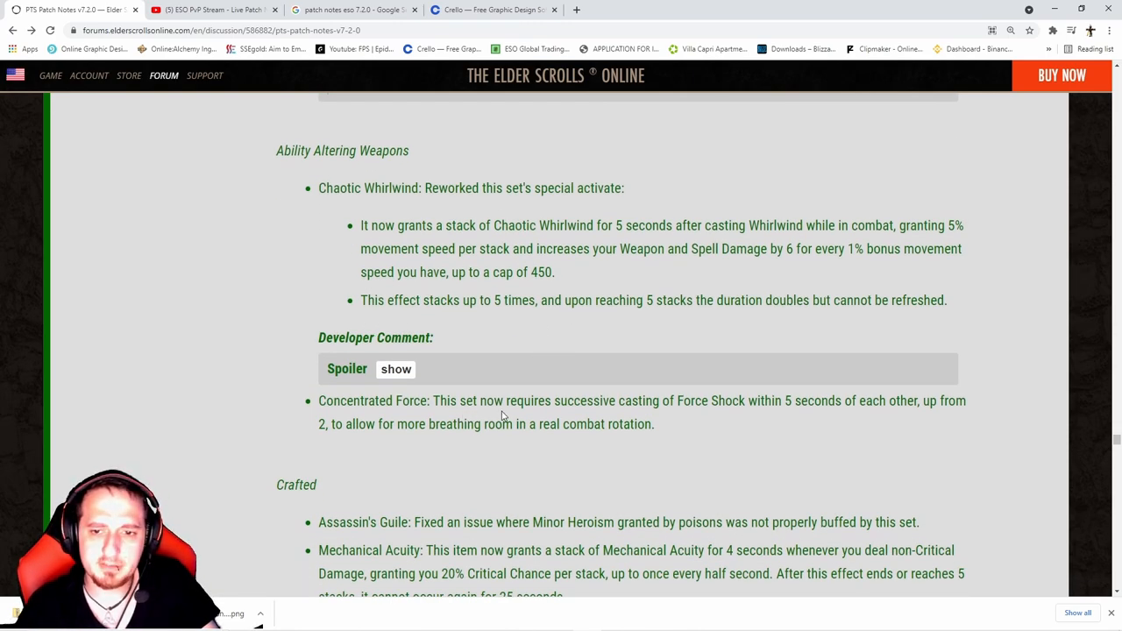
{"action": "scroll", "scroll_direction": "down", "scroll_amount": 3}
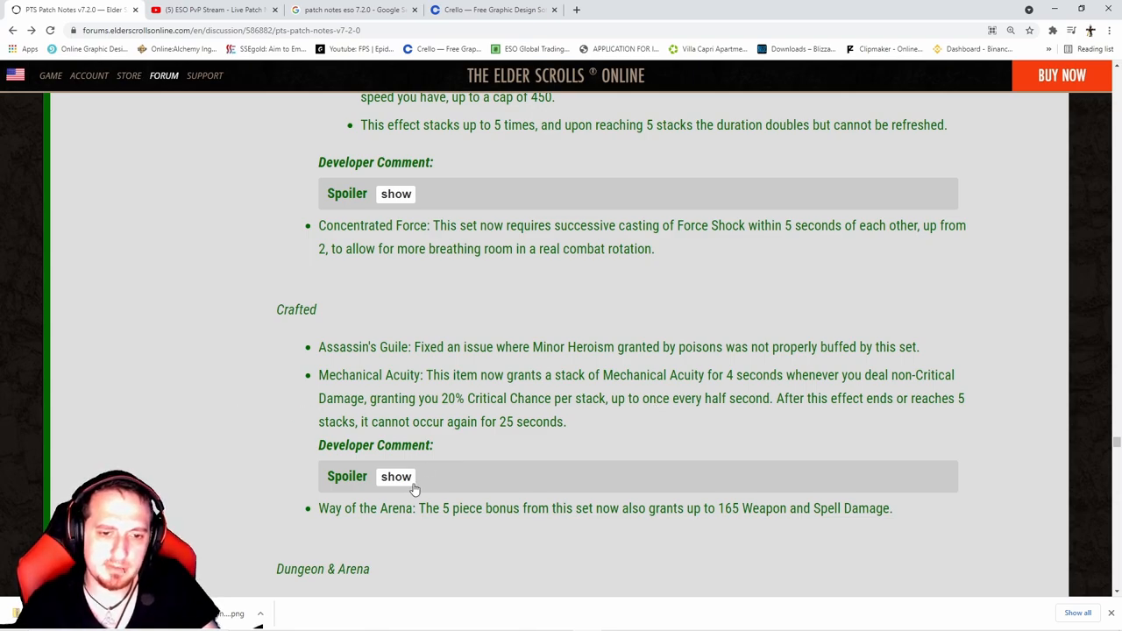
{"action": "left_click", "coordinate": [395, 476]}
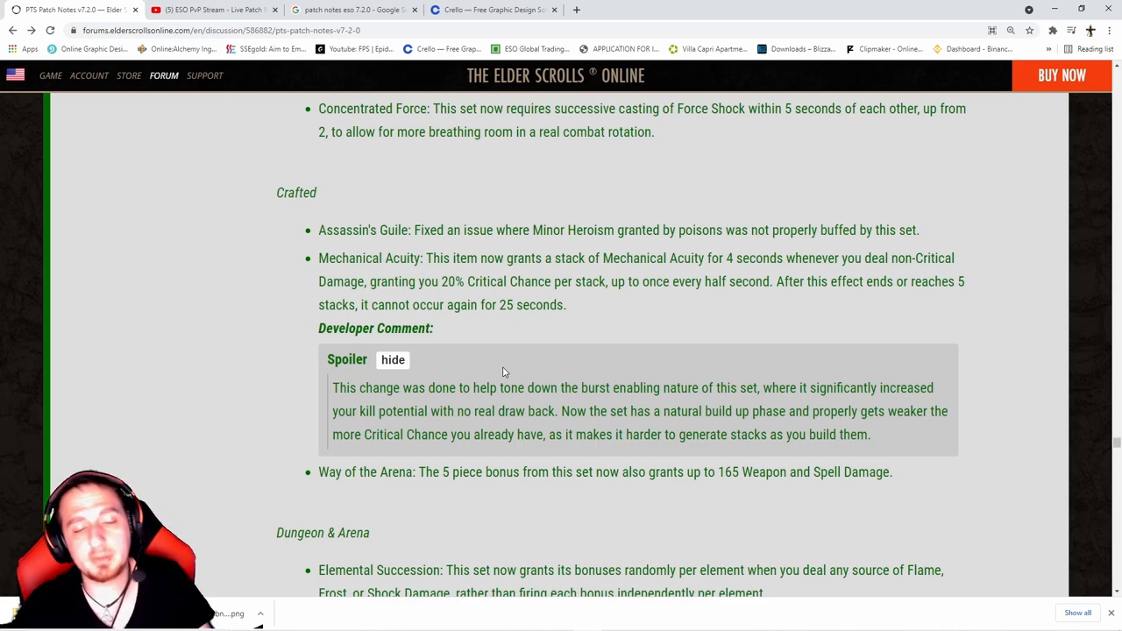
{"action": "left_click", "coordinate": [392, 359]}
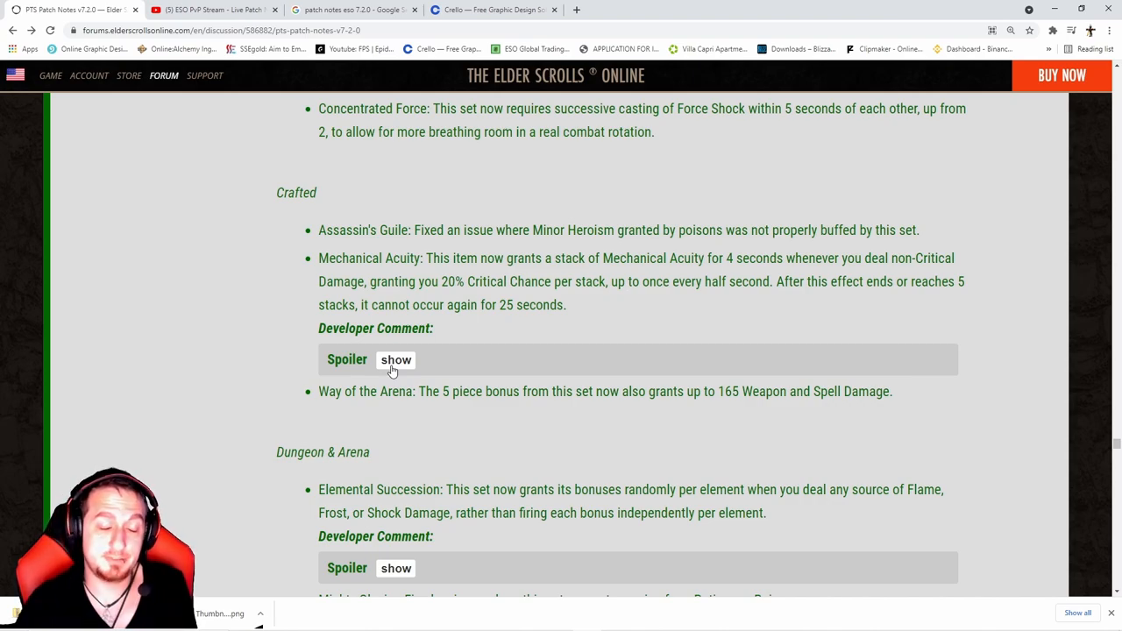
Expand the Elemental Succession developer comment, then scroll down to PvP Sourced Dark Convergence.
{"action": "scroll", "scroll_direction": "down", "scroll_amount": 3}
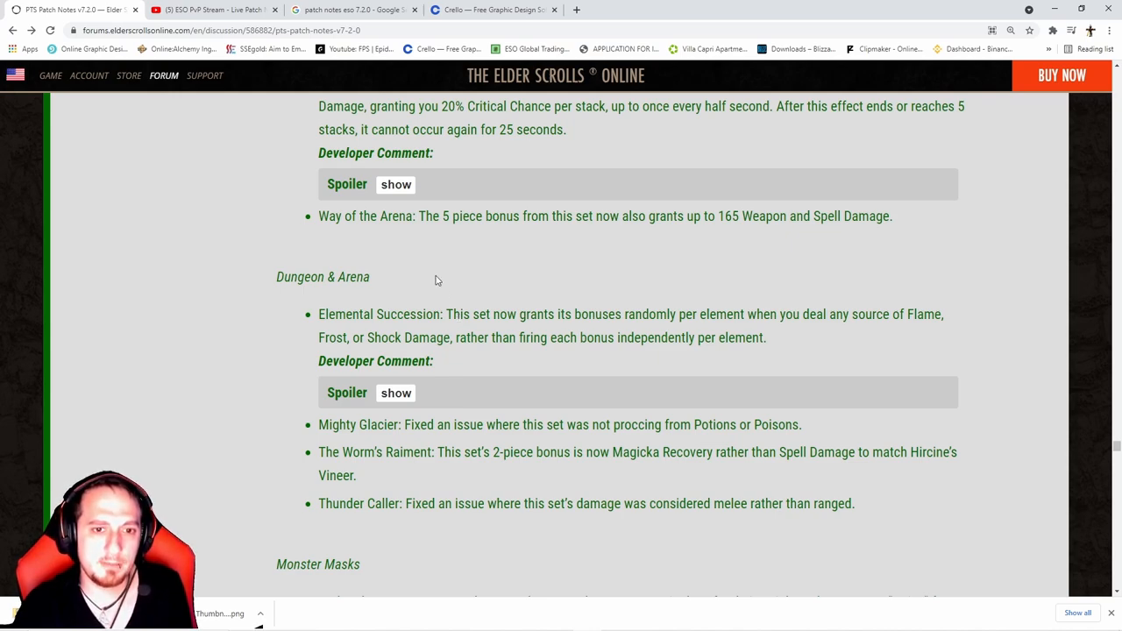
{"action": "mouse_move", "coordinate": [504, 333]}
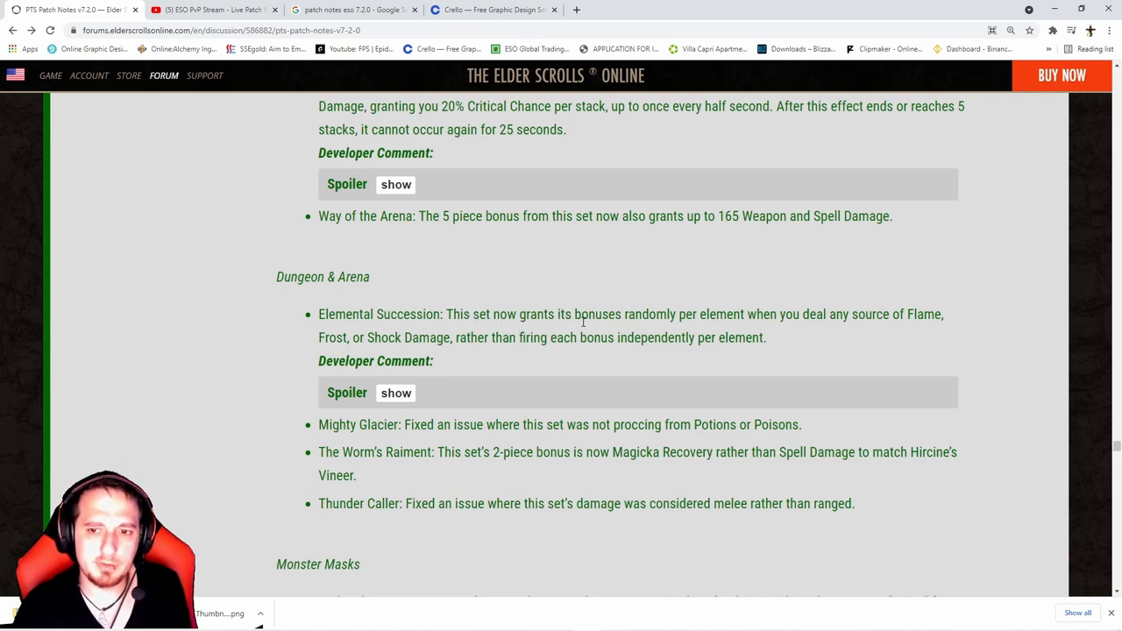
{"action": "mouse_move", "coordinate": [454, 366]}
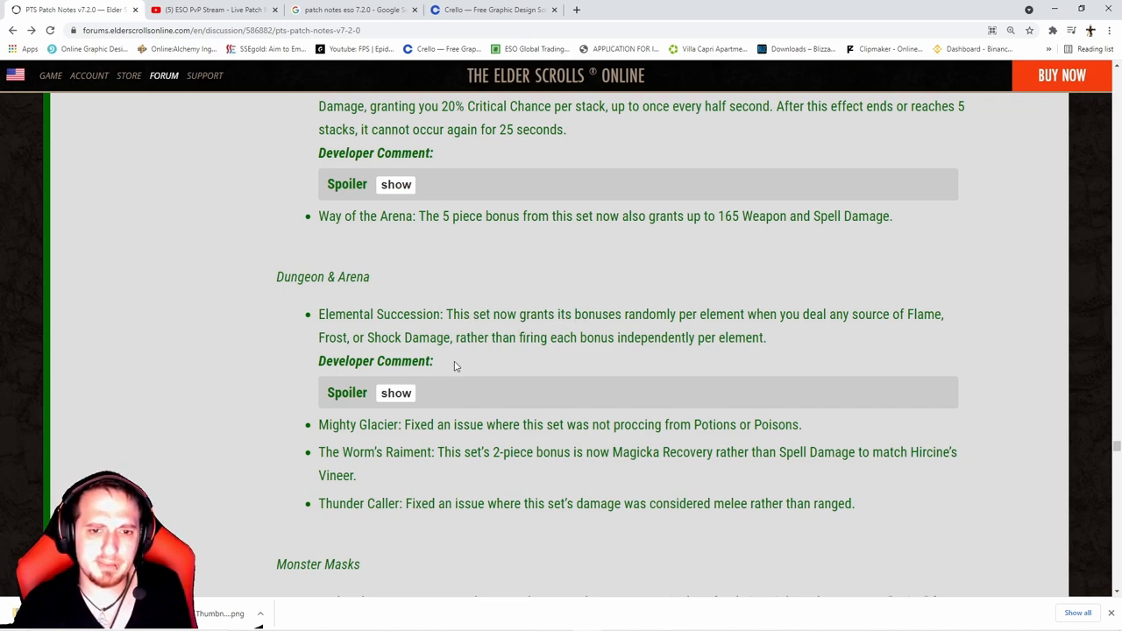
{"action": "left_click", "coordinate": [395, 393]}
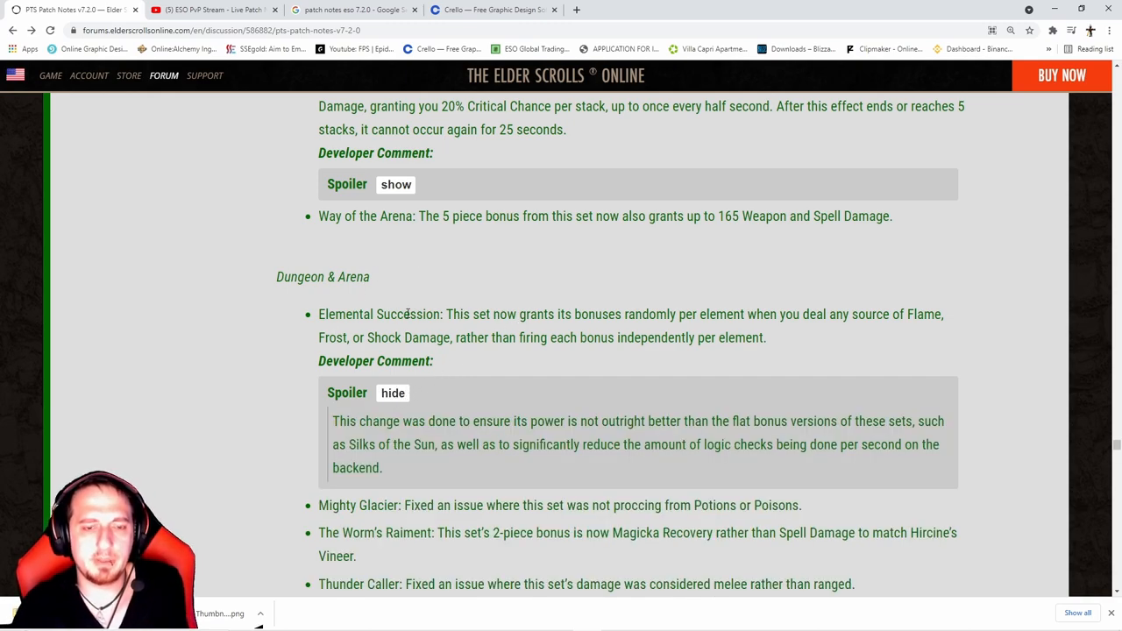
{"action": "mouse_move", "coordinate": [735, 288]}
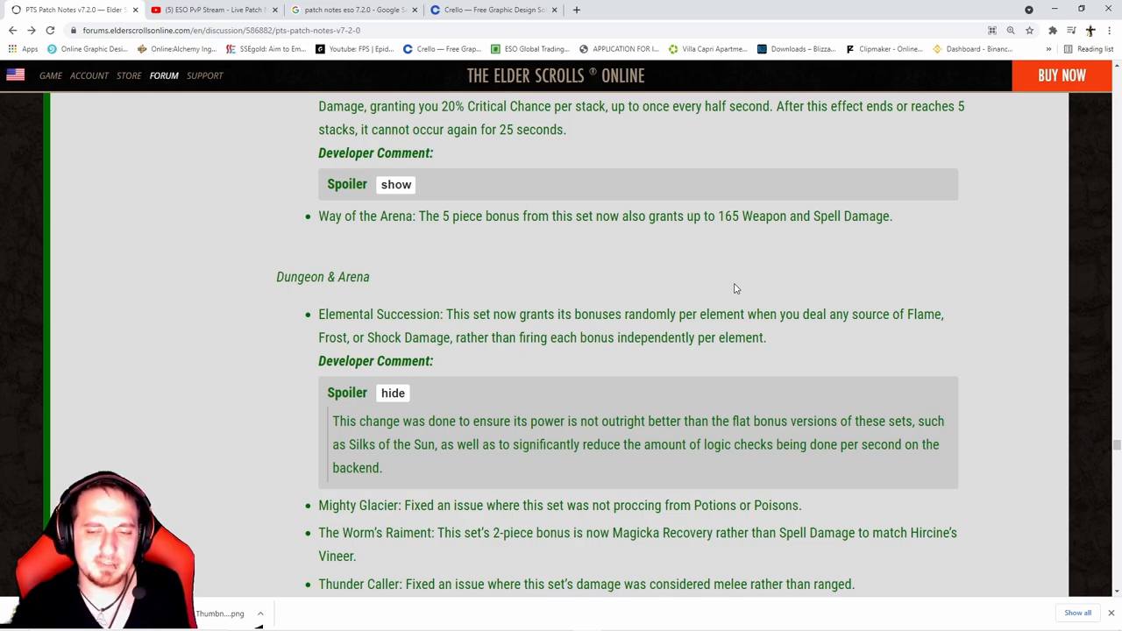
{"action": "mouse_move", "coordinate": [589, 330]}
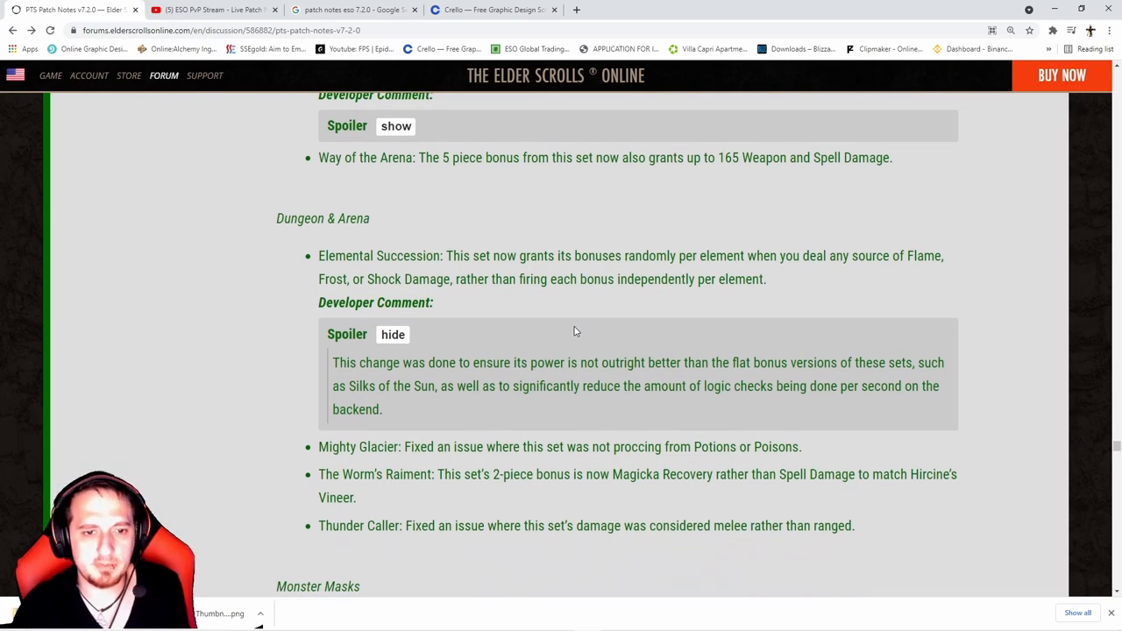
{"action": "mouse_move", "coordinate": [480, 376]}
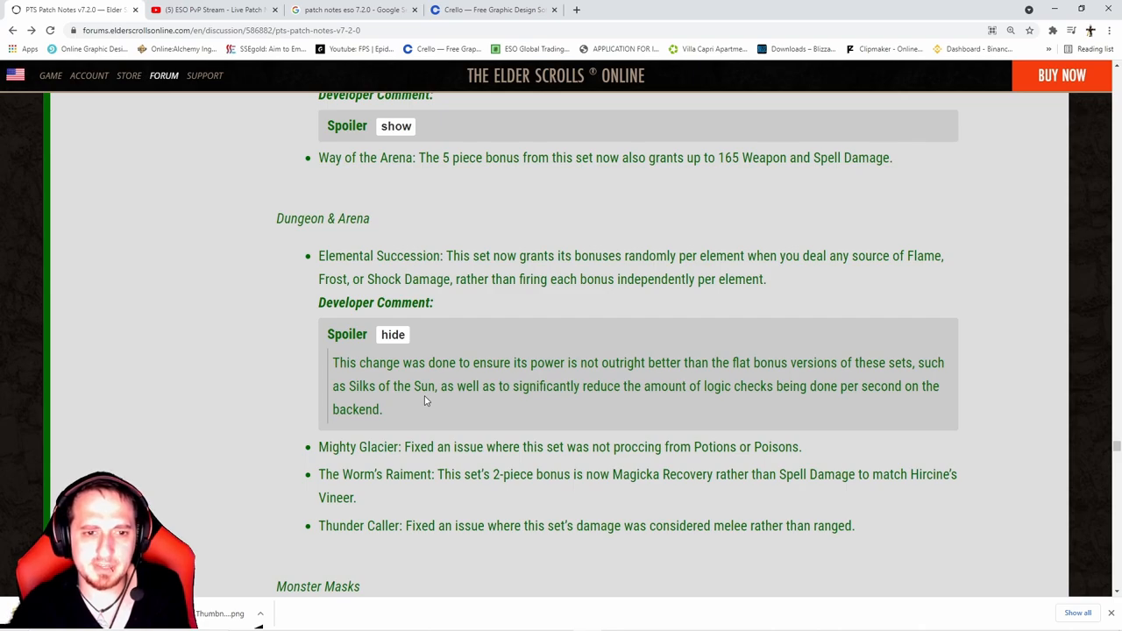
{"action": "scroll", "scroll_direction": "down", "scroll_amount": 3}
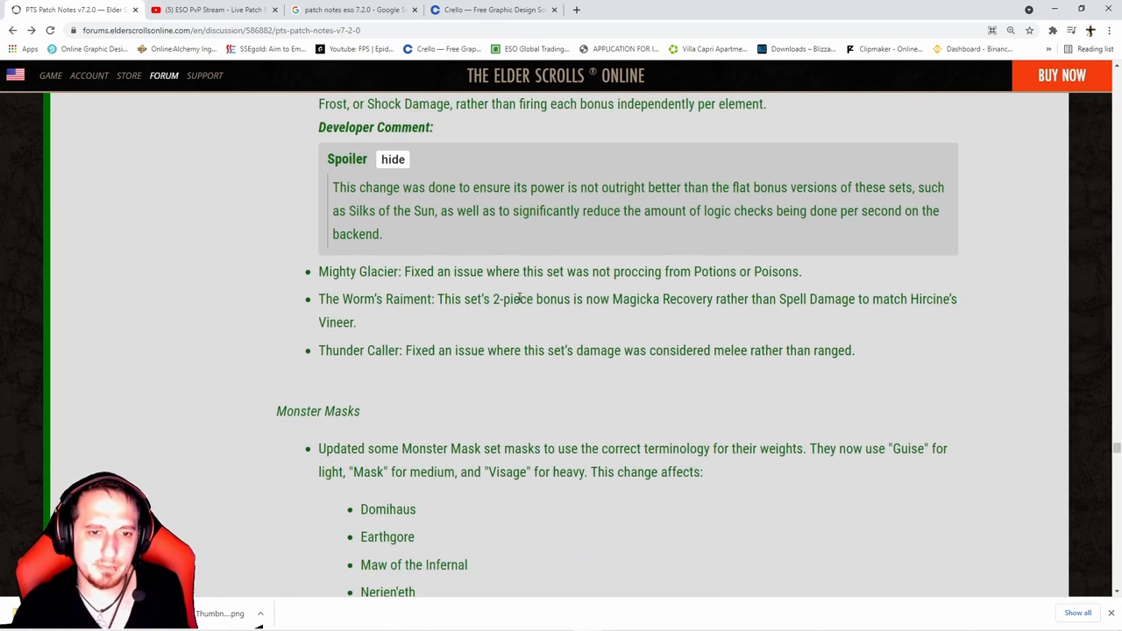
{"action": "scroll", "scroll_direction": "down", "scroll_amount": 3}
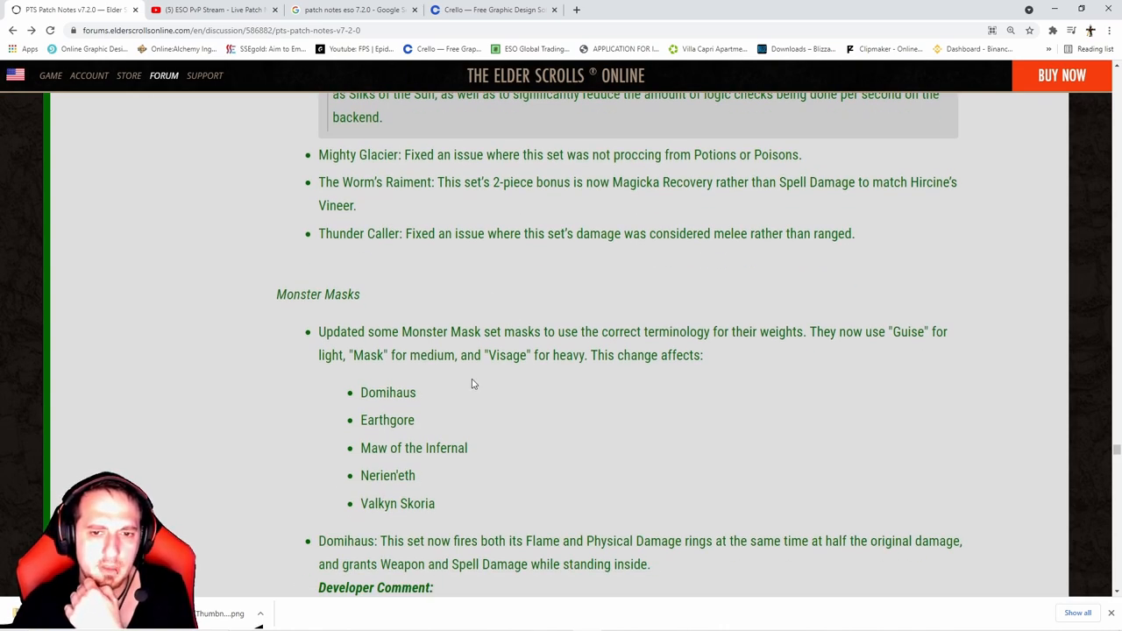
{"action": "scroll", "scroll_direction": "down", "scroll_amount": 3}
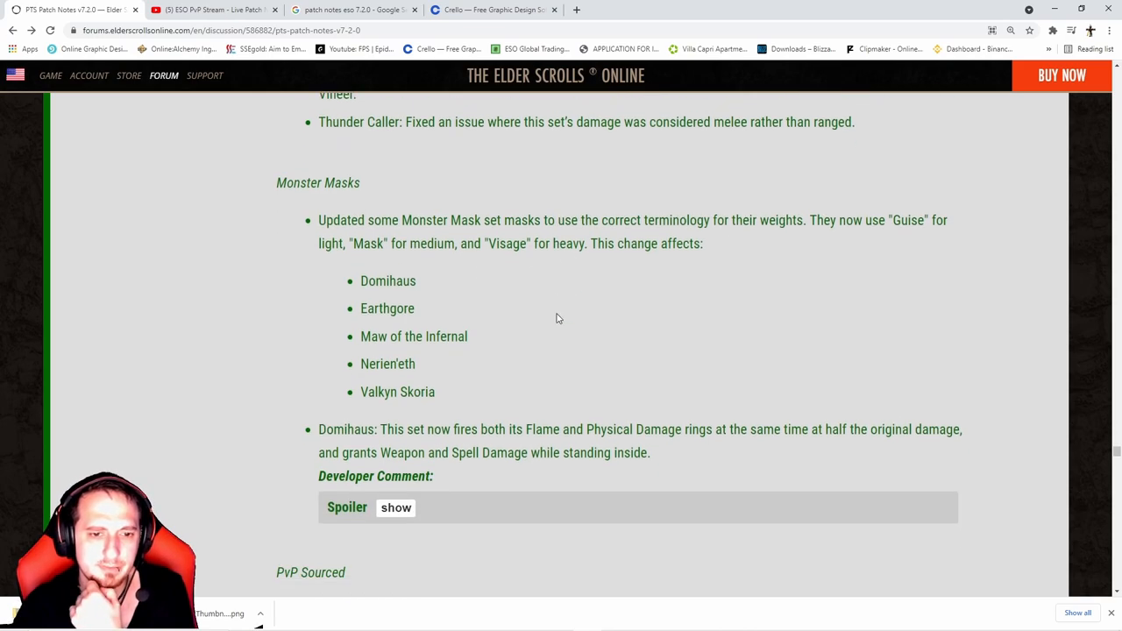
{"action": "scroll", "scroll_direction": "down", "scroll_amount": 3}
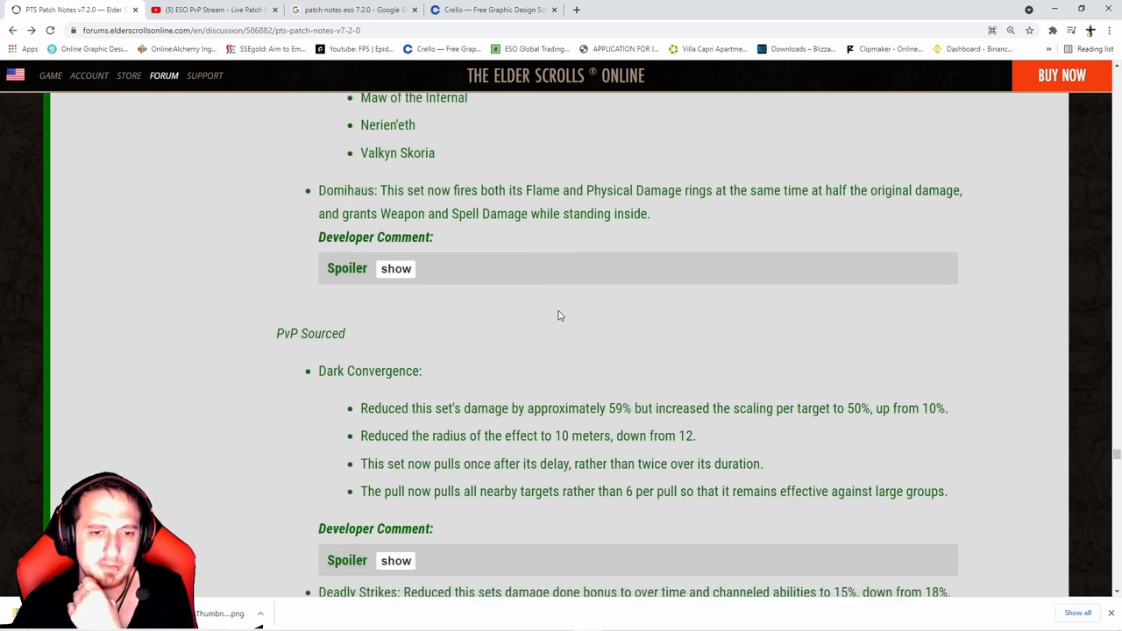
{"action": "scroll", "scroll_direction": "down", "scroll_amount": 3}
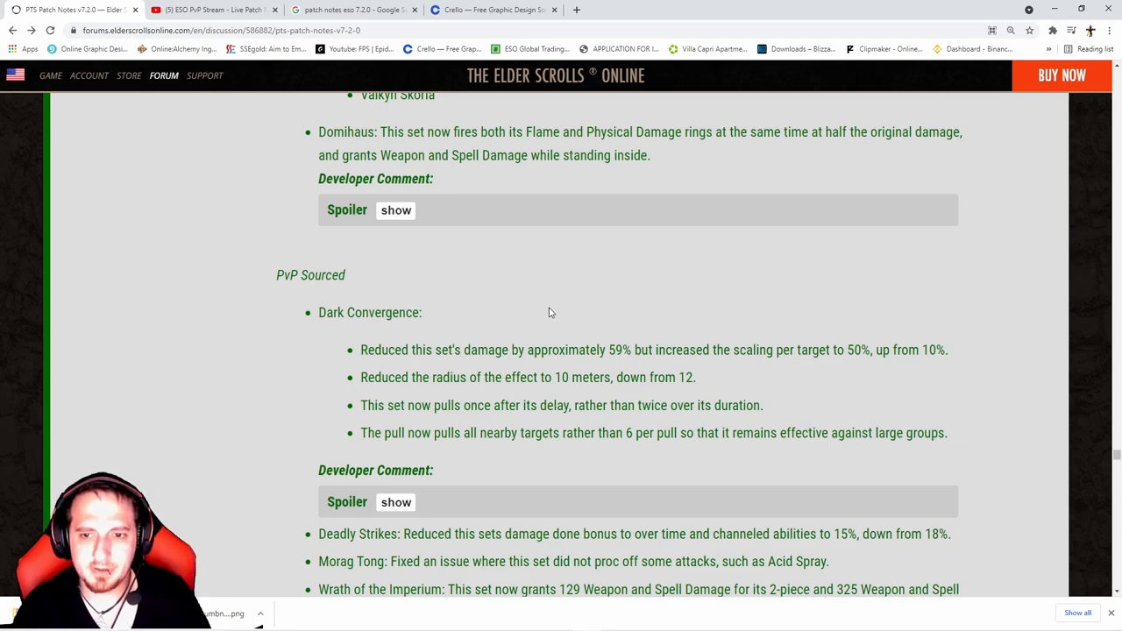
Select a large block of the patch notes text and scroll further down the page.
{"action": "left_click_drag", "start_coordinate": [361, 349], "coordinate": [885, 350]}
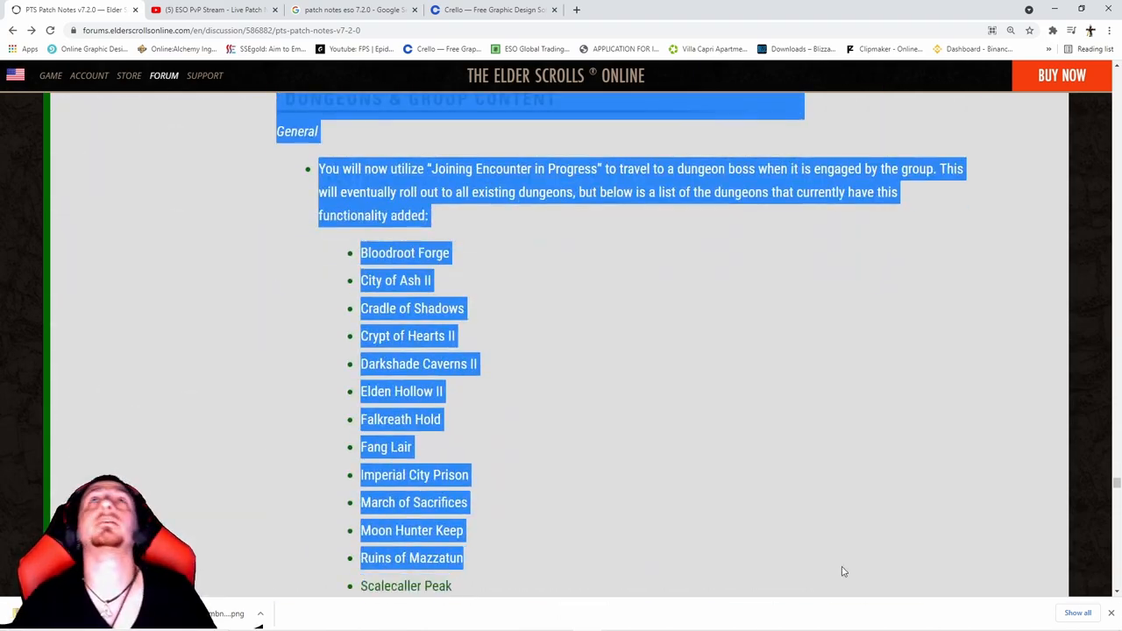
{"action": "scroll", "scroll_direction": "down", "scroll_amount": 3}
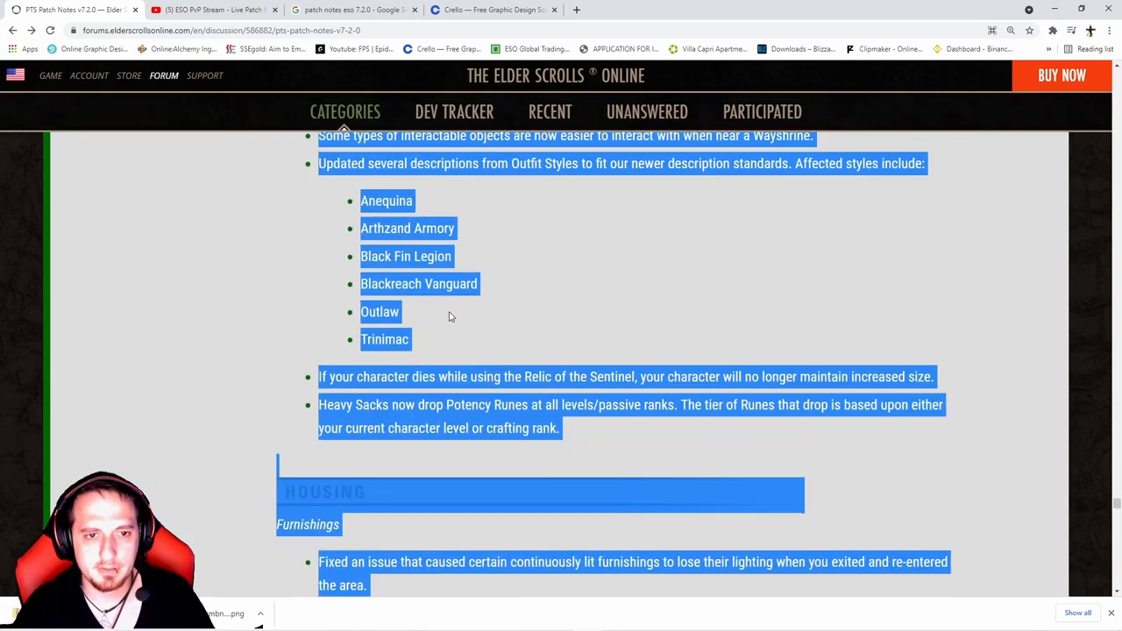
{"action": "scroll", "scroll_direction": "down", "scroll_amount": 3}
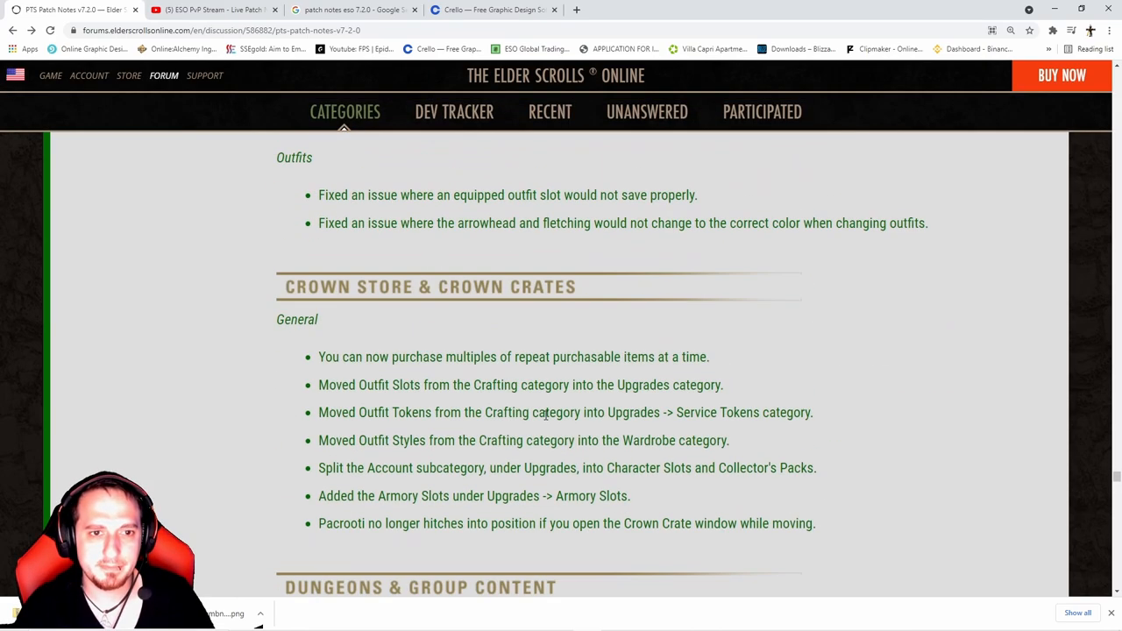
{"action": "scroll", "scroll_direction": "down", "scroll_amount": 3}
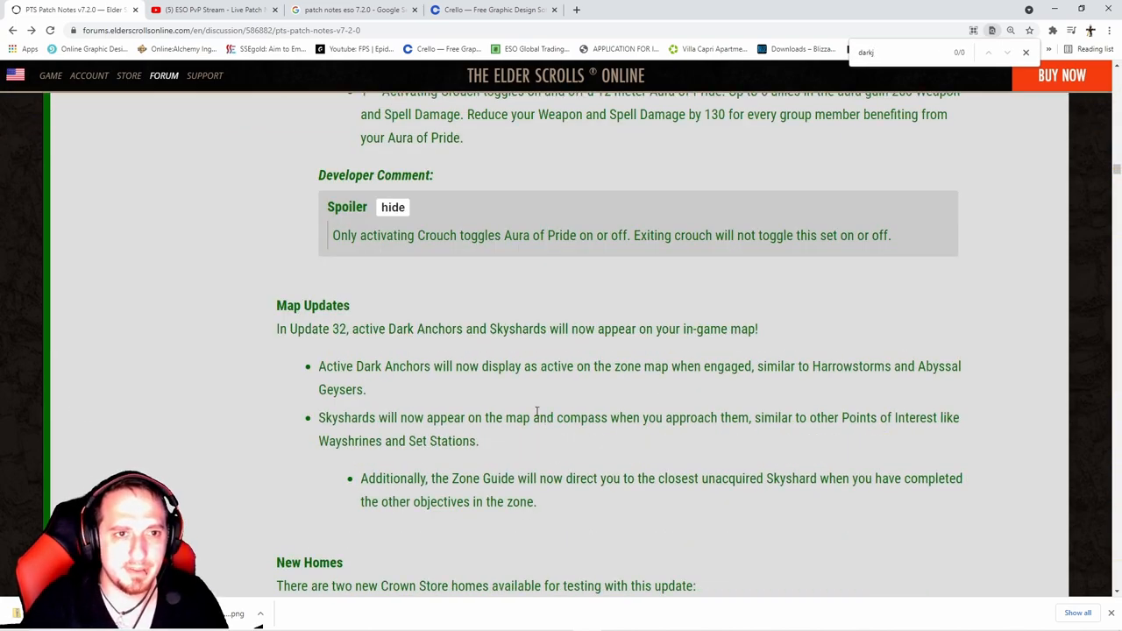
Search the page for 'dark con' and read the Dark Convergence PvP Sourced and Trial set notes.
{"action": "type", "text": "dark con"}
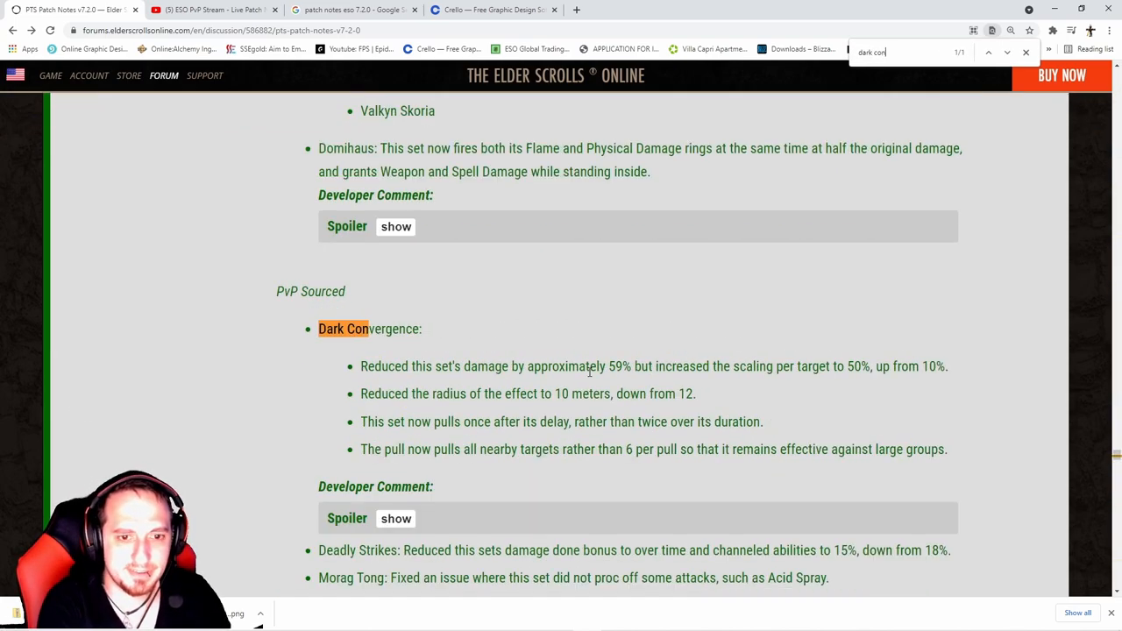
{"action": "scroll", "scroll_direction": "down", "scroll_amount": 3}
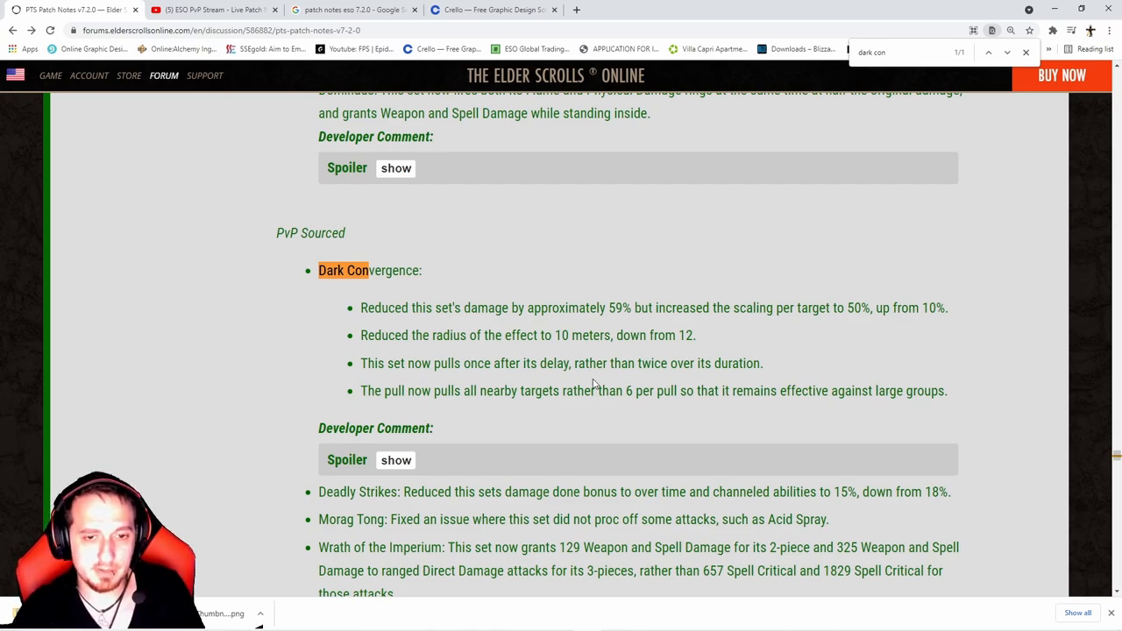
{"action": "scroll", "scroll_direction": "down", "scroll_amount": 3}
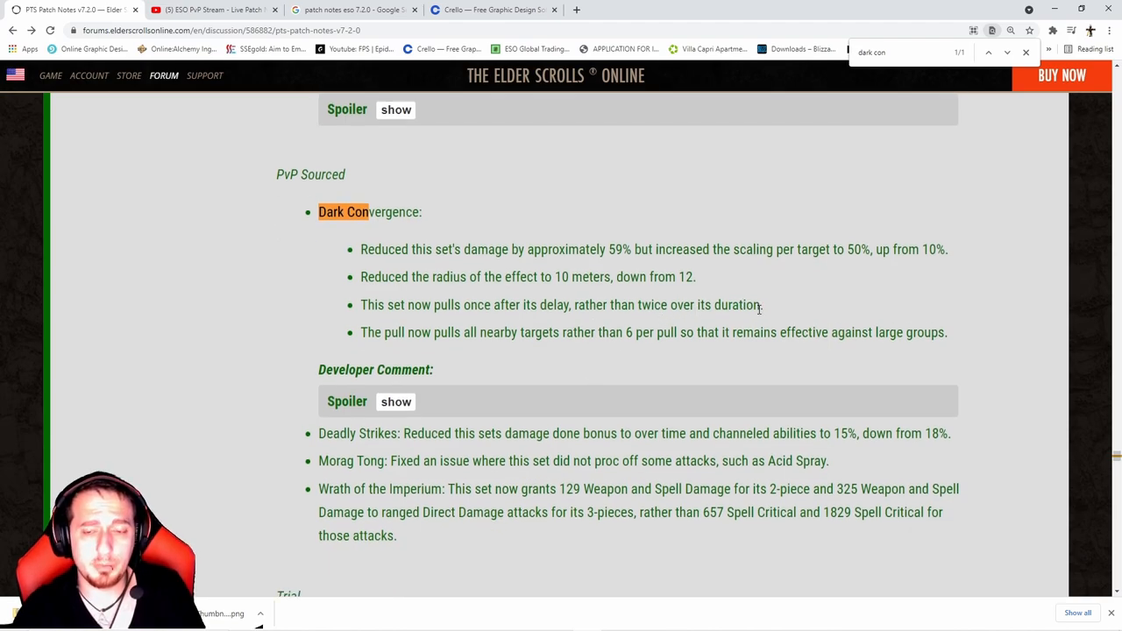
{"action": "left_click_drag", "start_coordinate": [366, 304], "coordinate": [761, 304]}
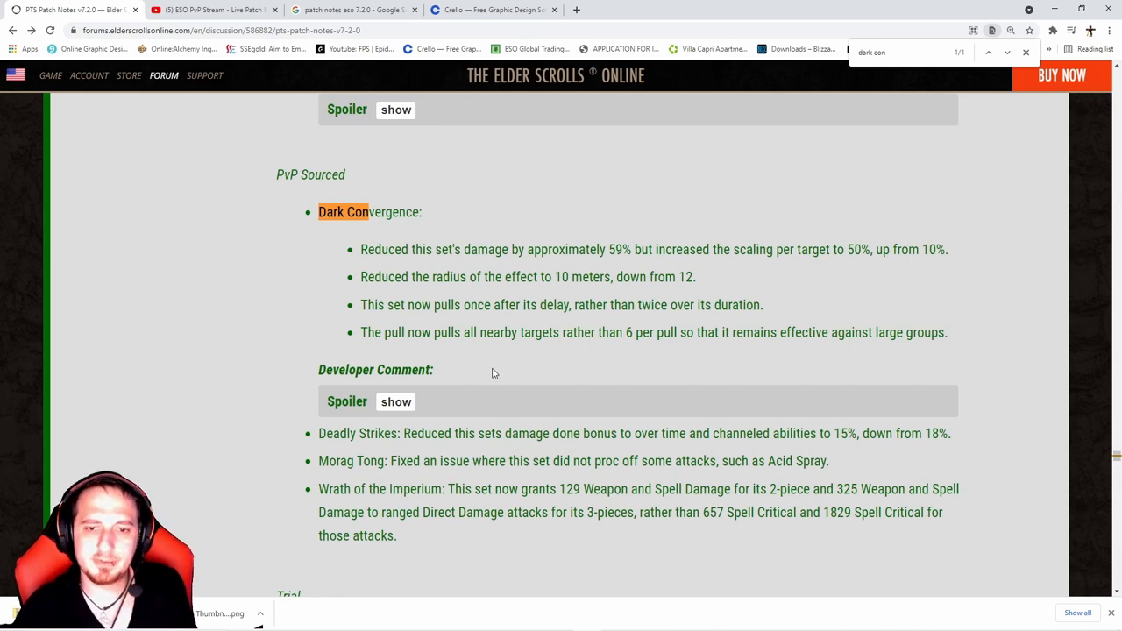
{"action": "scroll", "scroll_direction": "down", "scroll_amount": 3}
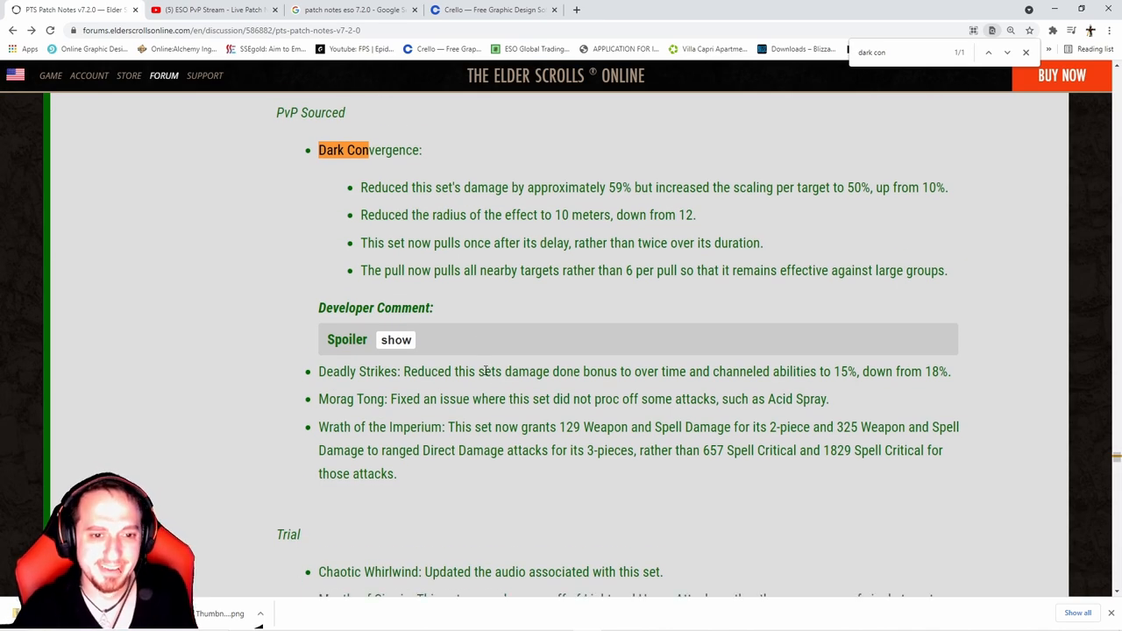
{"action": "scroll", "scroll_direction": "down", "scroll_amount": 3}
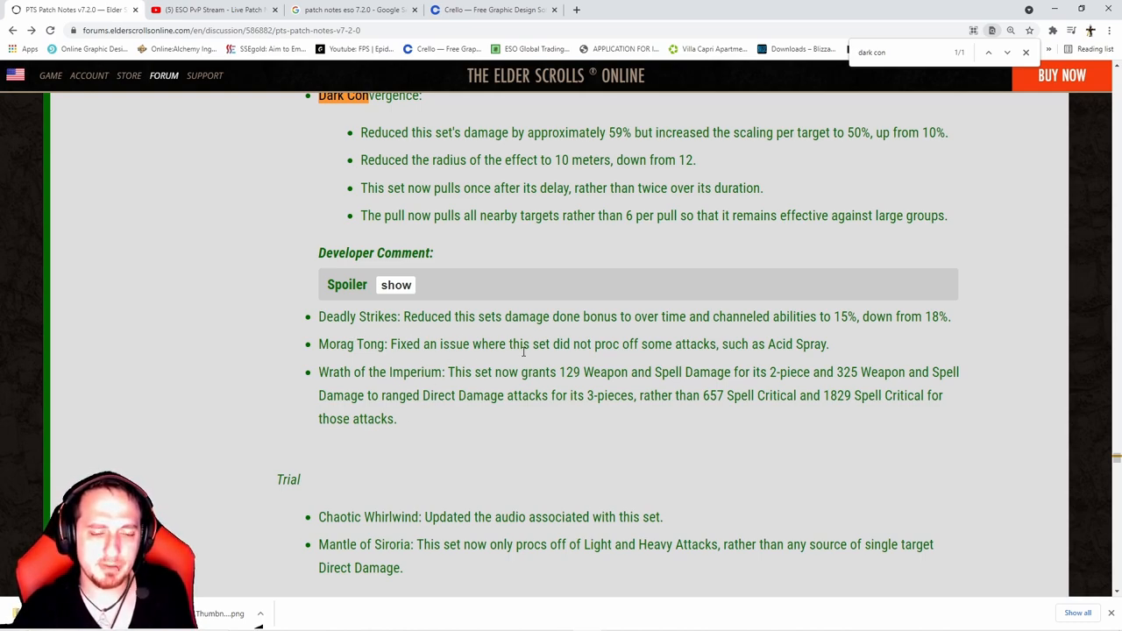
Scroll through the remaining sections of the v7.2.0 patch notes.
{"action": "scroll", "scroll_direction": "down", "scroll_amount": 3}
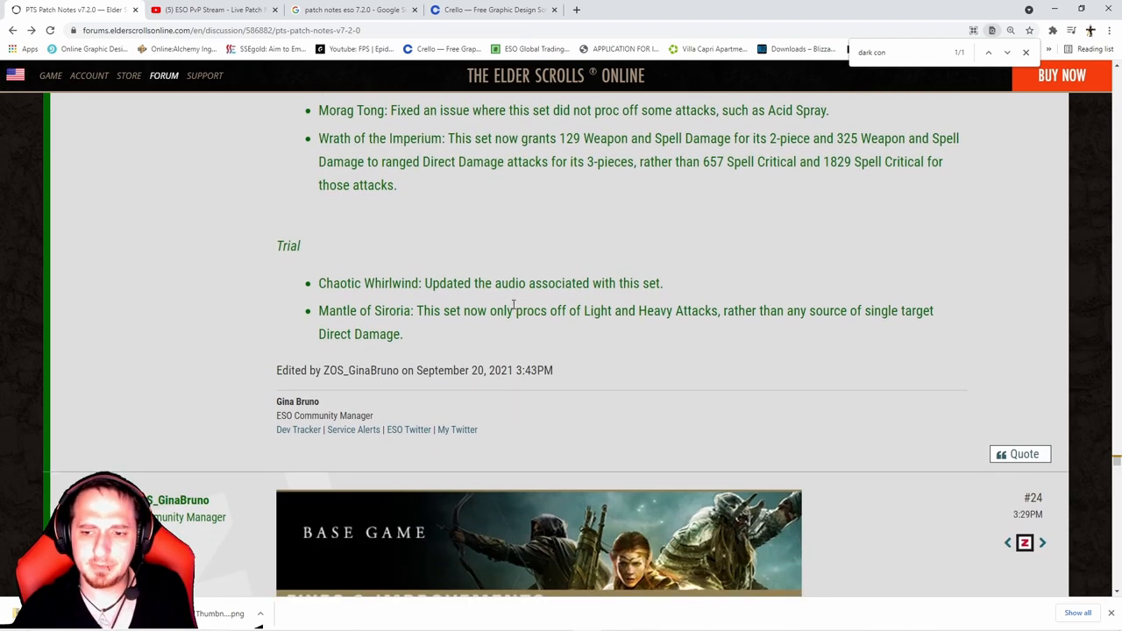
{"action": "scroll", "scroll_direction": "down", "scroll_amount": 3}
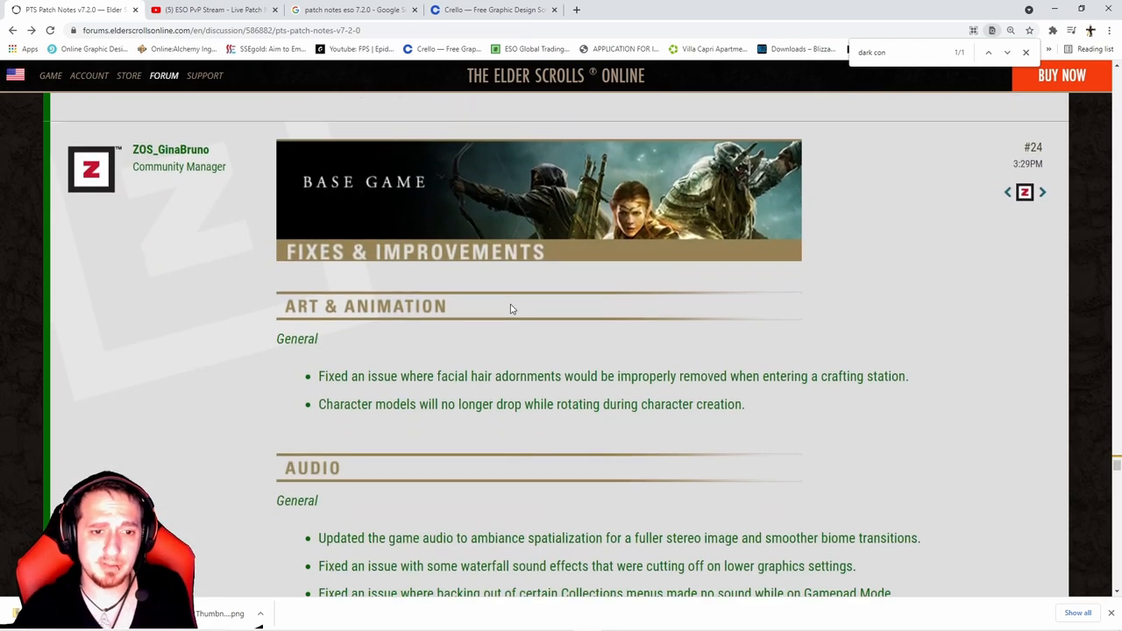
{"action": "scroll", "scroll_direction": "down", "scroll_amount": 3}
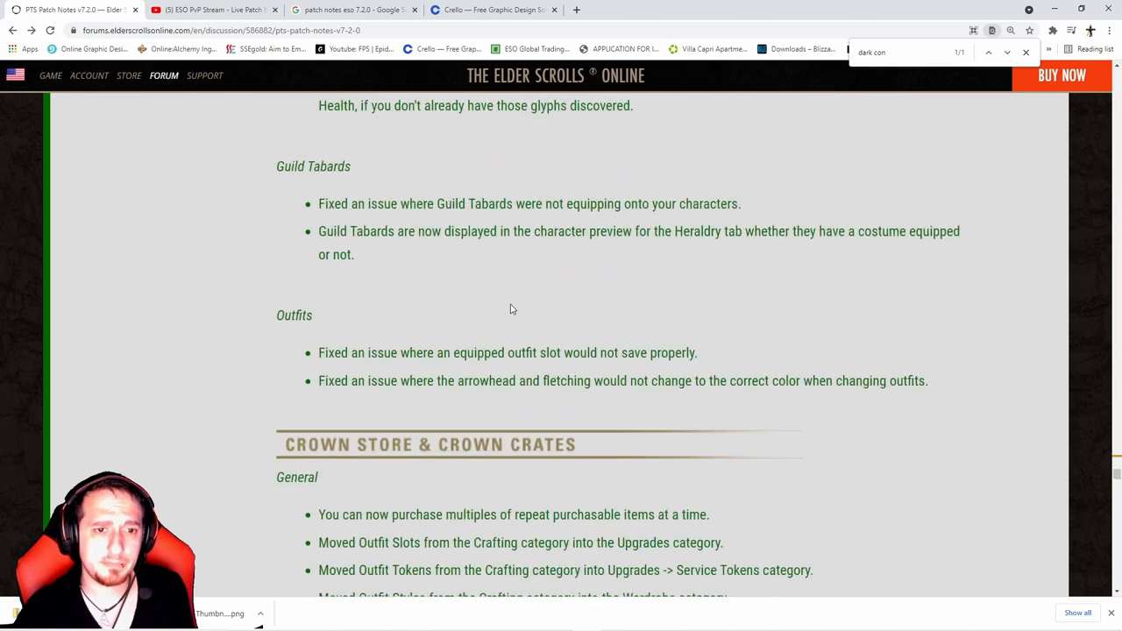
{"action": "scroll", "scroll_direction": "down", "scroll_amount": 3}
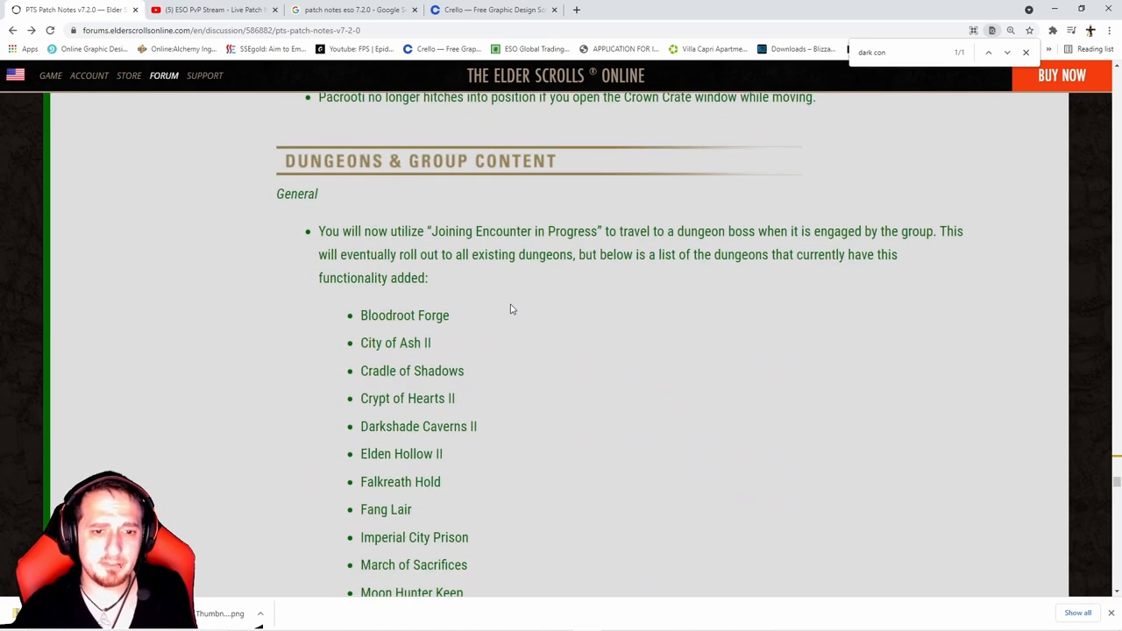
{"action": "scroll", "scroll_direction": "down", "scroll_amount": 3}
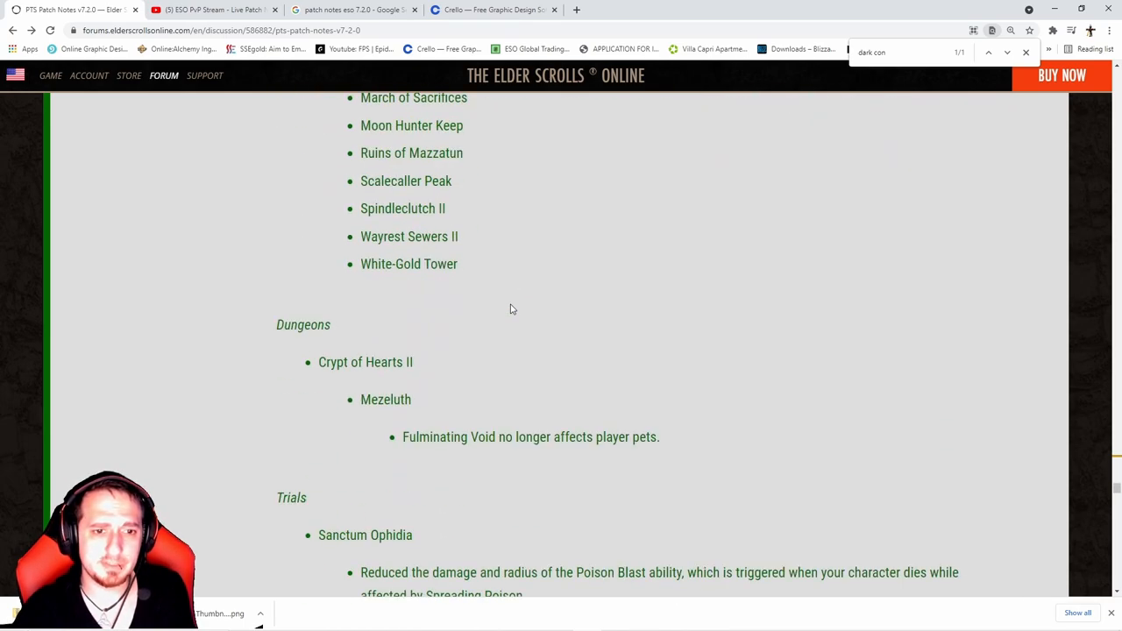
{"action": "scroll", "scroll_direction": "down", "scroll_amount": 3}
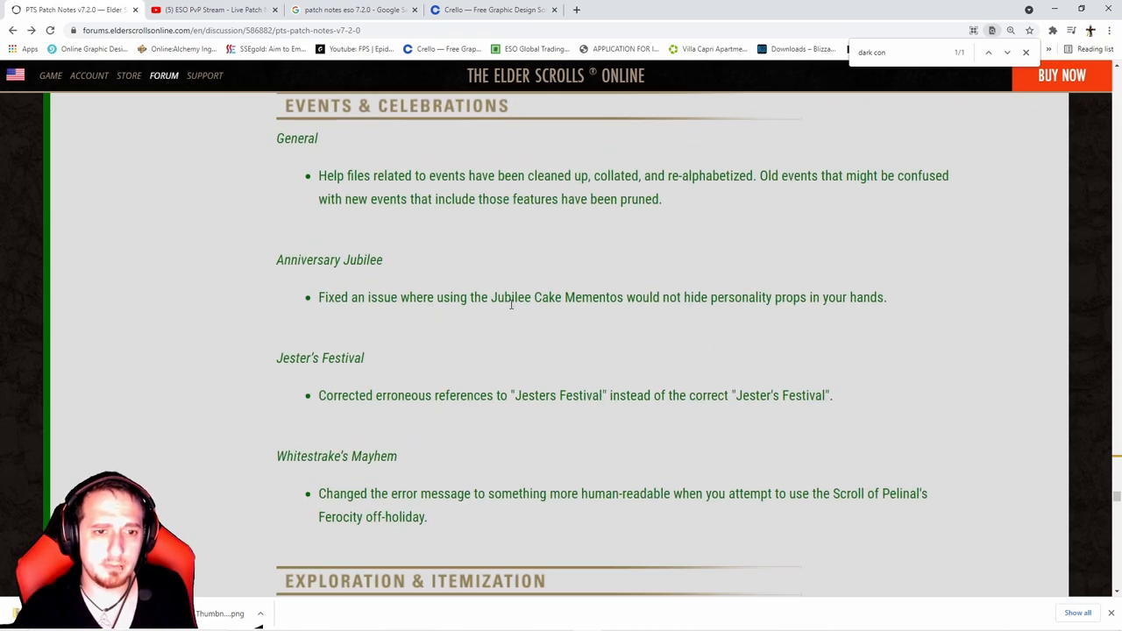
{"action": "scroll", "scroll_direction": "down", "scroll_amount": 3}
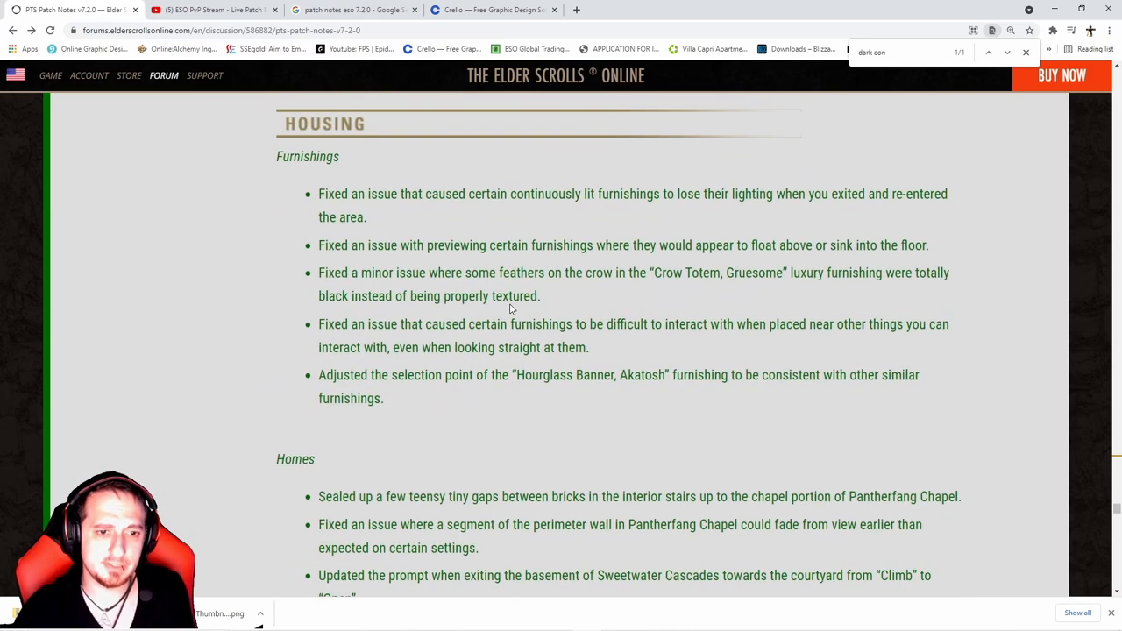
{"action": "scroll", "scroll_direction": "down", "scroll_amount": 3}
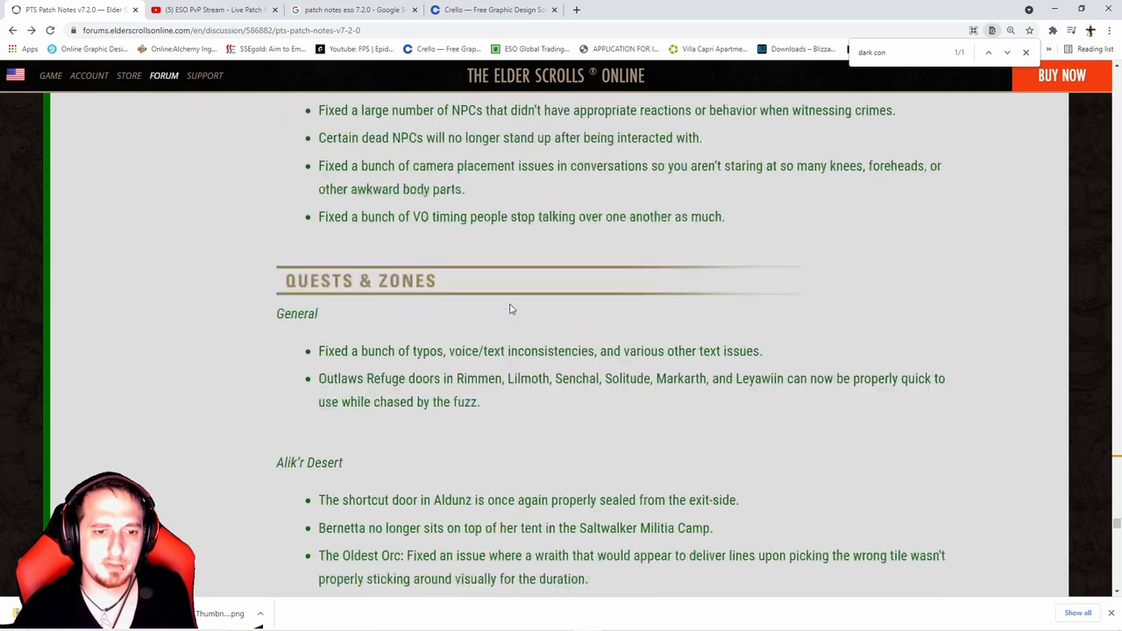
{"action": "scroll", "scroll_direction": "down", "scroll_amount": 3}
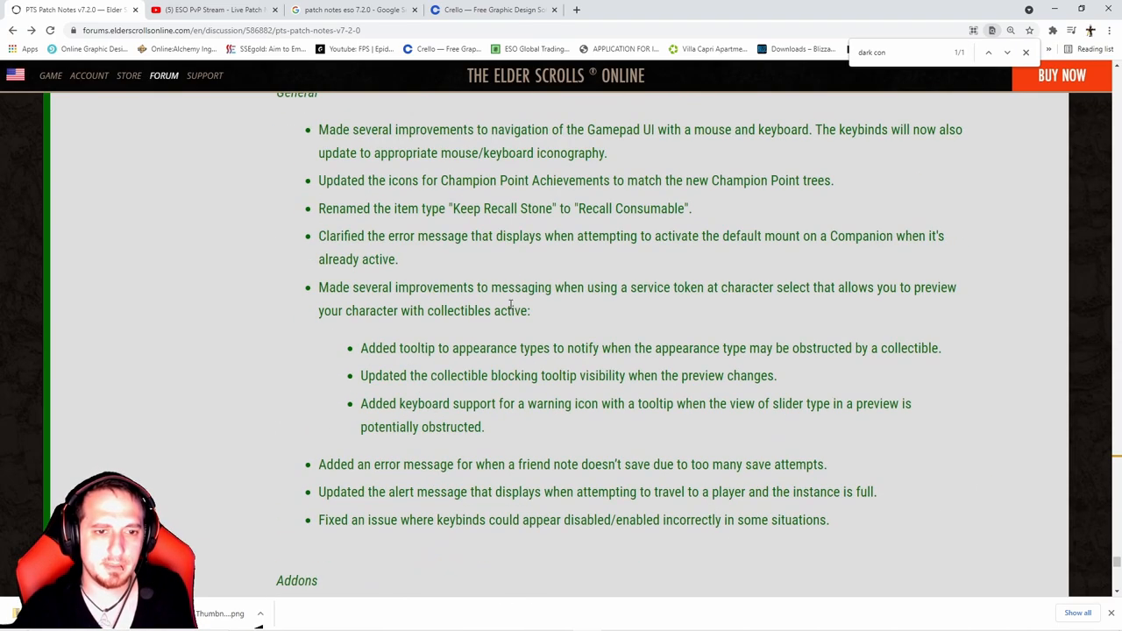
Reach the end of the post and close the YouTube live patch stream tab.
{"action": "scroll", "scroll_direction": "down", "scroll_amount": 3}
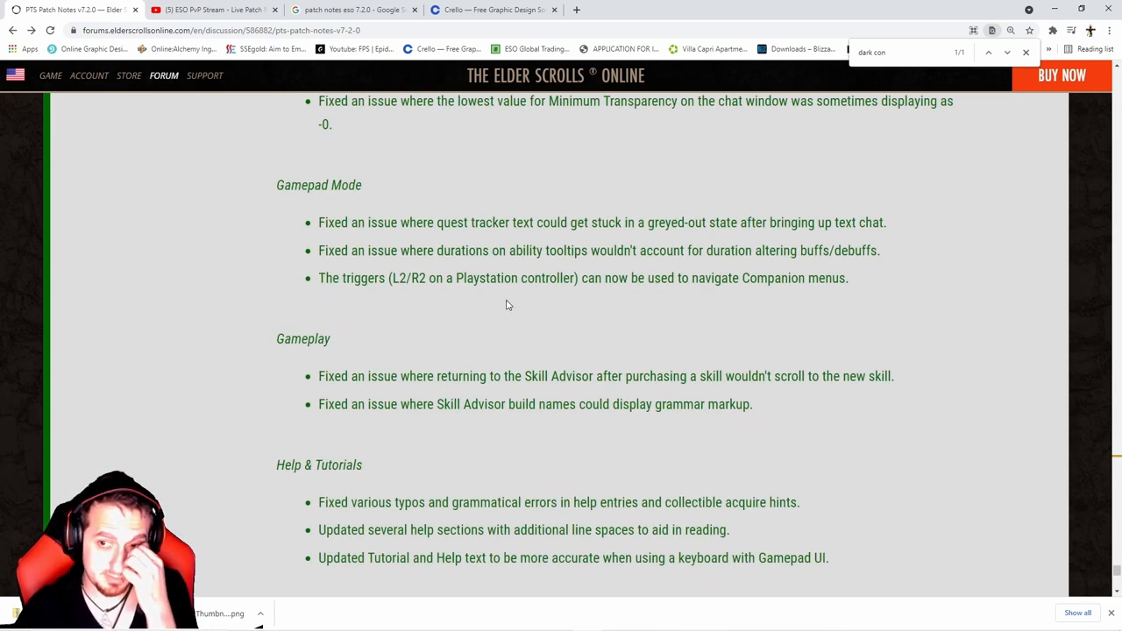
{"action": "scroll", "scroll_direction": "down", "scroll_amount": 3}
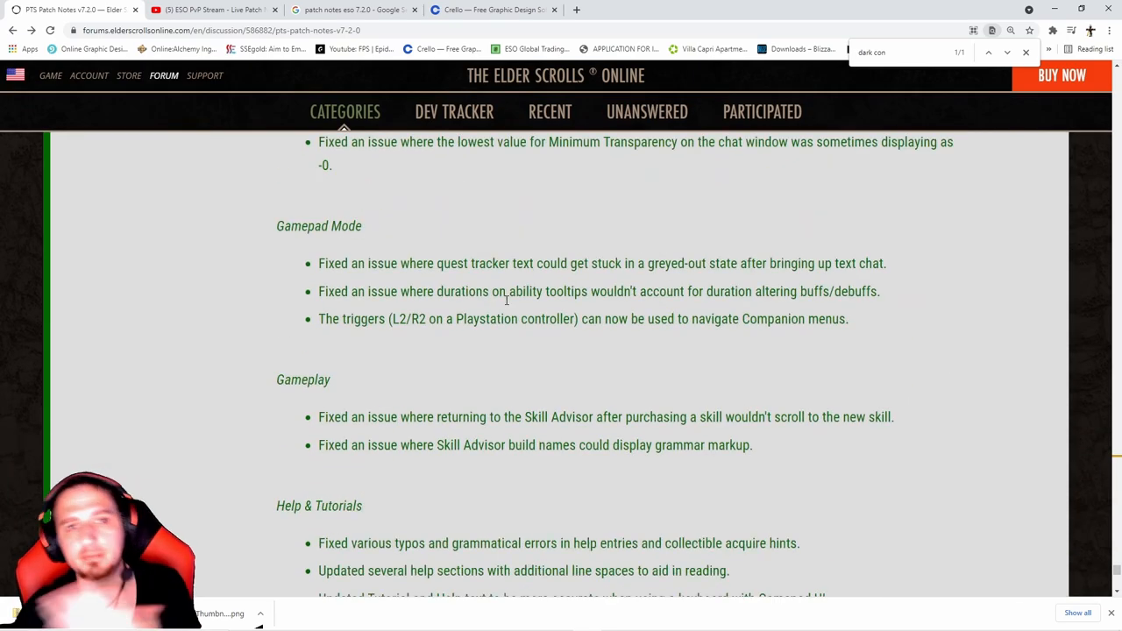
{"action": "left_click", "coordinate": [210, 9]}
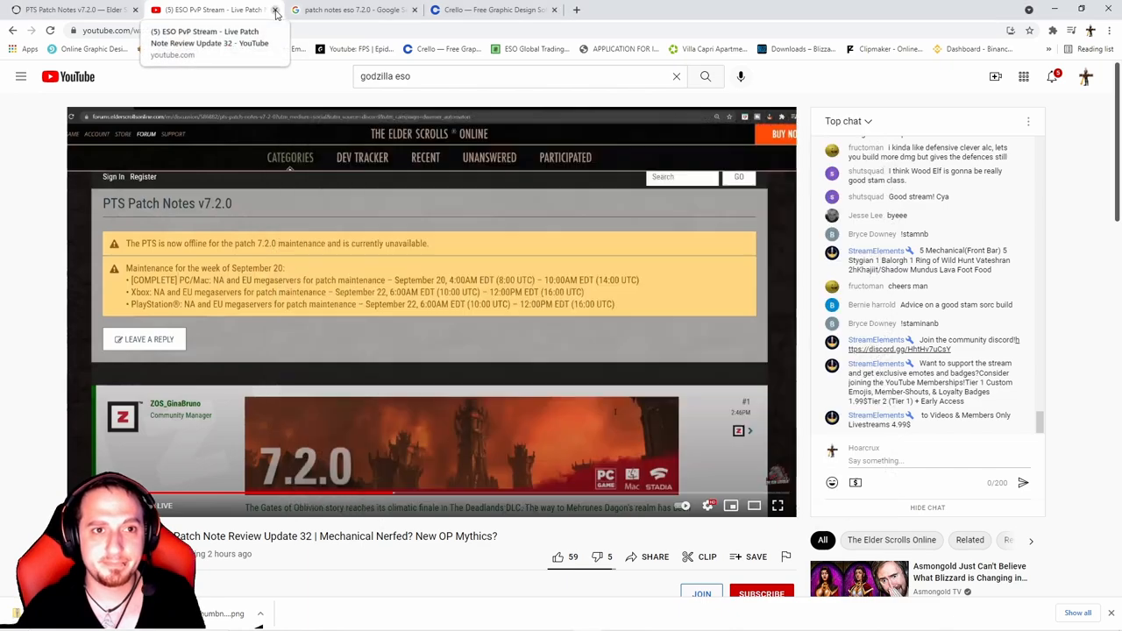
{"action": "left_click", "coordinate": [275, 9]}
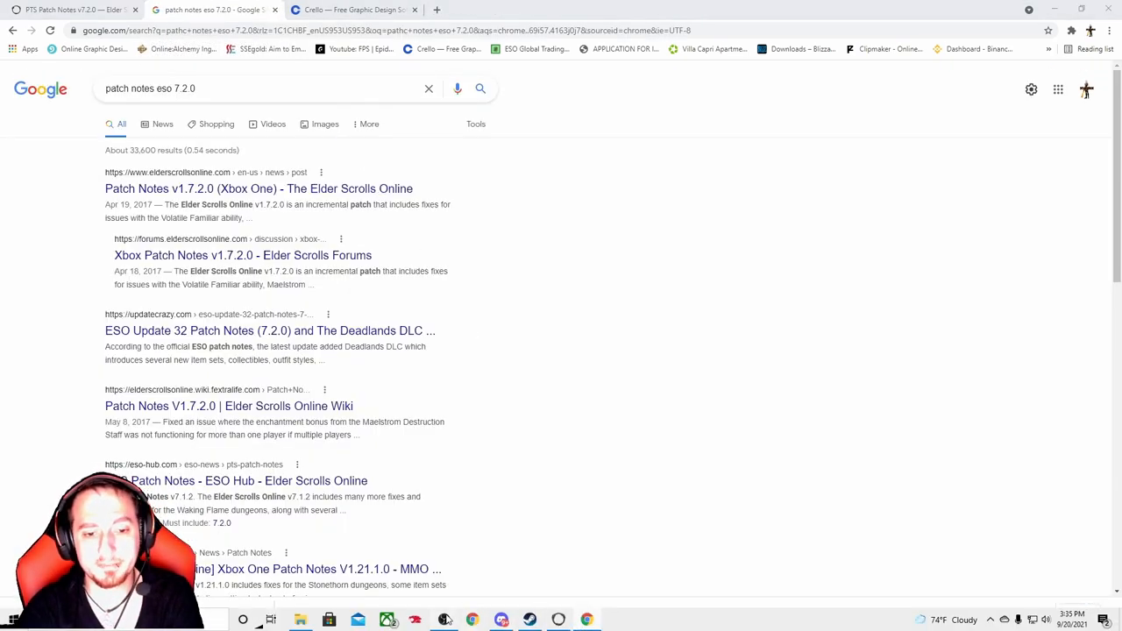